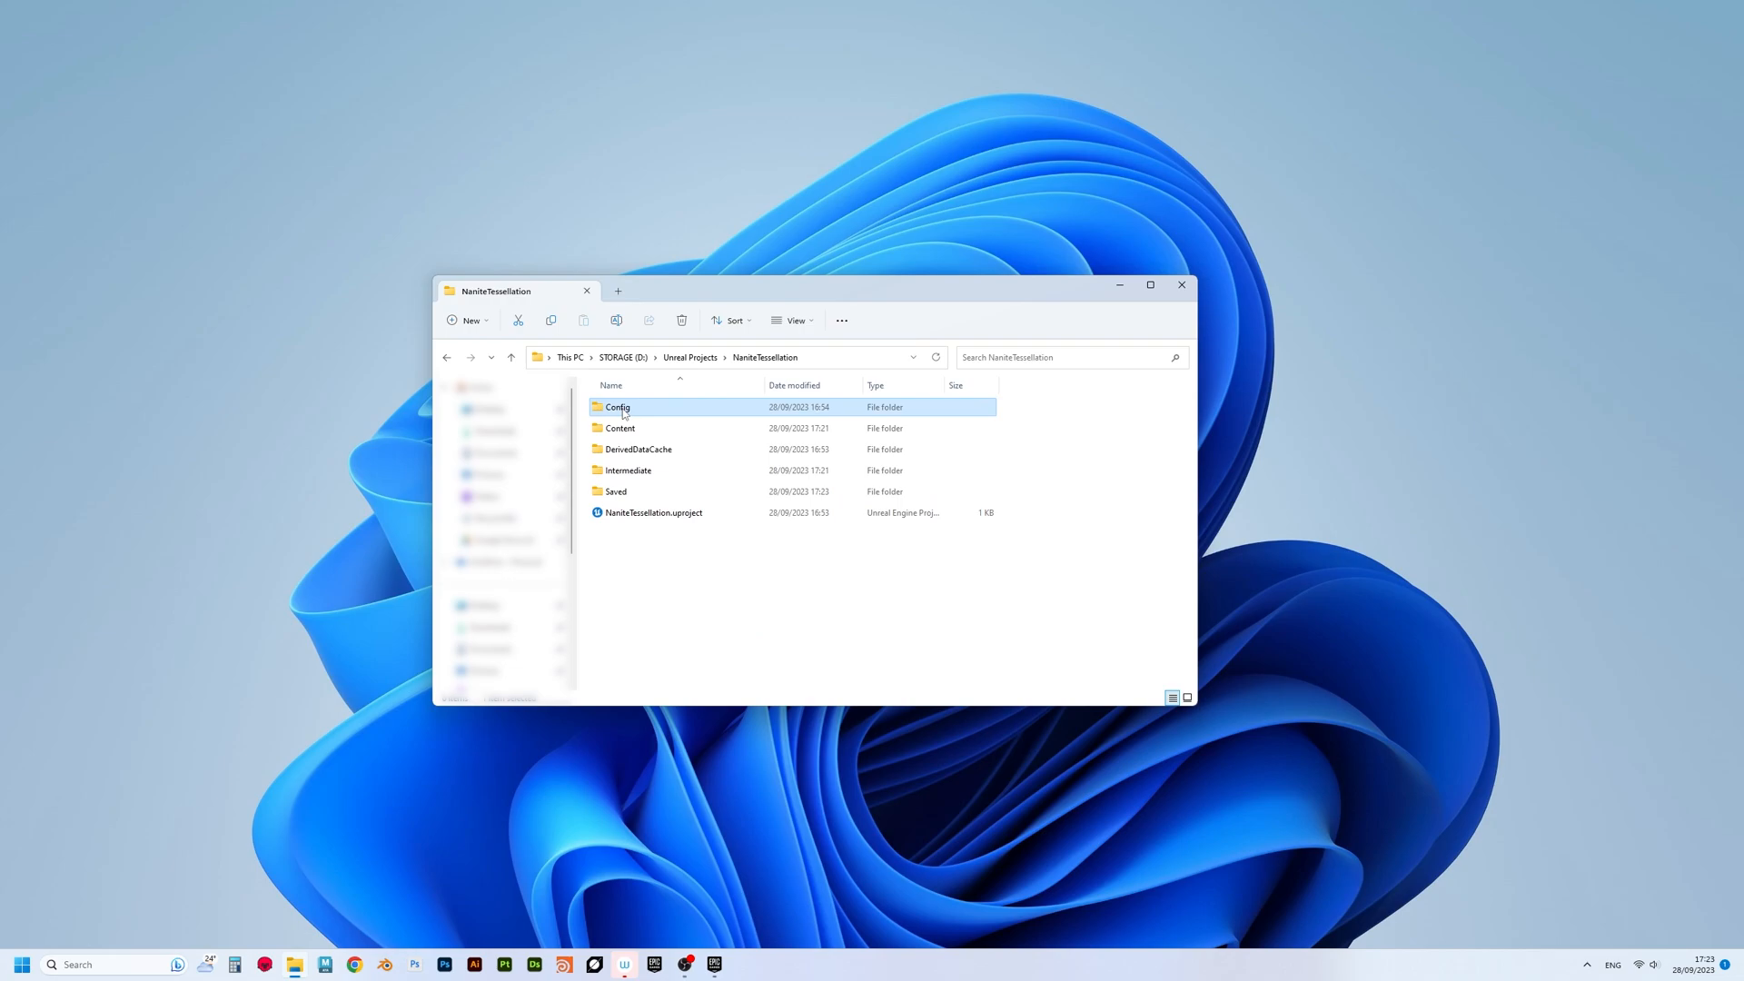
- Add r.Nanite.AllowTessellation=1 and r.Nanite.Tessellation=1 to DefaultEngine.ini under RendererSettings
double_click(618, 405)
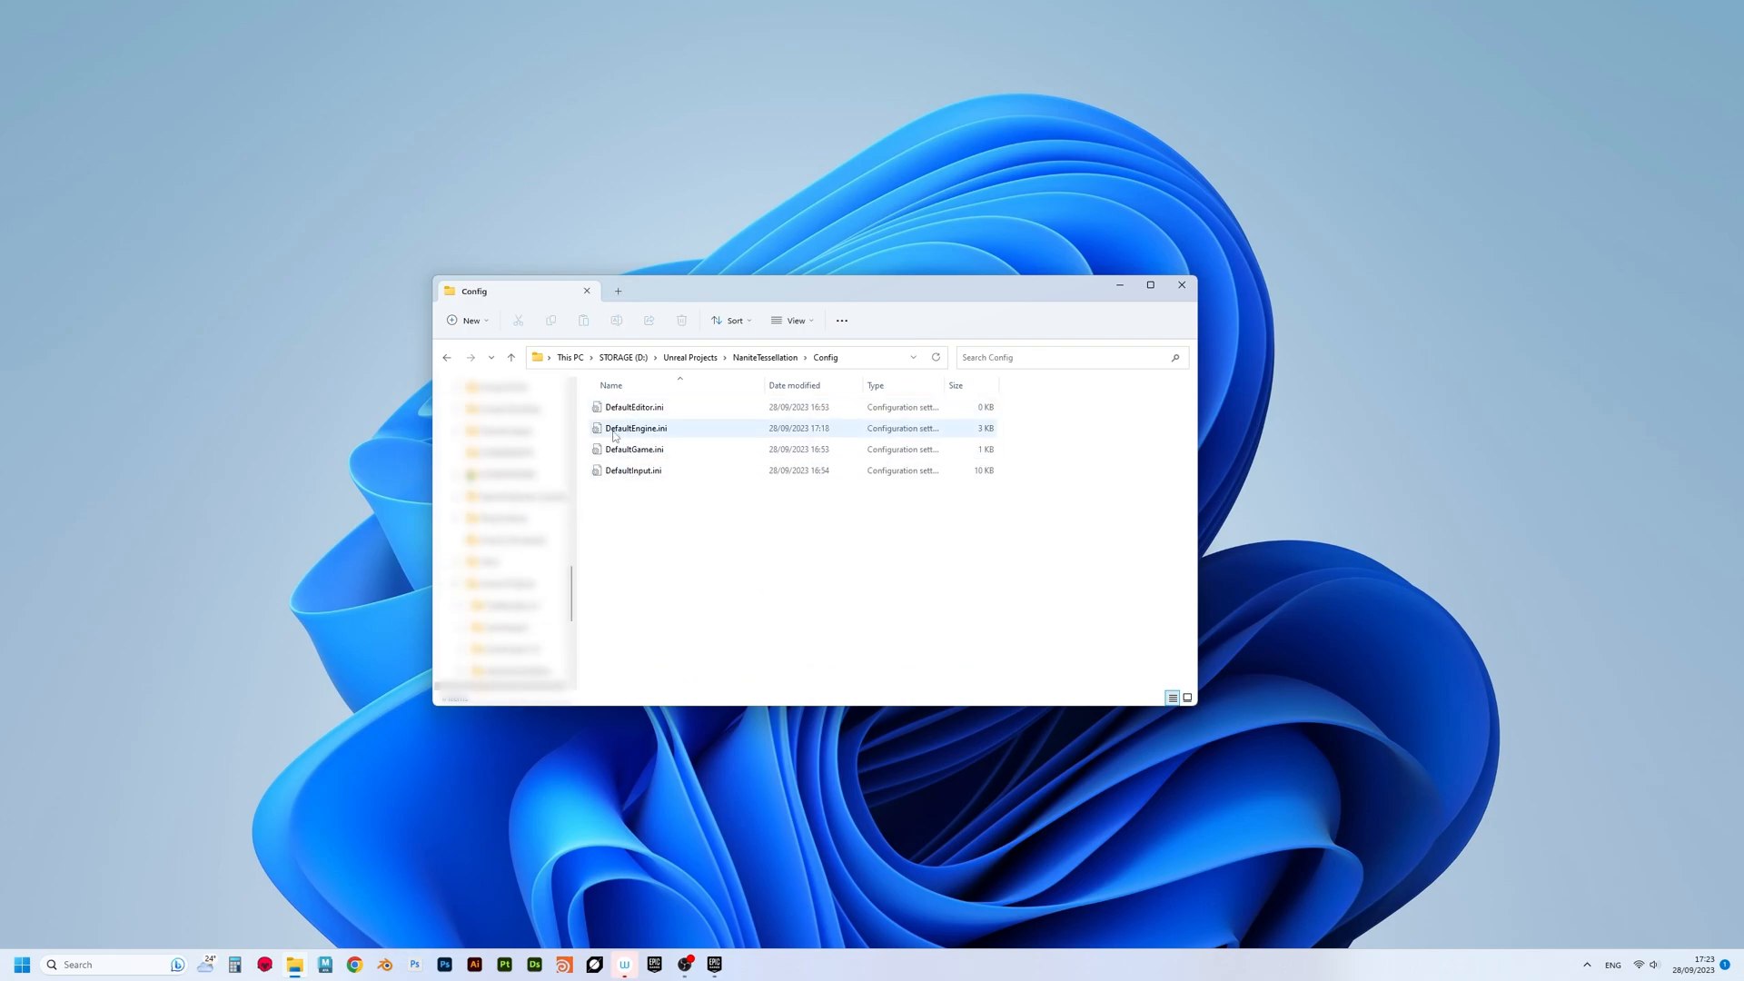
double_click(636, 429)
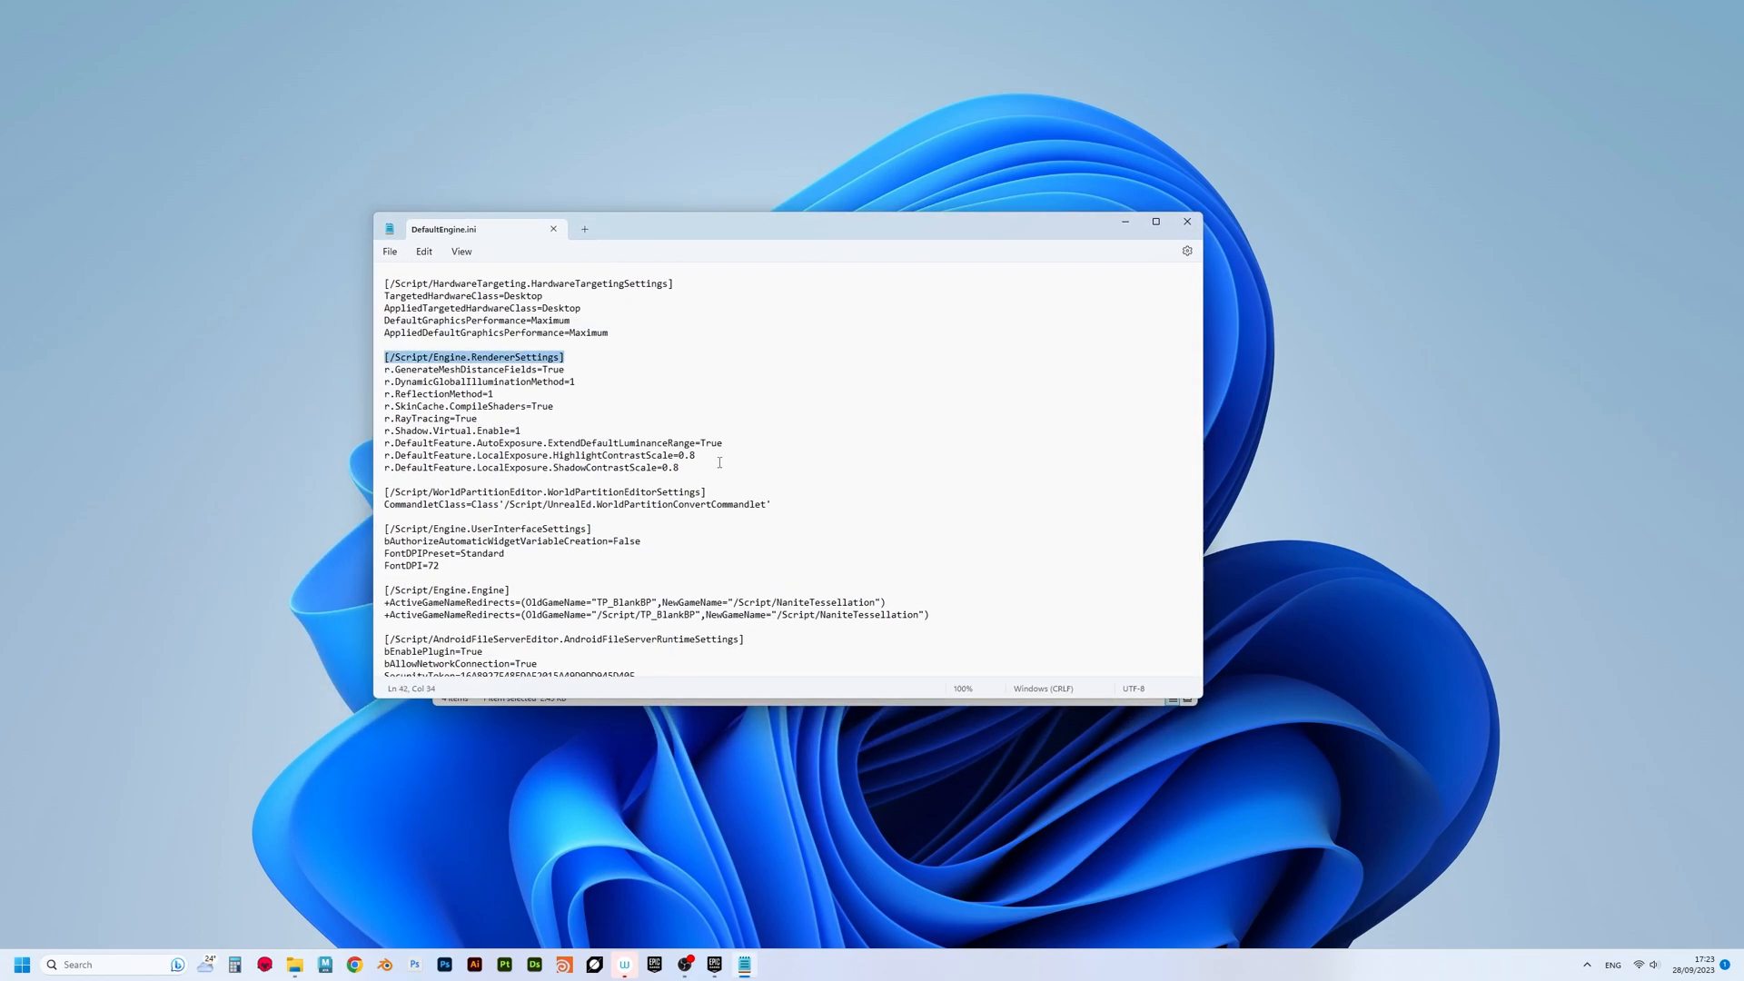
text(r.Nanite)
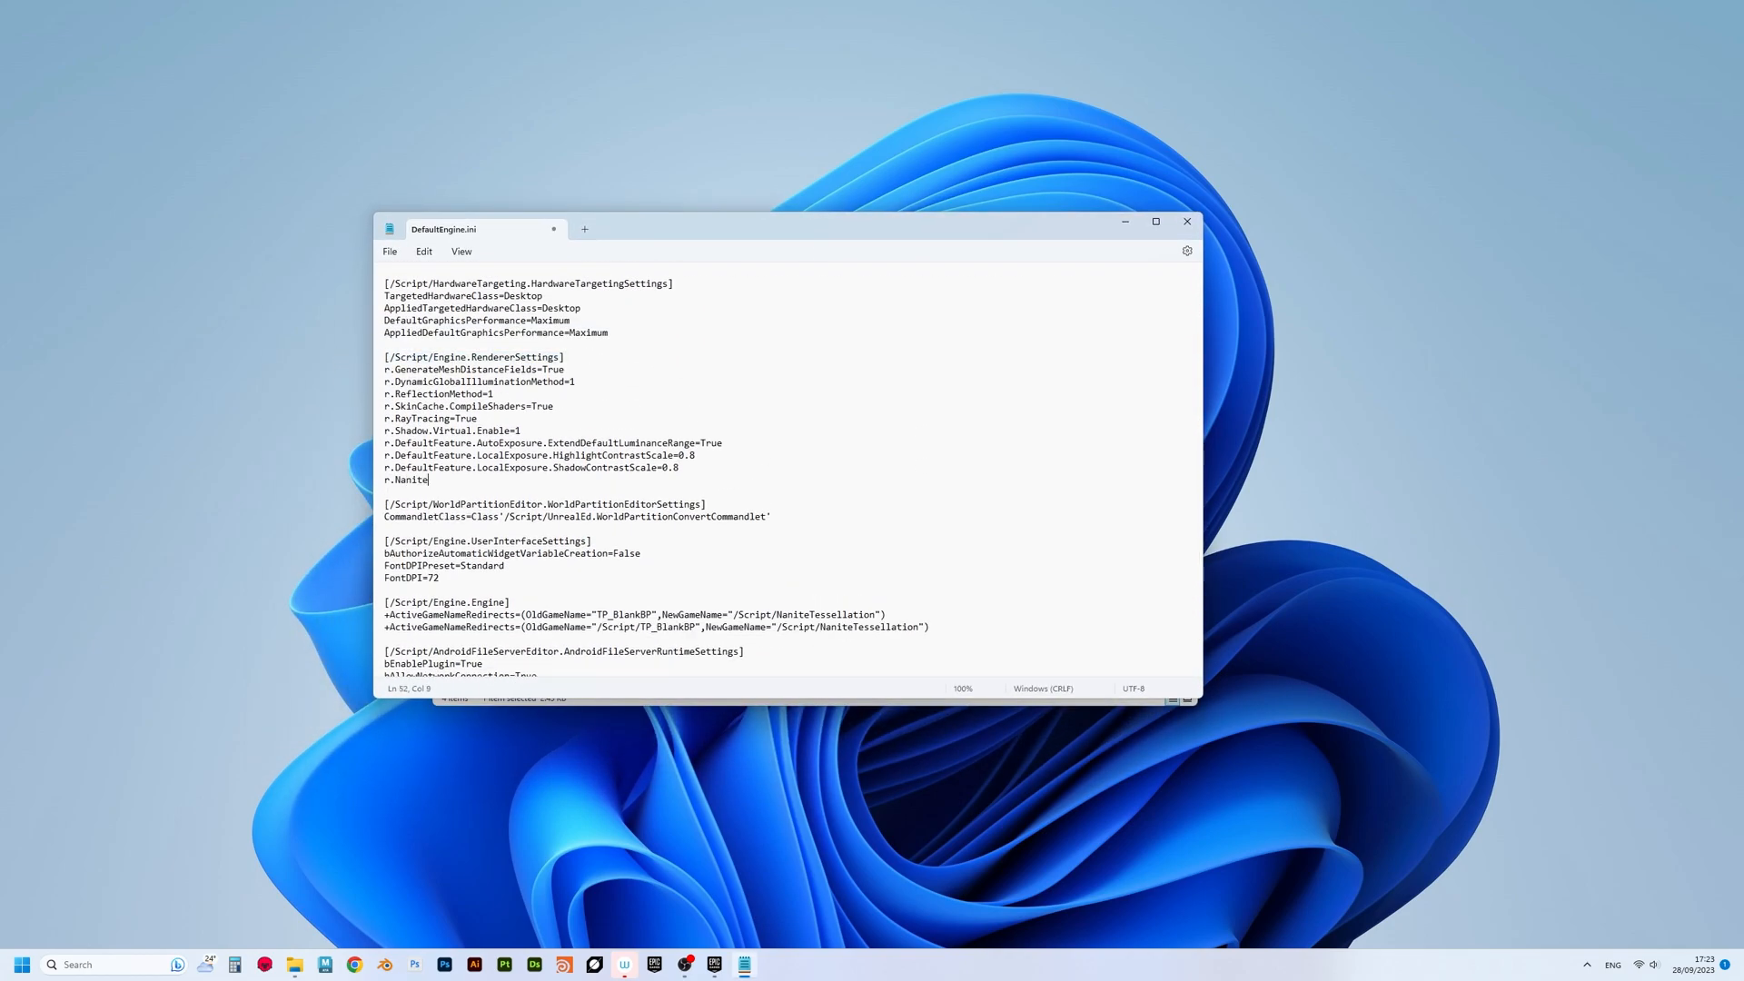
text(.AllowTes)
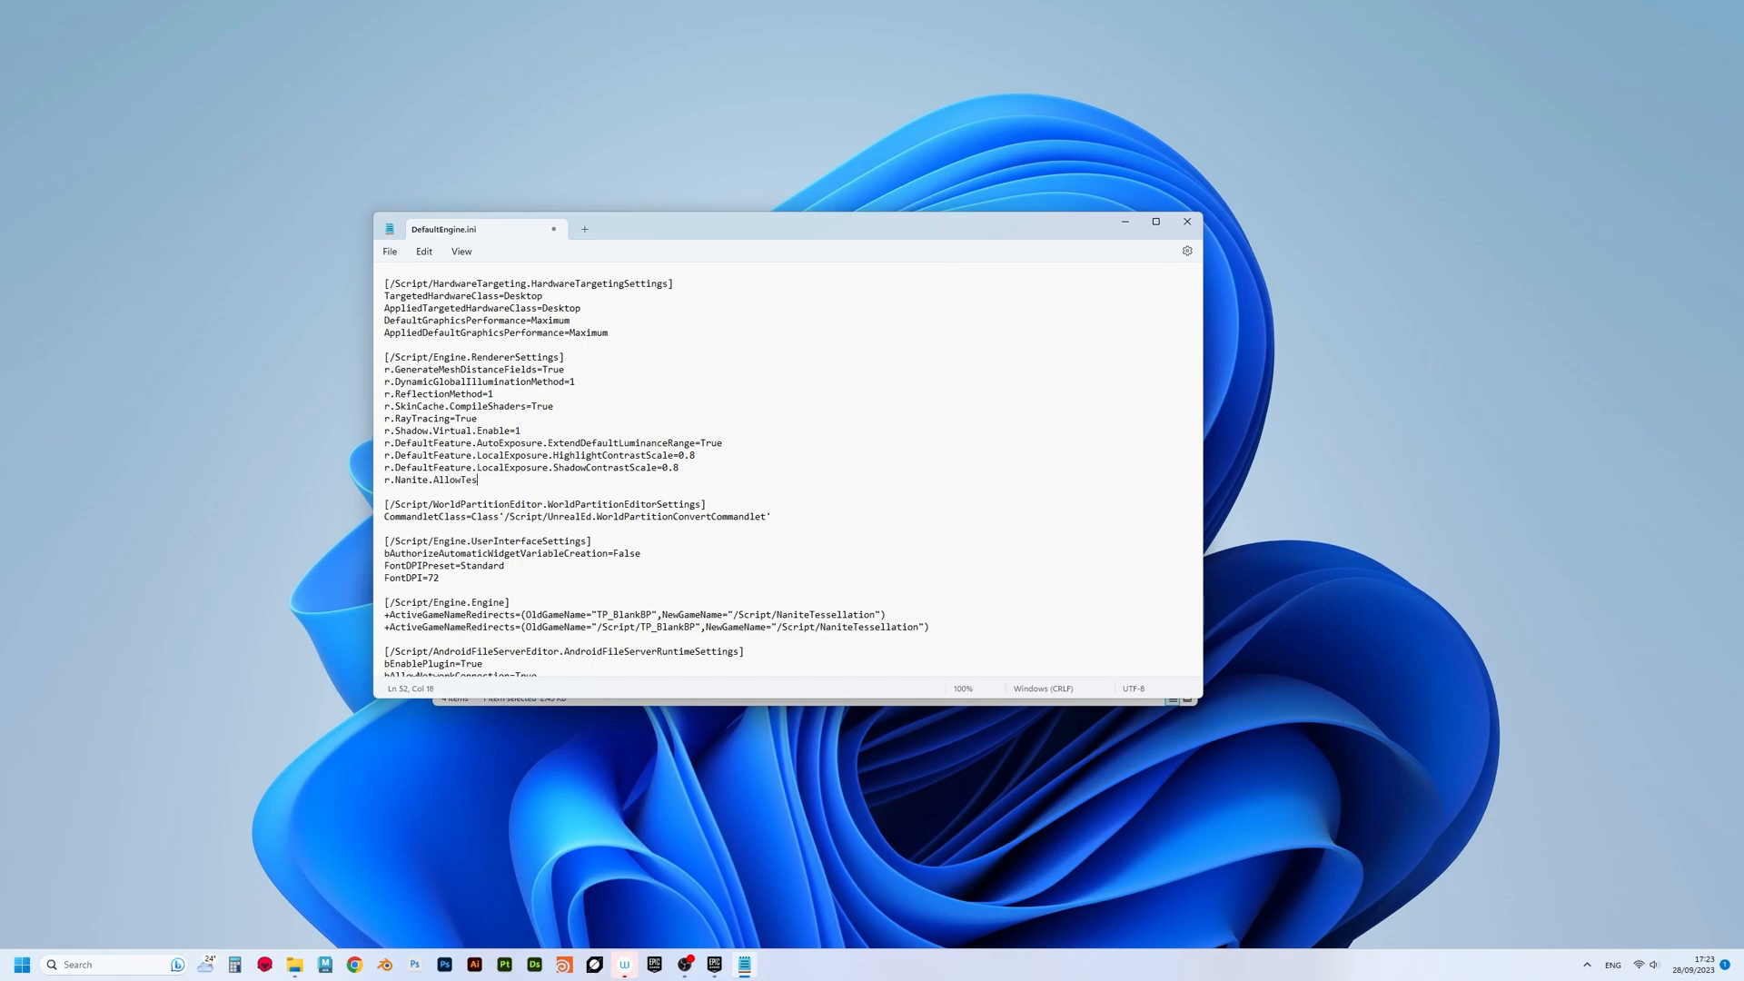
text(sellation=1)
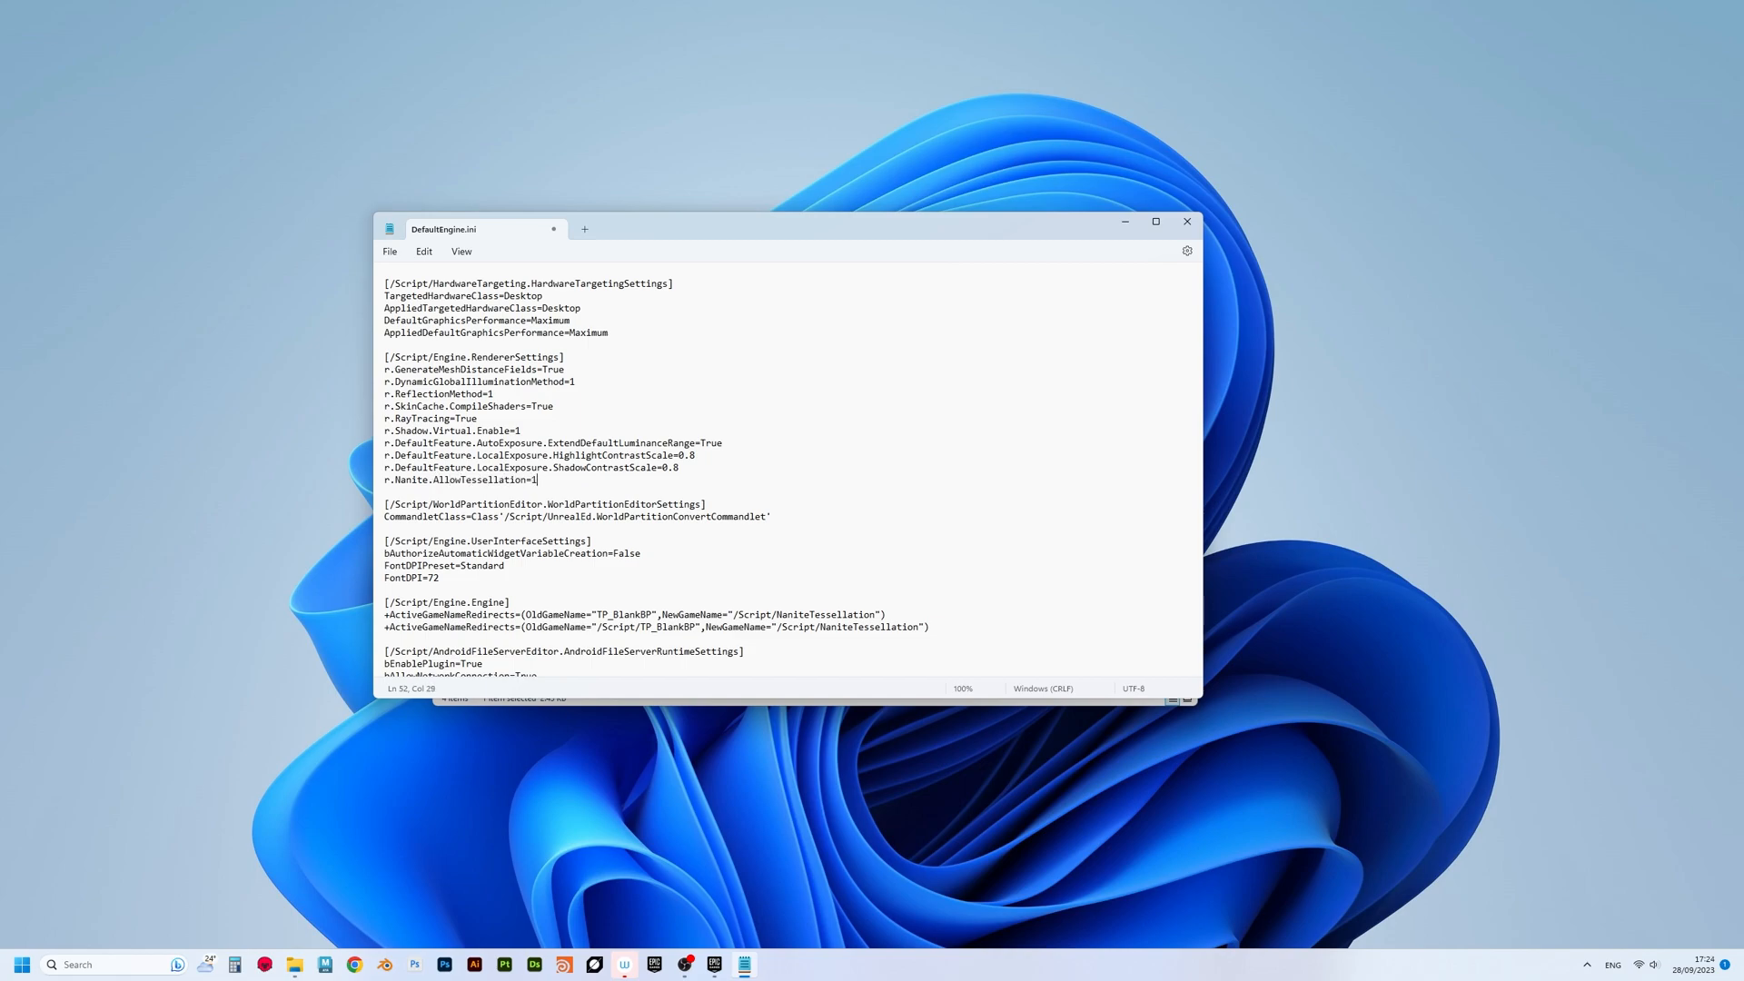
text(r.Nanite.Tessellati)
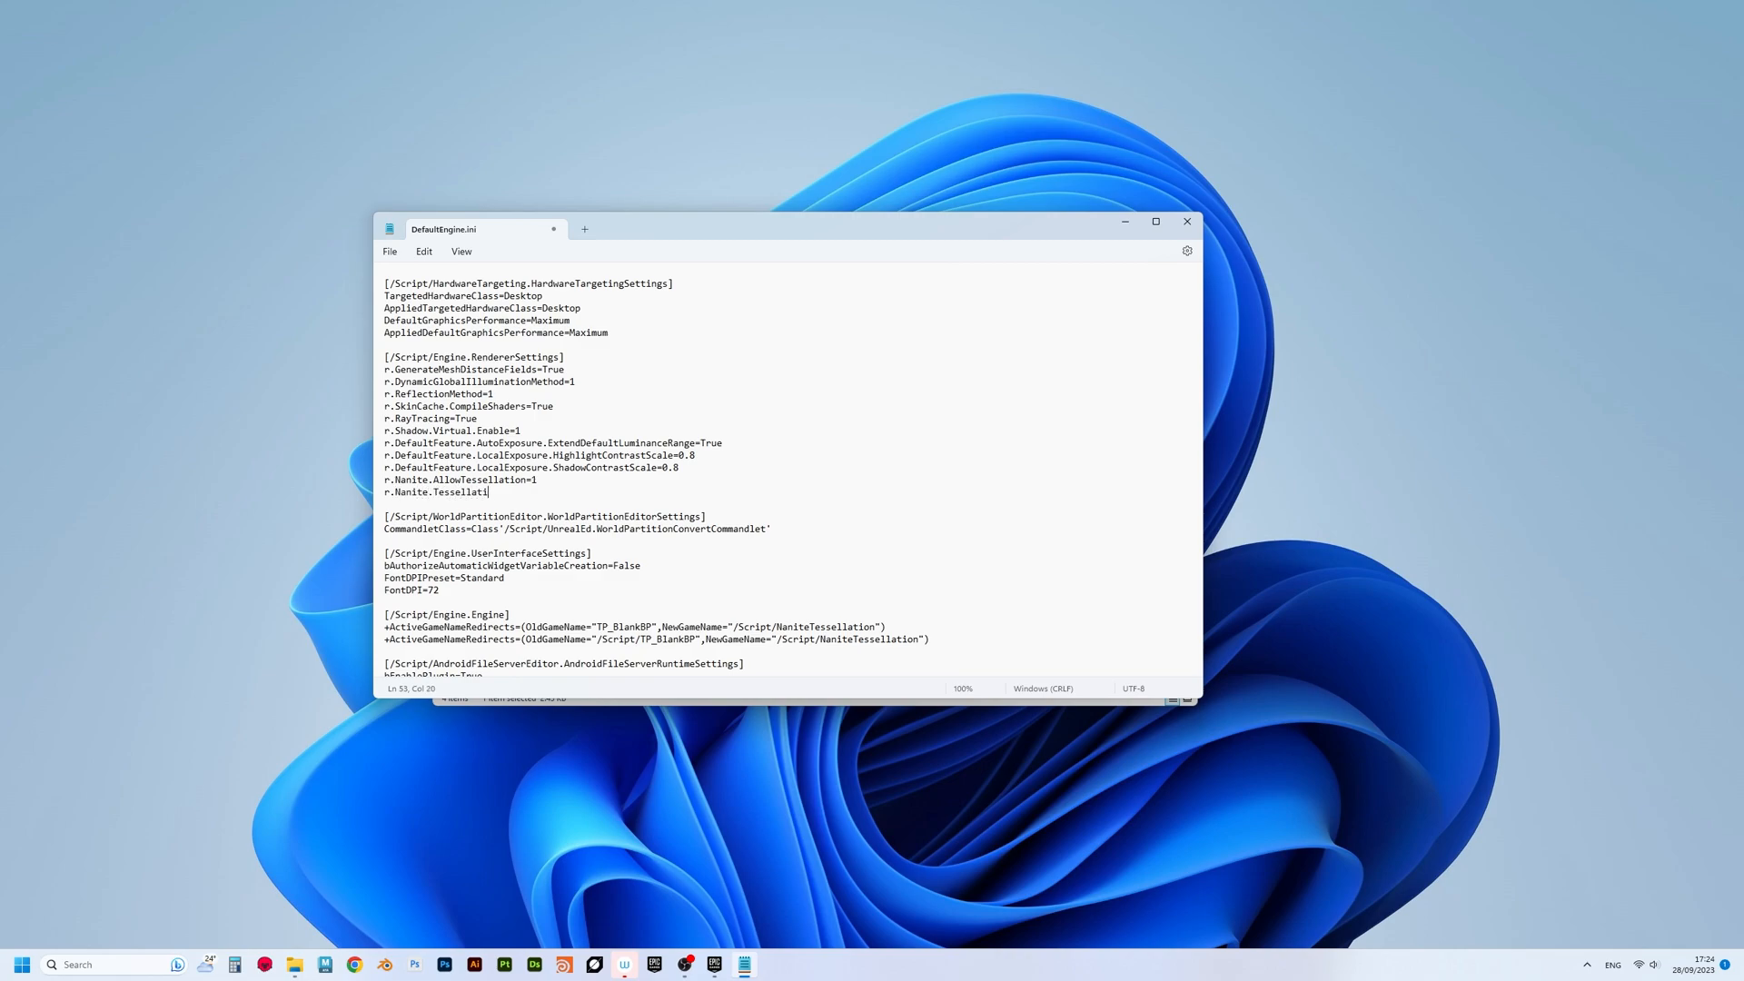
text(on=1)
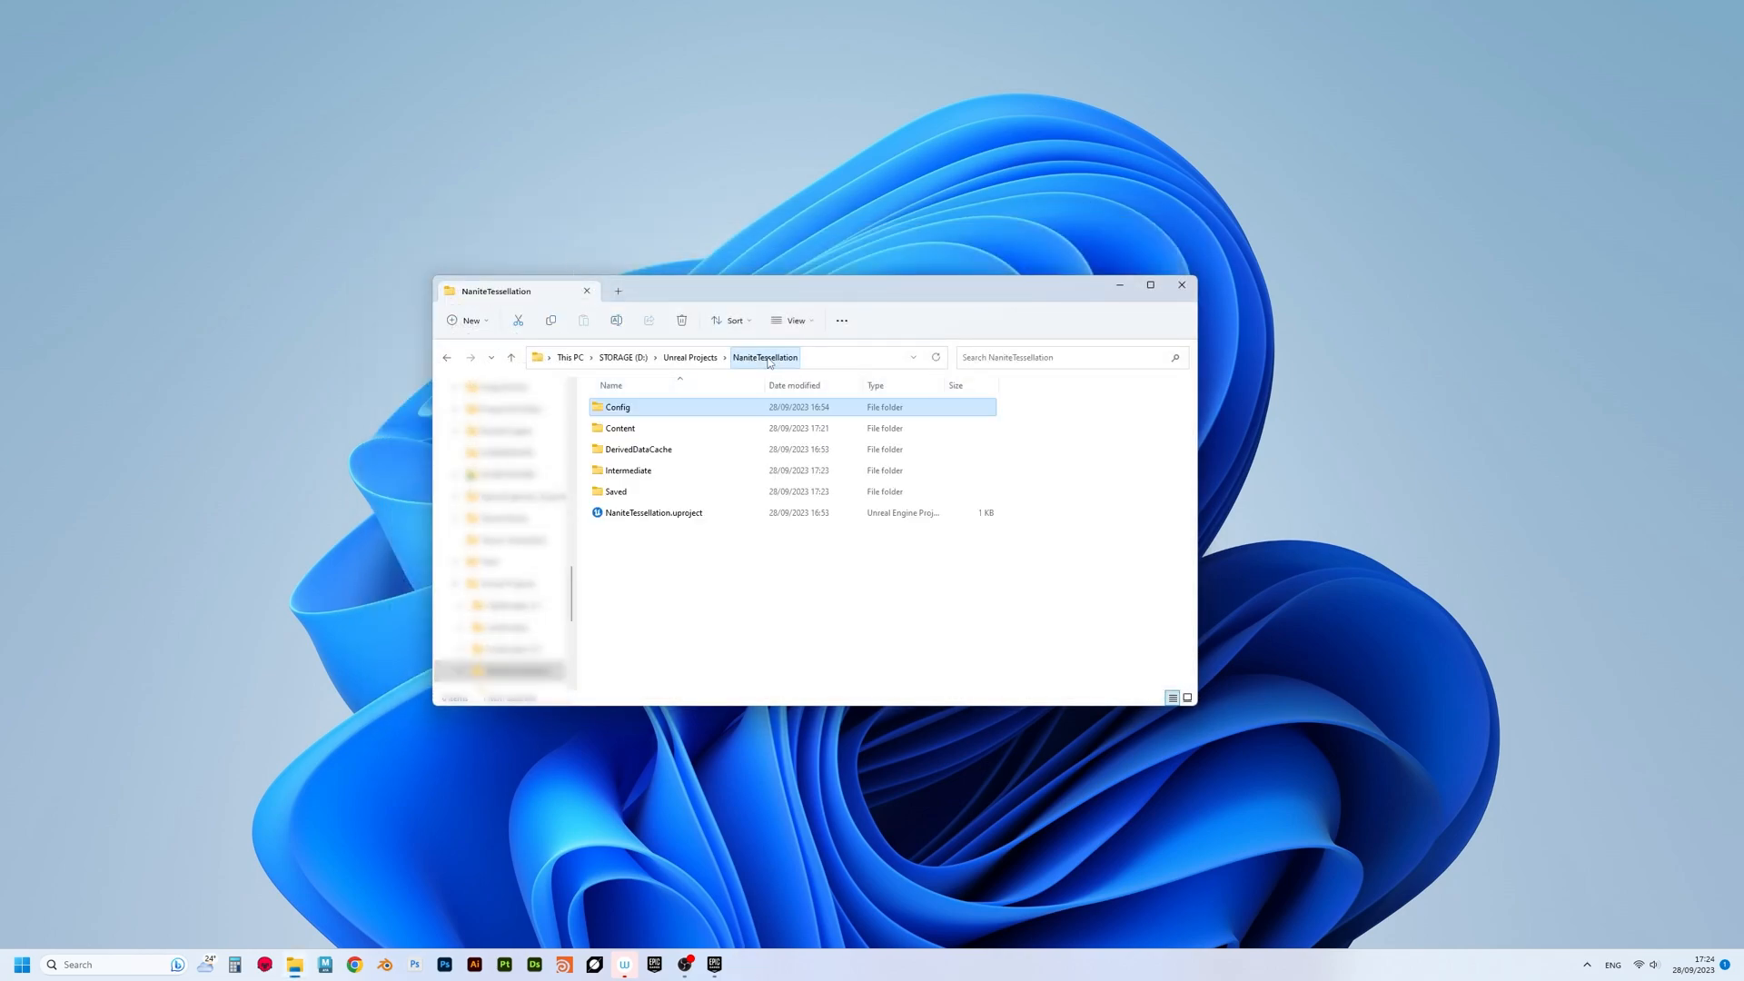
- Launch NaniteTessellation.uproject from the project folder
double_click(652, 513)
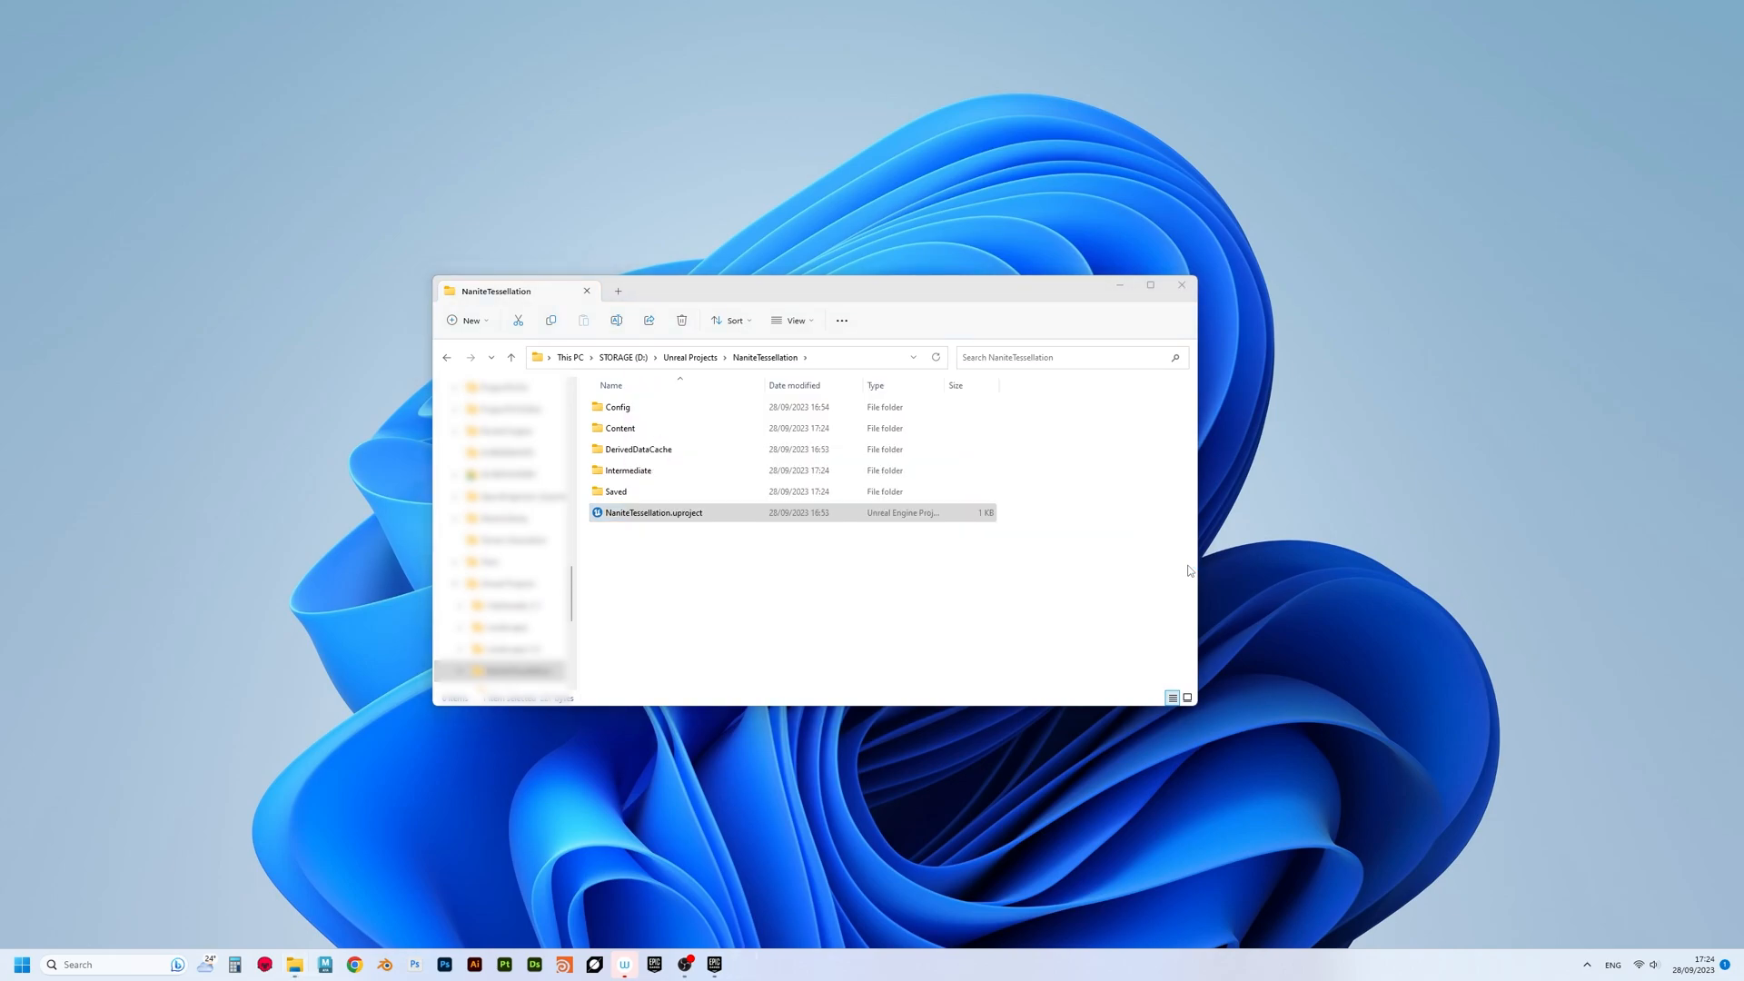
double_click(653, 512)
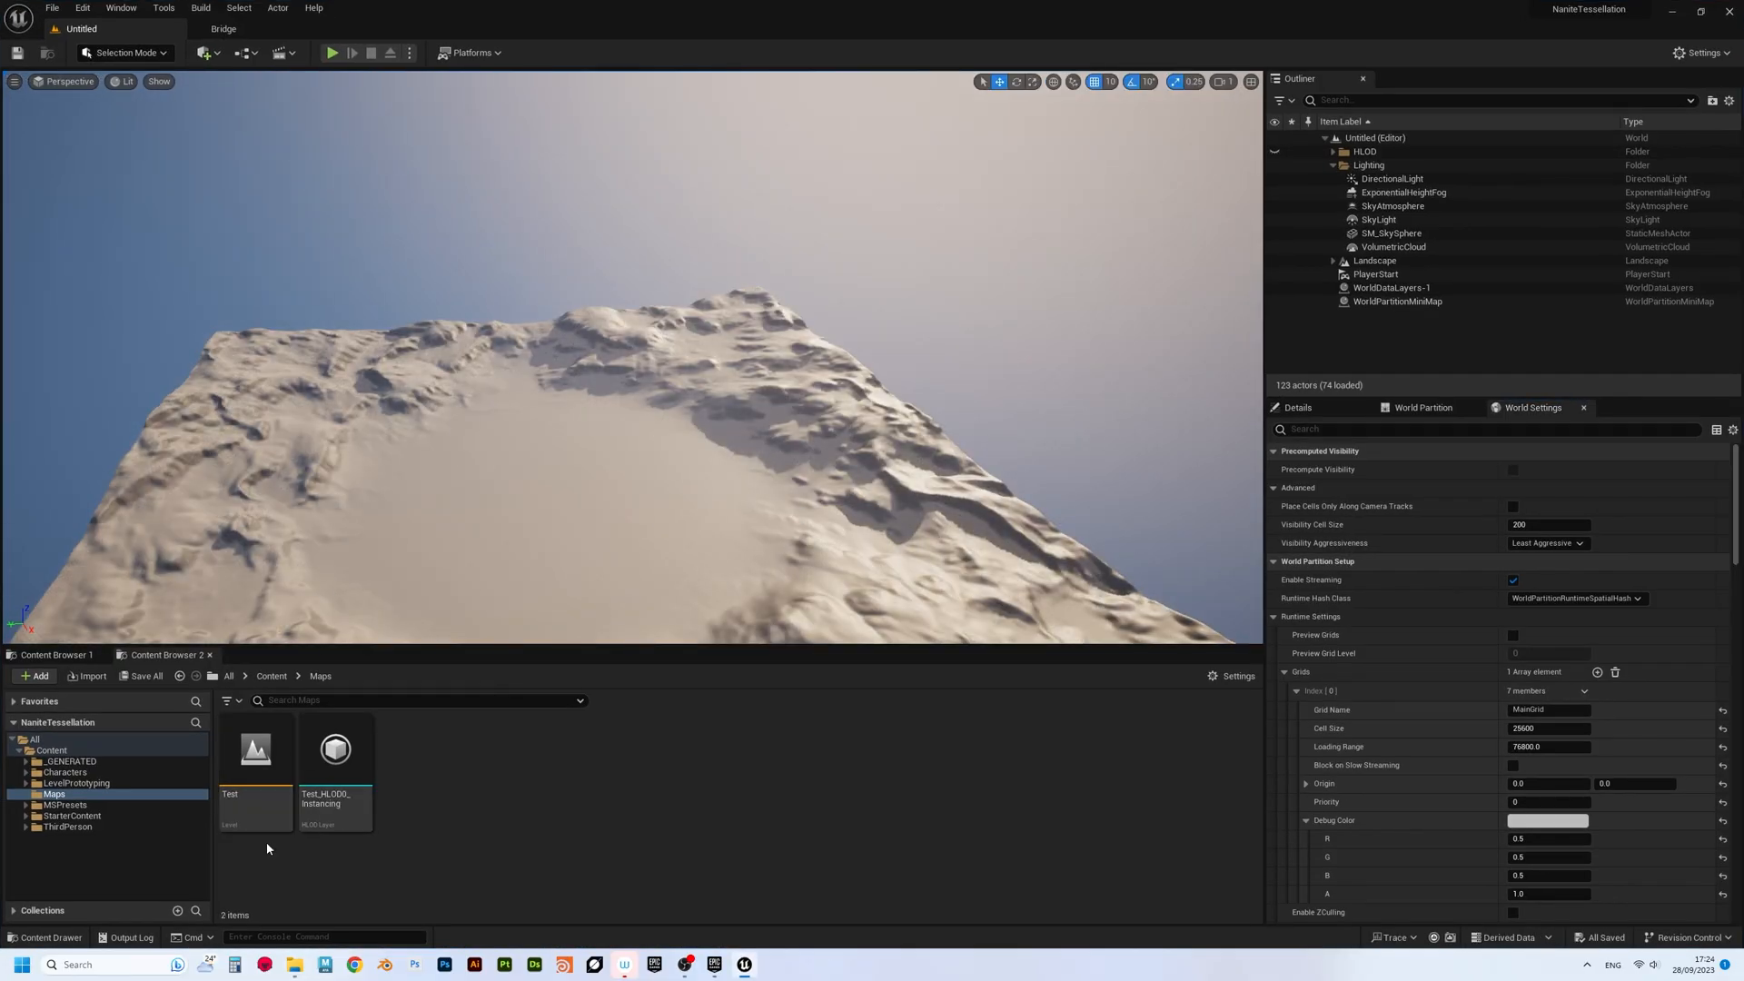
- Open the Test level and add the Icelandic Rock Cliff Megascan to the project
double_click(254, 750)
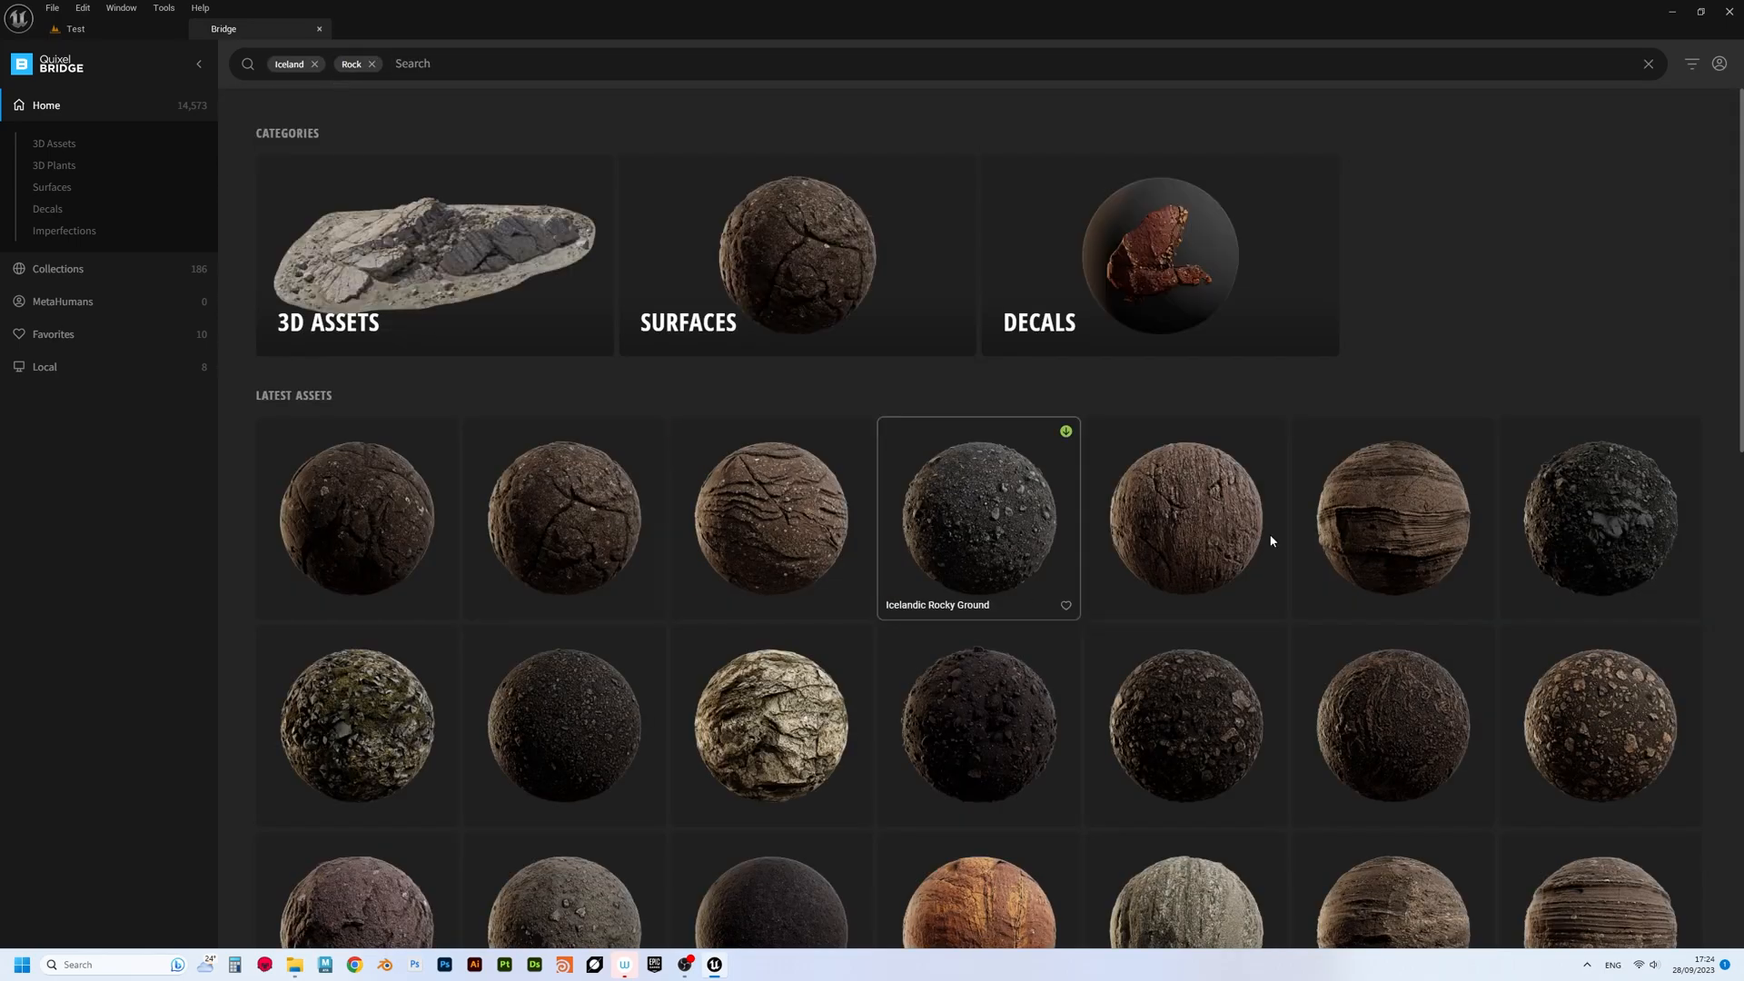
scroll(down, 3)
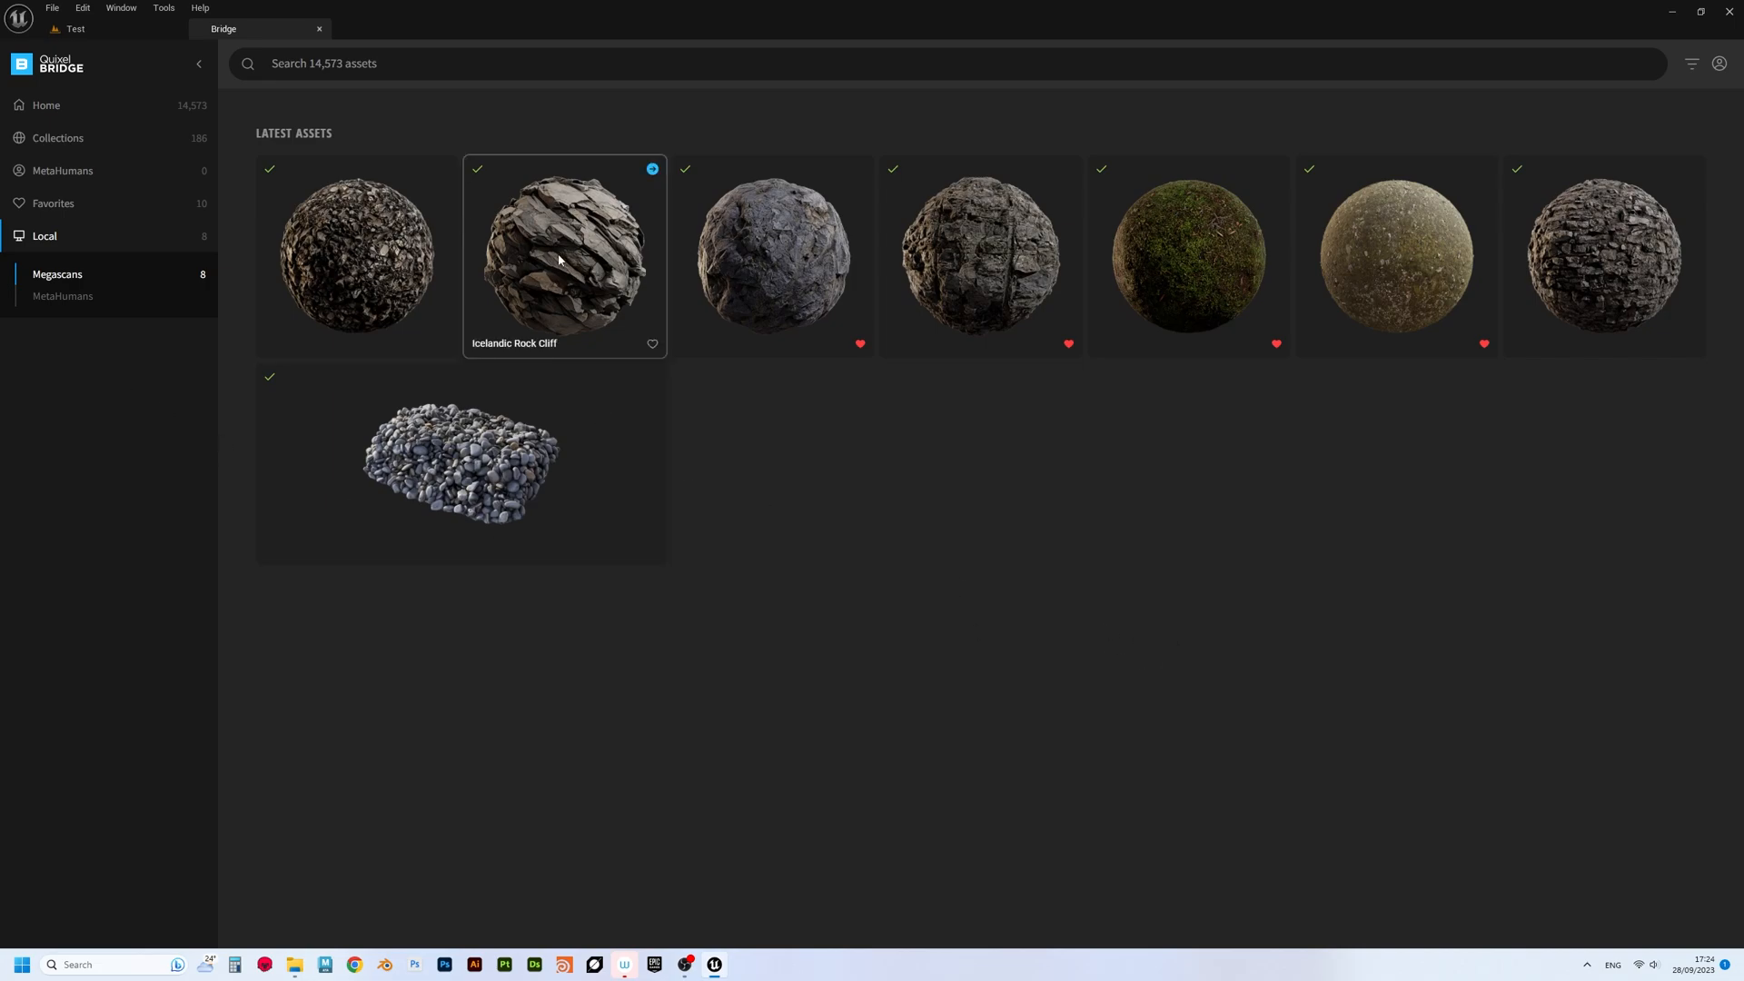
click(564, 256)
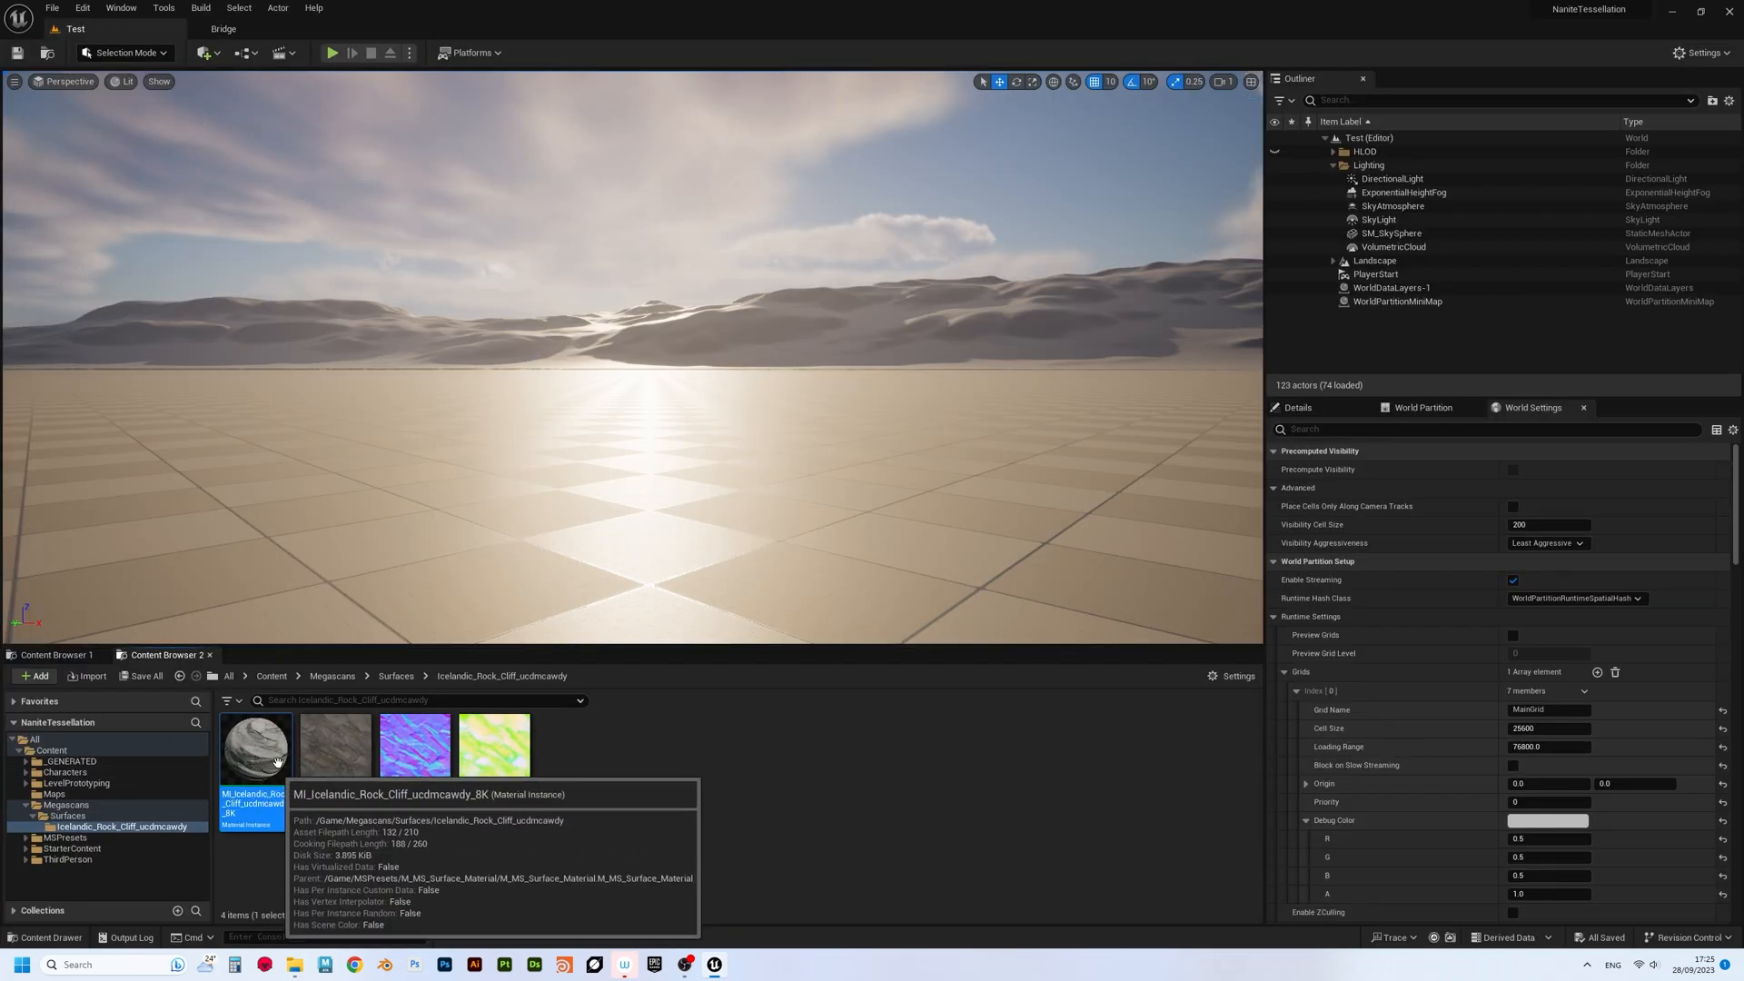
mouse_move(596, 776)
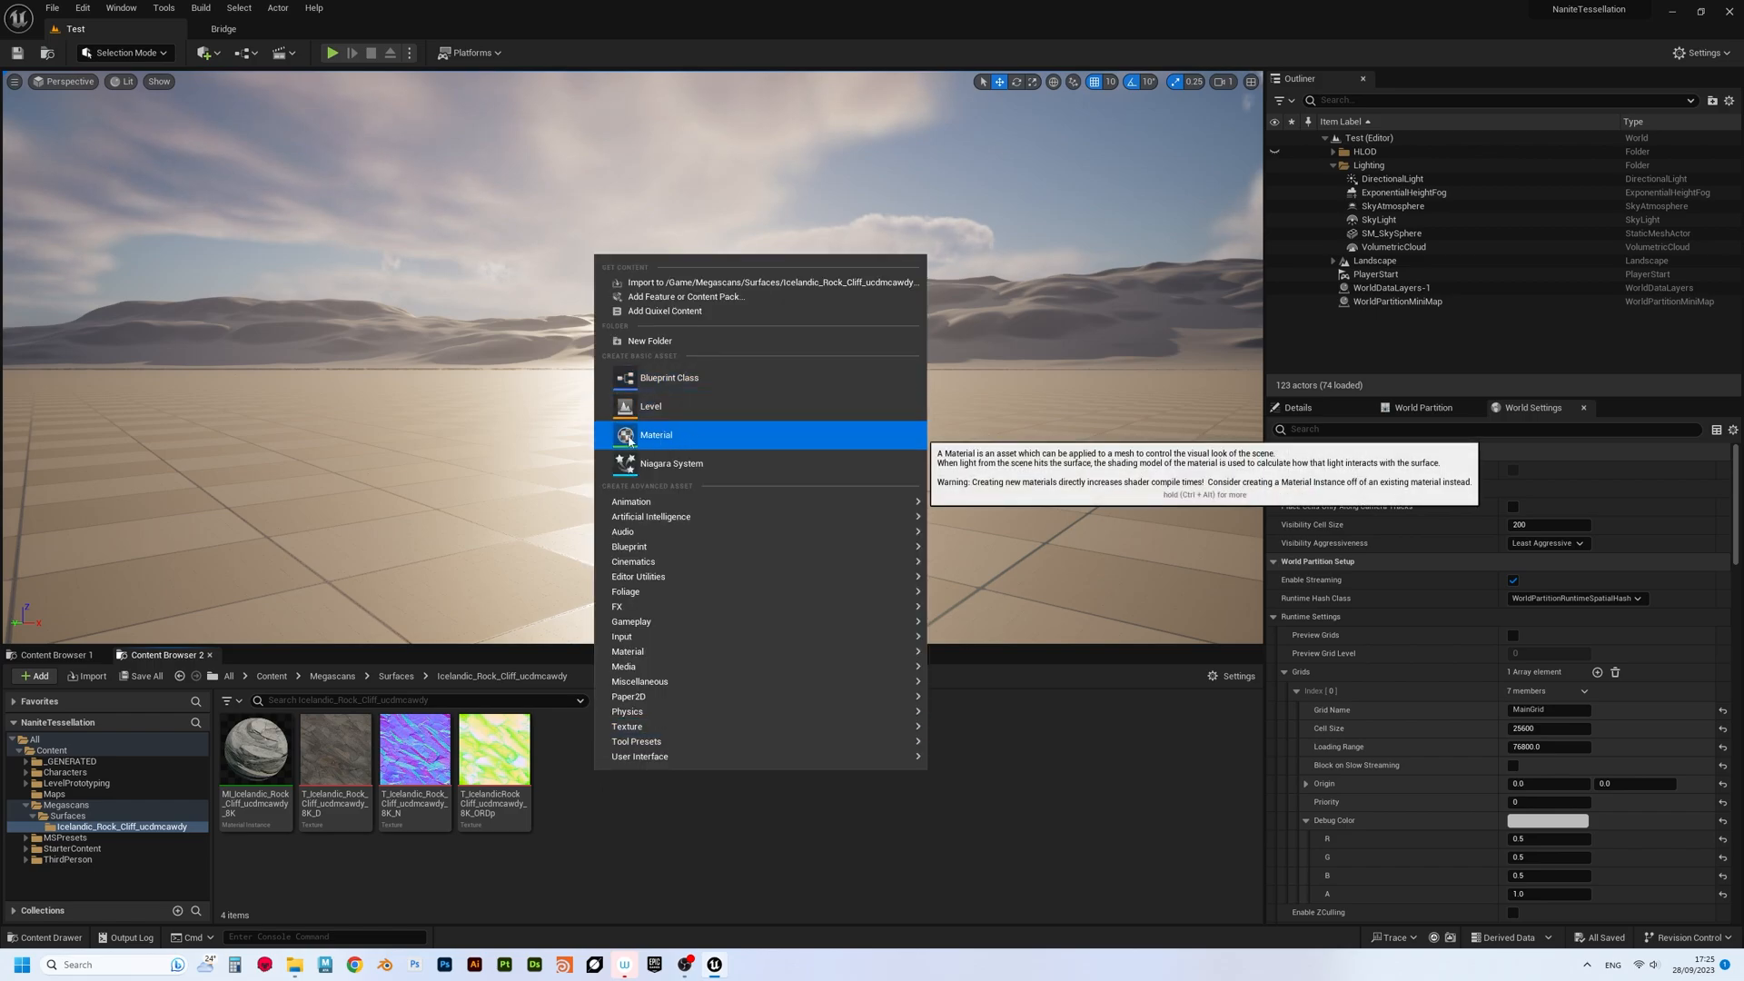
- Create a material named CoolMaterial in the rock cliff folder and open it for editing
click(656, 435)
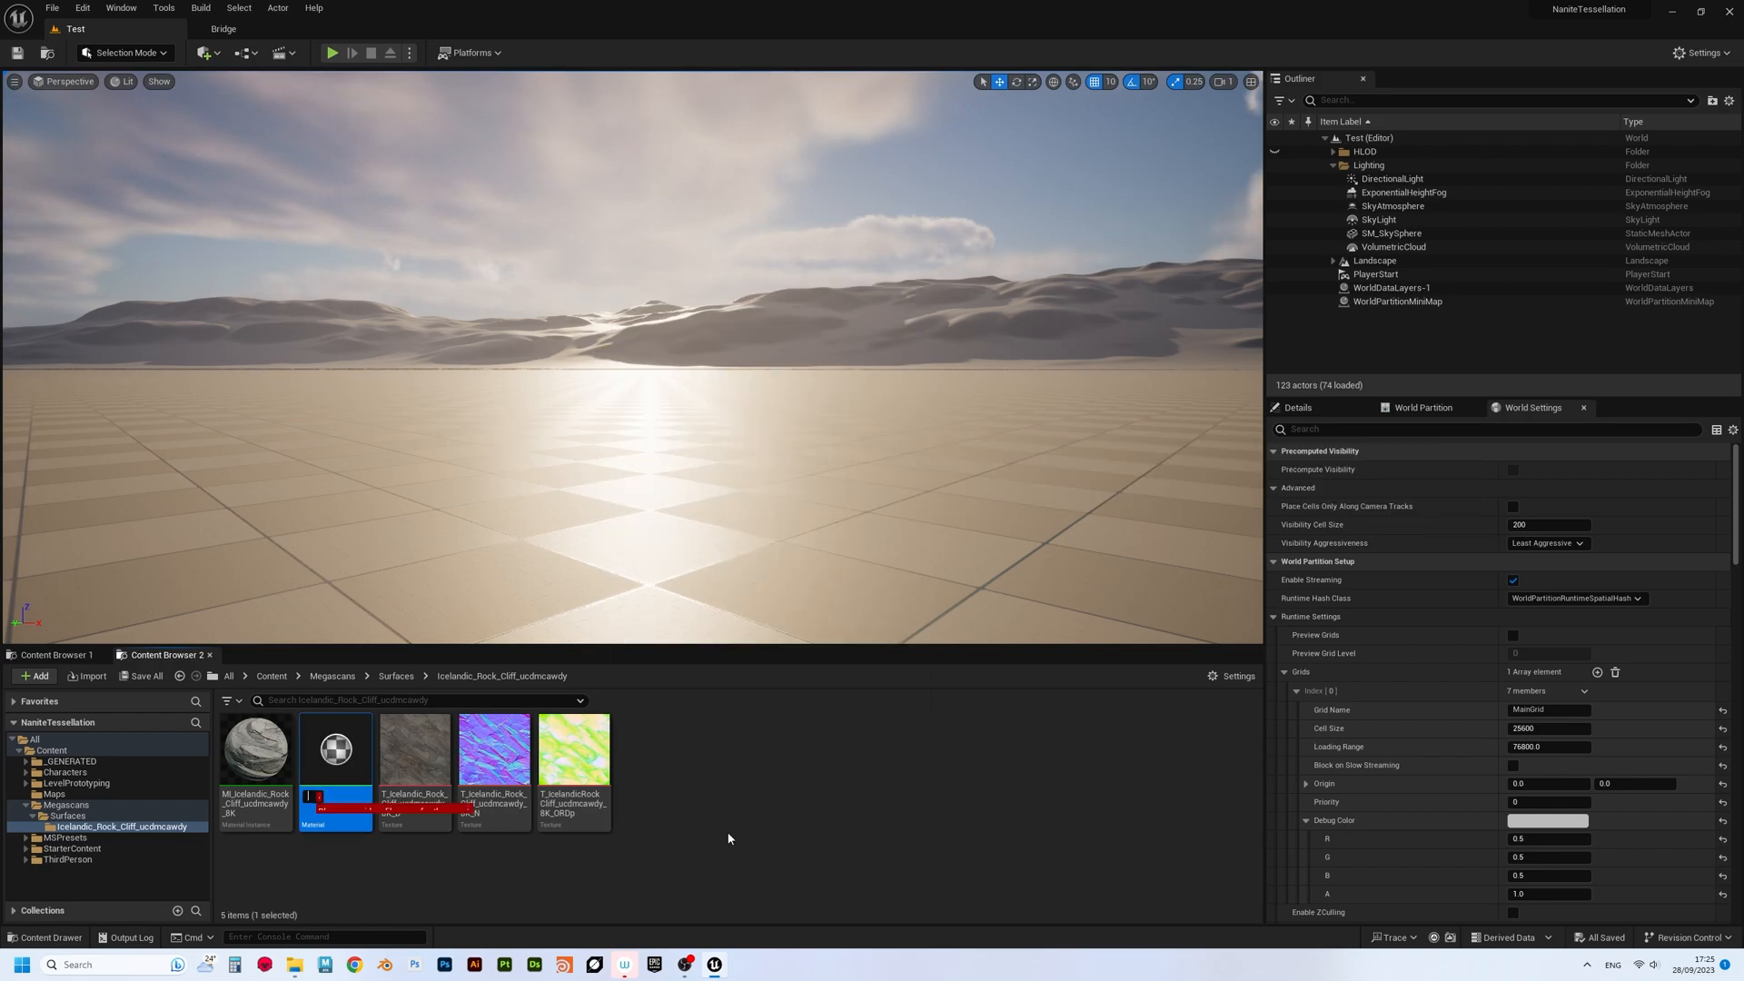
text(CoolMaterial)
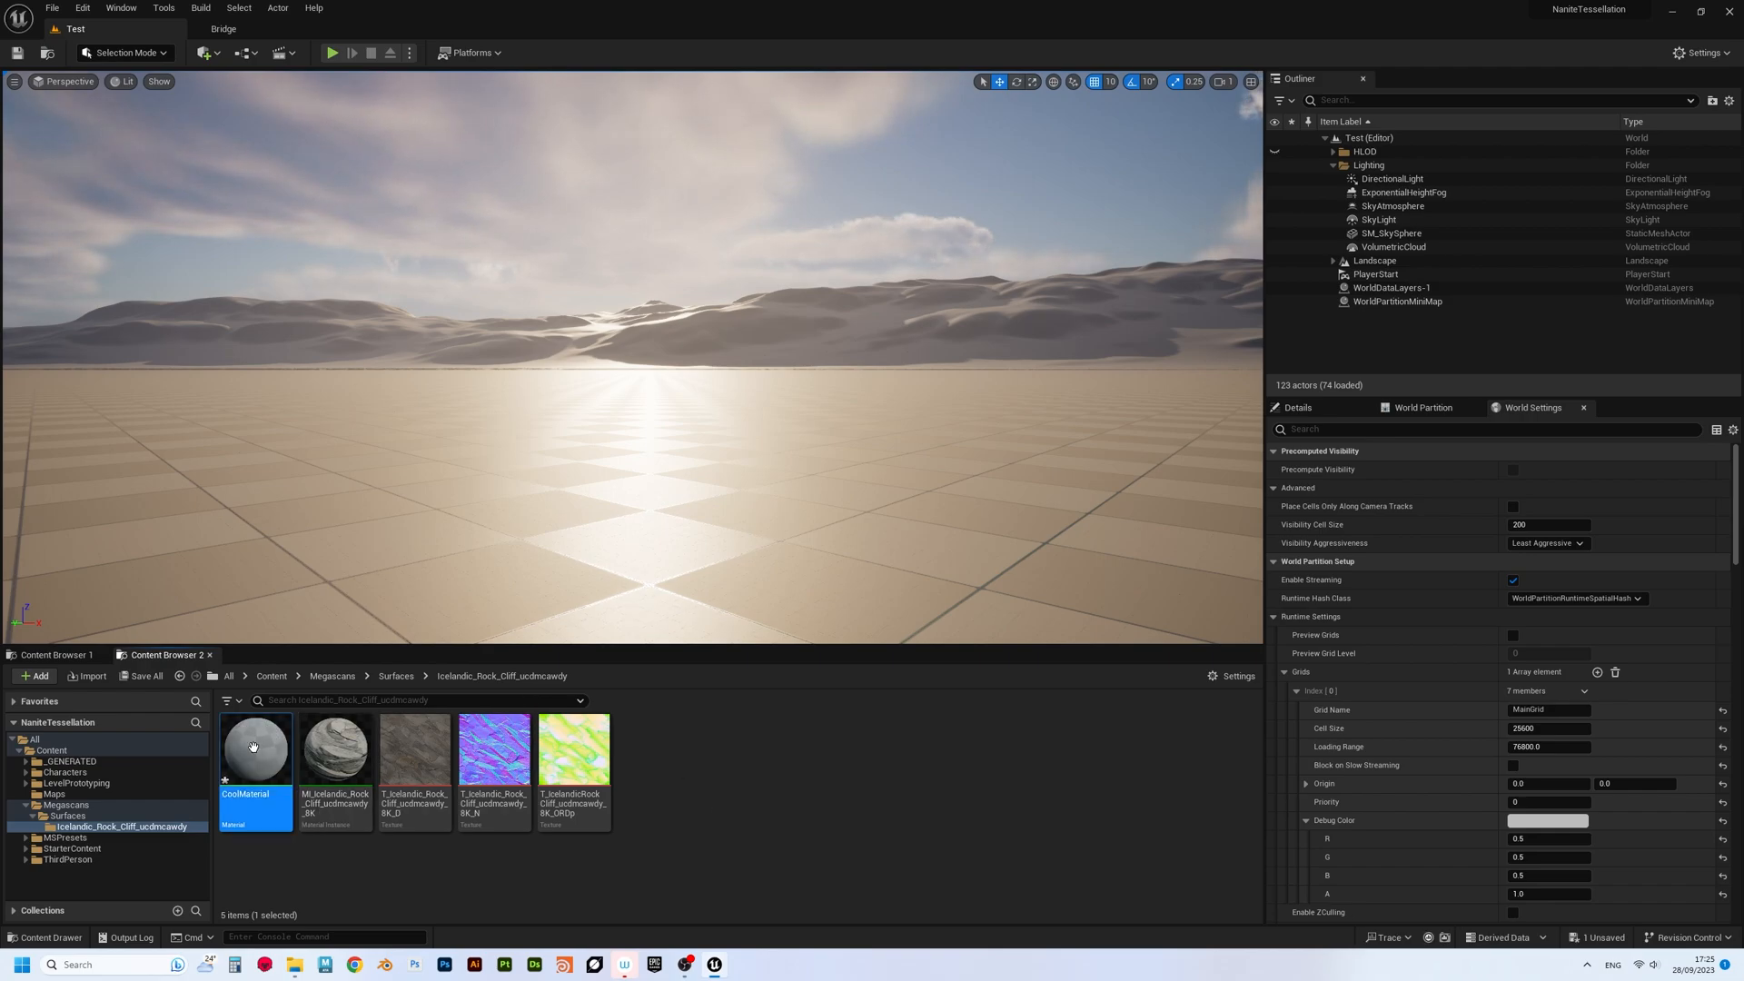
double_click(255, 747)
text(multip)
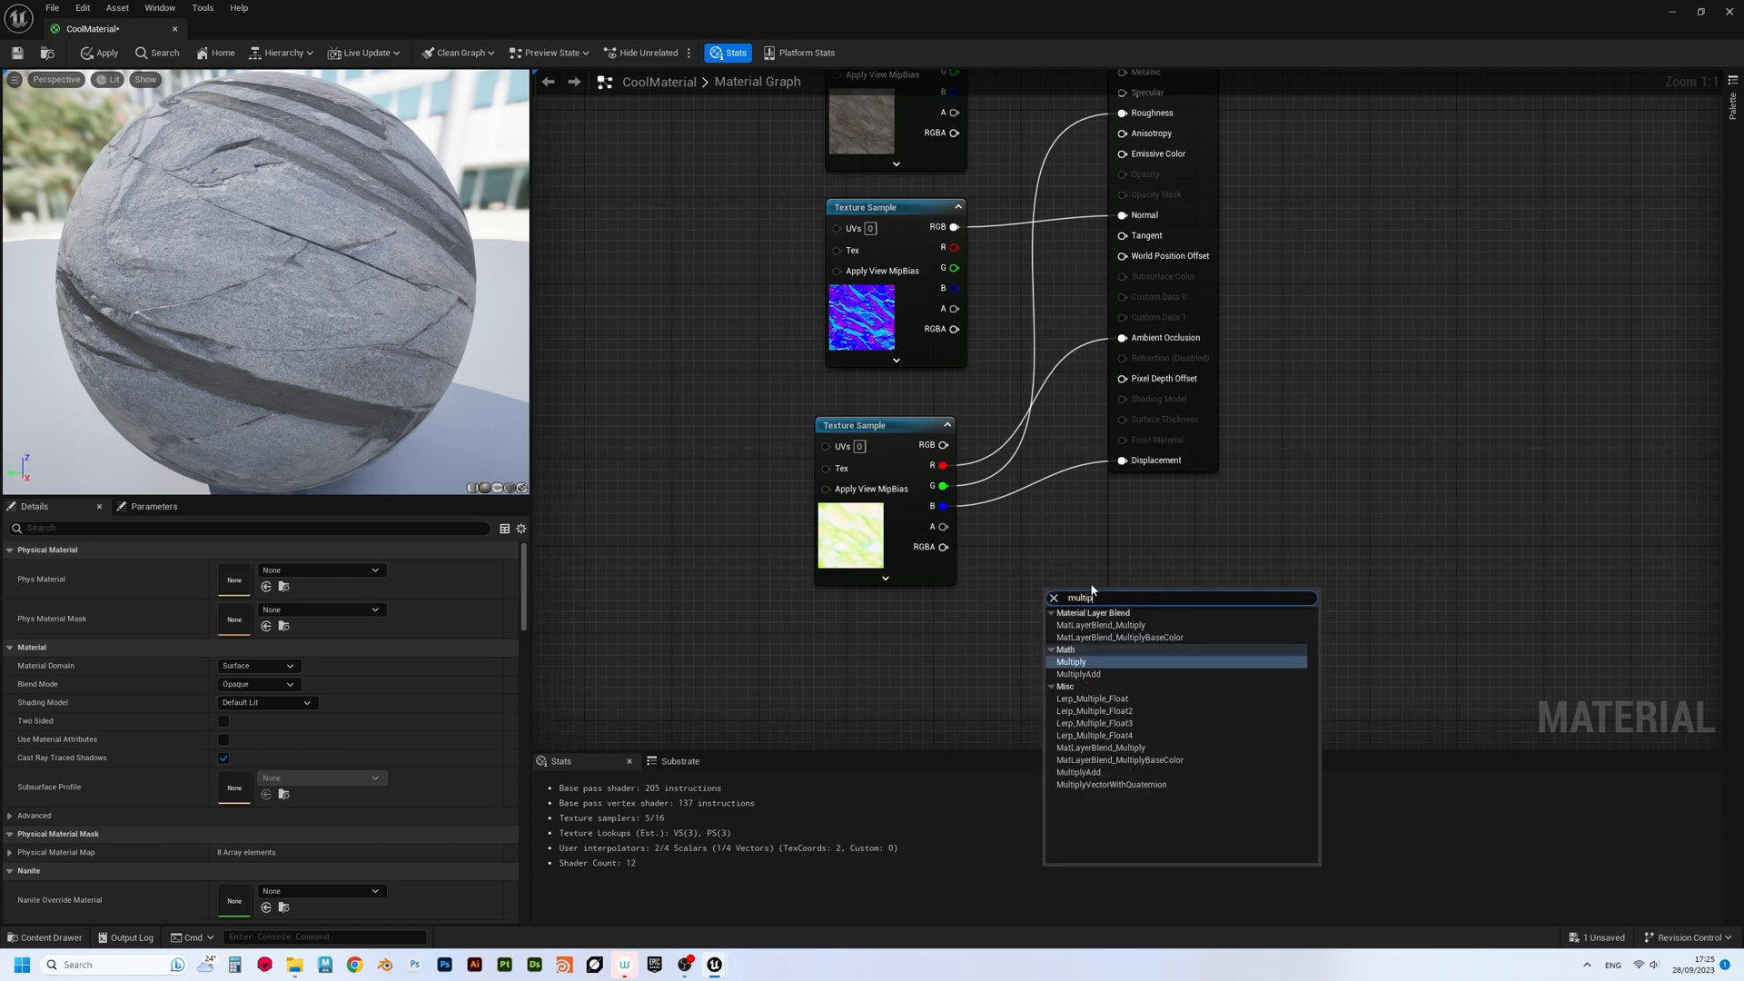
- Add a Multiply node and feed its result into the material's Displacement input
click(1072, 661)
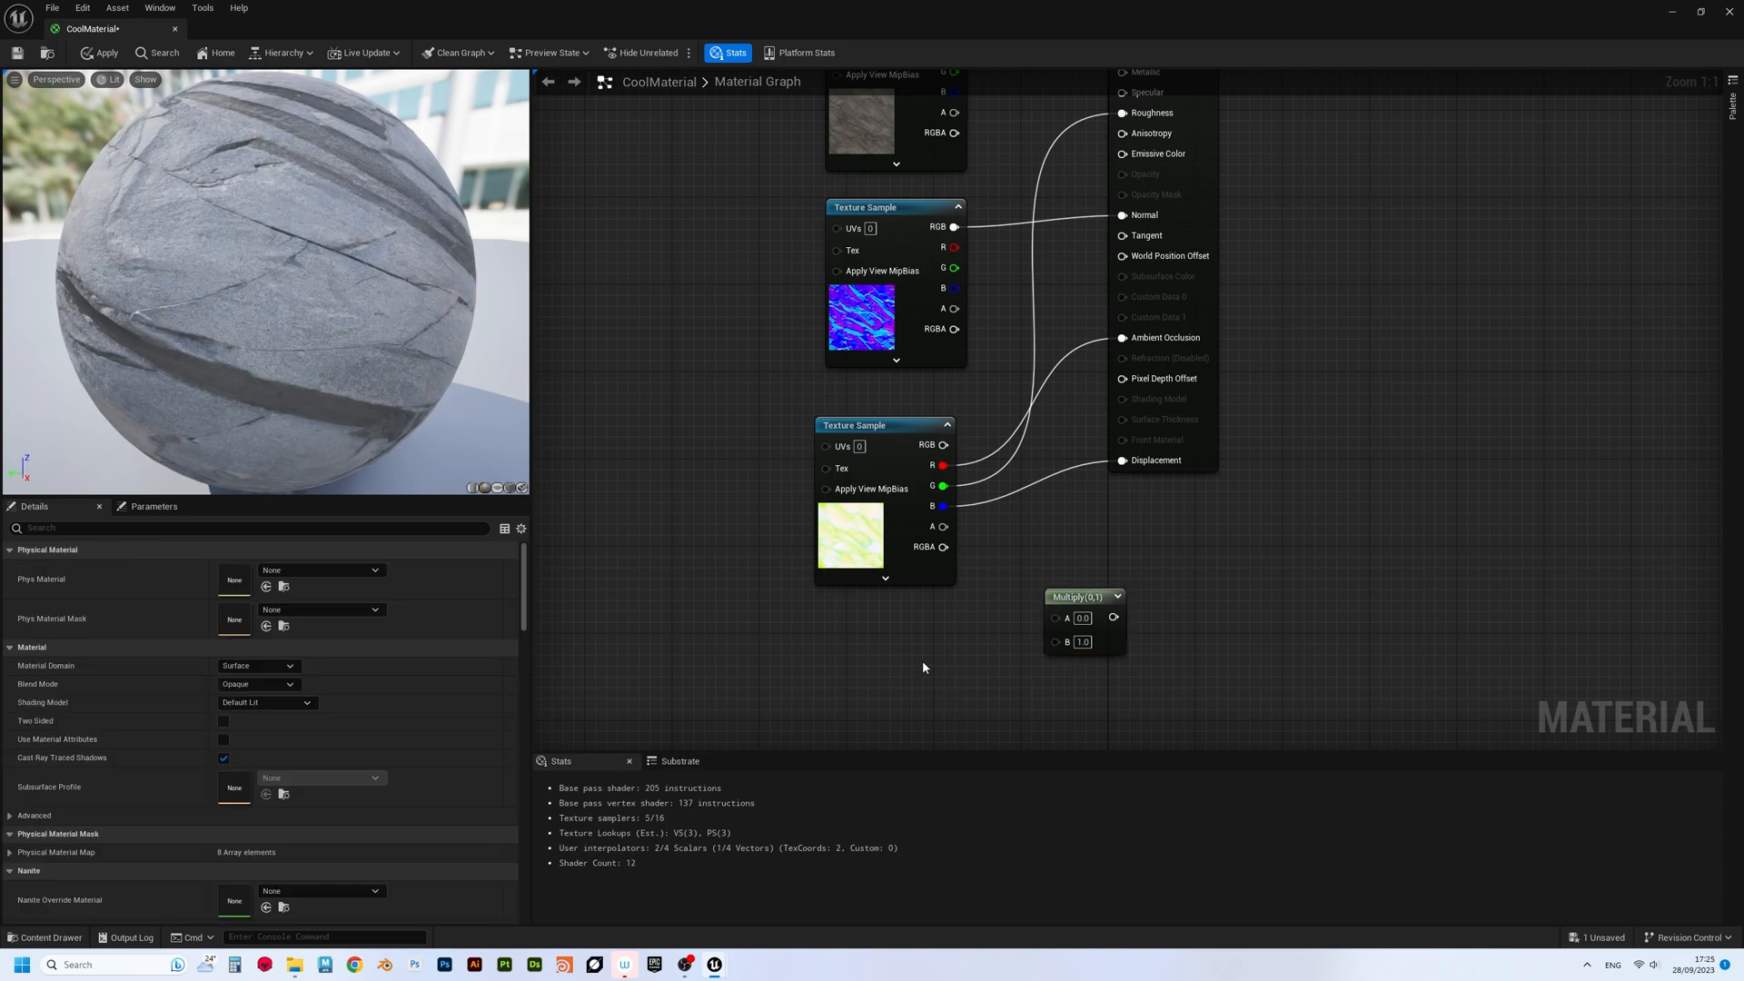
mouse_move(918, 656)
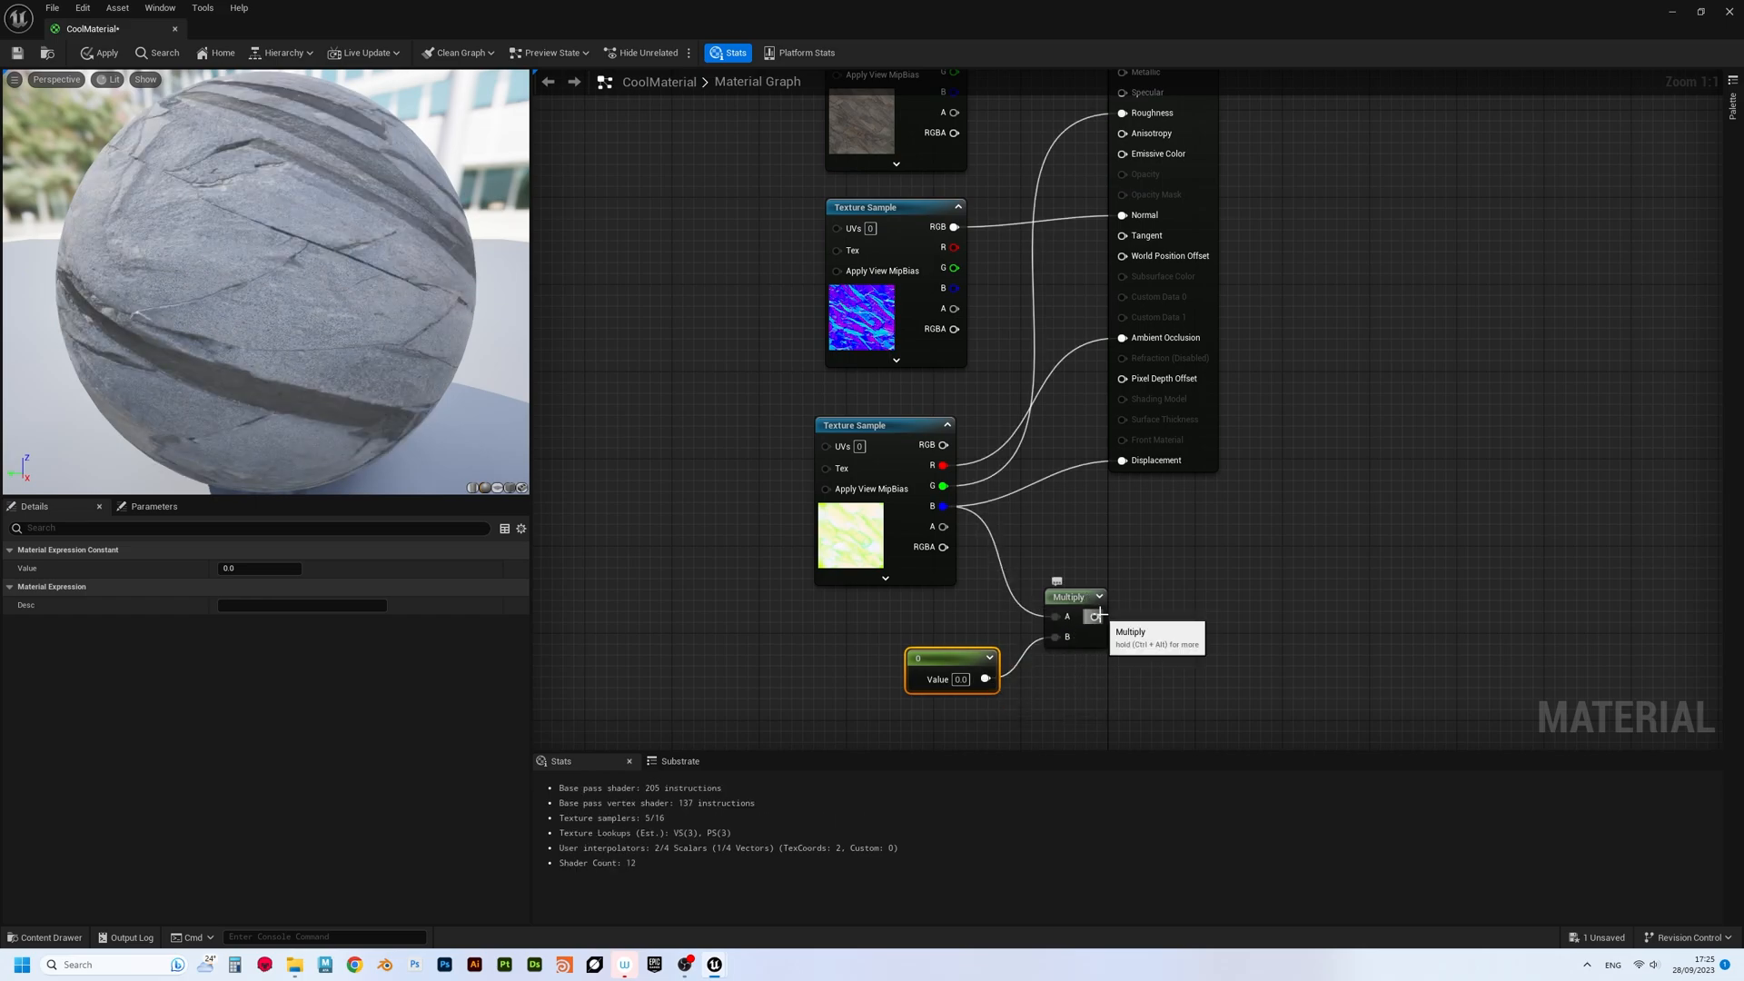
drag(951, 666, 884, 662)
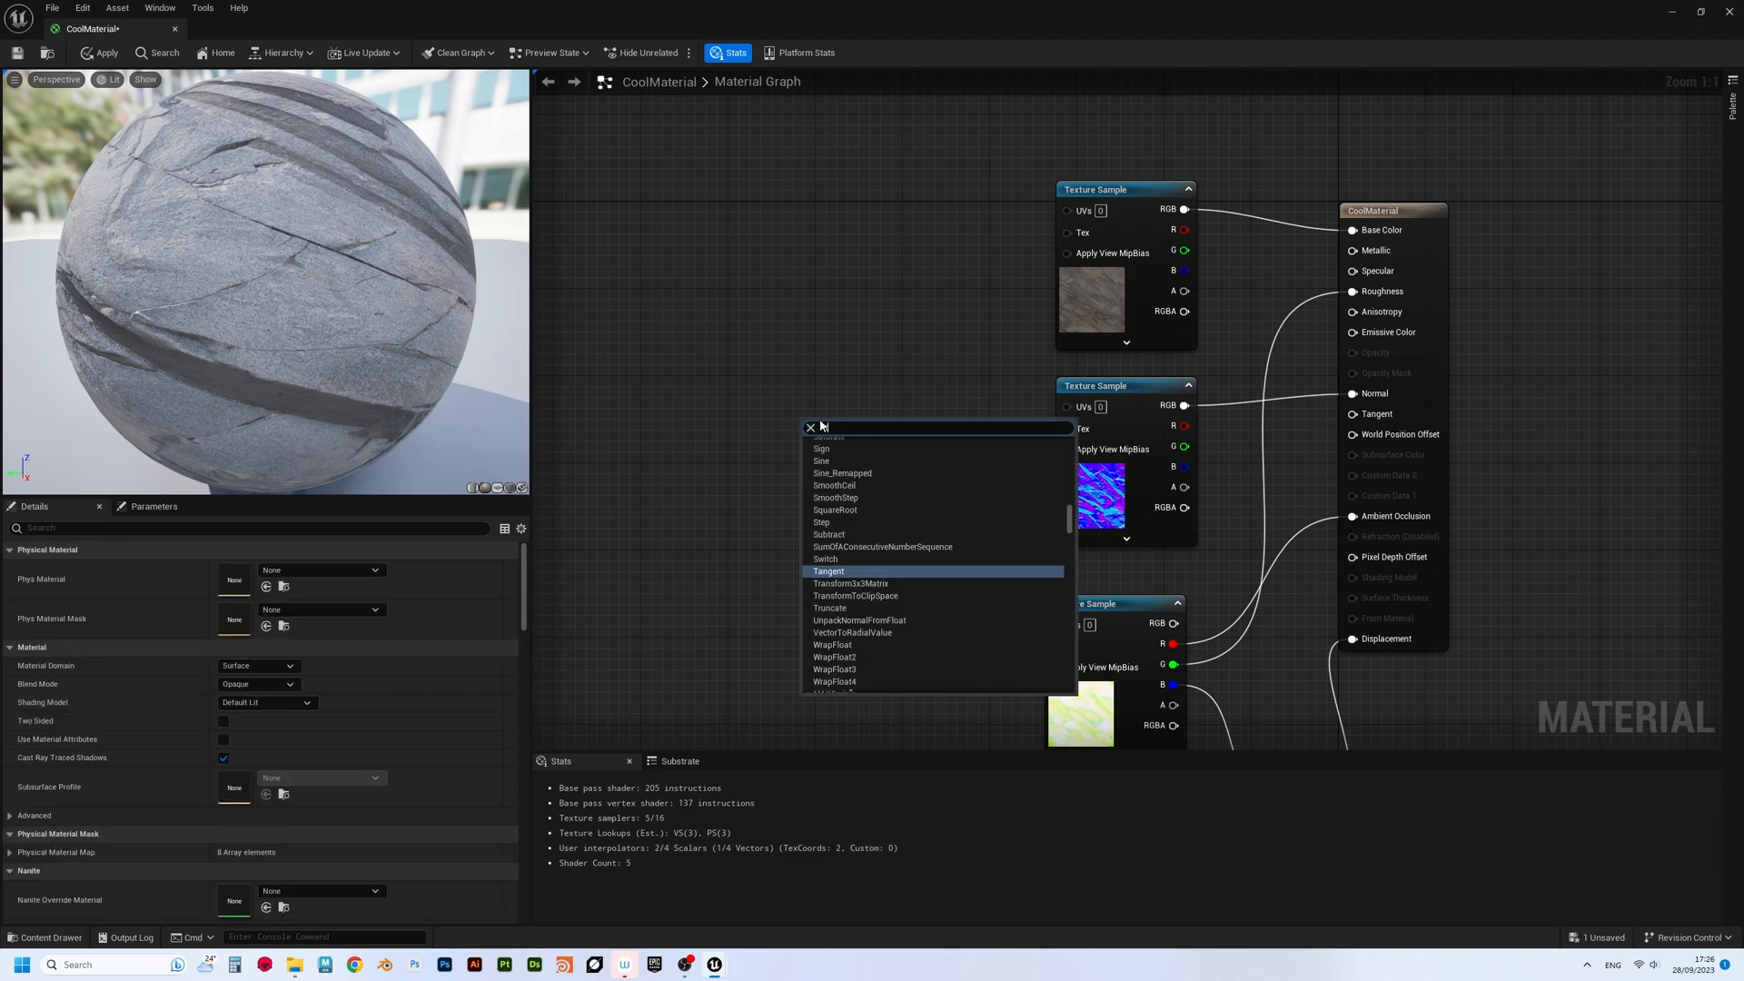
- Add a TextureCoordinate node and convert the tiling constant into a Tiling parameter
text(texture coo)
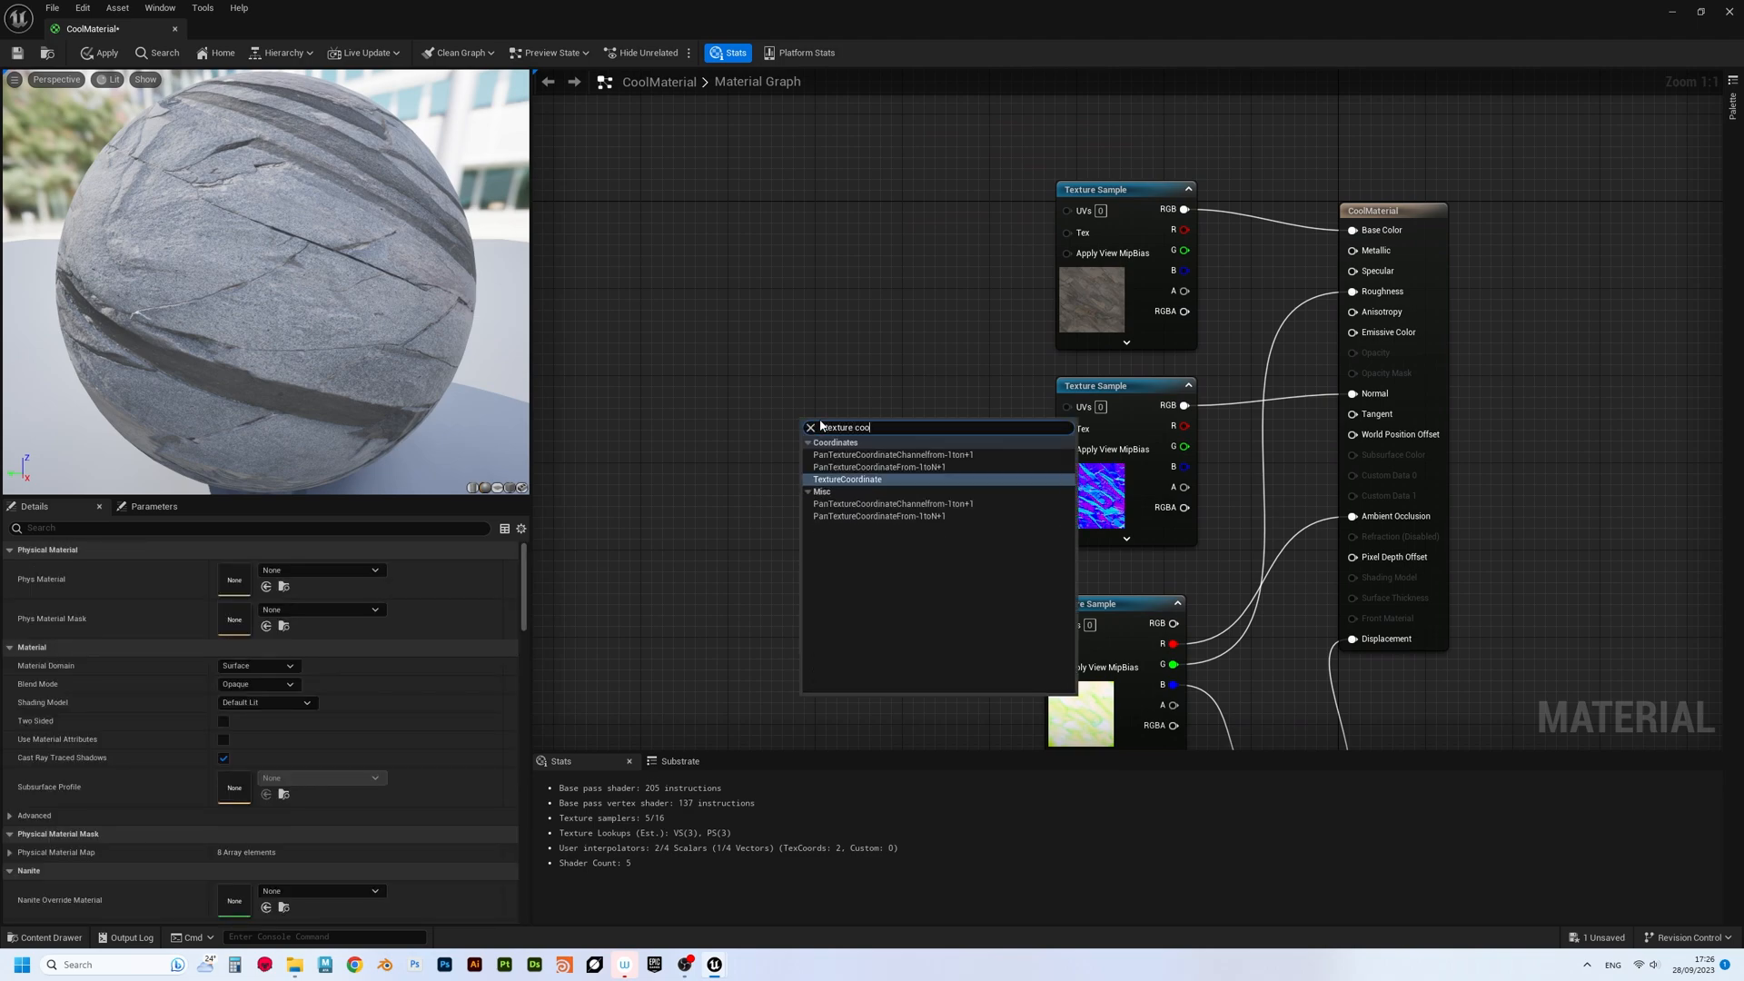
click(847, 480)
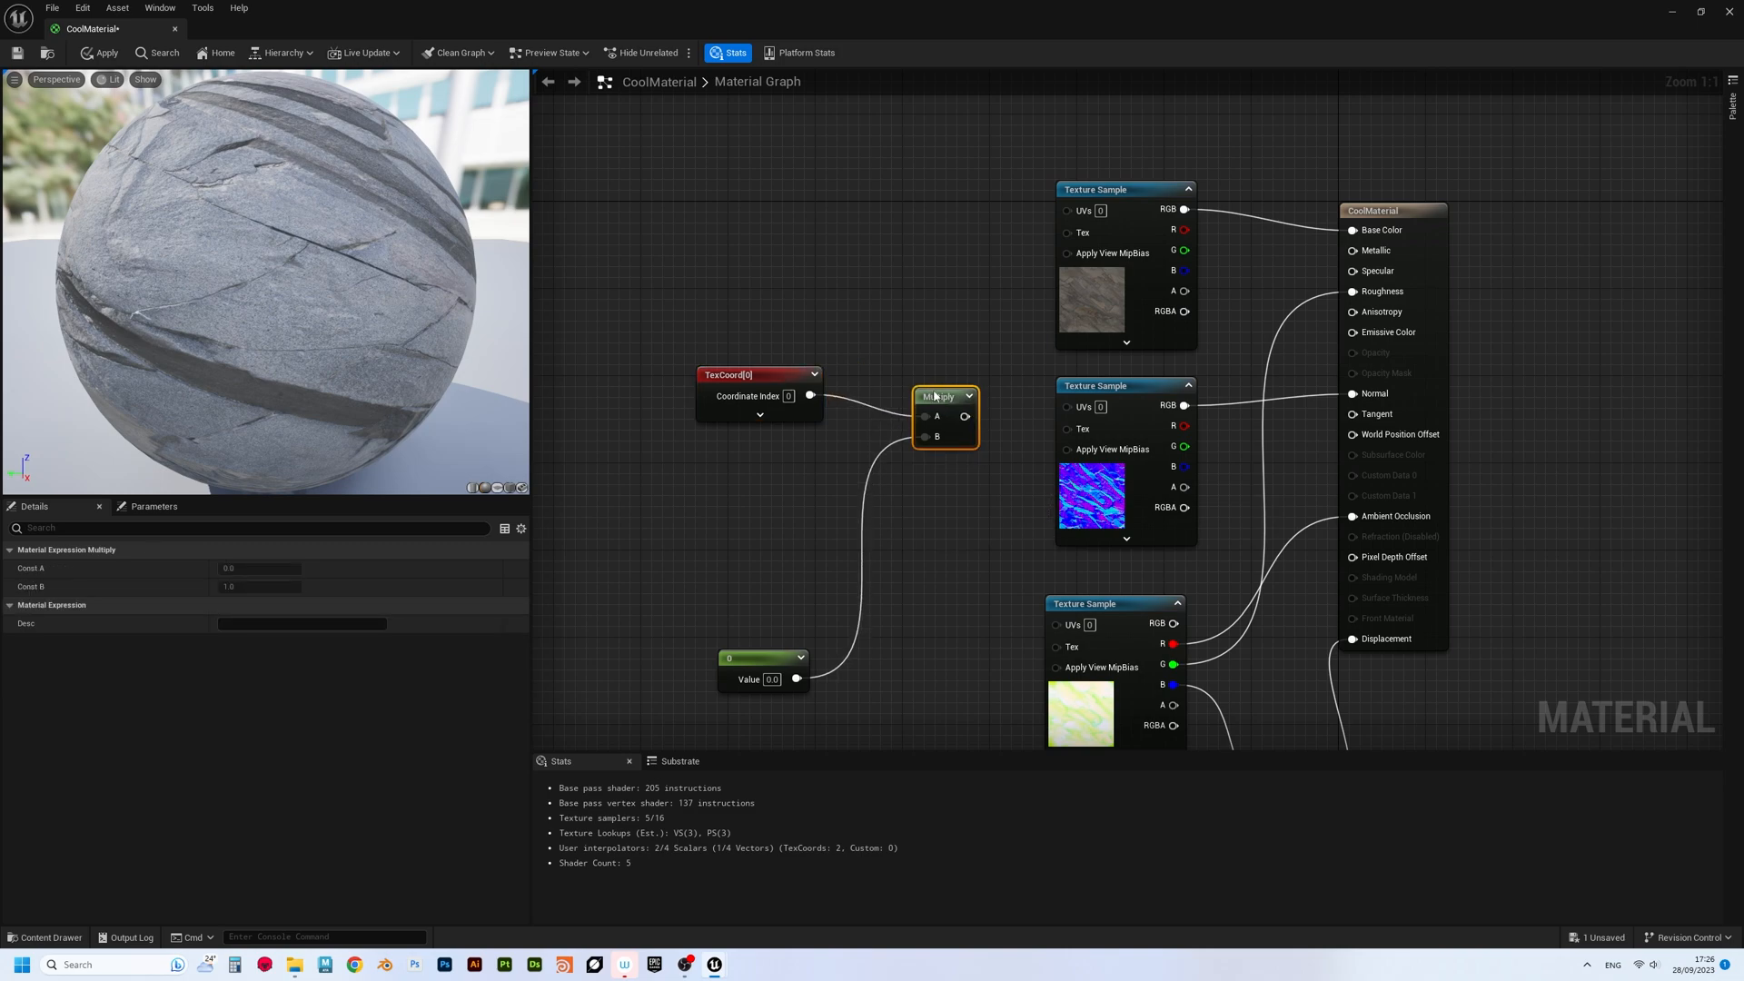
right_click(763, 518)
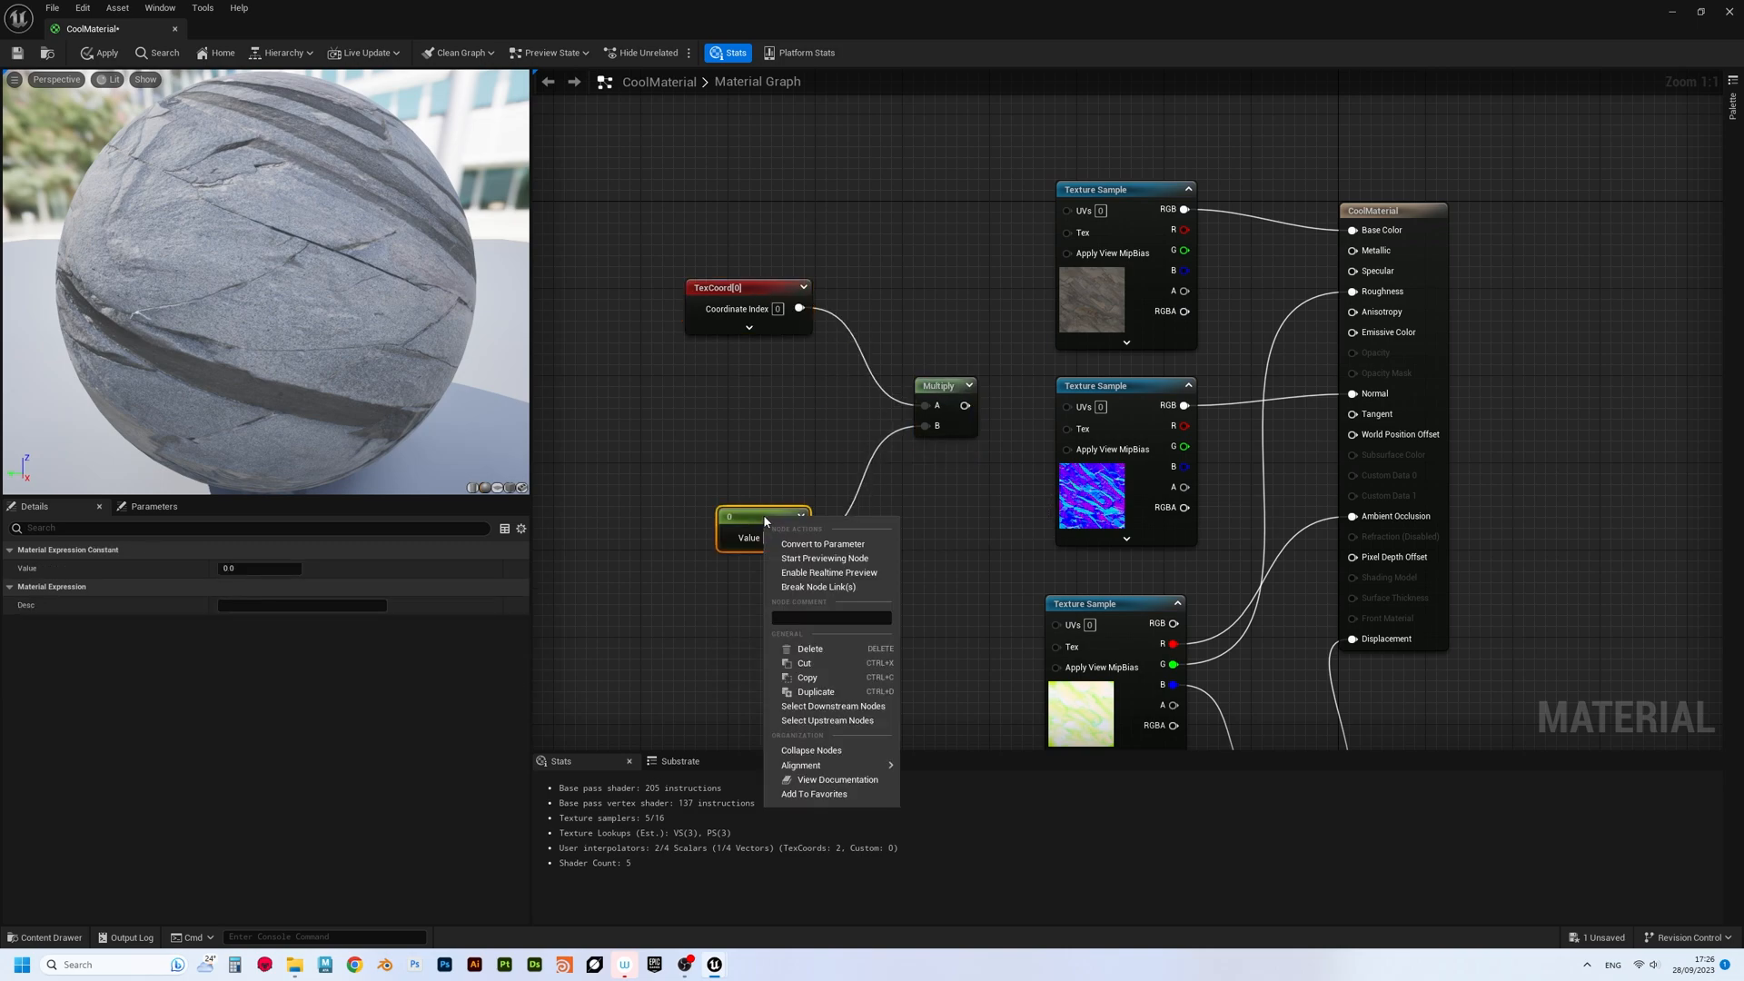
click(823, 543)
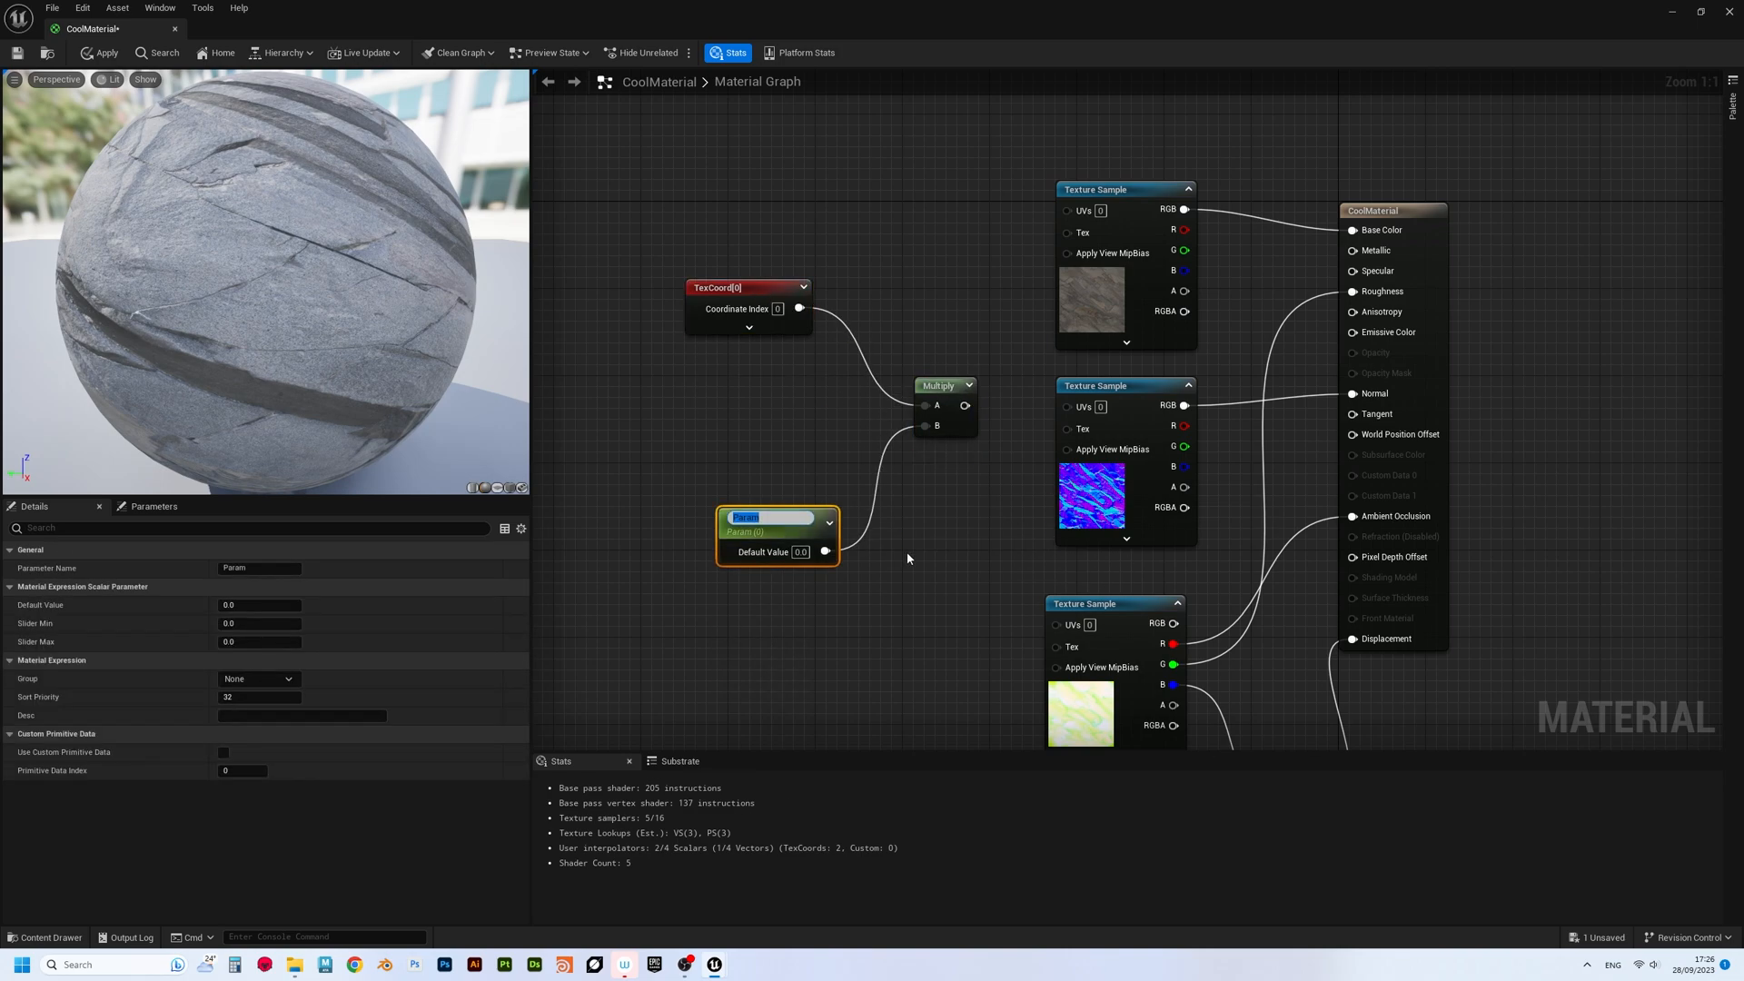
text(Tiling)
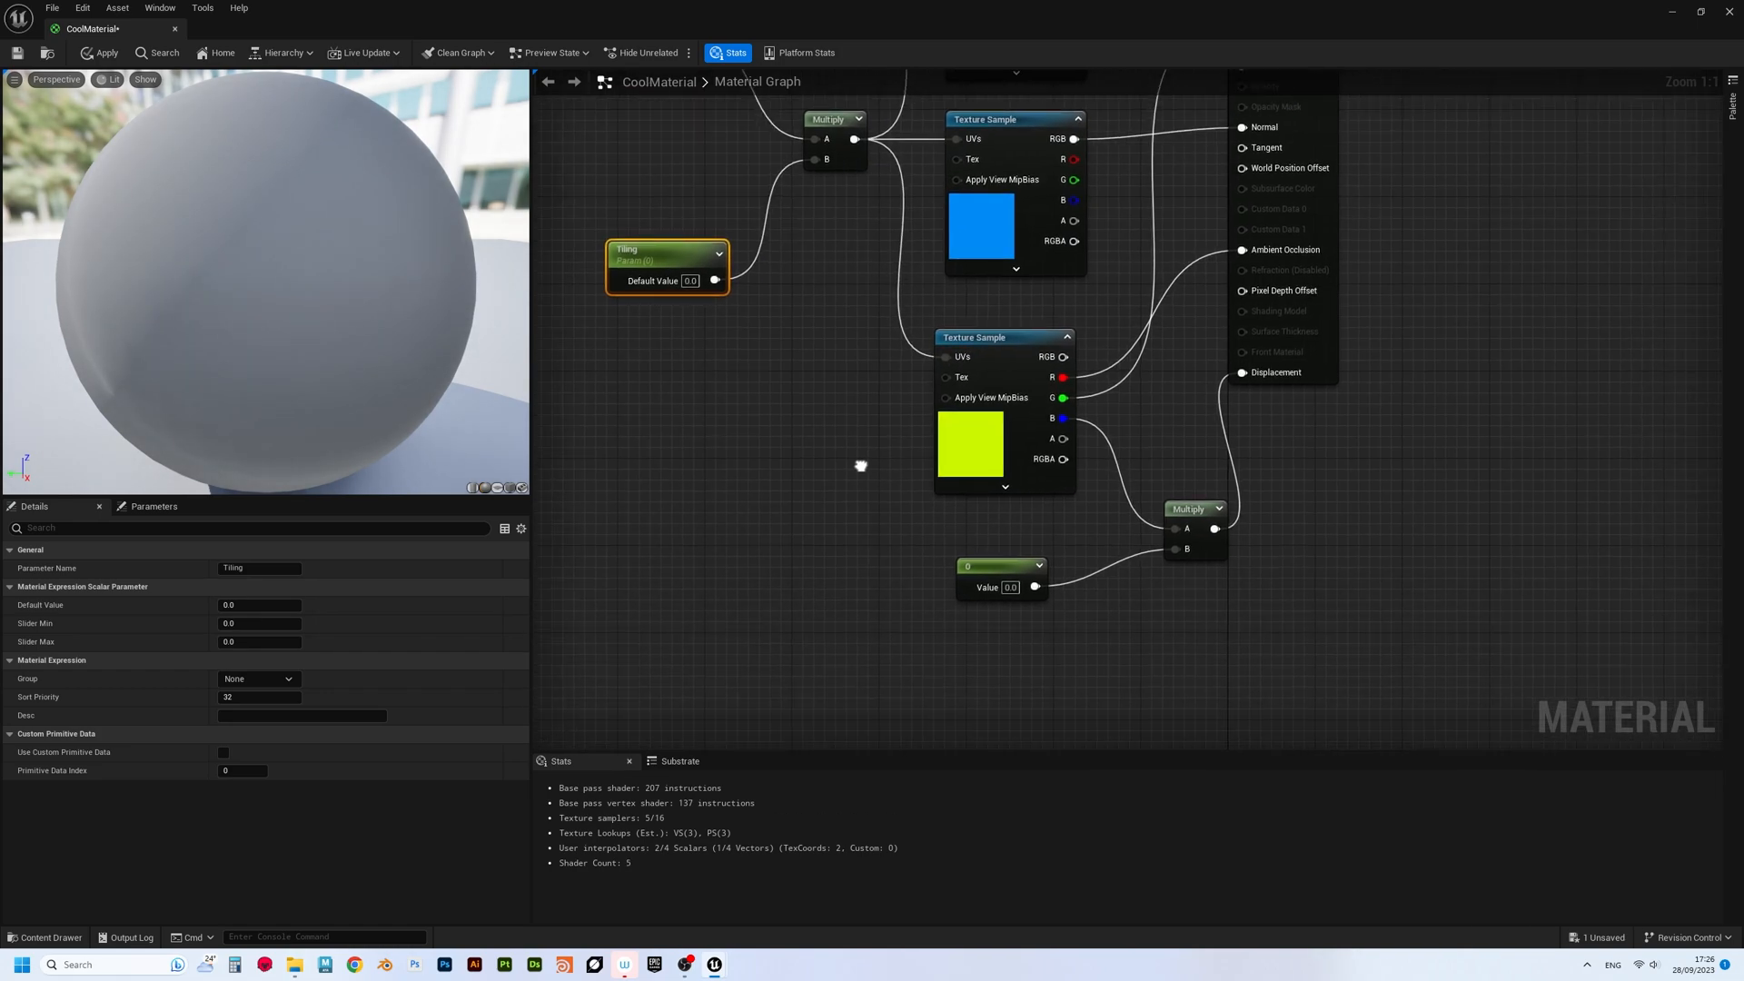
- Convert the displacement multiplier constant into a Displacement parameter
right_click(1001, 629)
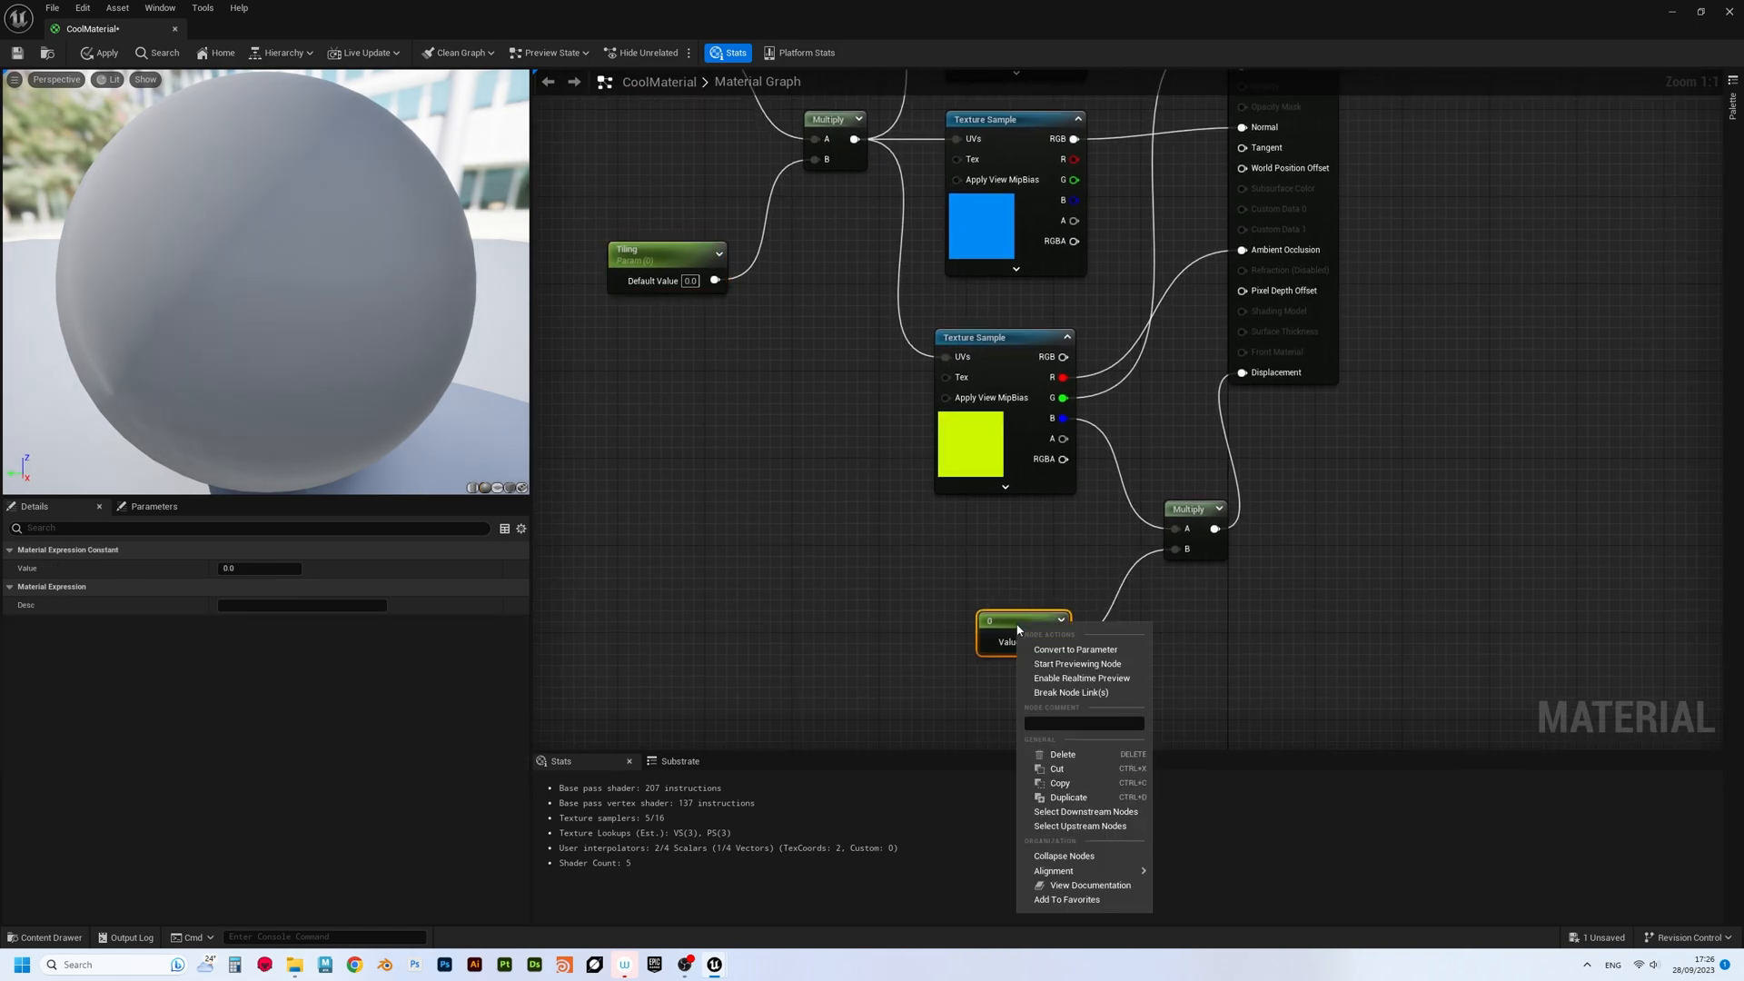
click(1074, 650)
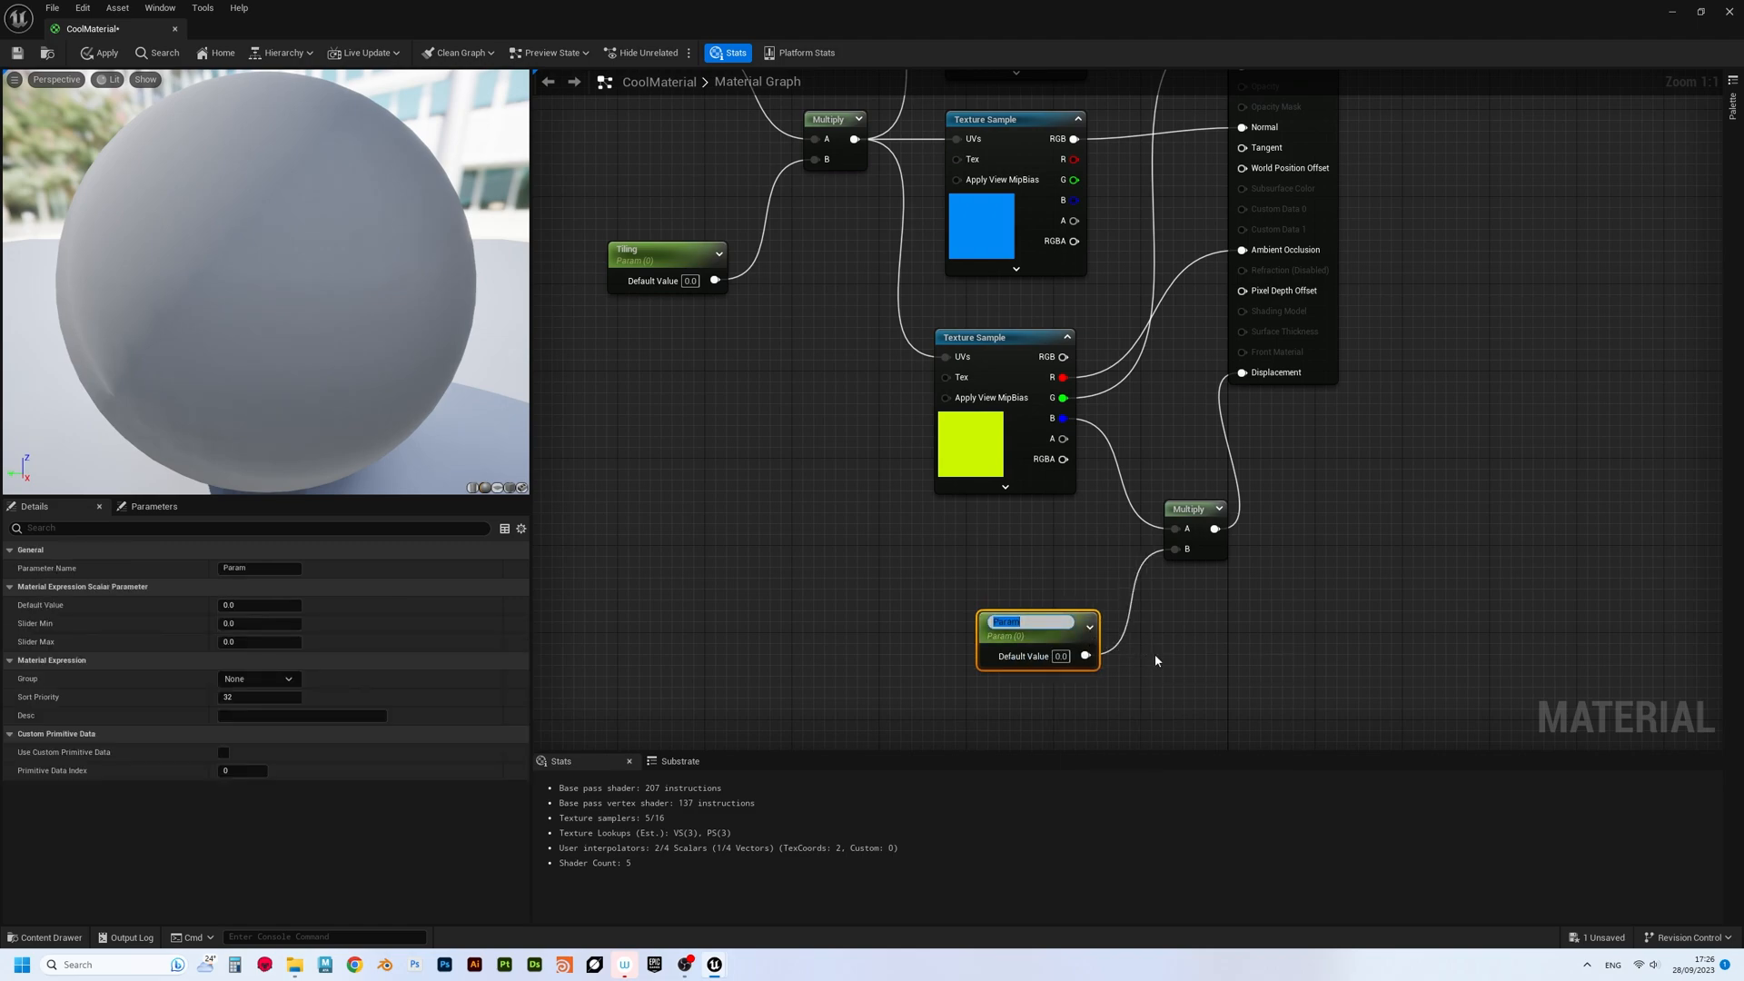
text(Displacement)
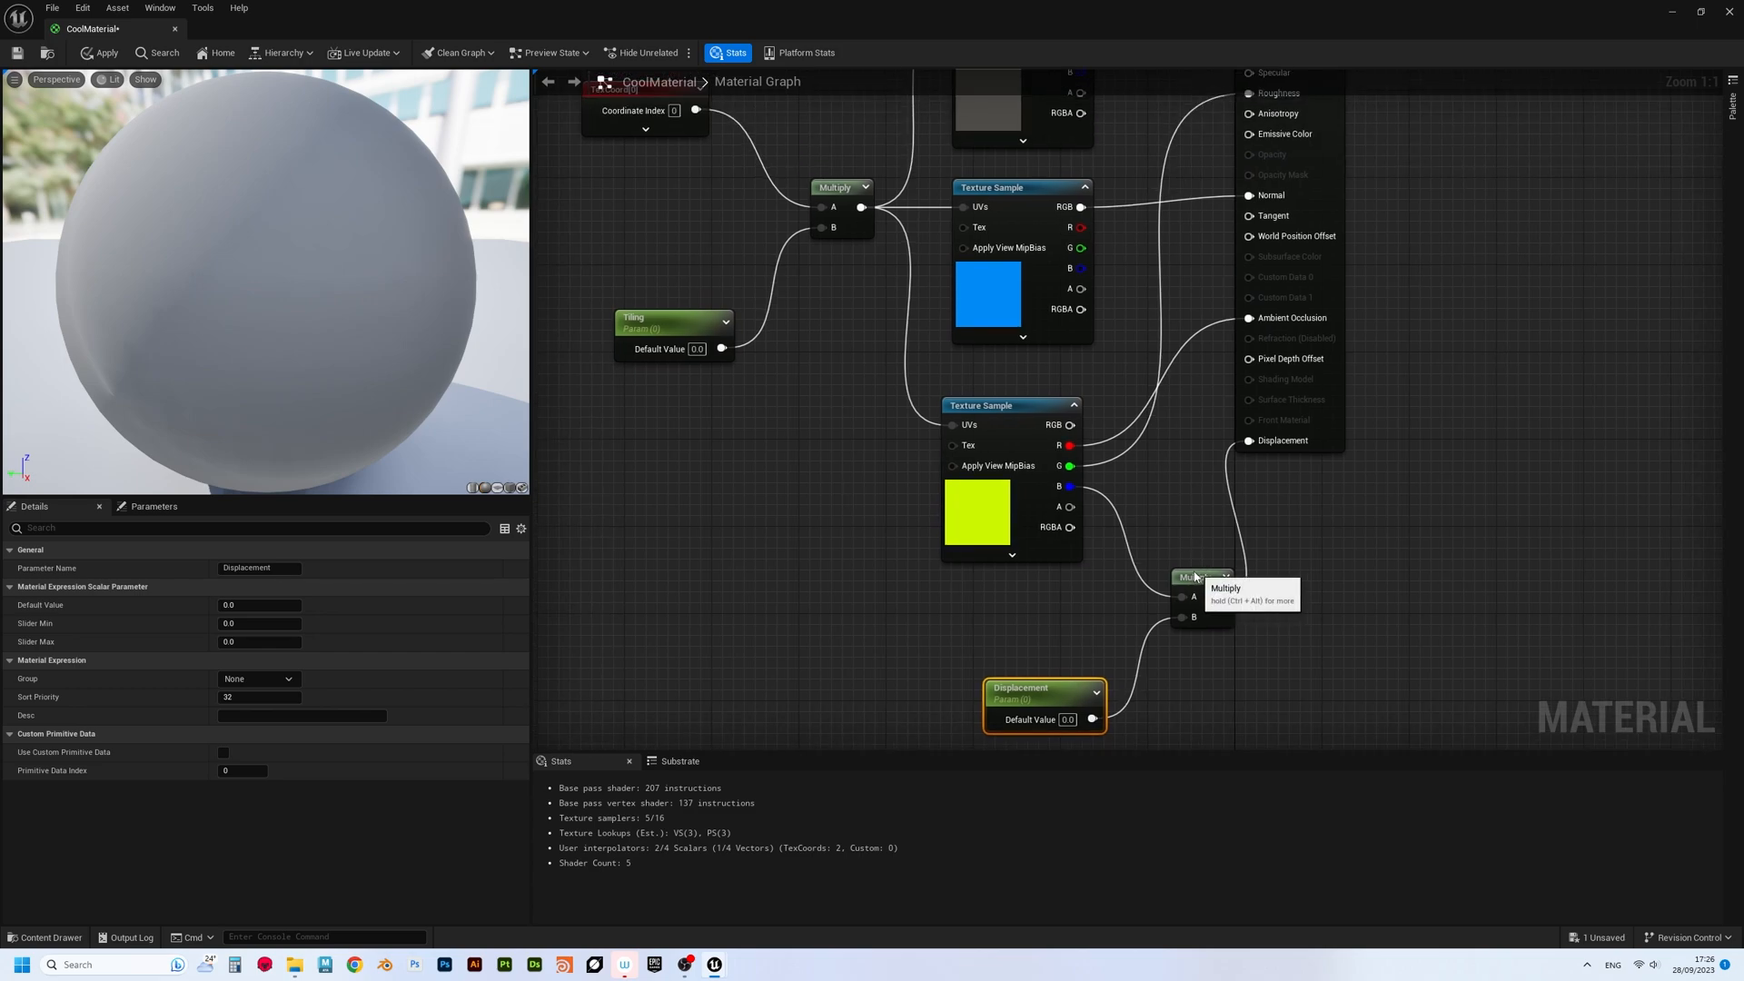
- Convert the texture samples to Albedo, Normals and ORD parameters and save the material
right_click(1012, 162)
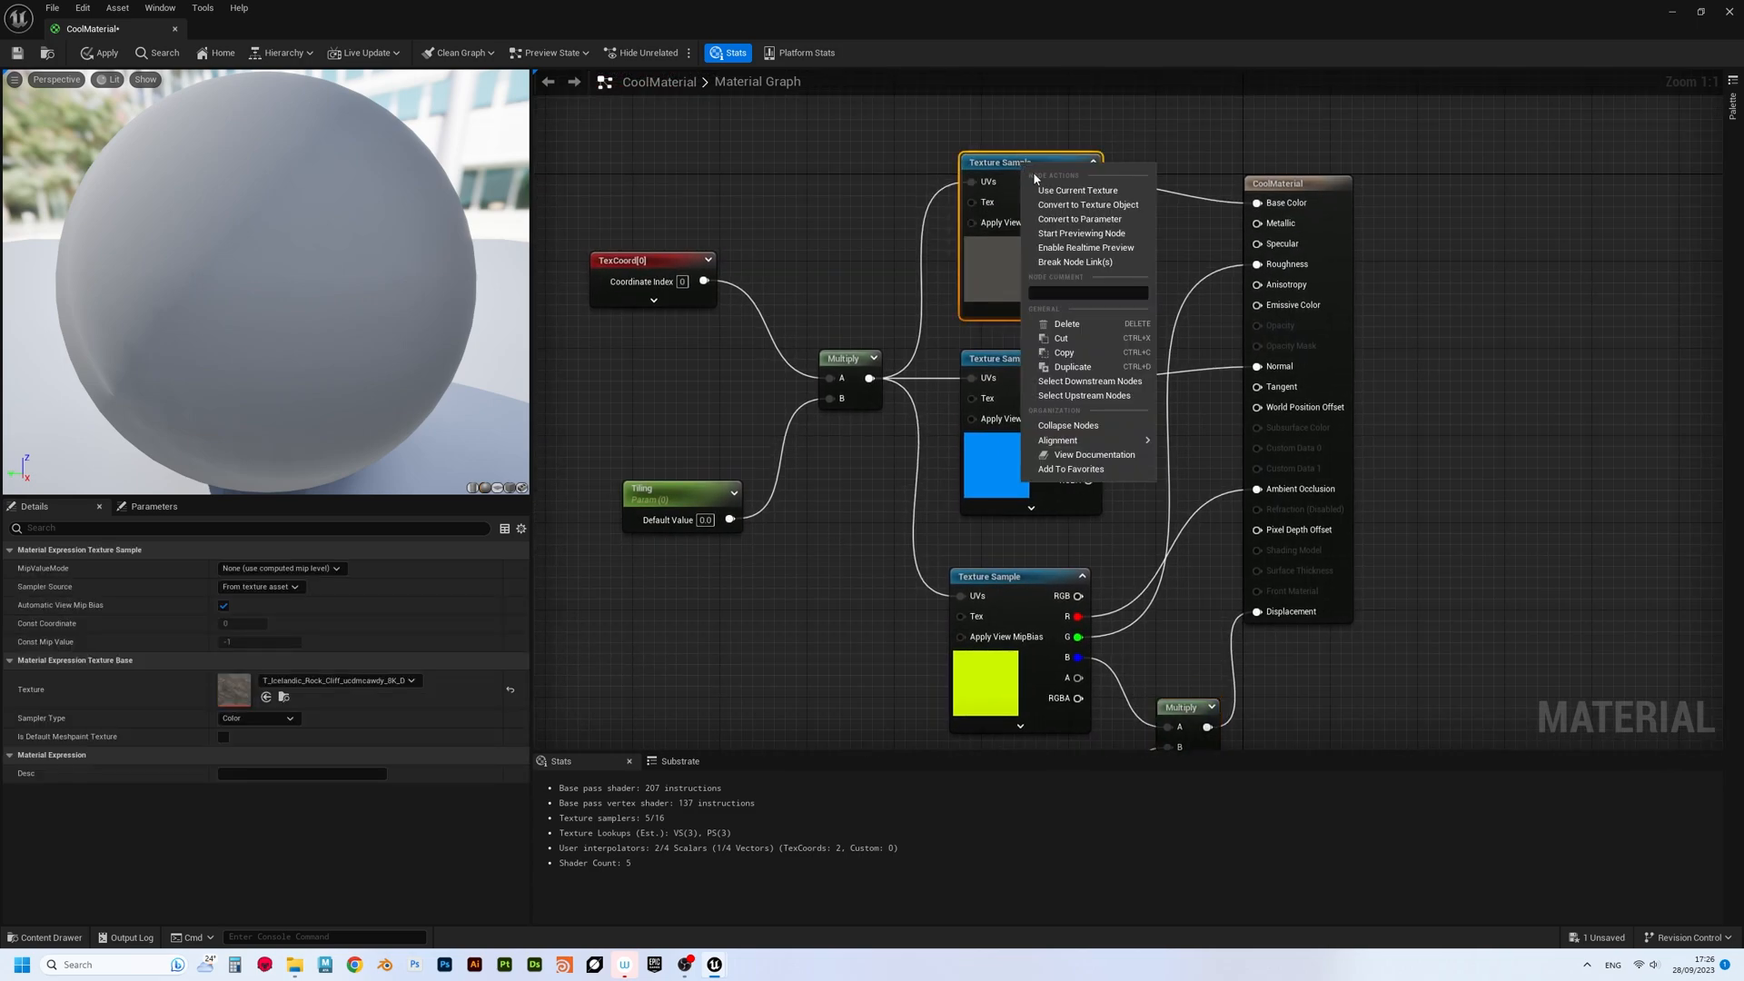
mouse_move(1078, 218)
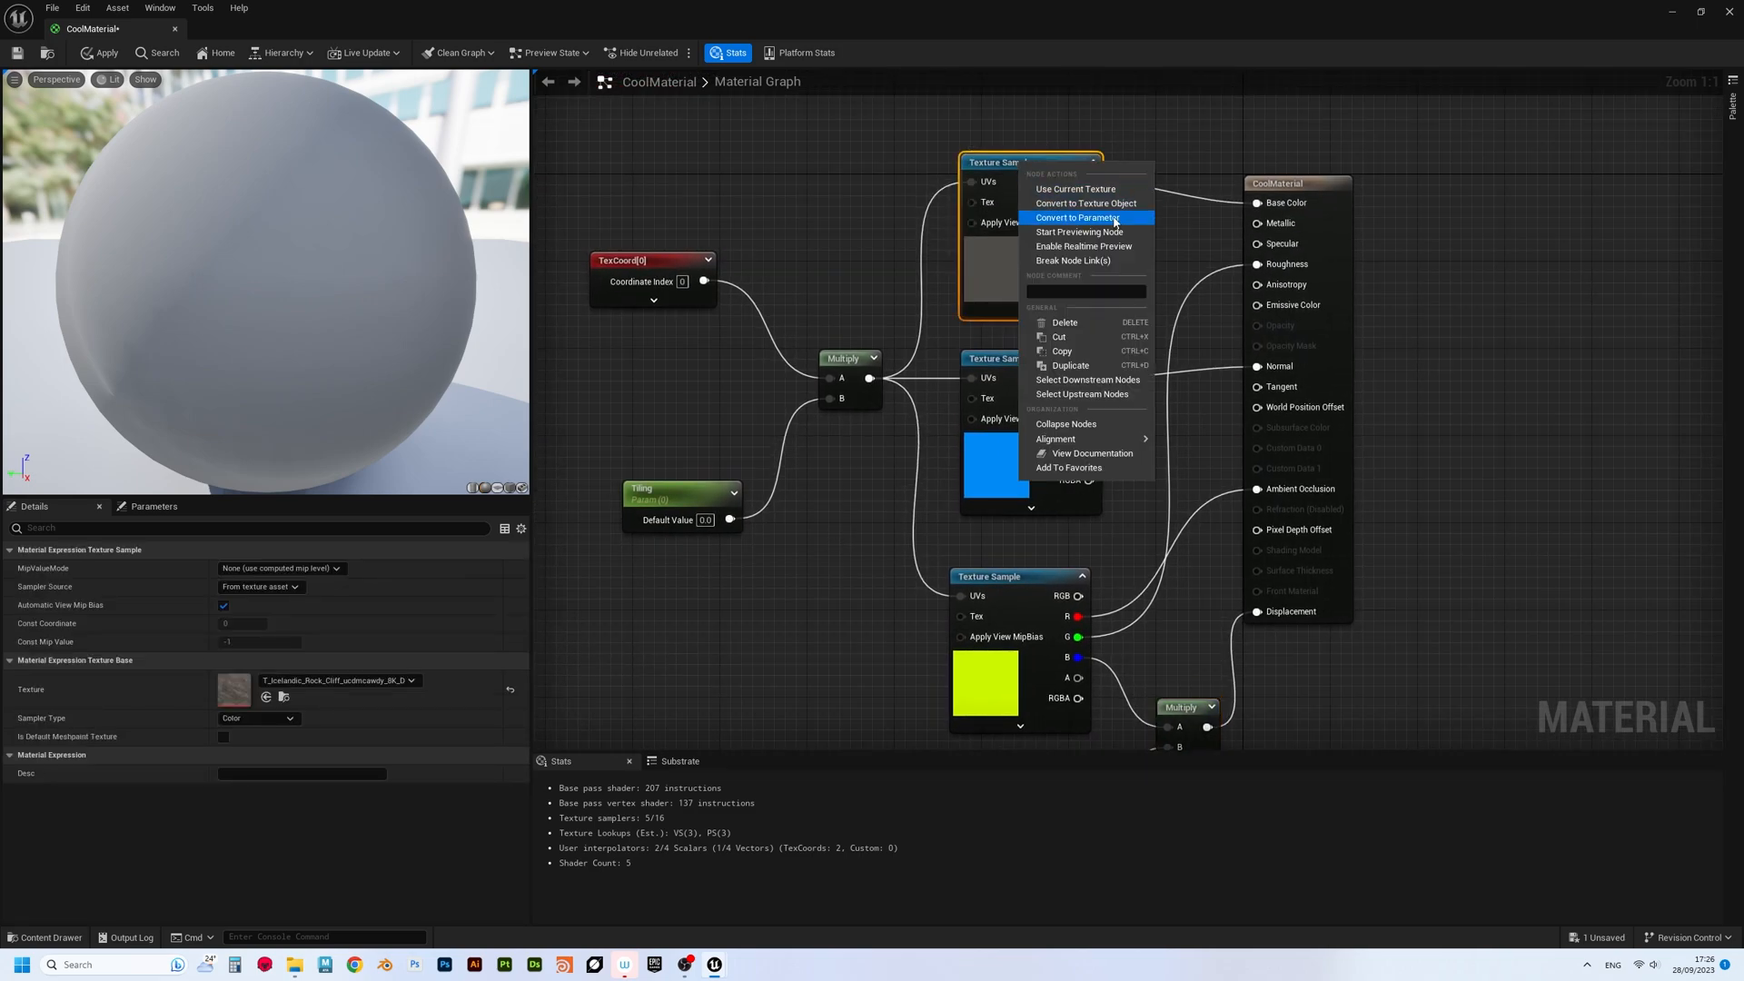
click(1074, 218)
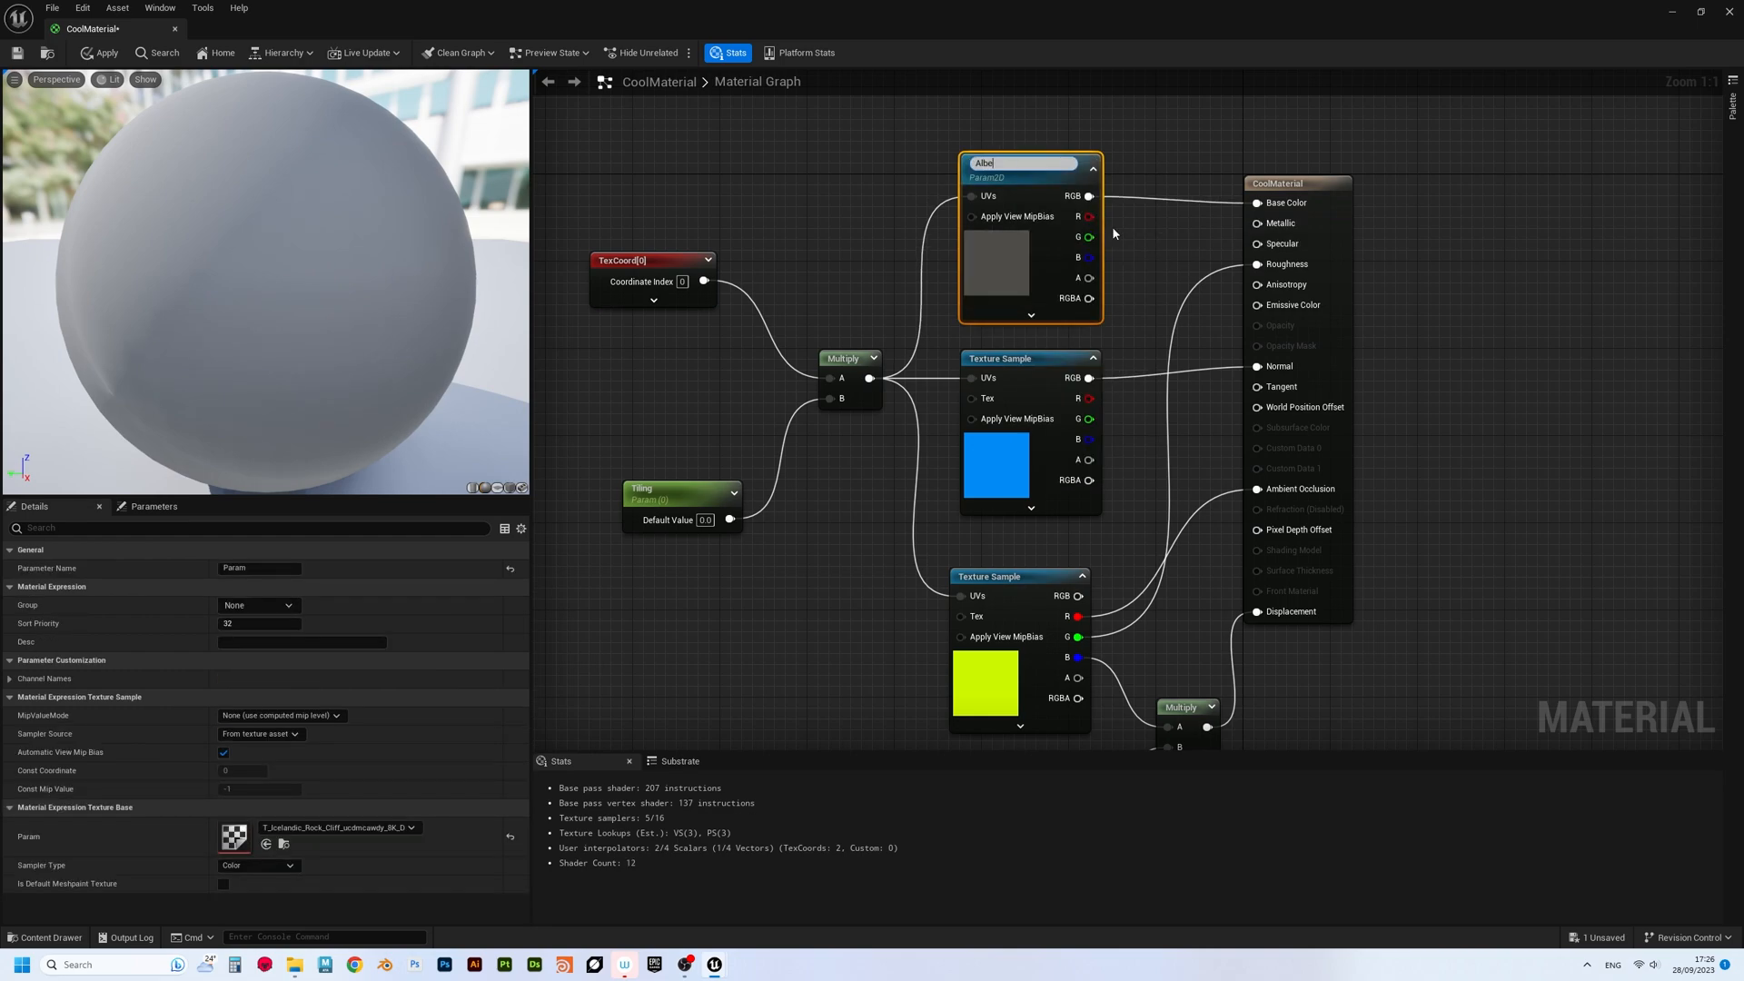
right_click(999, 357)
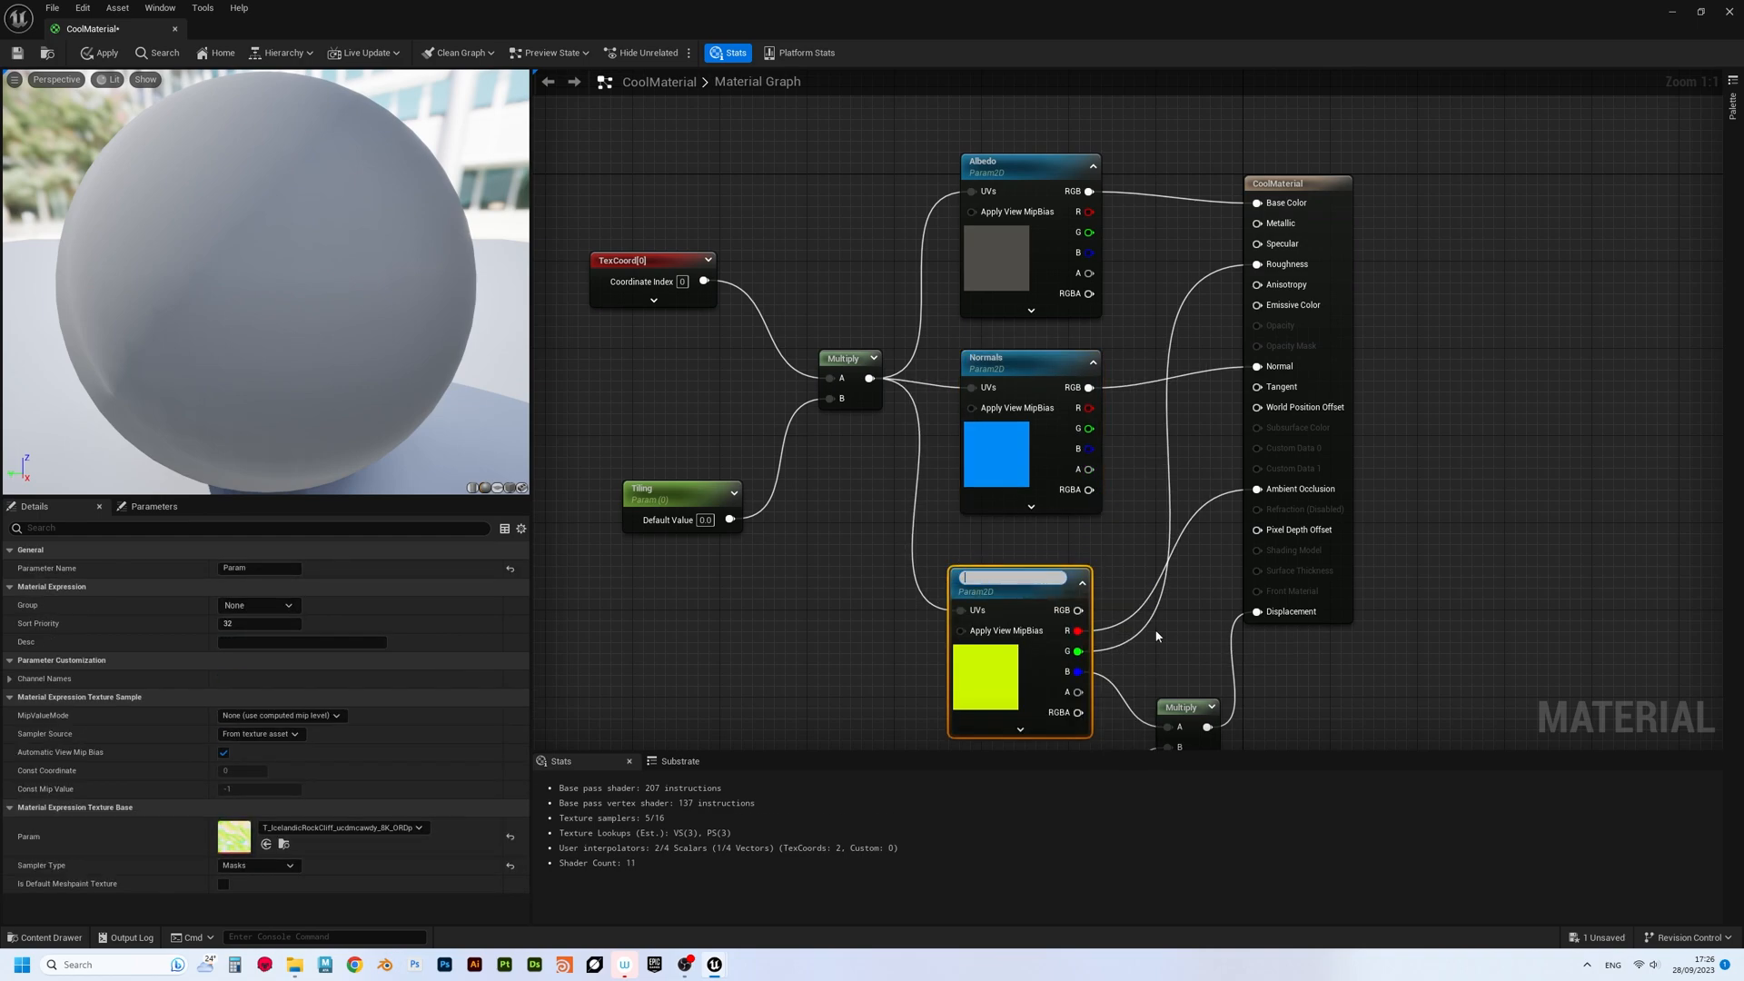
text(ORD)
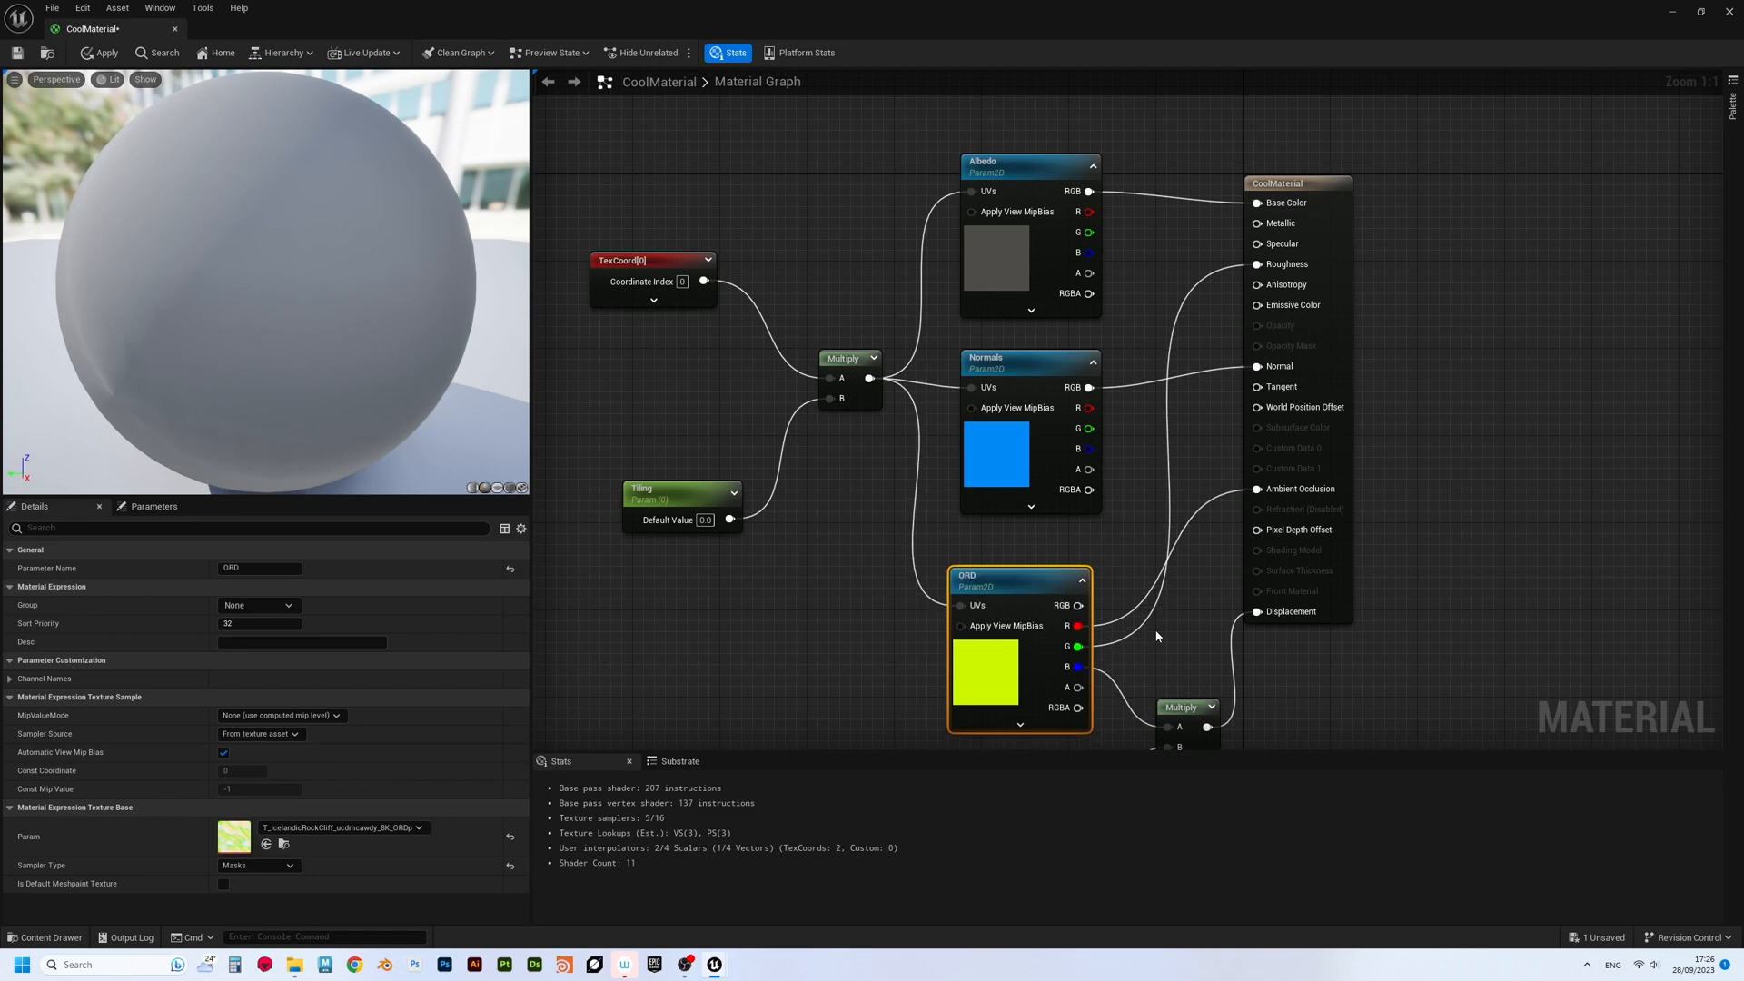
click(1294, 184)
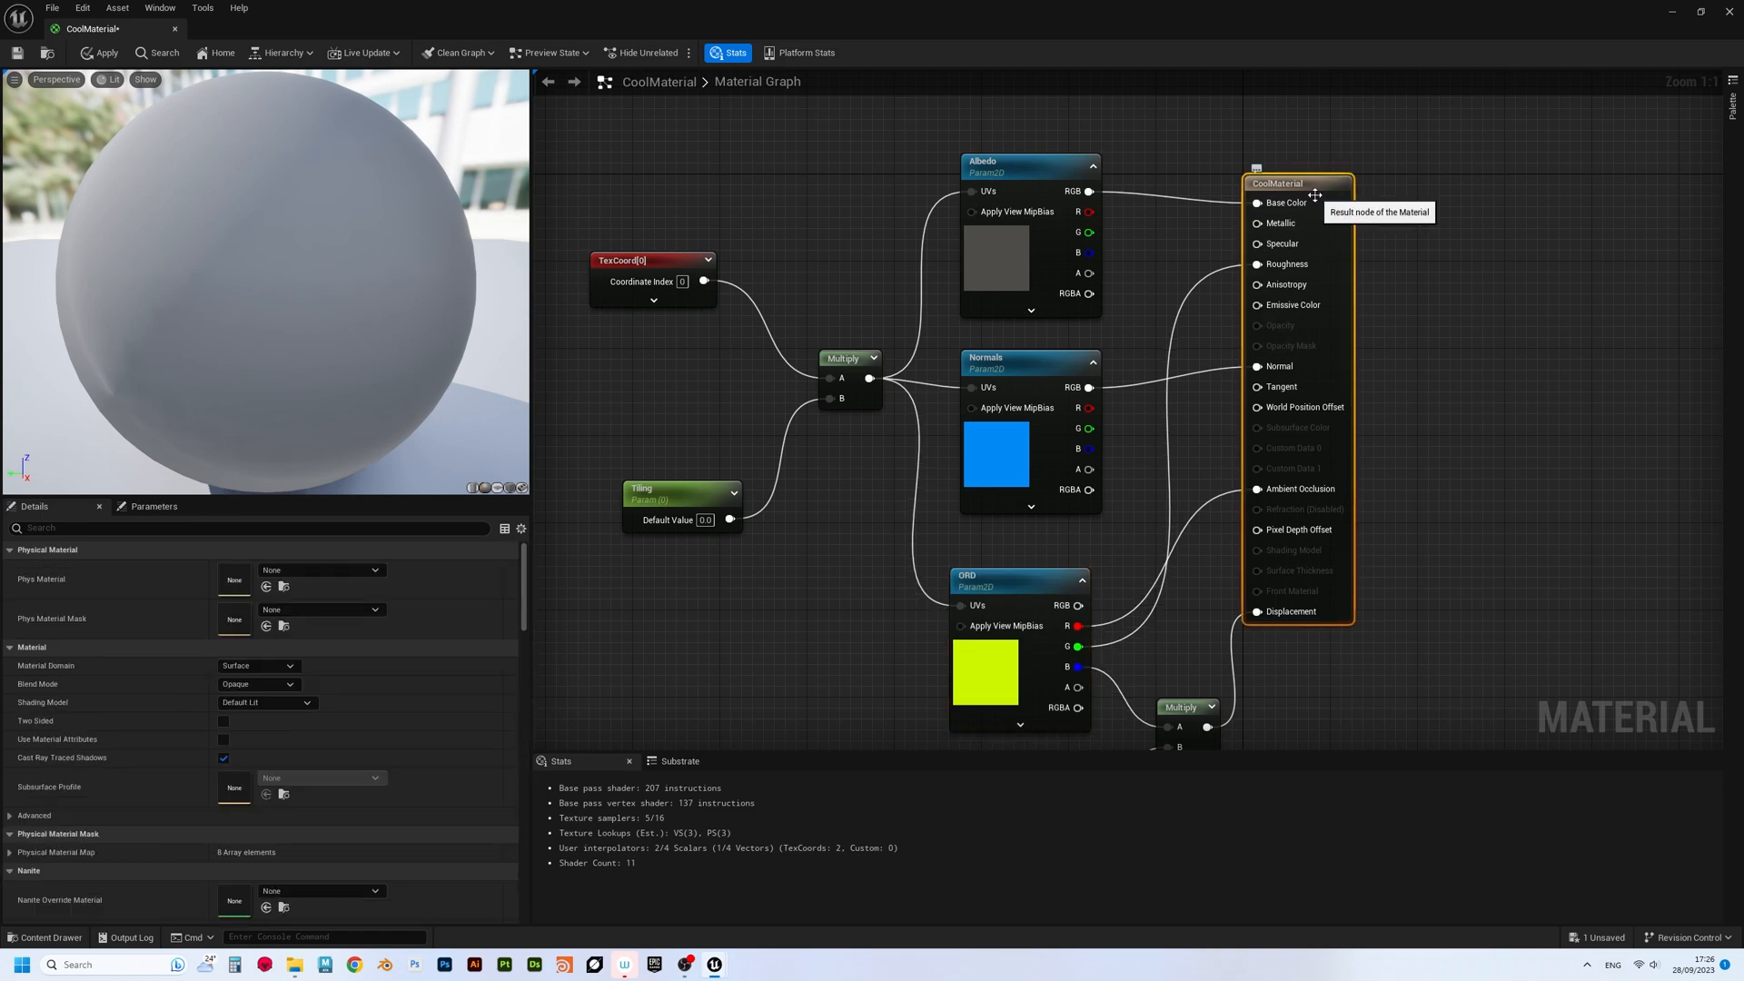
mouse_move(627, 82)
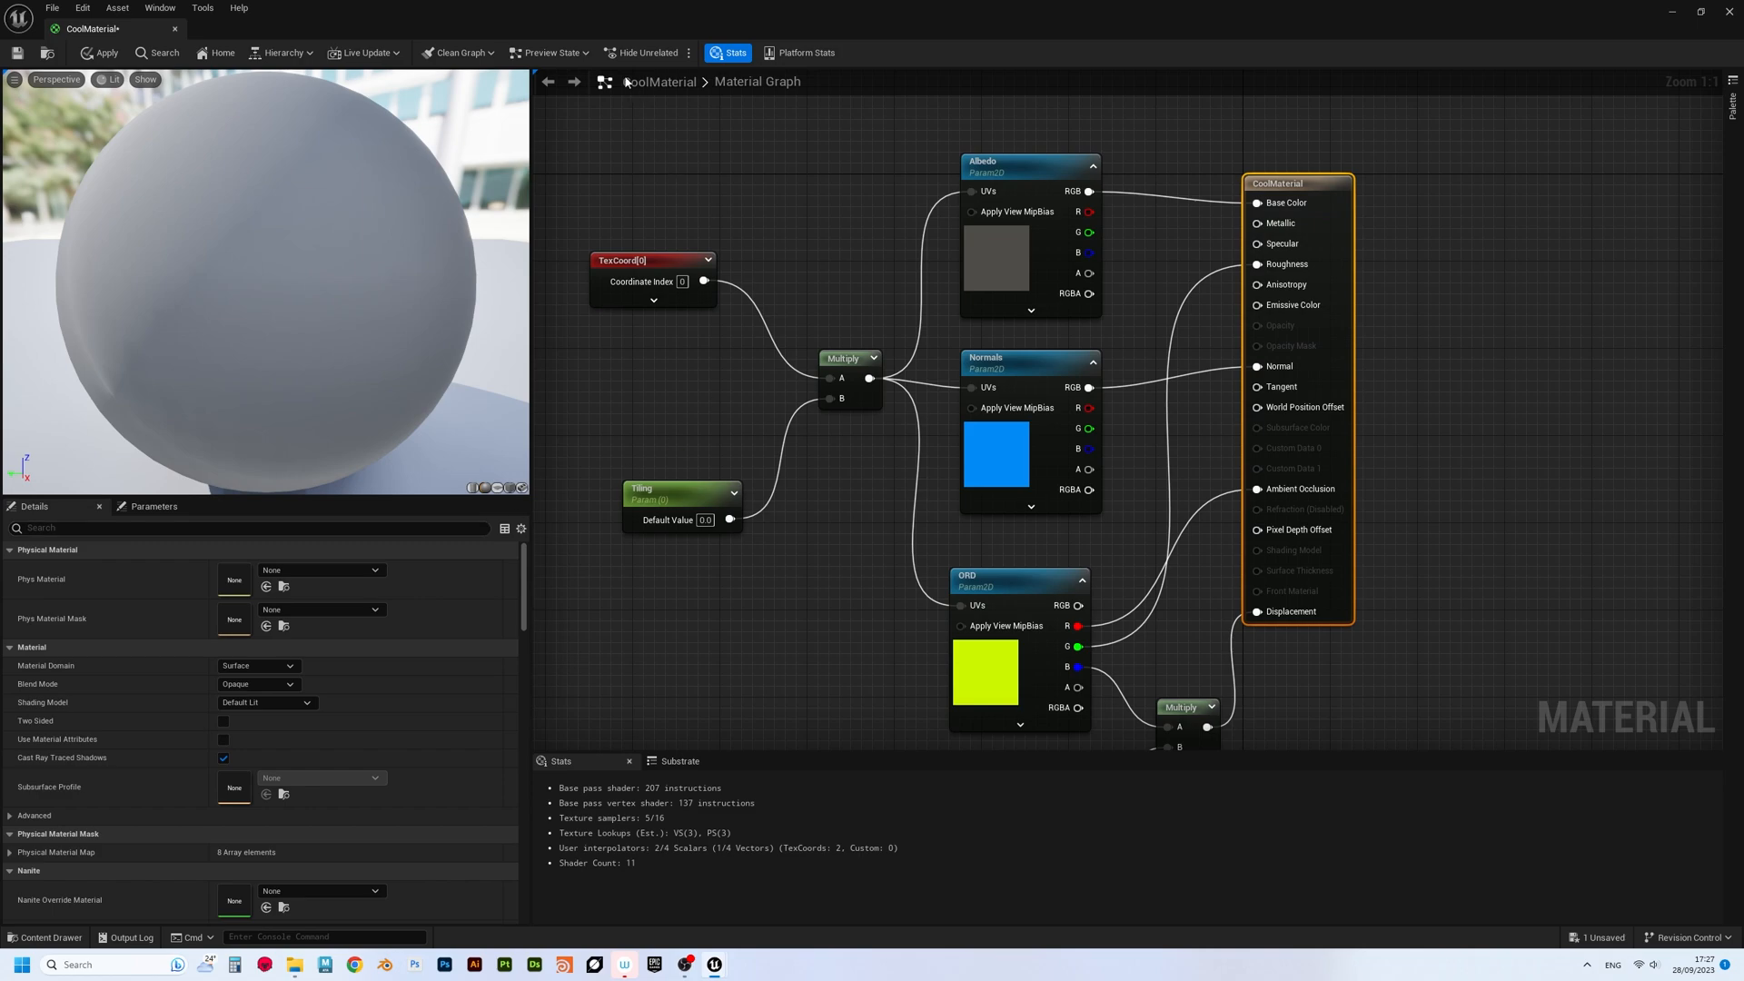
click(102, 53)
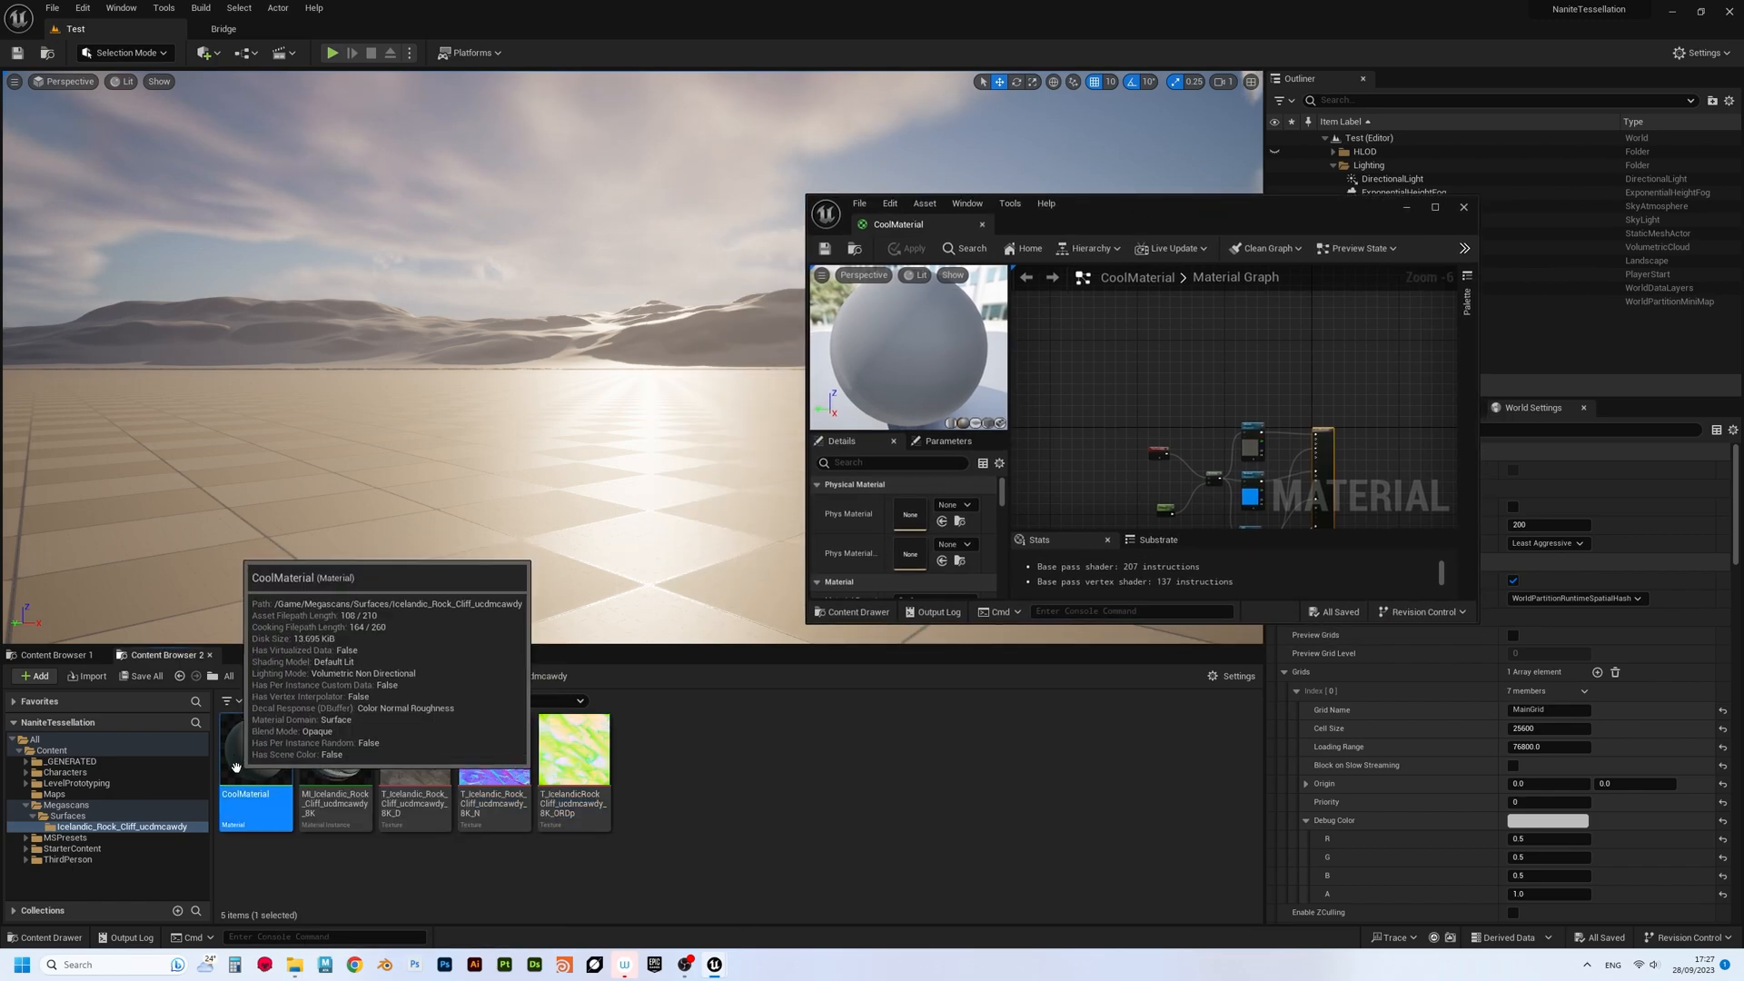
- Create a material instance CoolMaterial_Inst from CoolMaterial
right_click(255, 756)
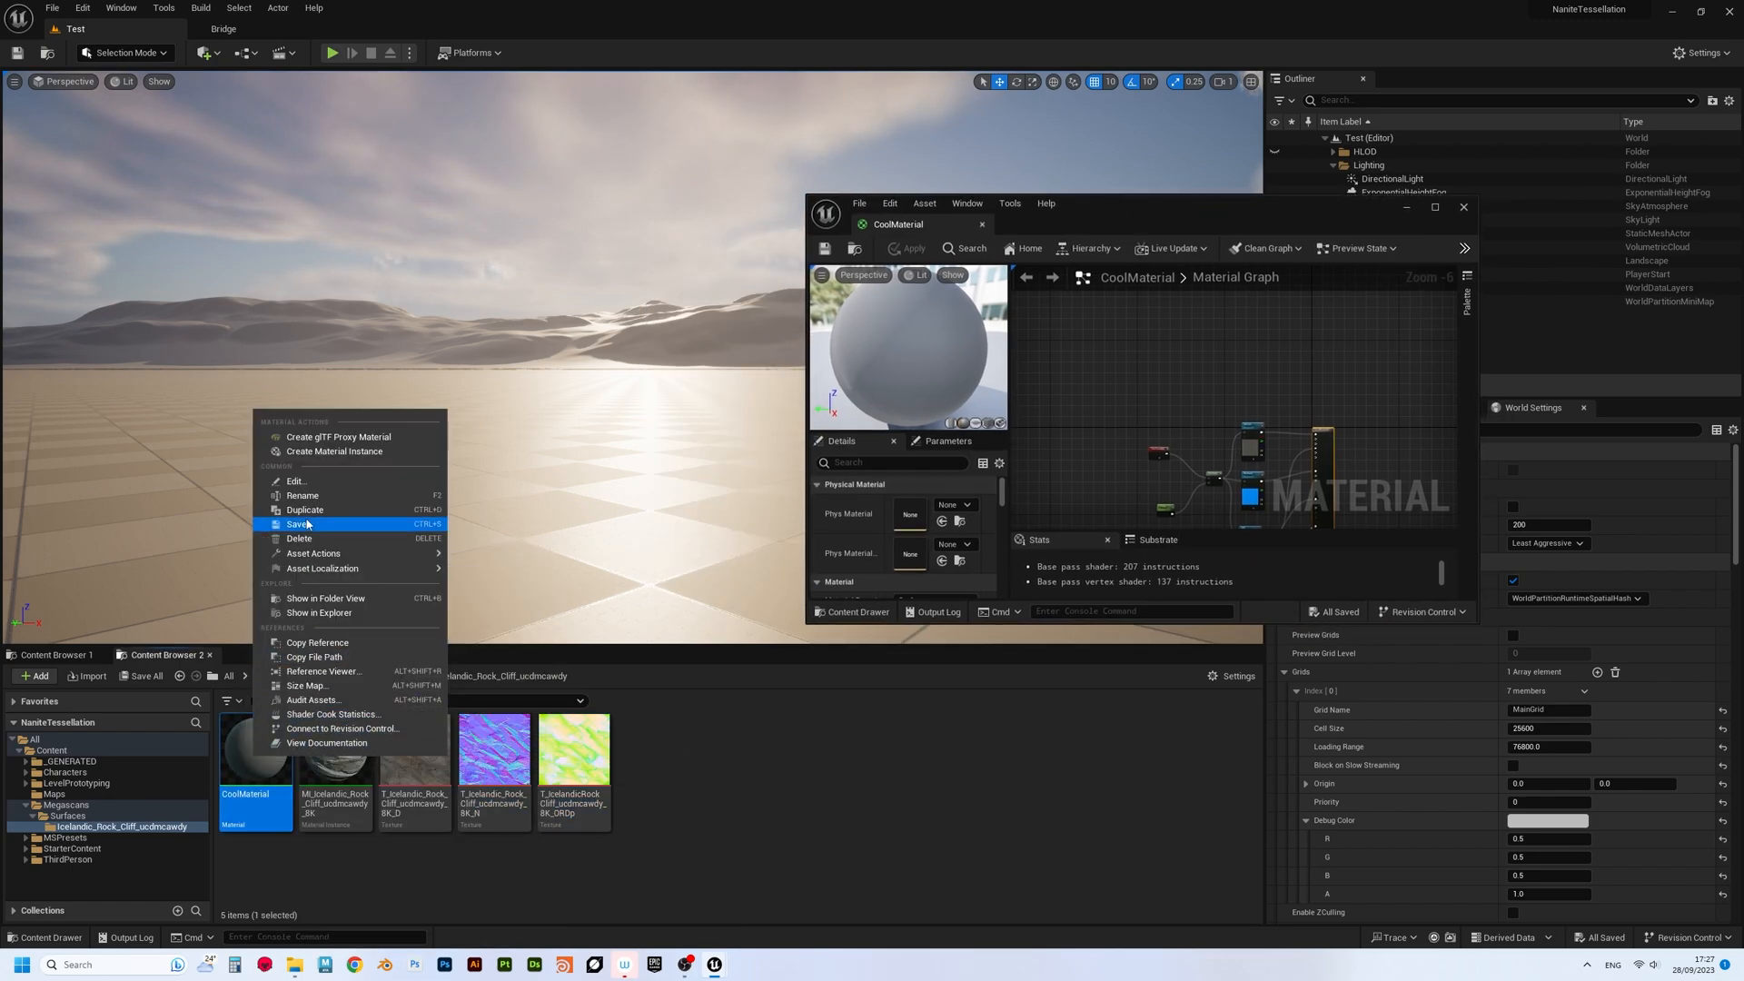
click(334, 451)
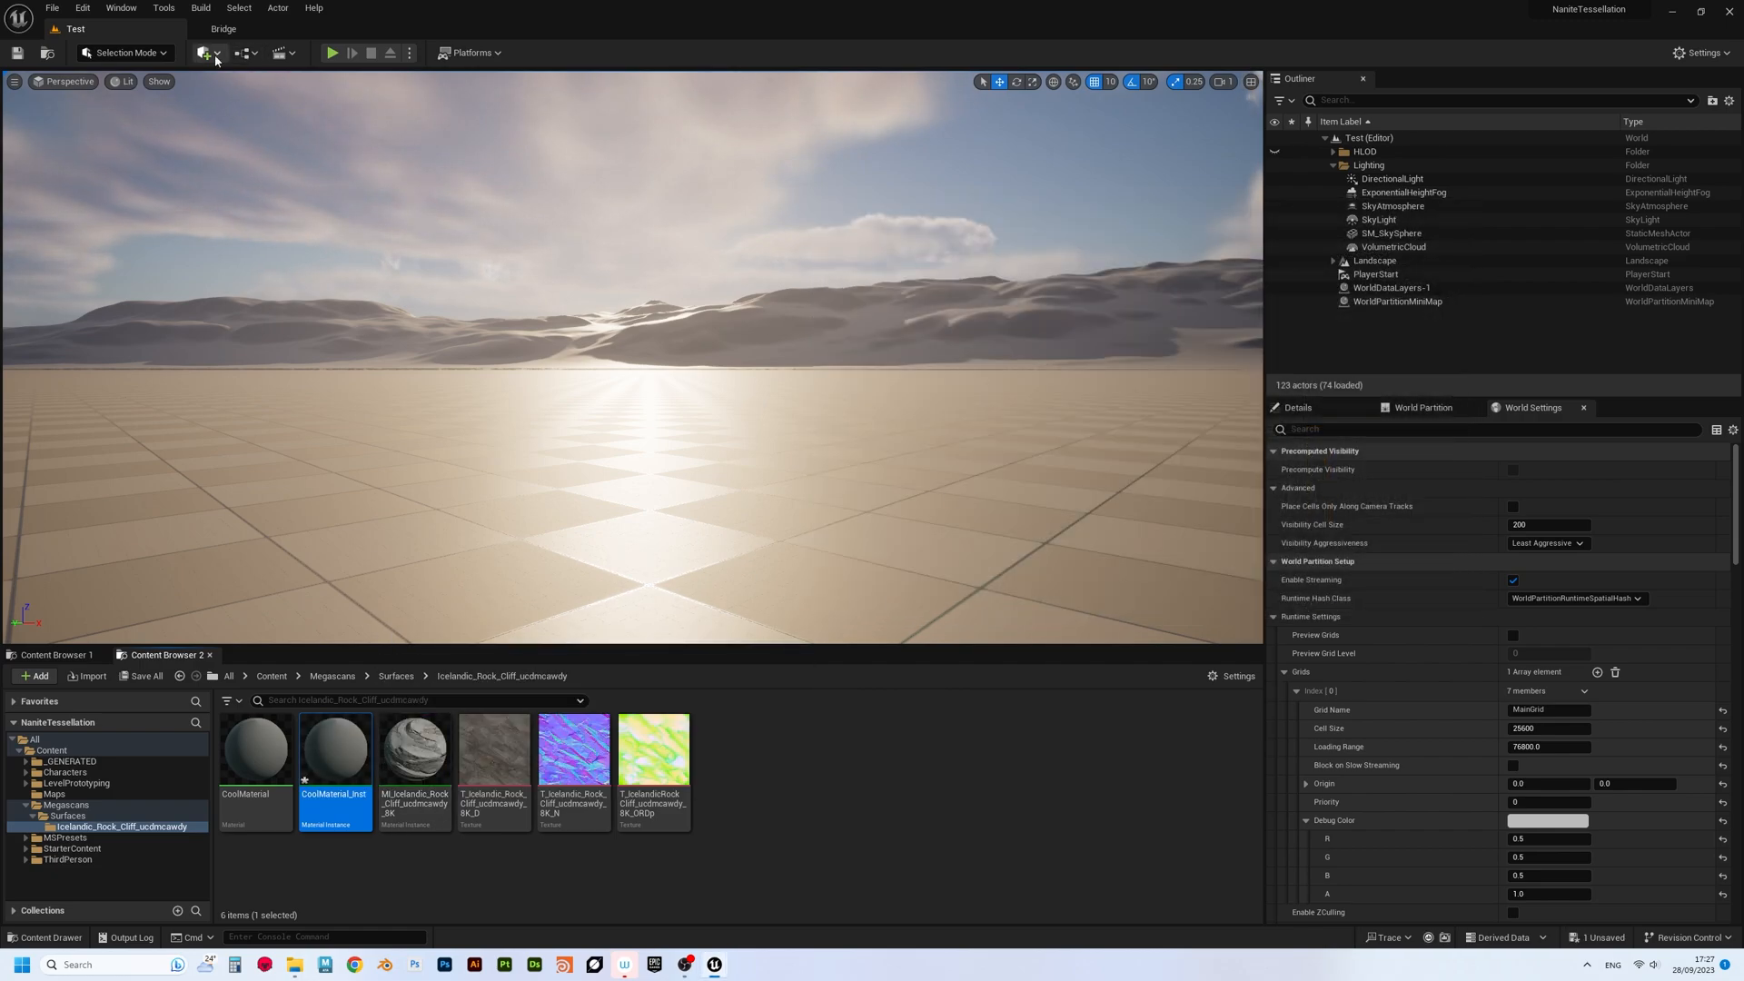
- Place a flat rectangle mesh on the level's ground via Modeling Mode's Create > Rectangle
click(205, 53)
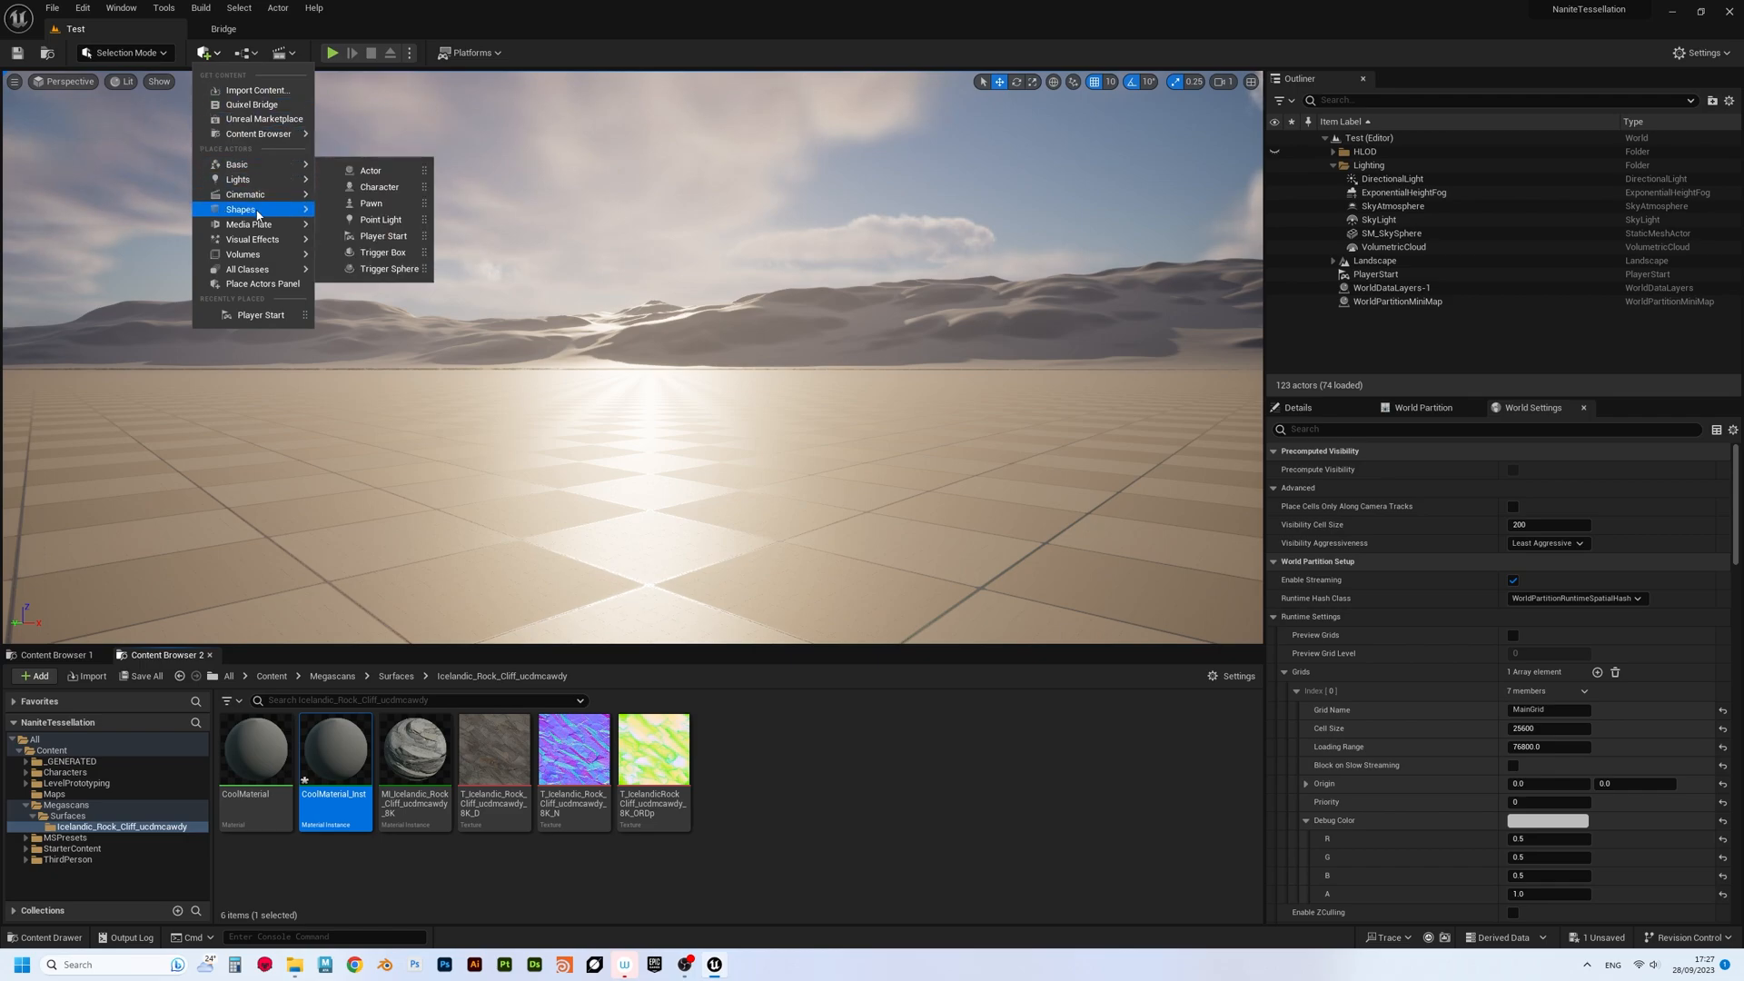
click(121, 53)
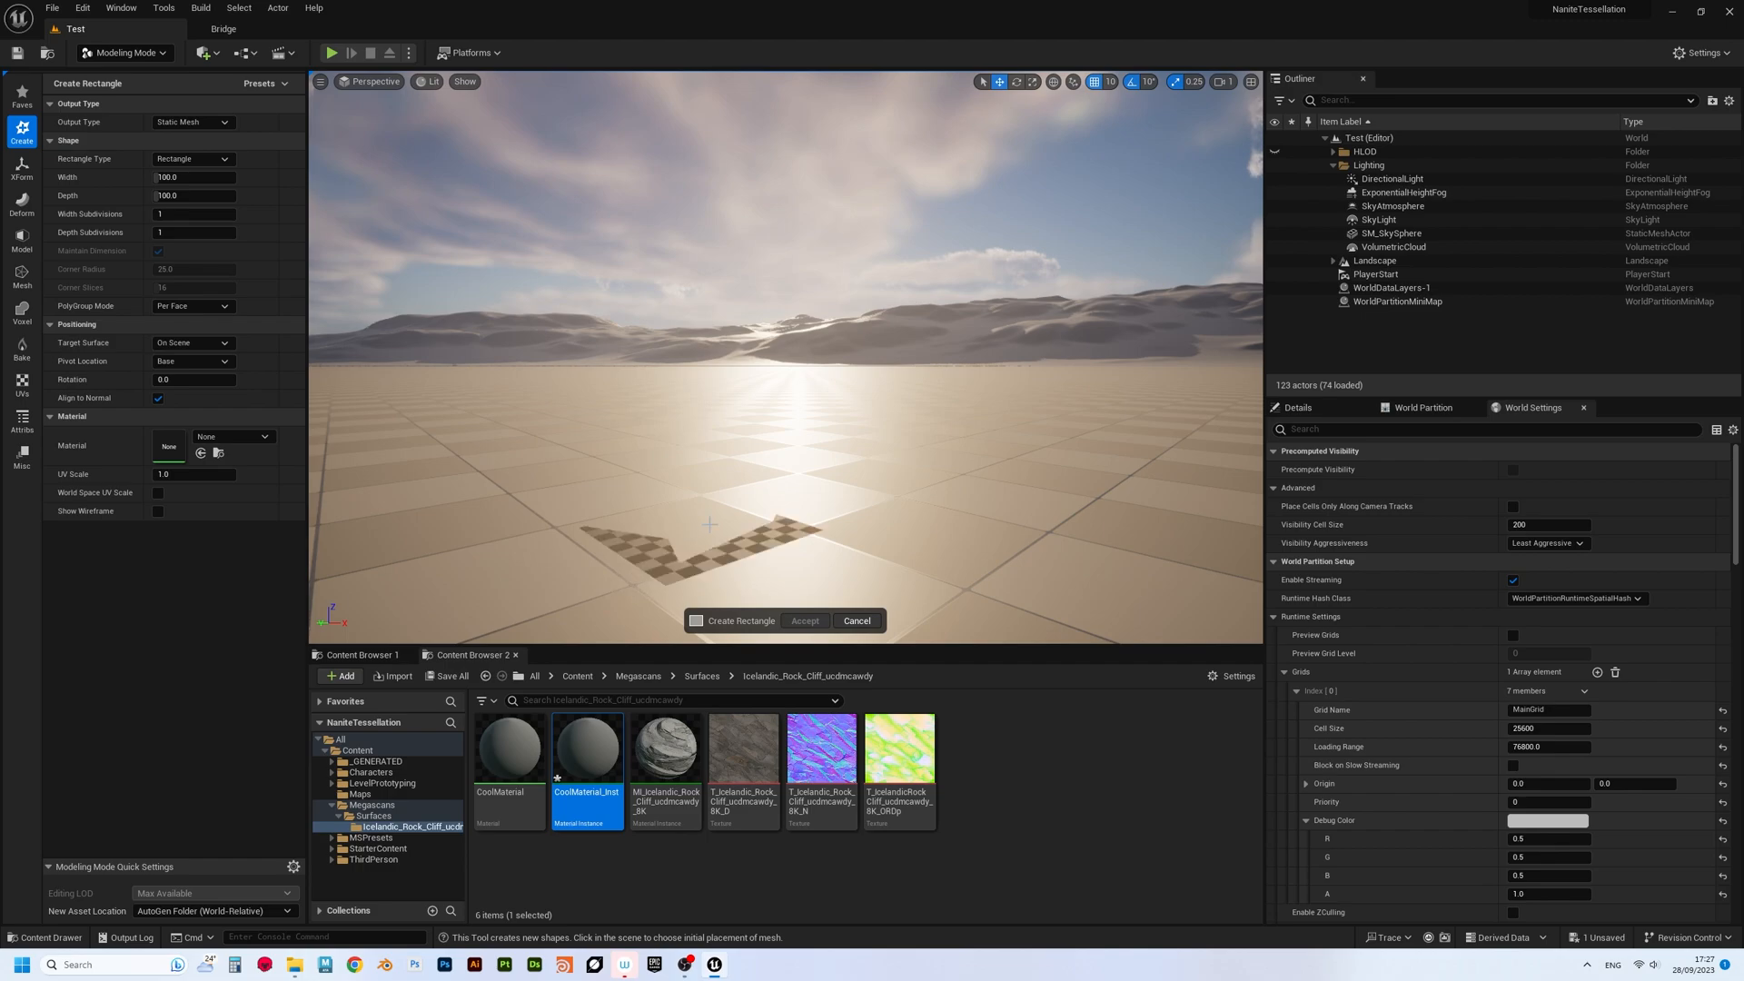
click(805, 622)
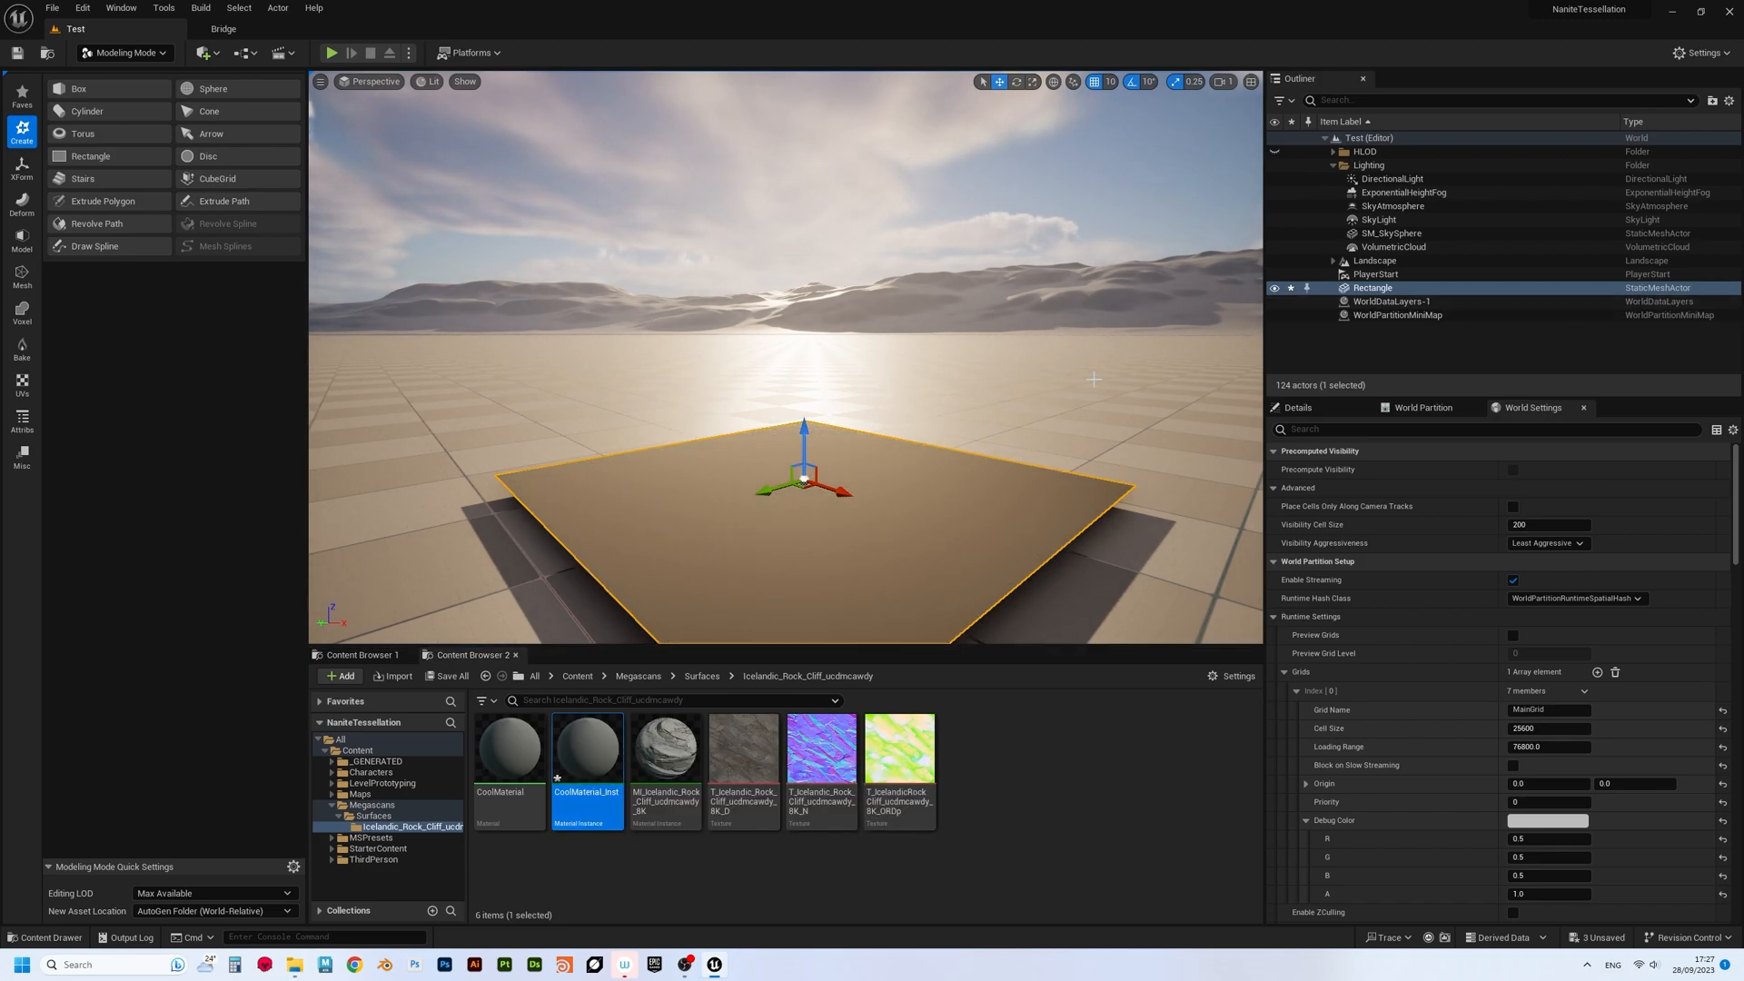
double_click(587, 747)
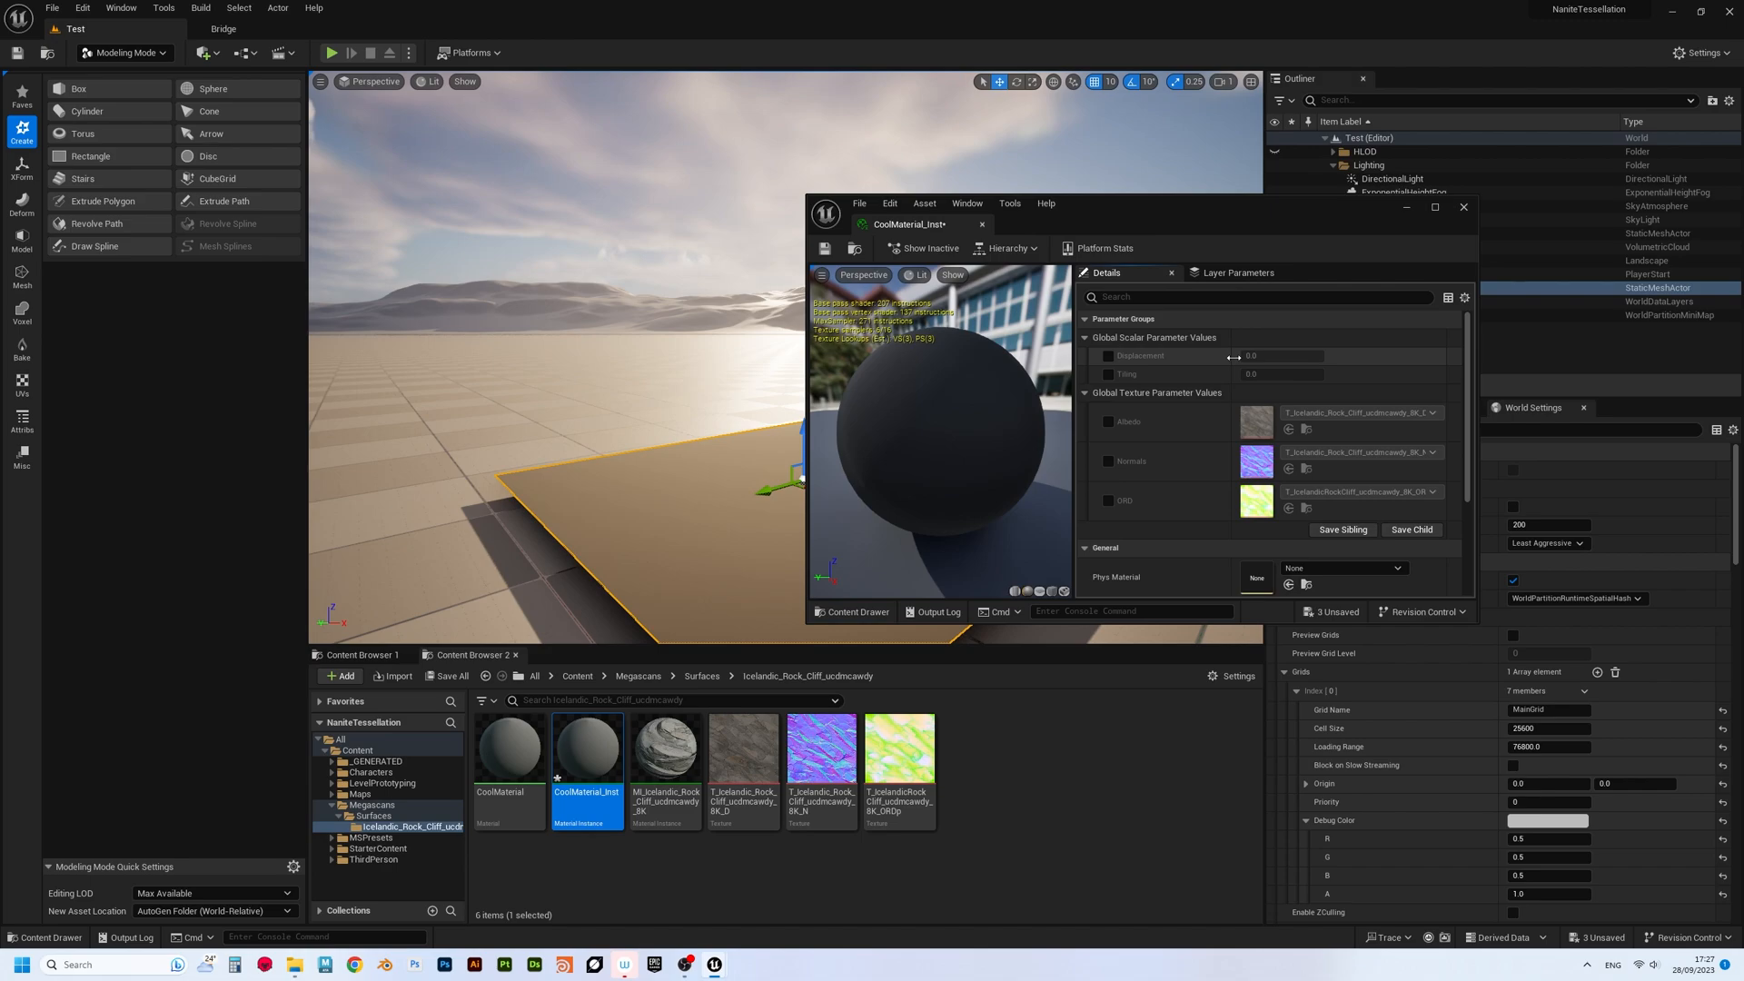
- Override CoolMaterial_Inst's Tiling parameter, trying 0.919936 then setting 1.694567
click(1109, 375)
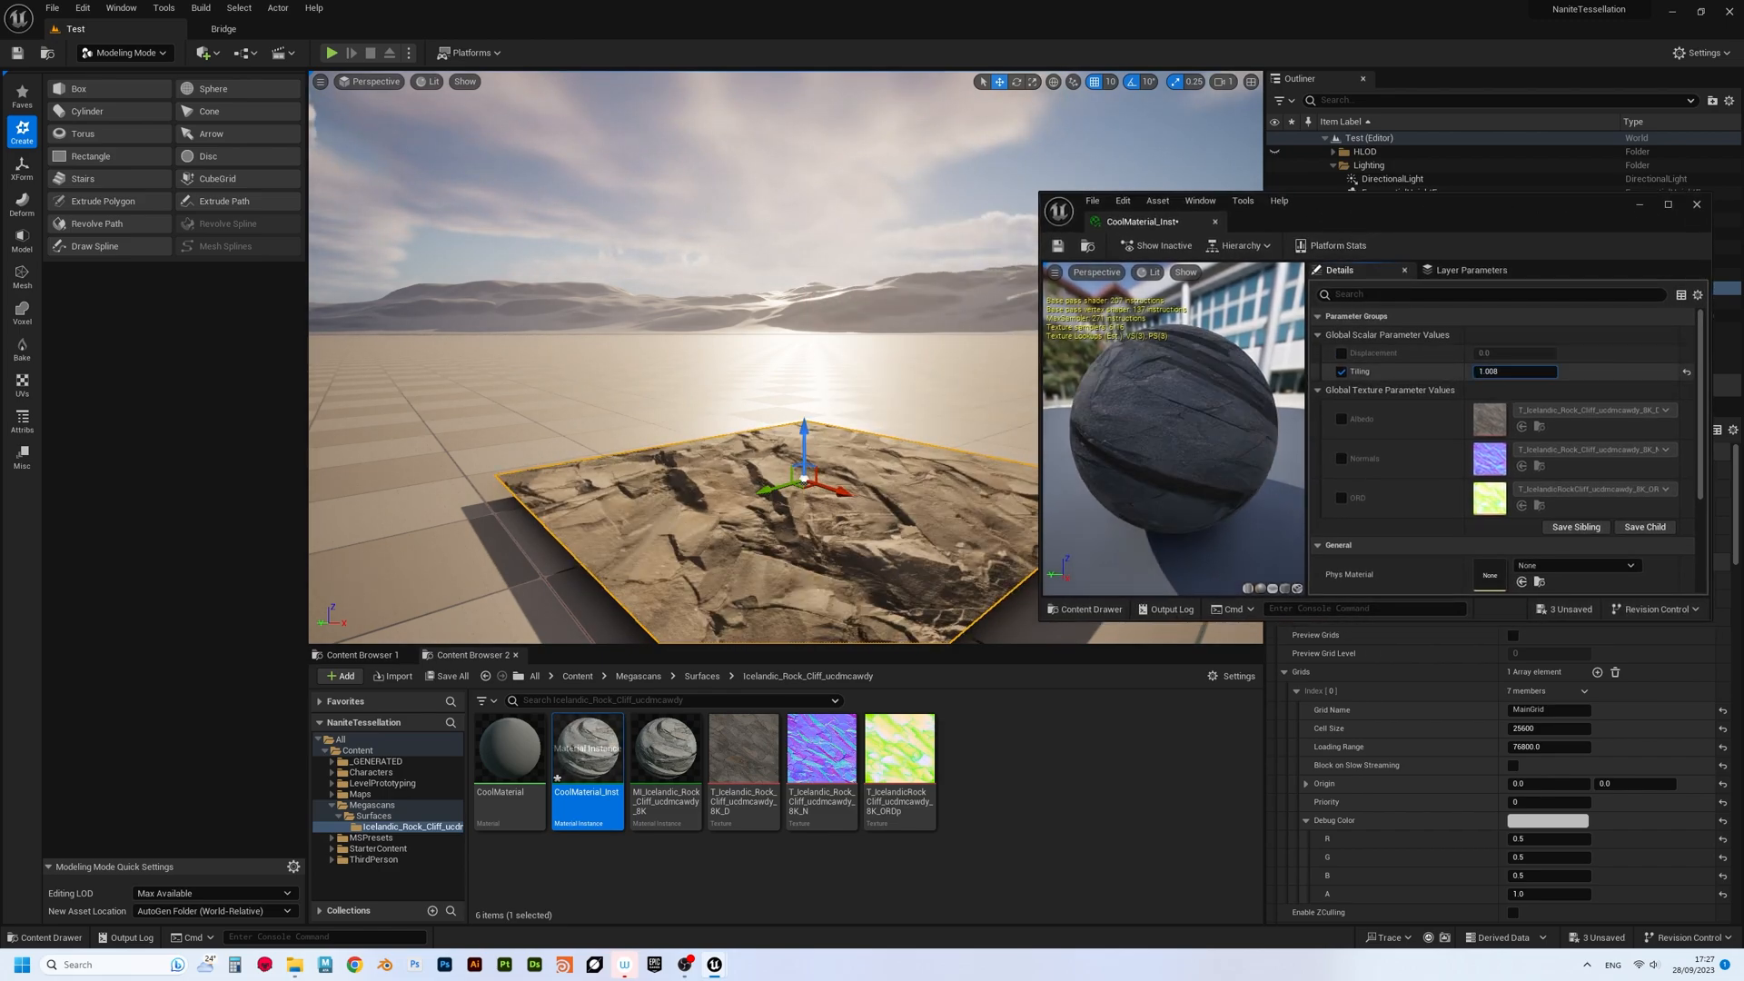
text(0.919936)
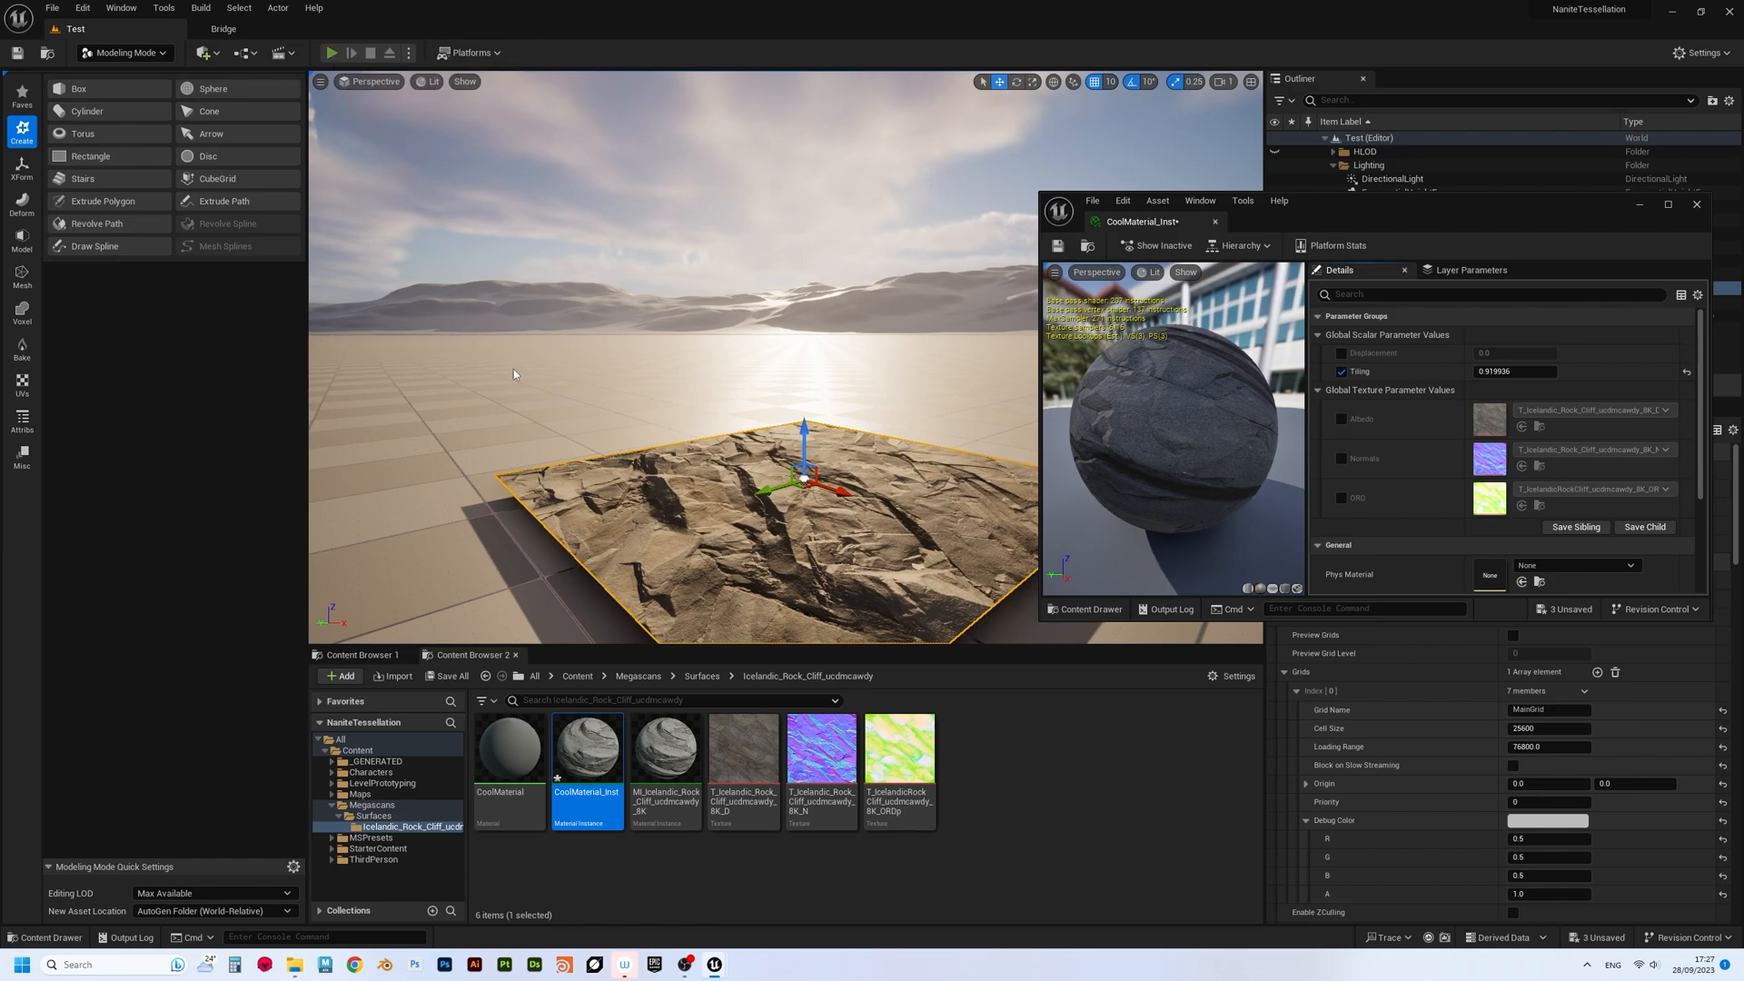
click(330, 52)
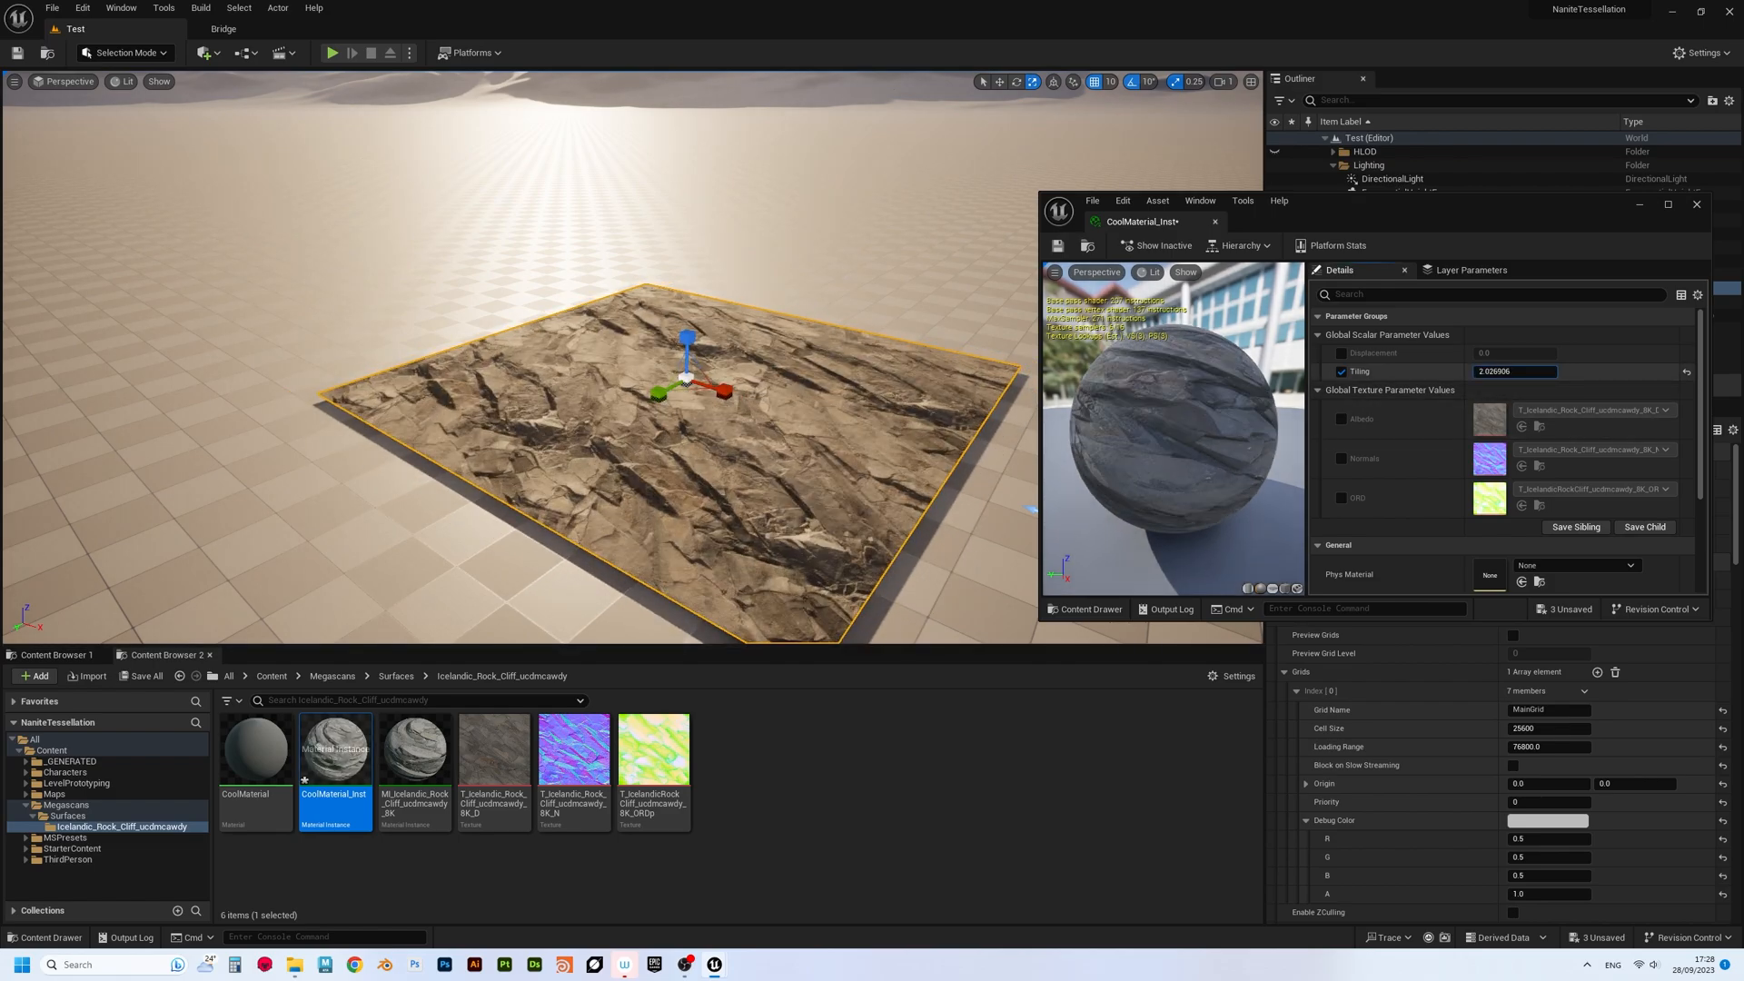
text(1.694567)
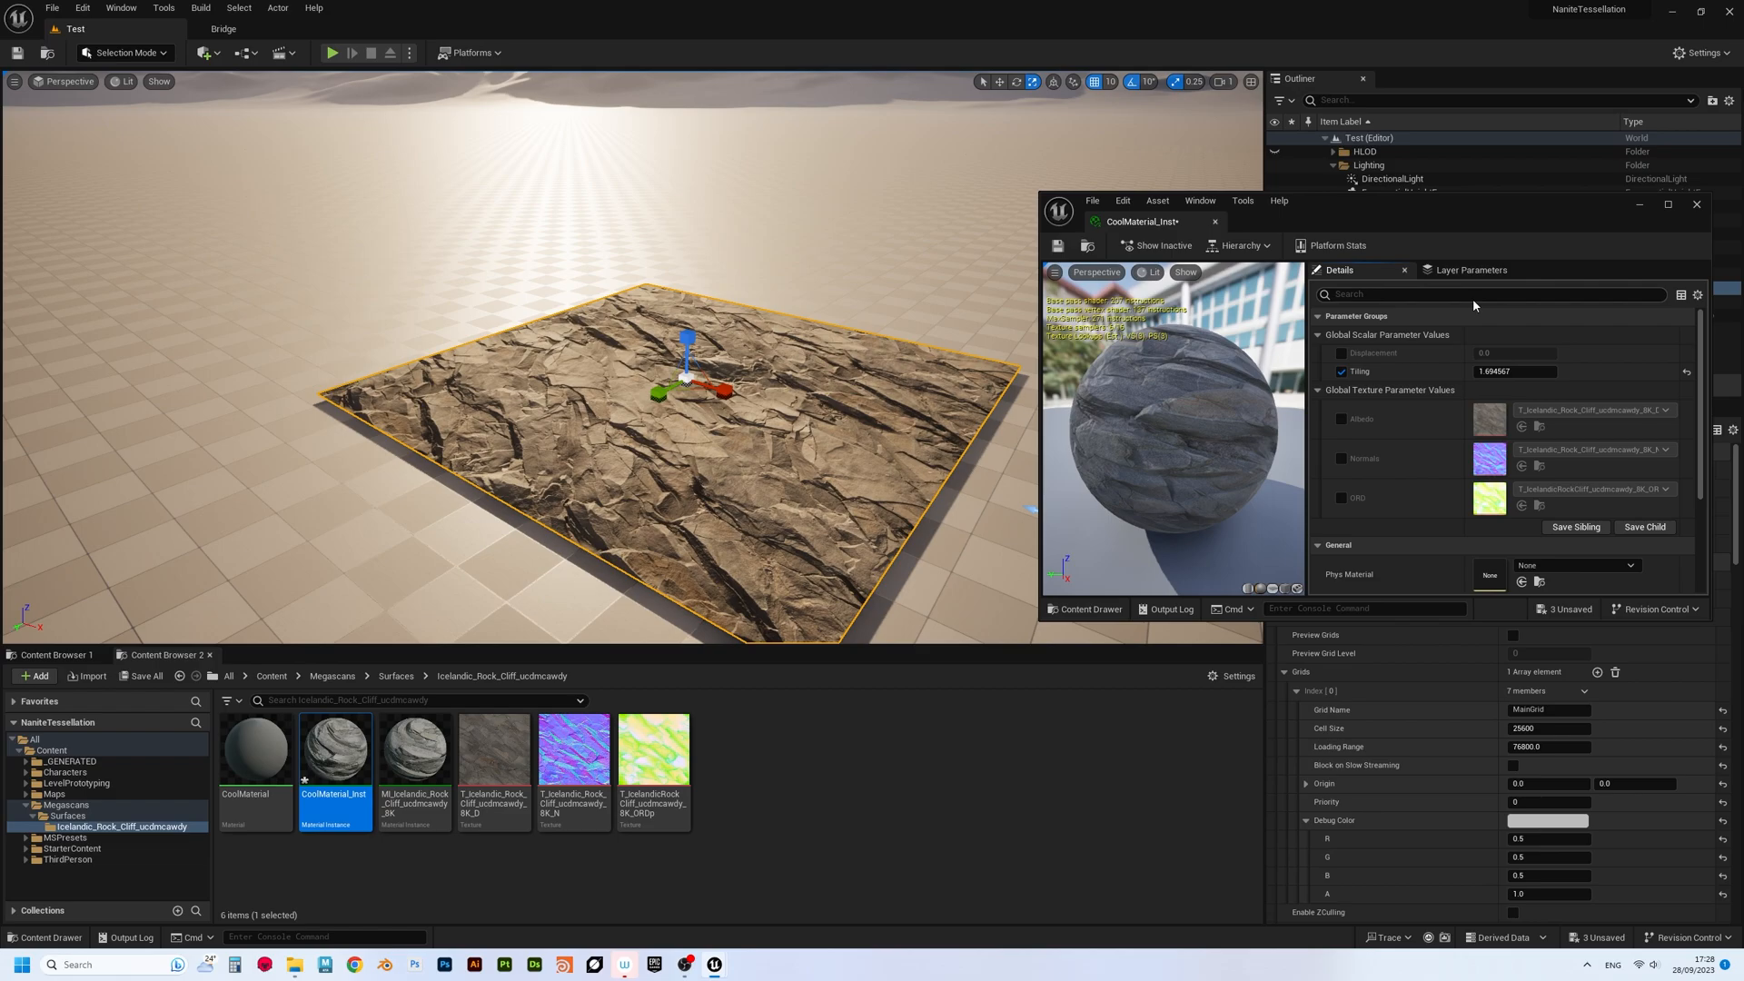
- Enable the Displacement override at 0 and begin an r.Nanite console command
click(1341, 353)
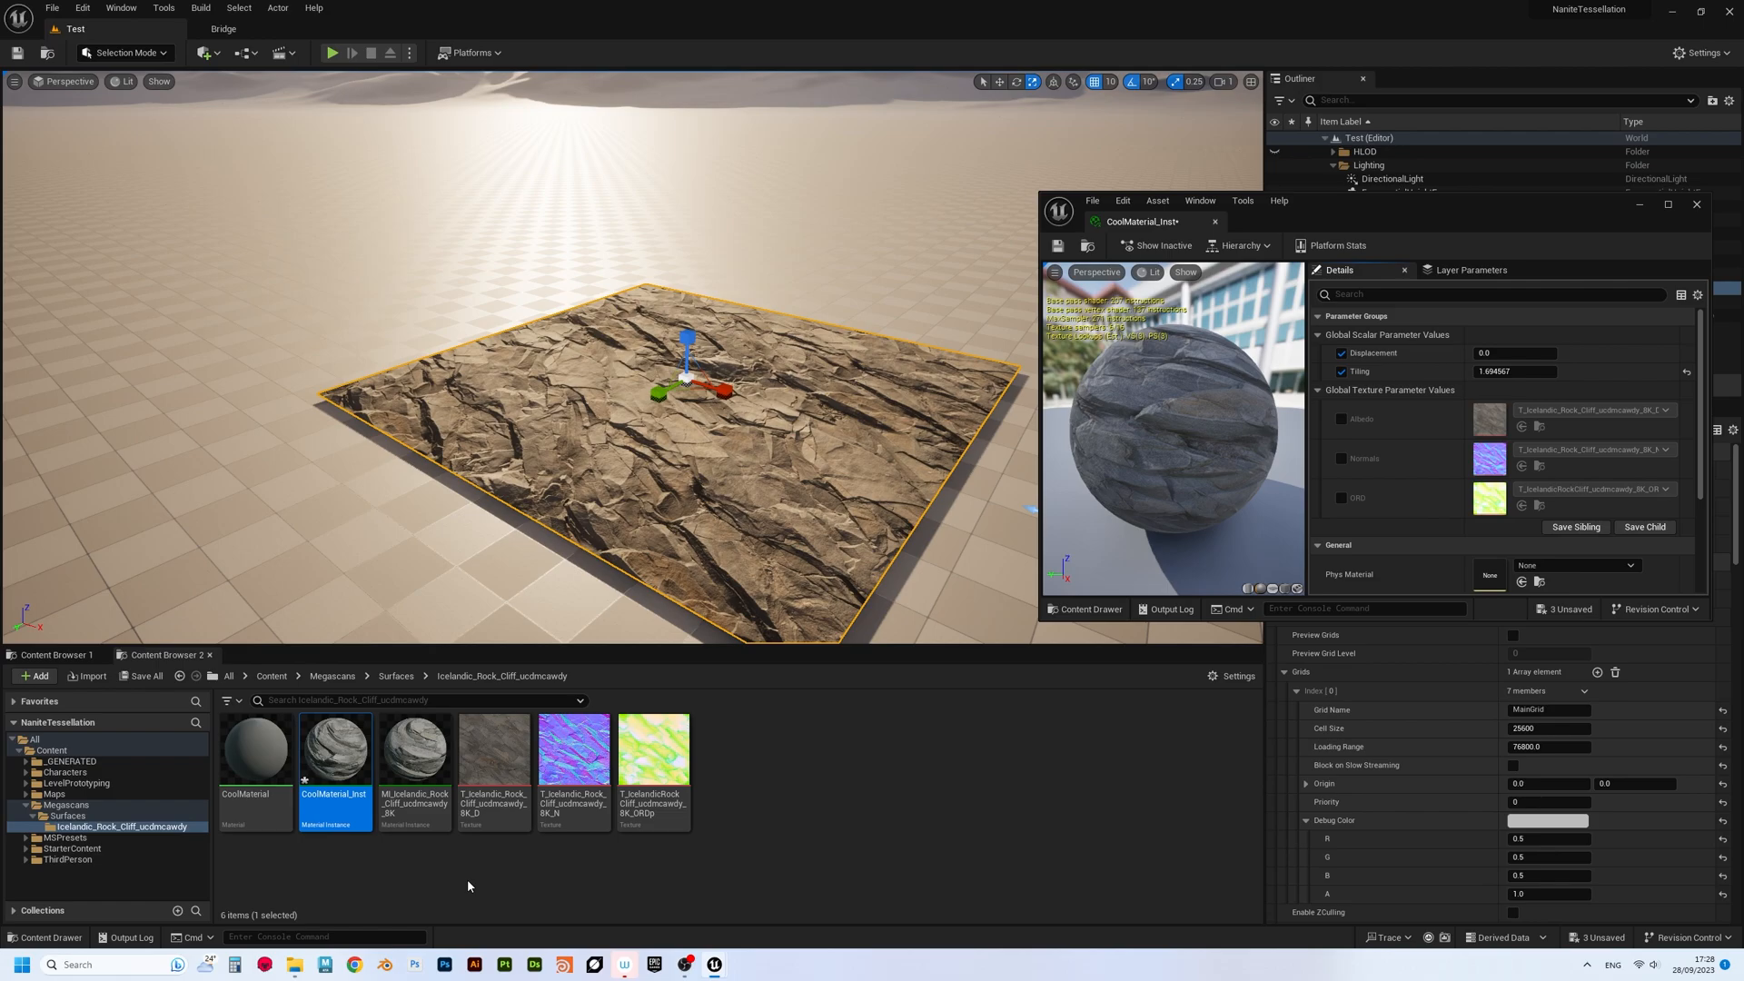
mouse_move(384, 929)
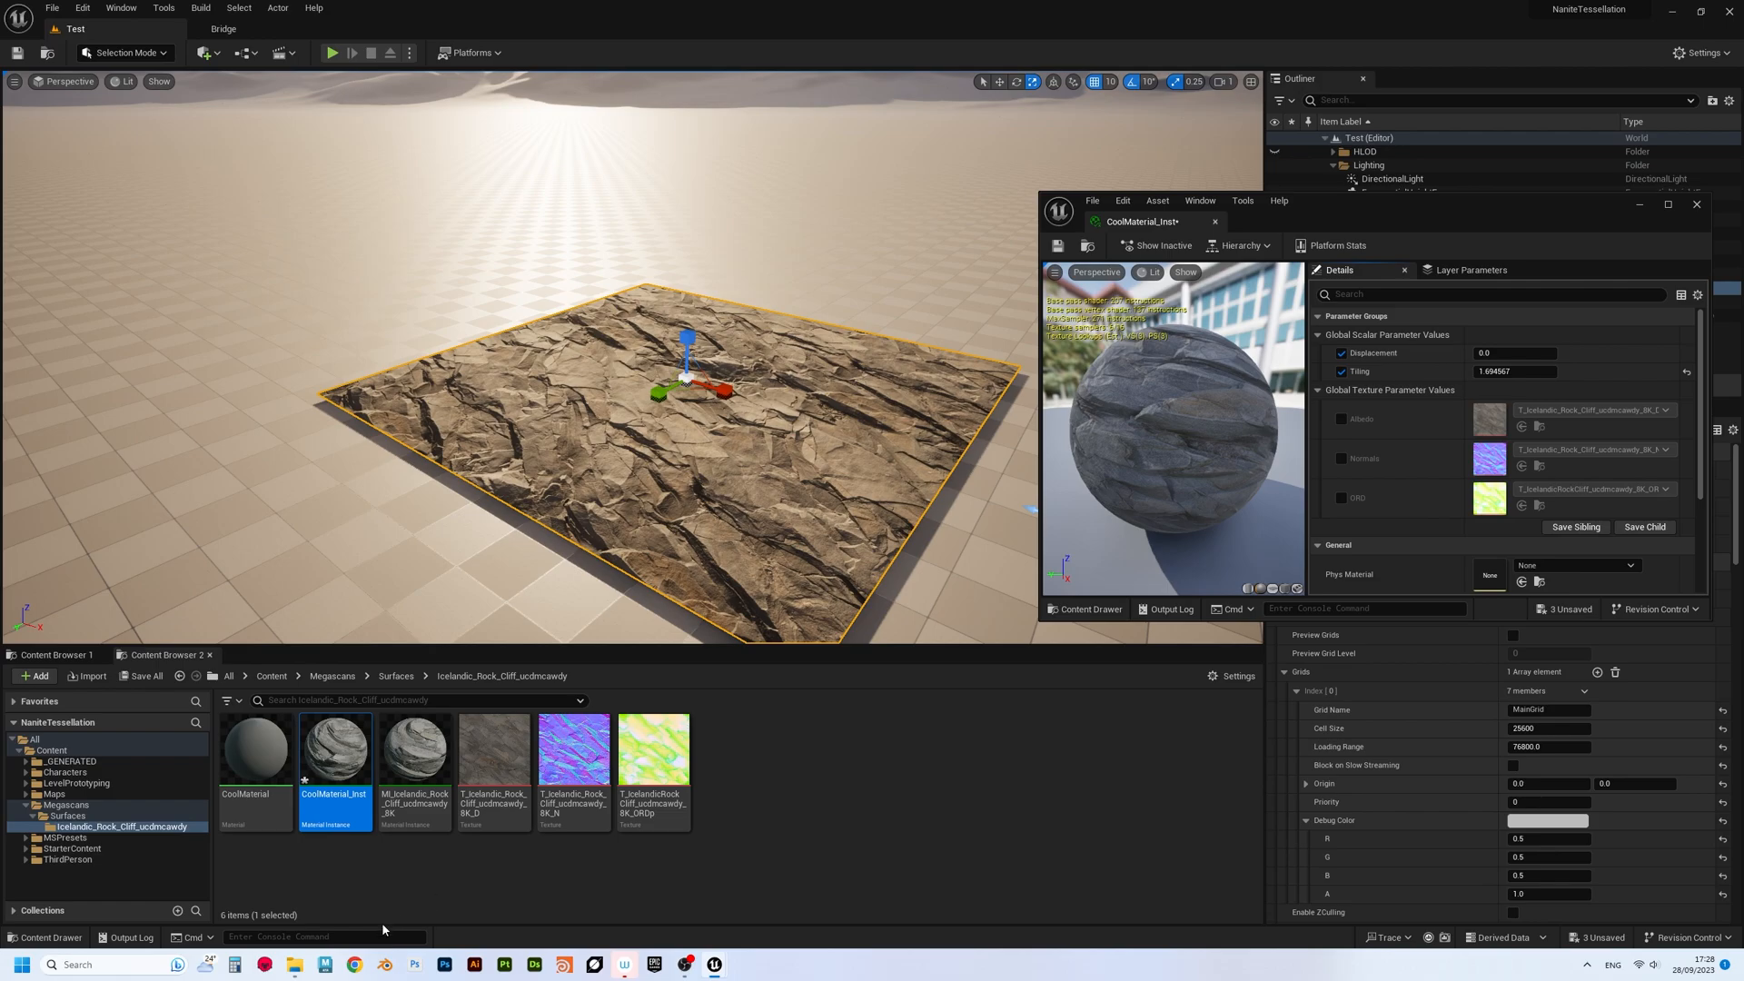
text(r.)
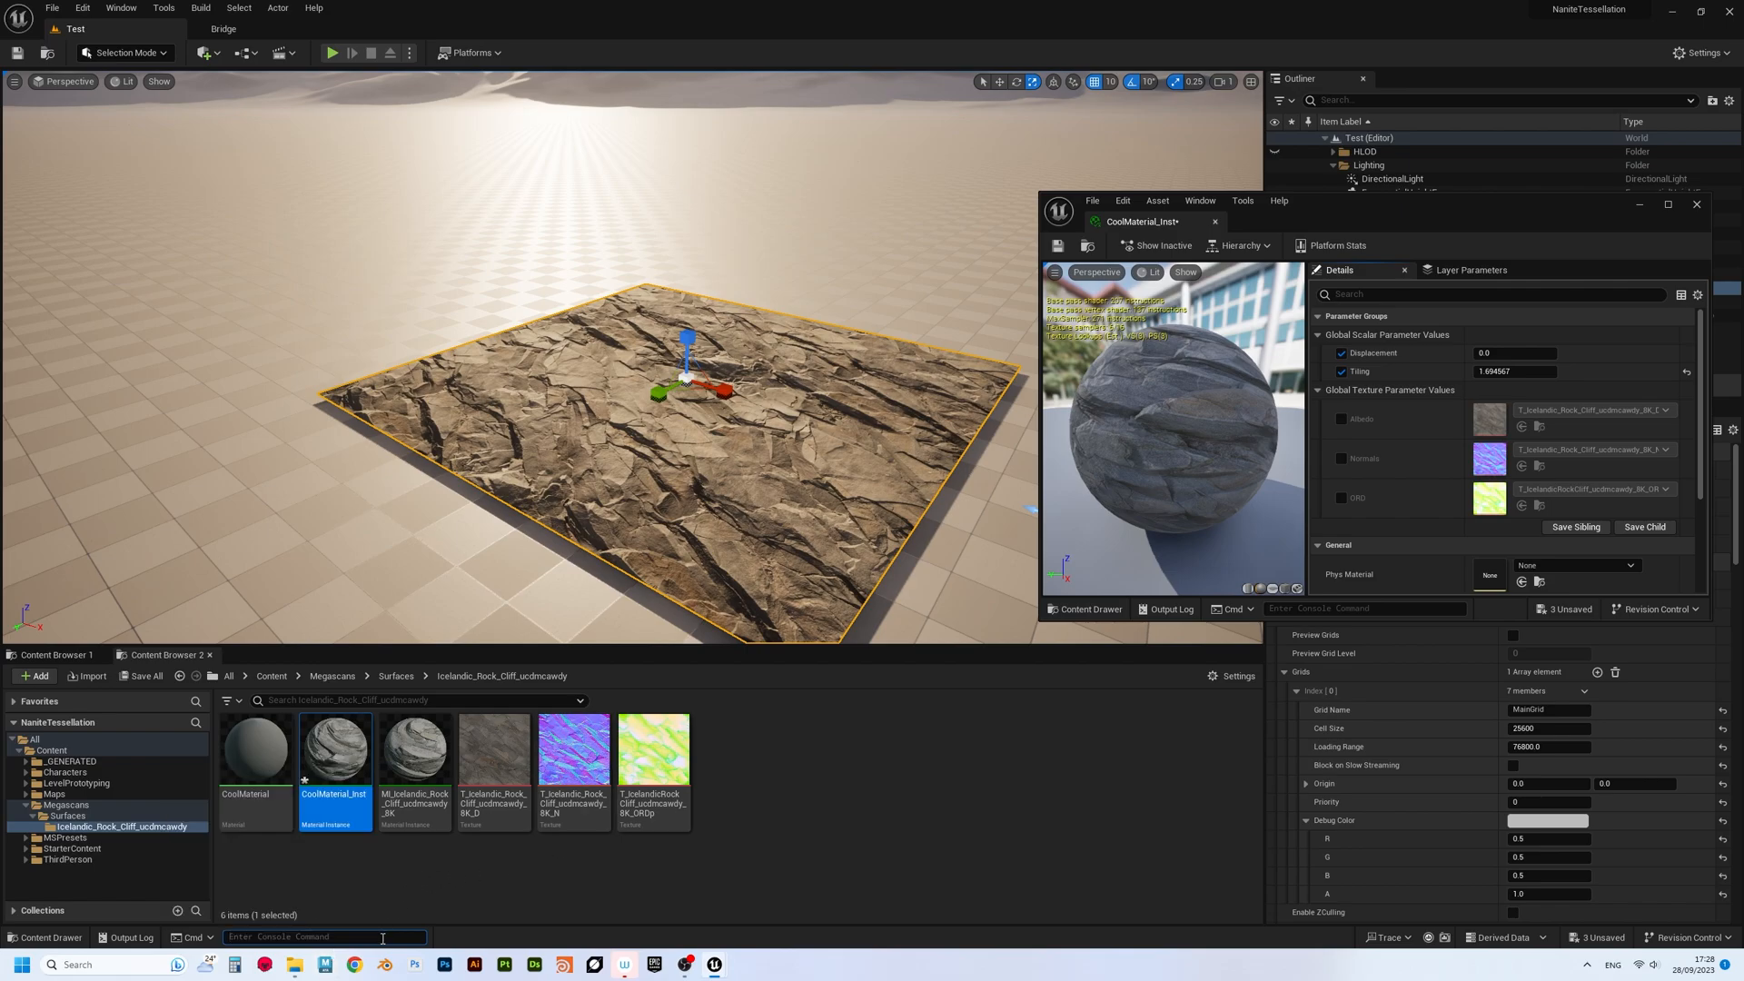
text(r.nan)
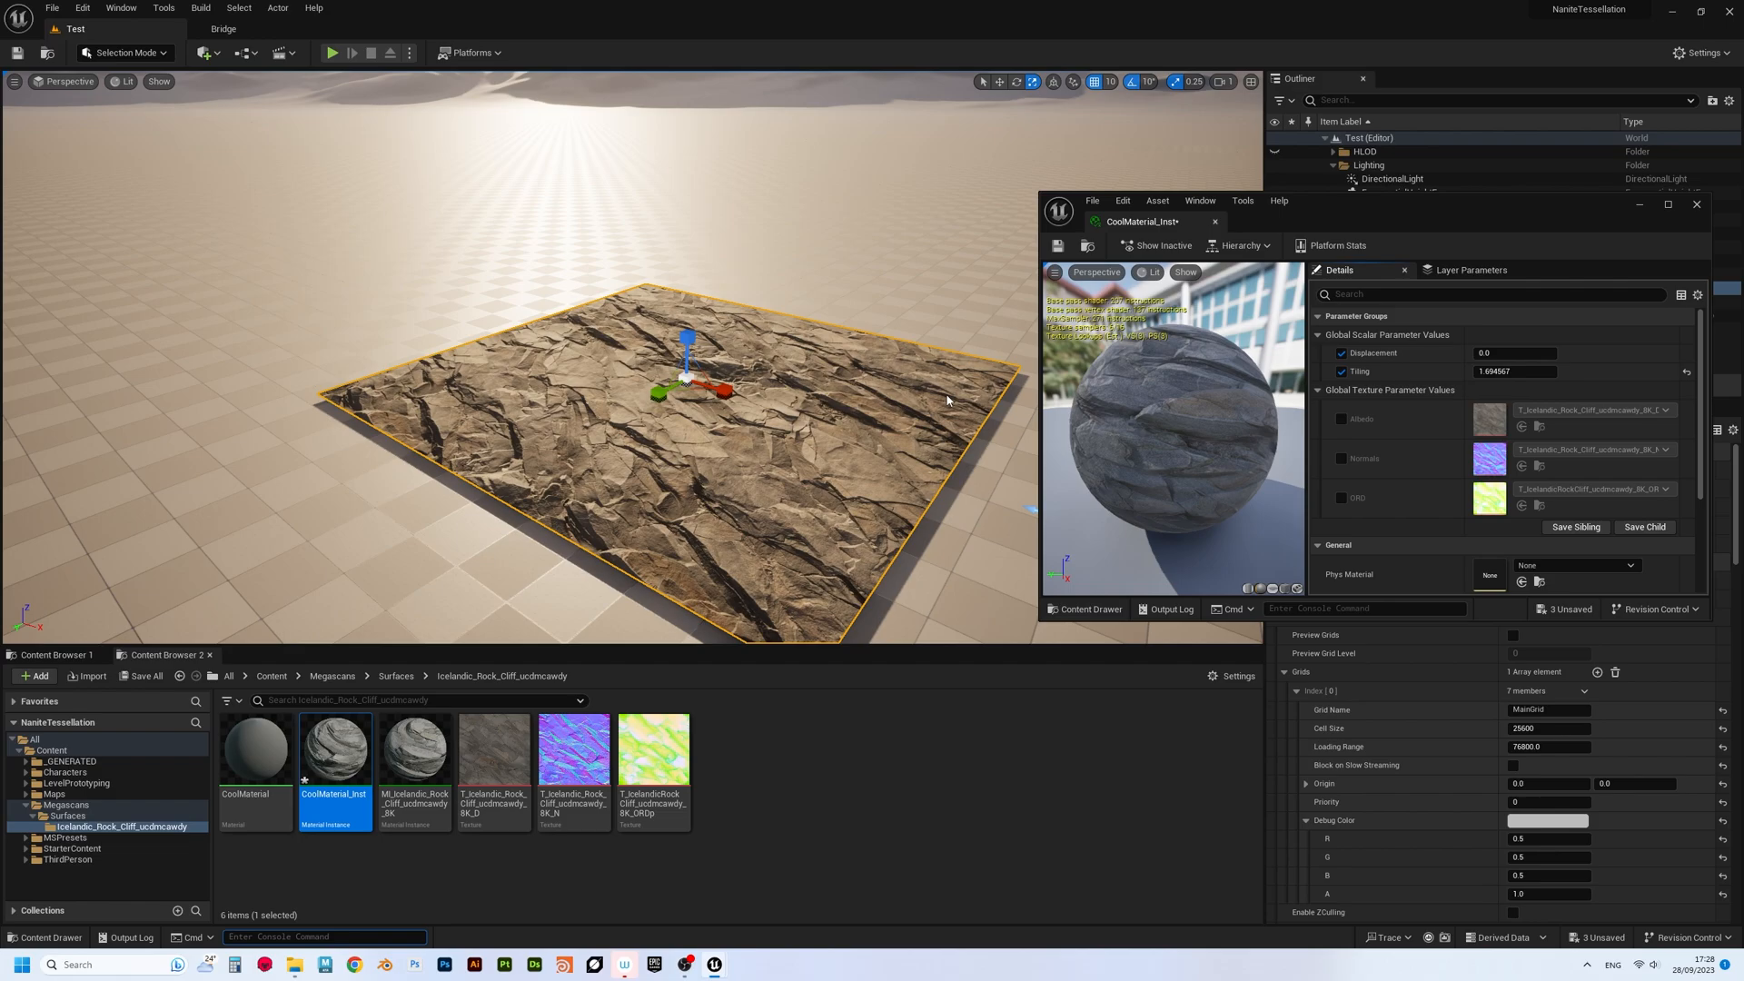
mouse_move(616, 394)
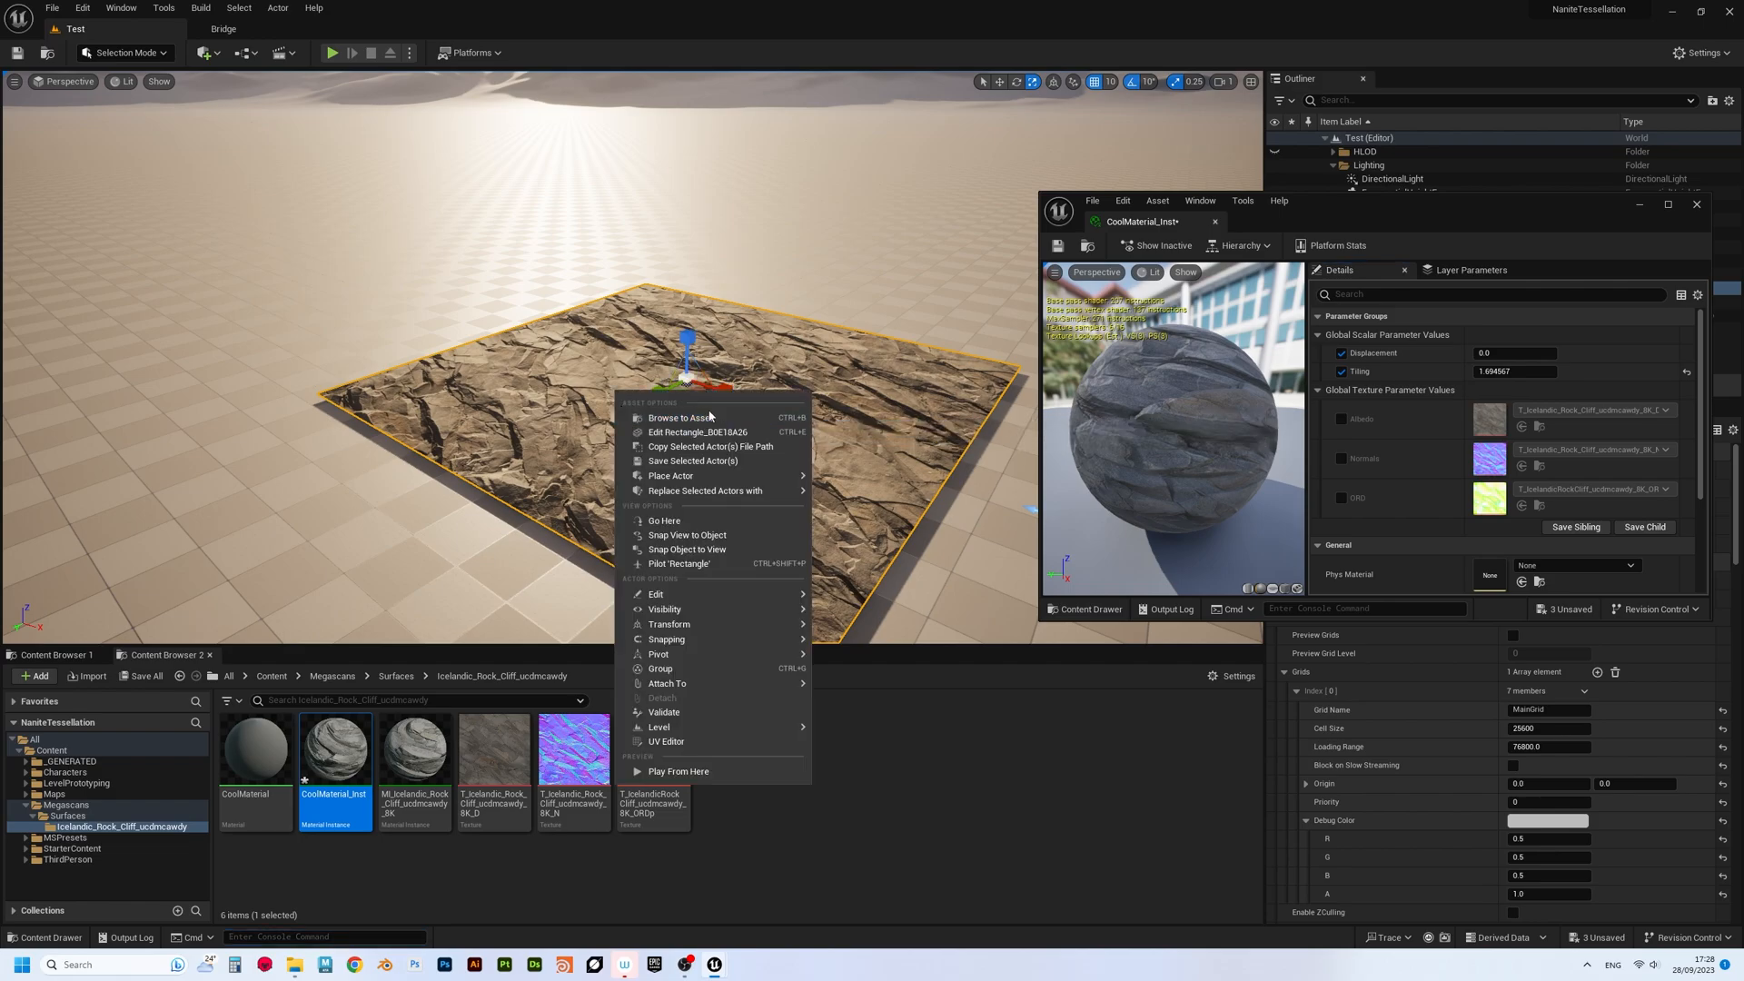
- Locate the rectangle's generated static mesh asset in the Content Browser under Maps
click(698, 432)
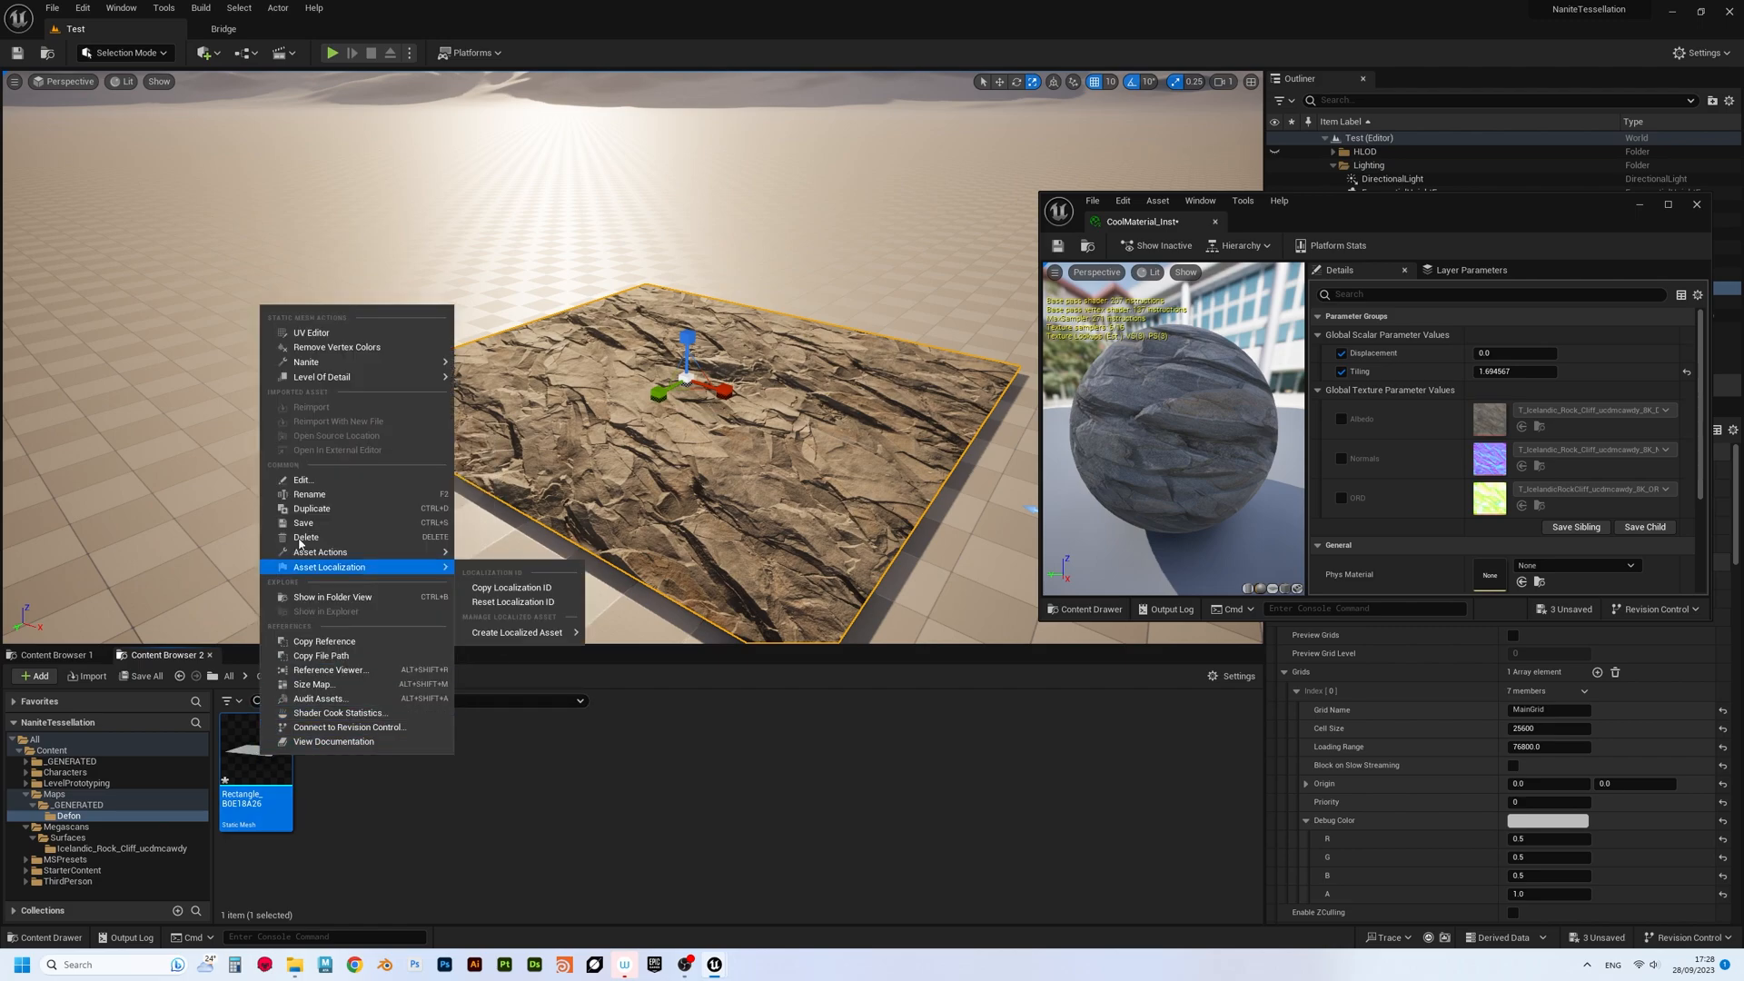
mouse_move(307, 361)
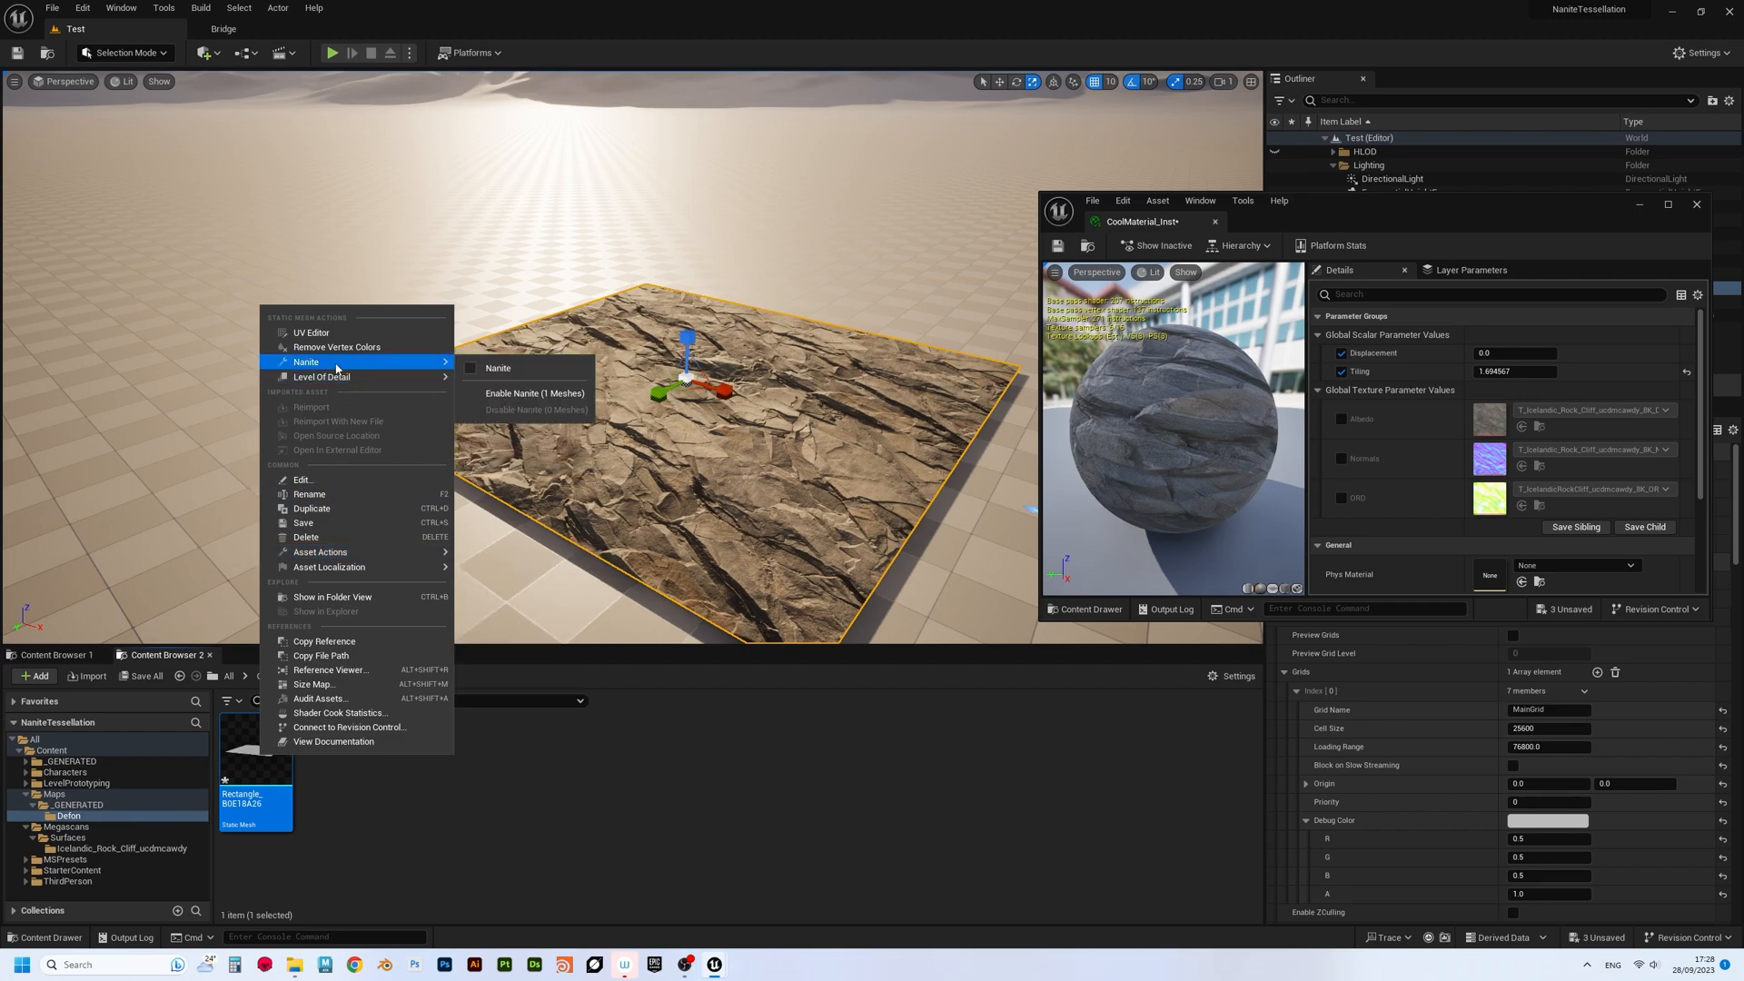
mouse_move(498, 369)
text(0.12)
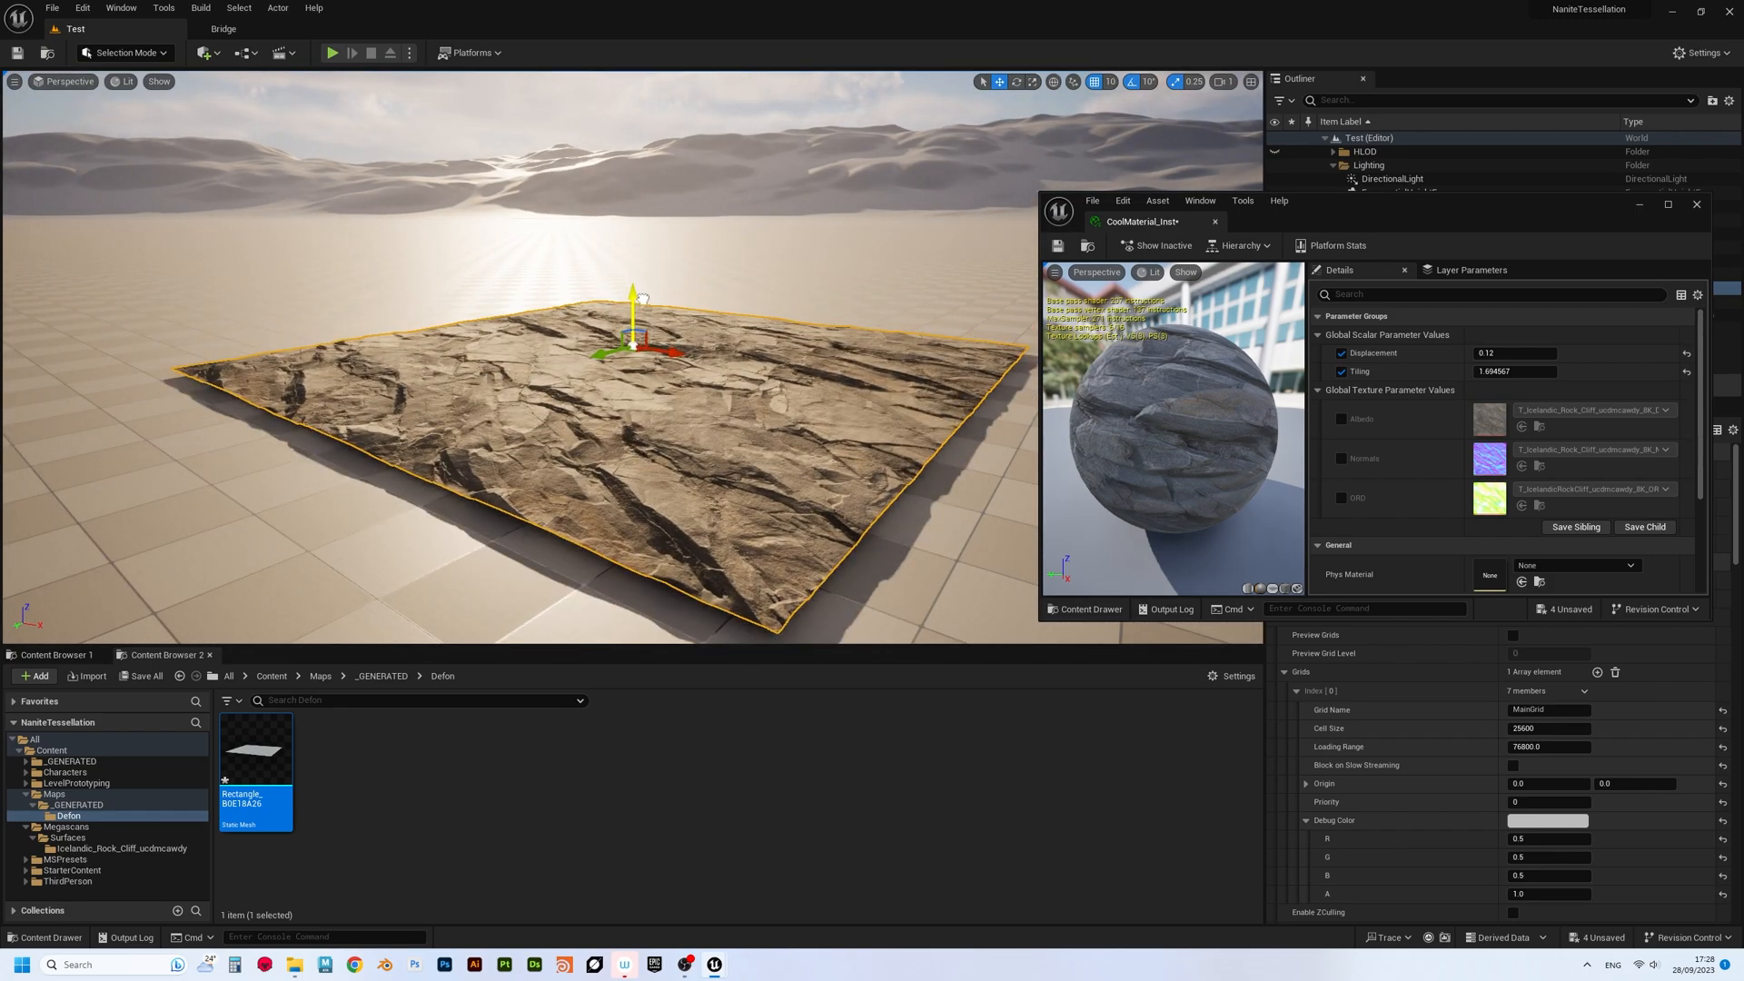
- Raise the rock Displacement to 0.552 and play-test the character running over the bulging ground
text(0.552)
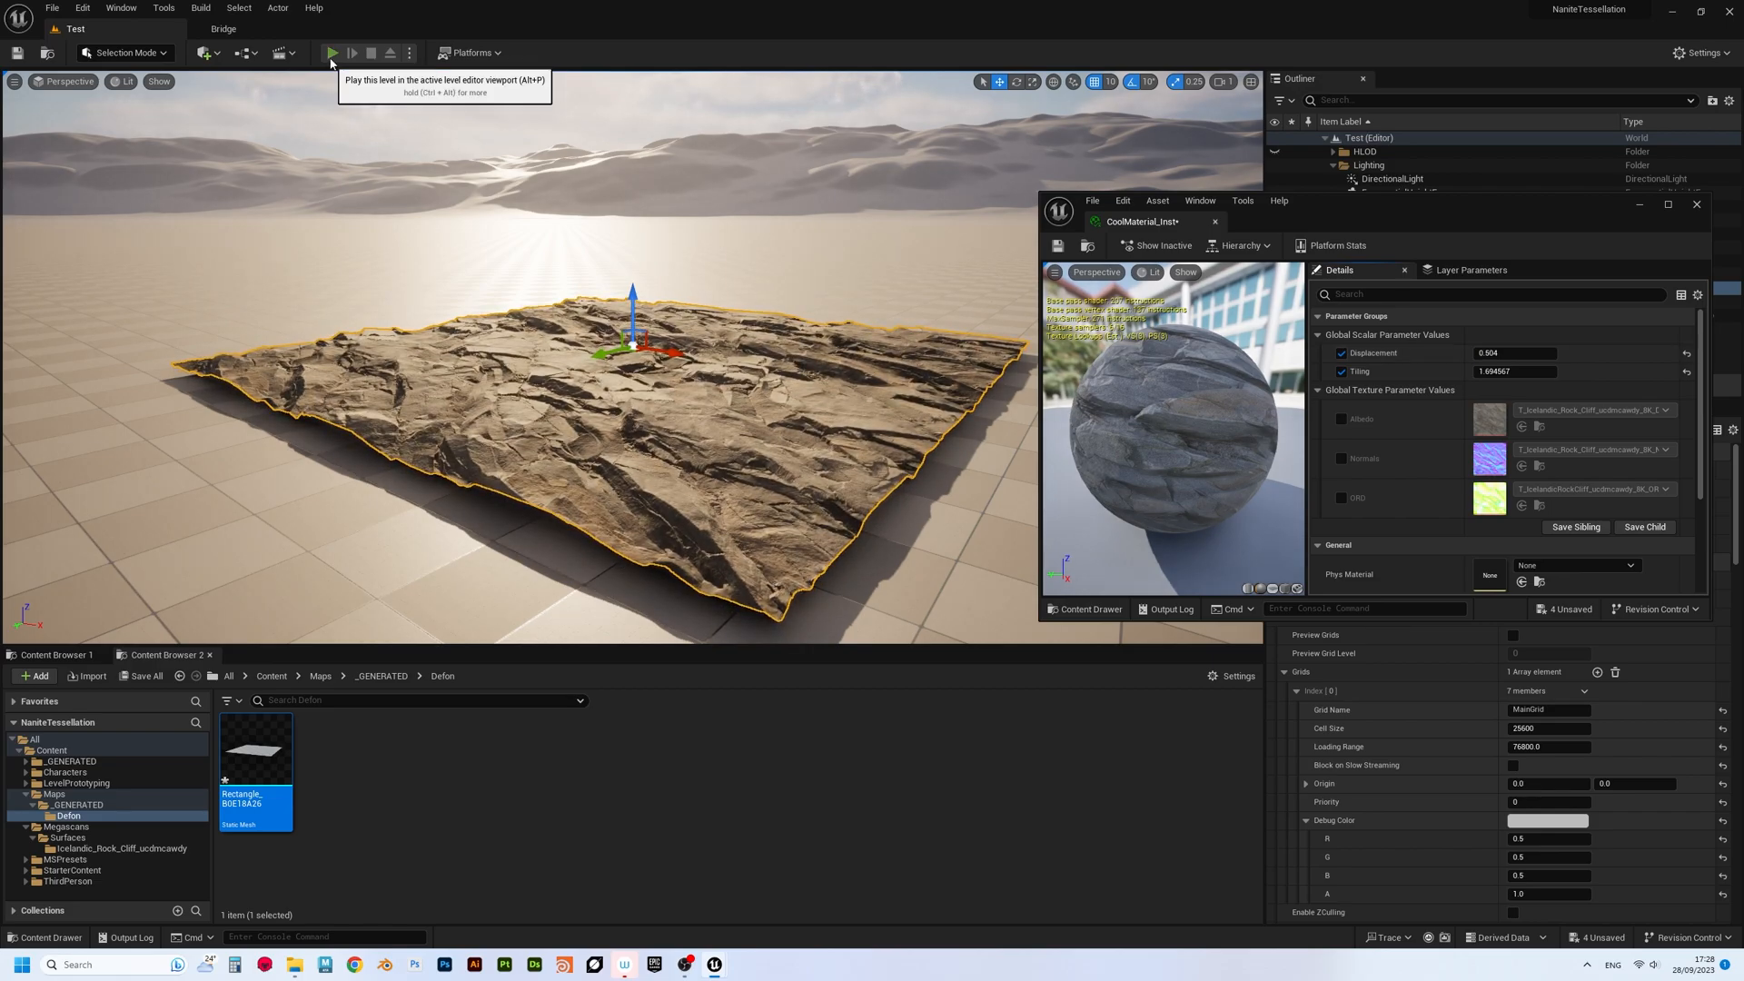
click(331, 53)
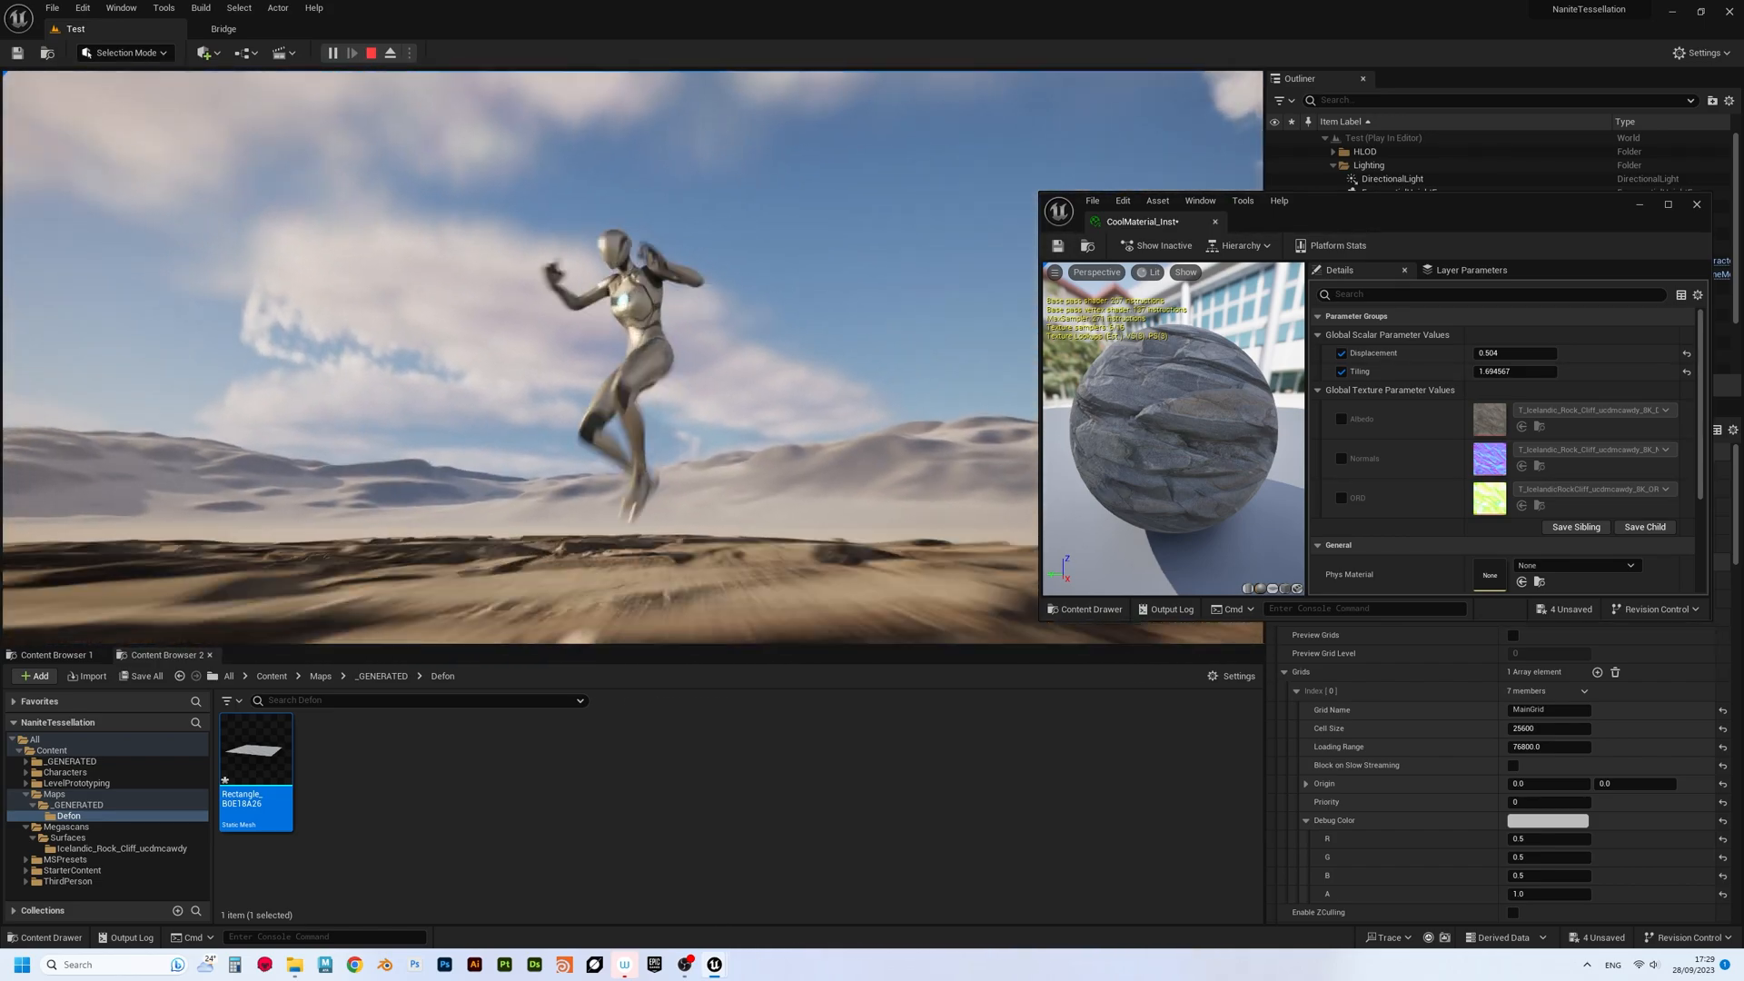
click(389, 52)
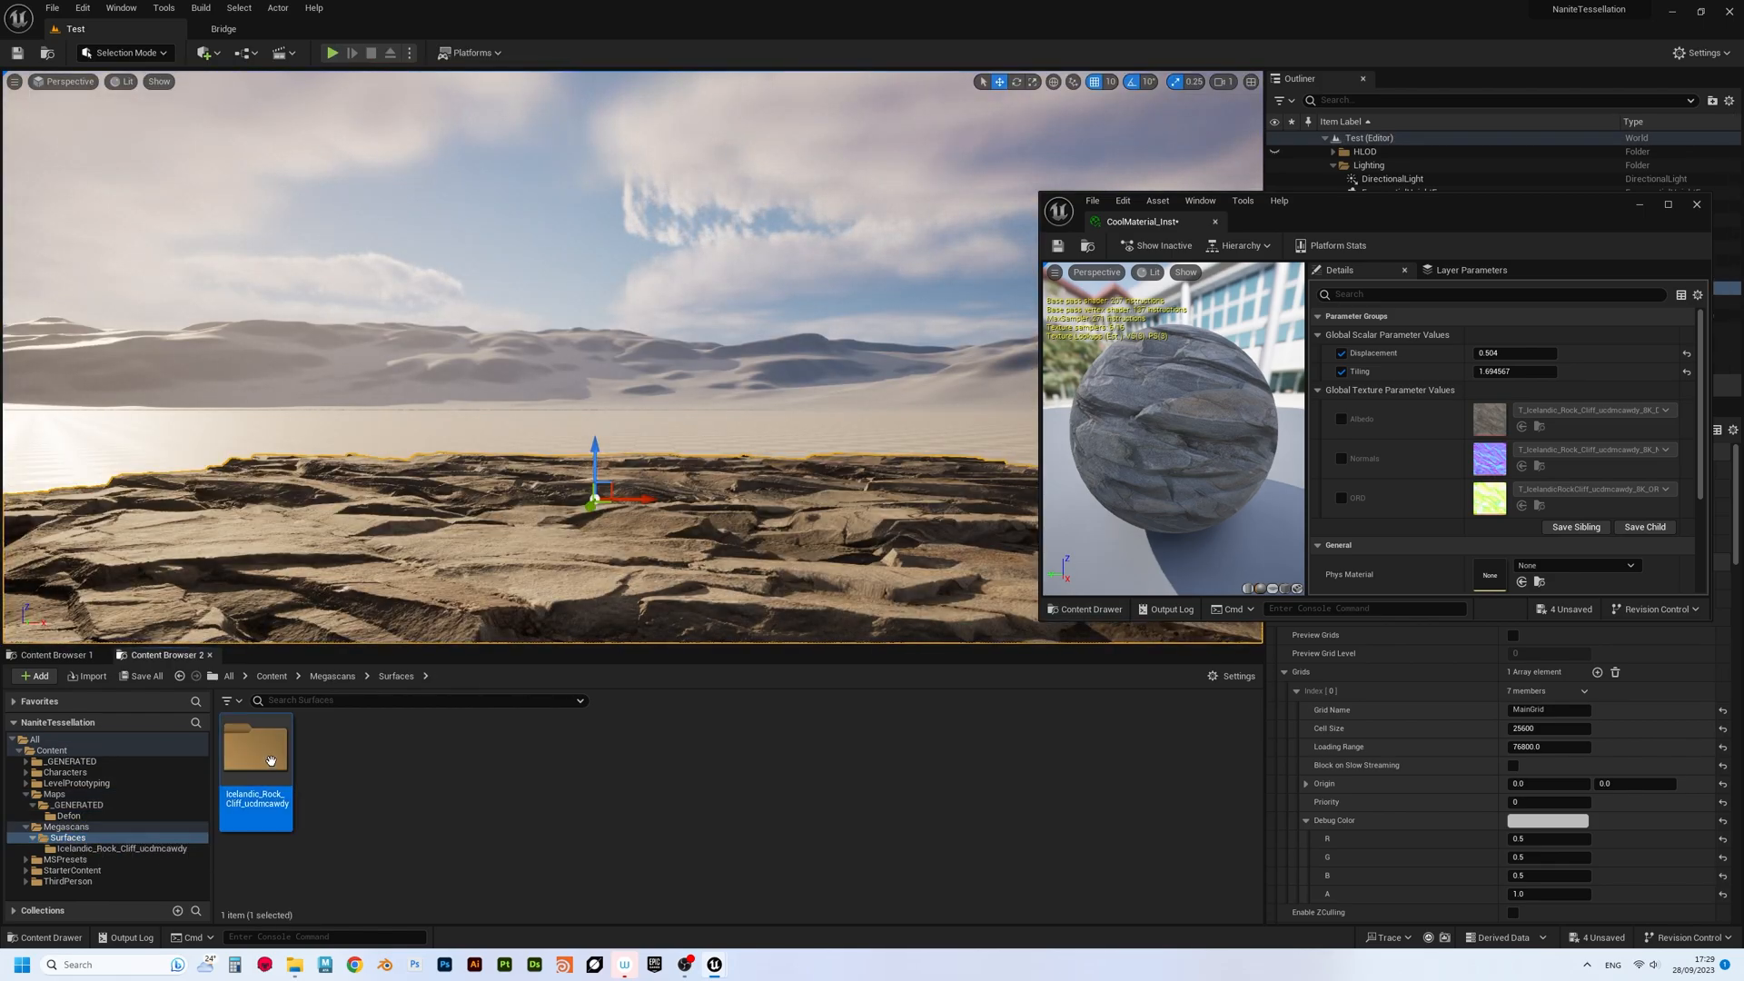
- Edit CoolMaterial's Nanite displacement centre in the material editor, close it and play the level again
double_click(254, 747)
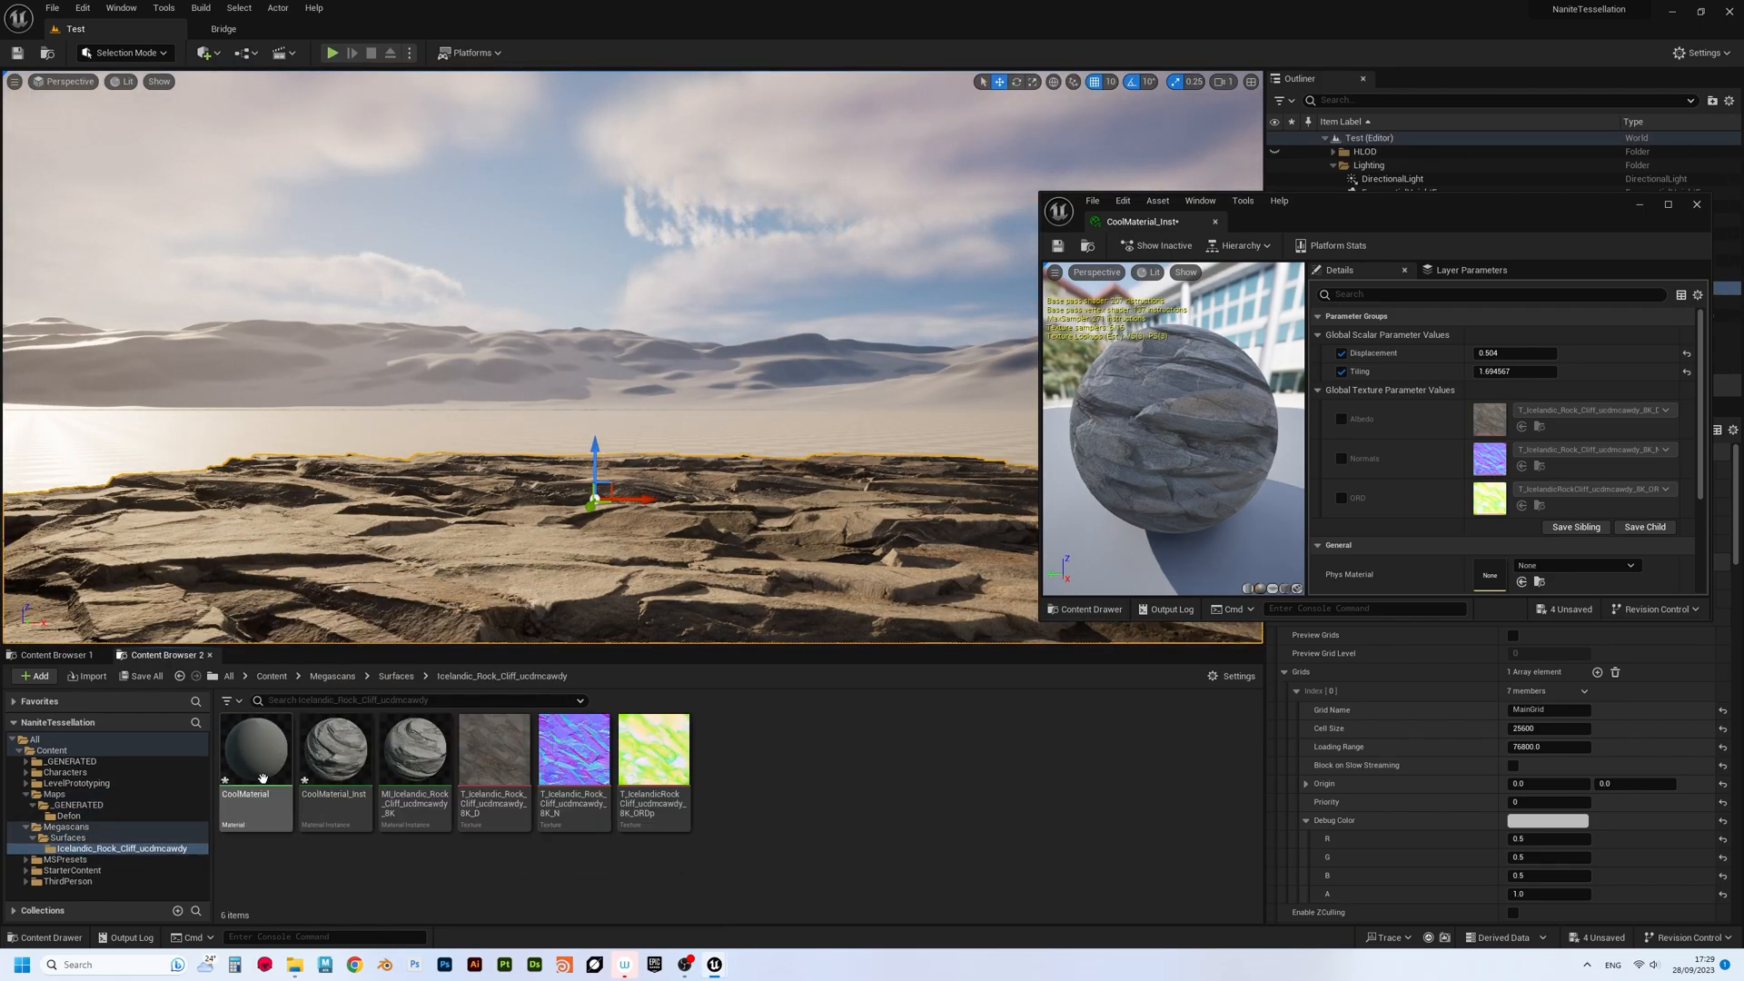
double_click(255, 745)
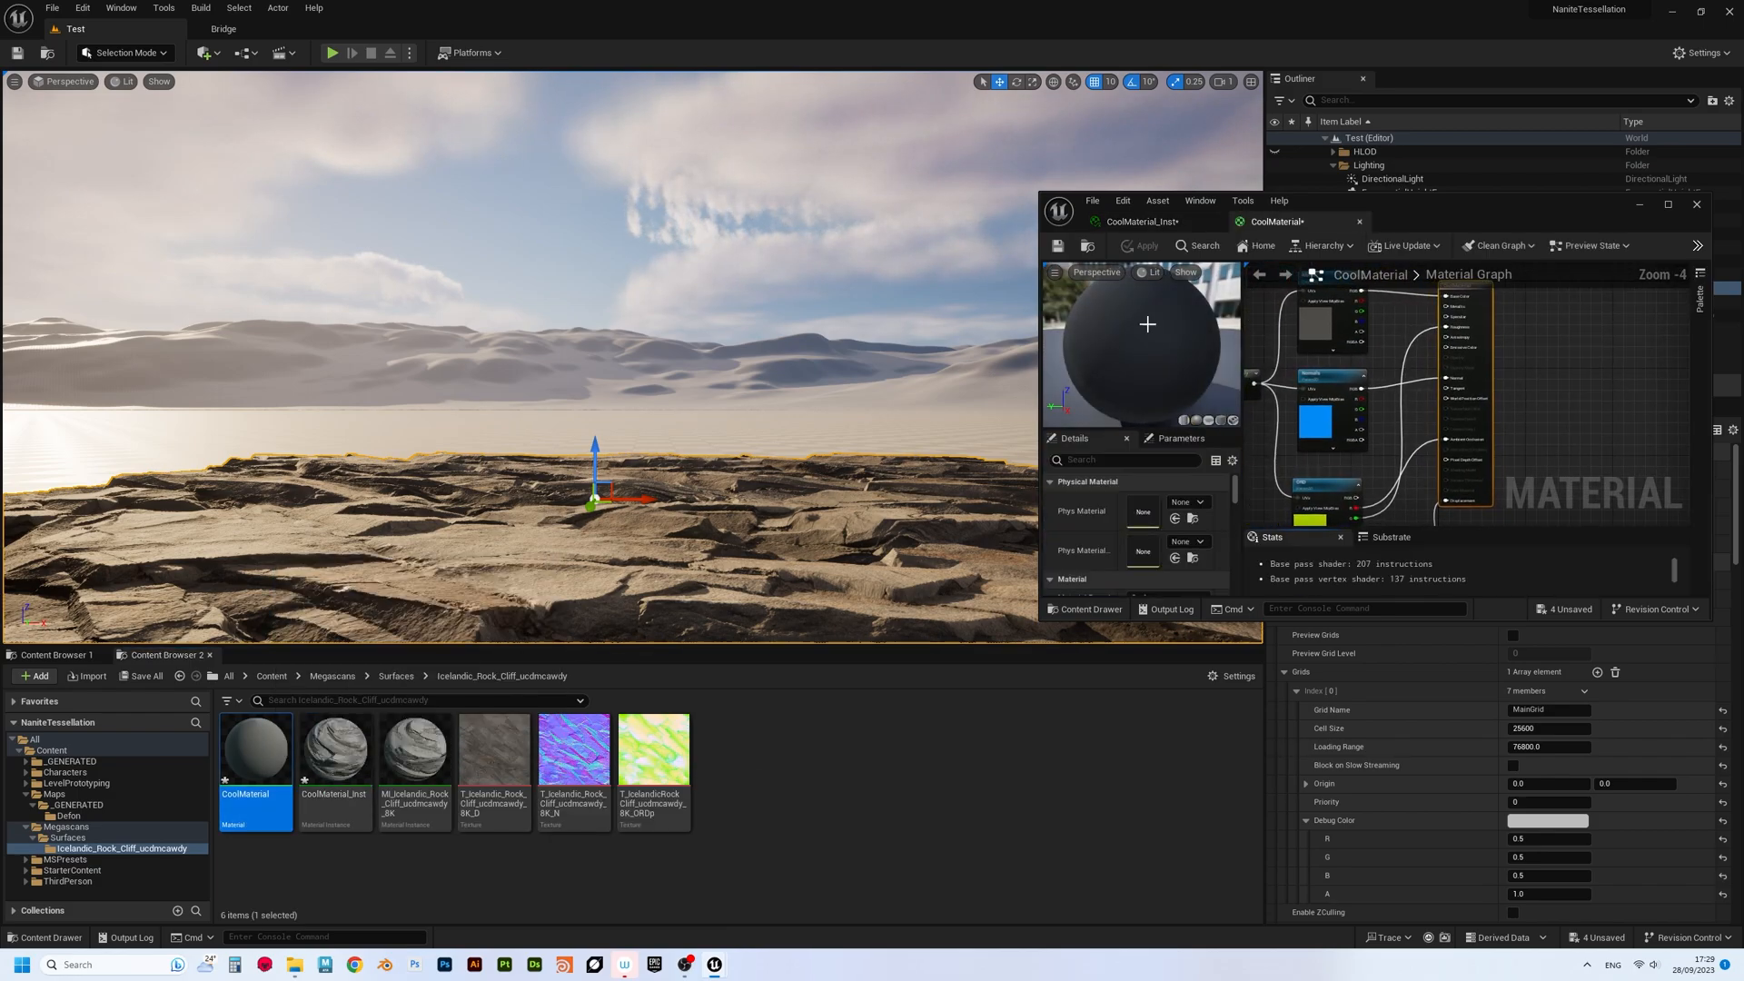
click(1668, 205)
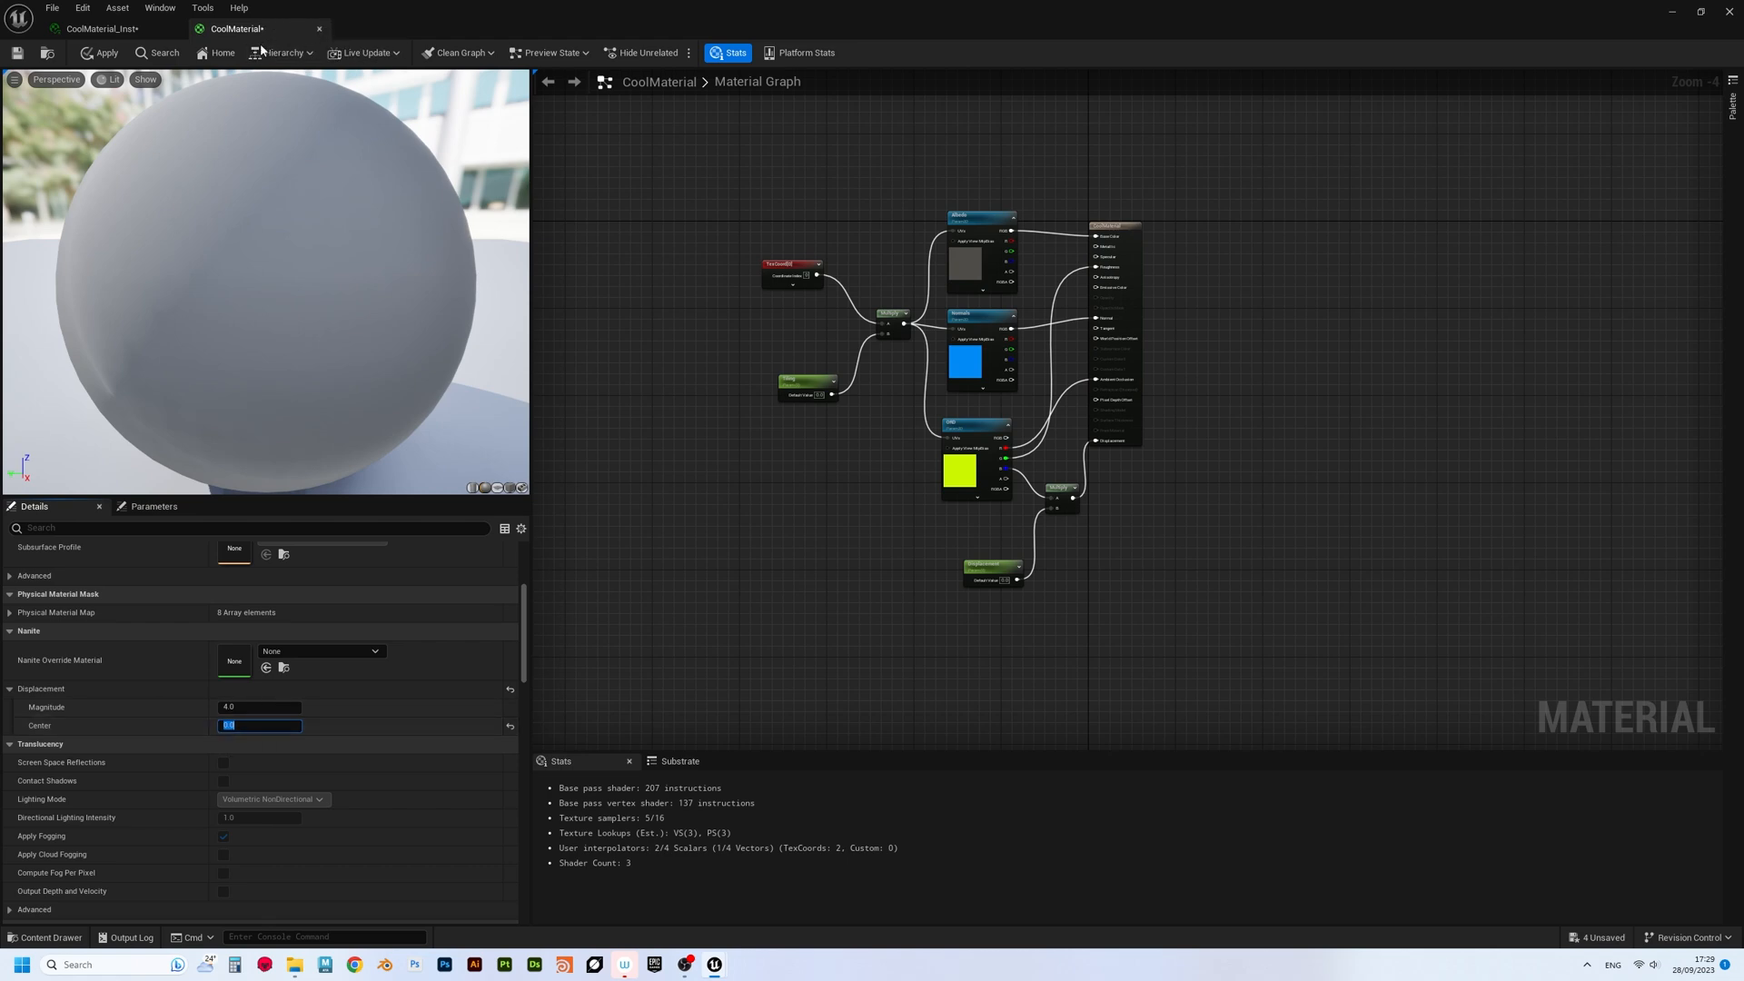
click(100, 28)
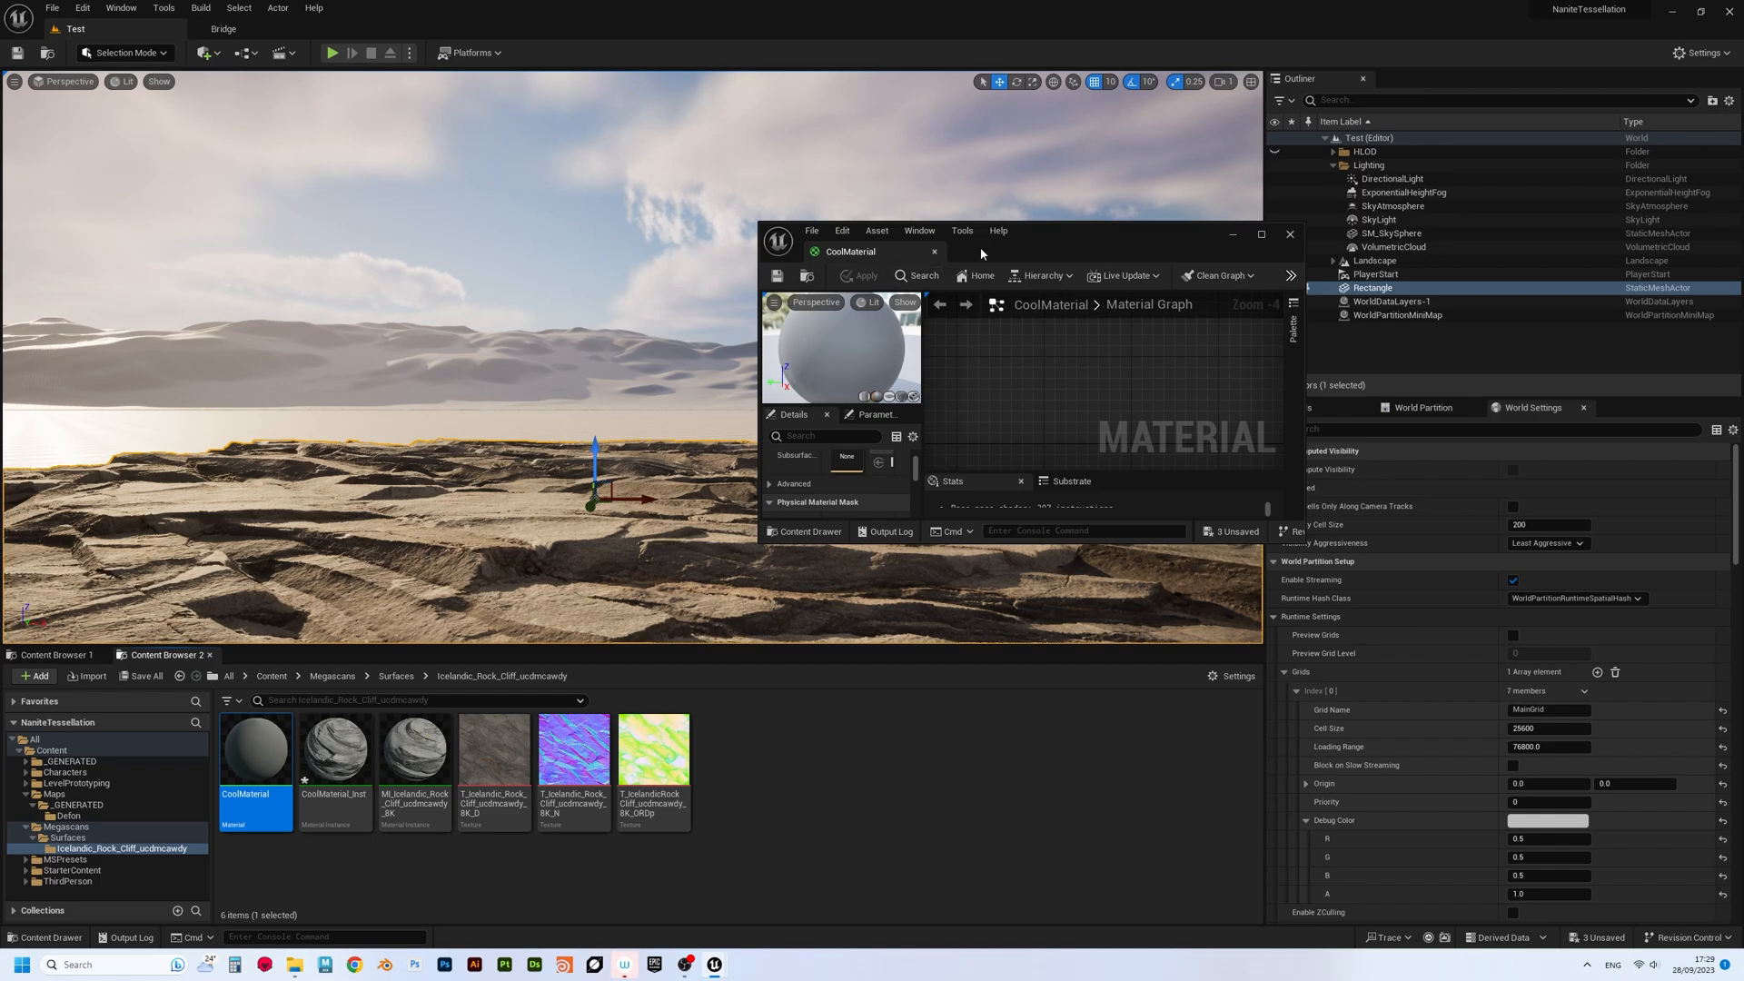
click(1291, 234)
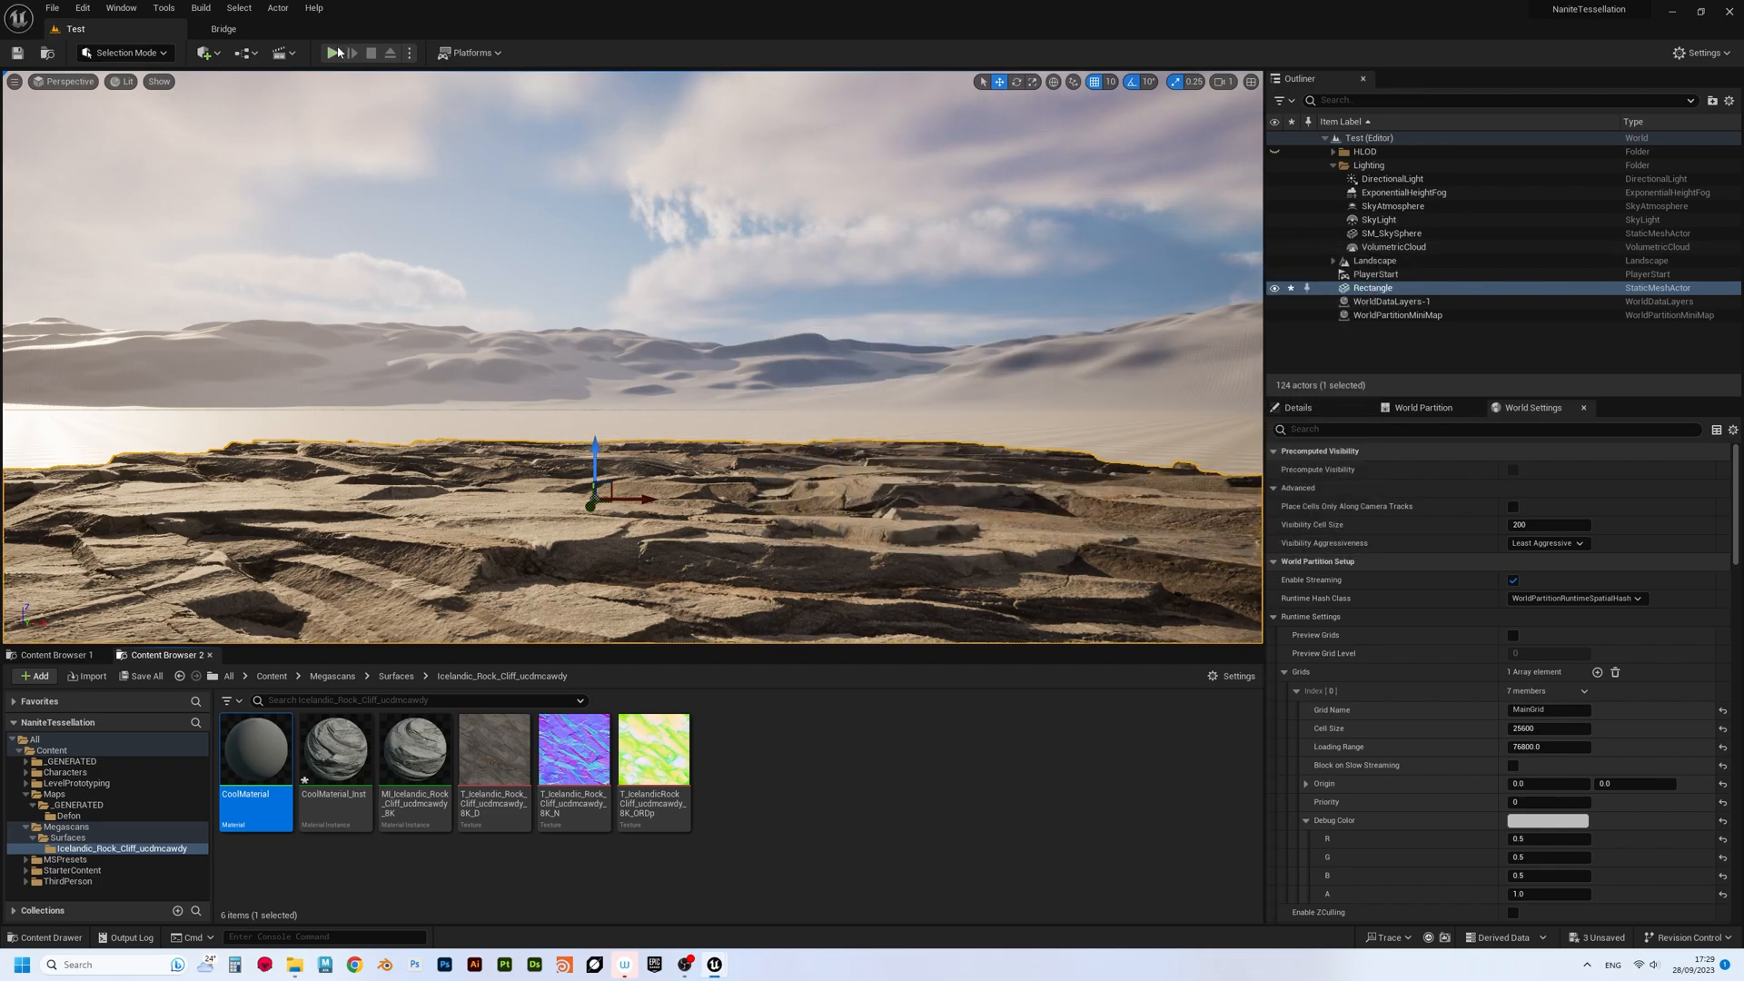
click(334, 53)
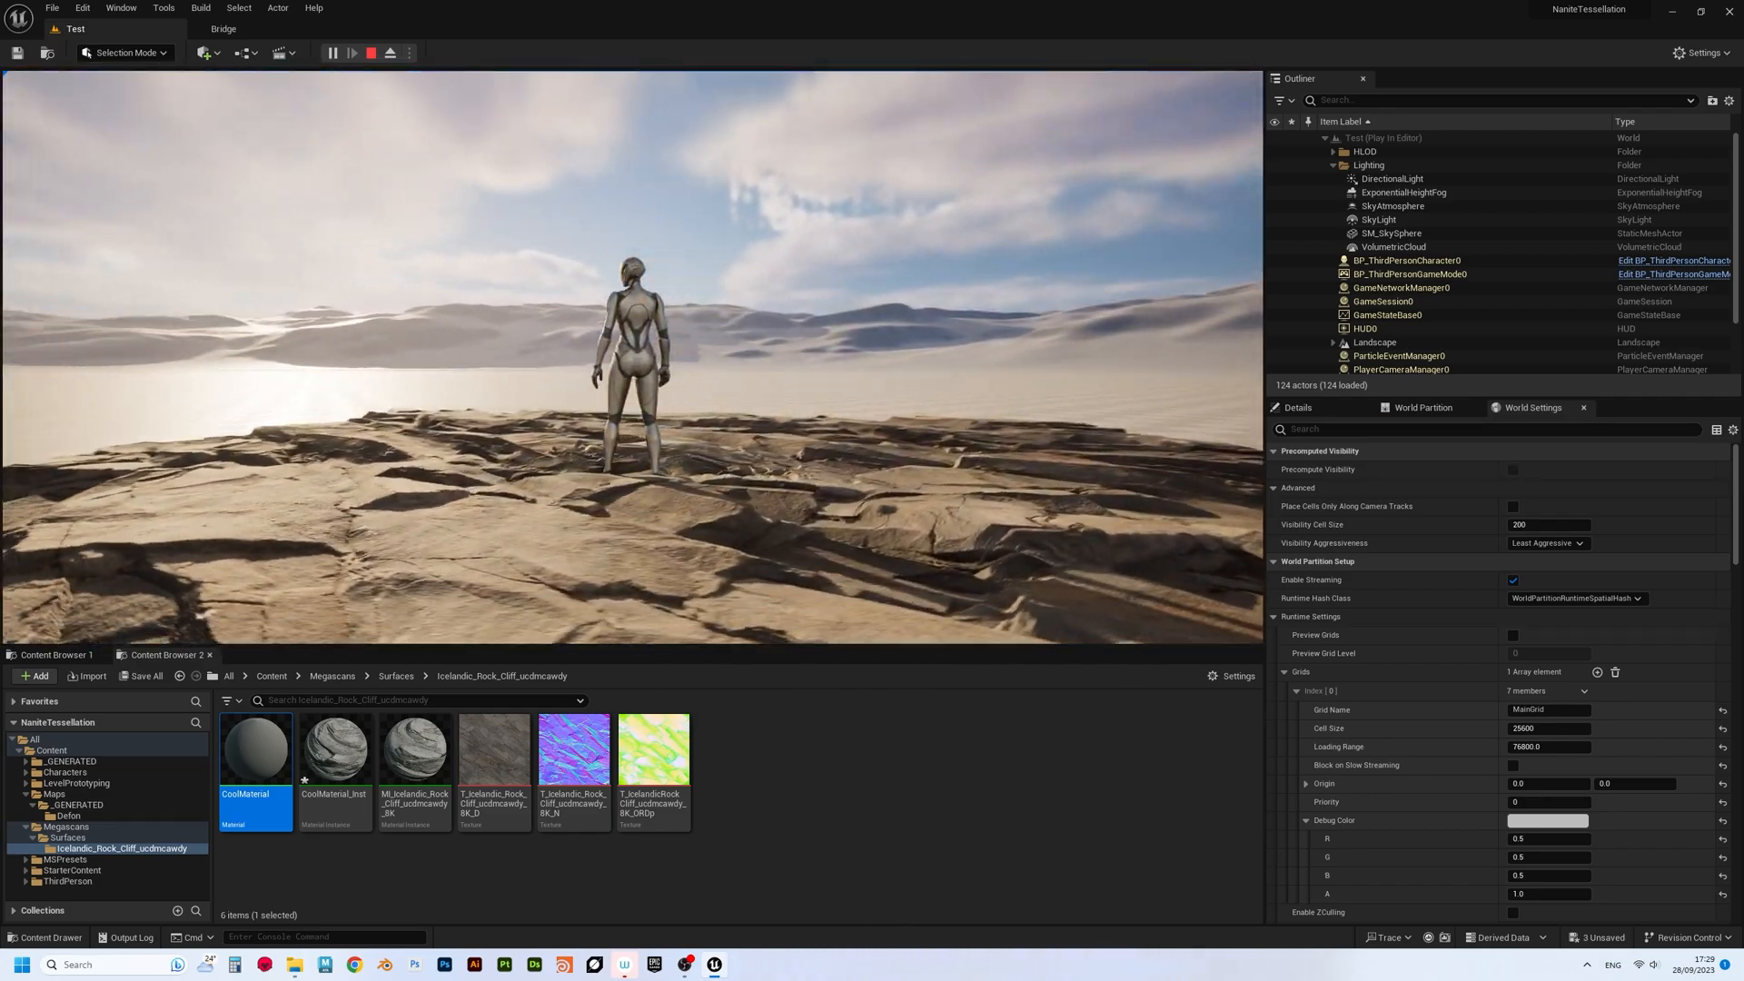
- Assign CoolMaterial_Inst as the Landscape Material and play-test the character on the landscape
click(370, 52)
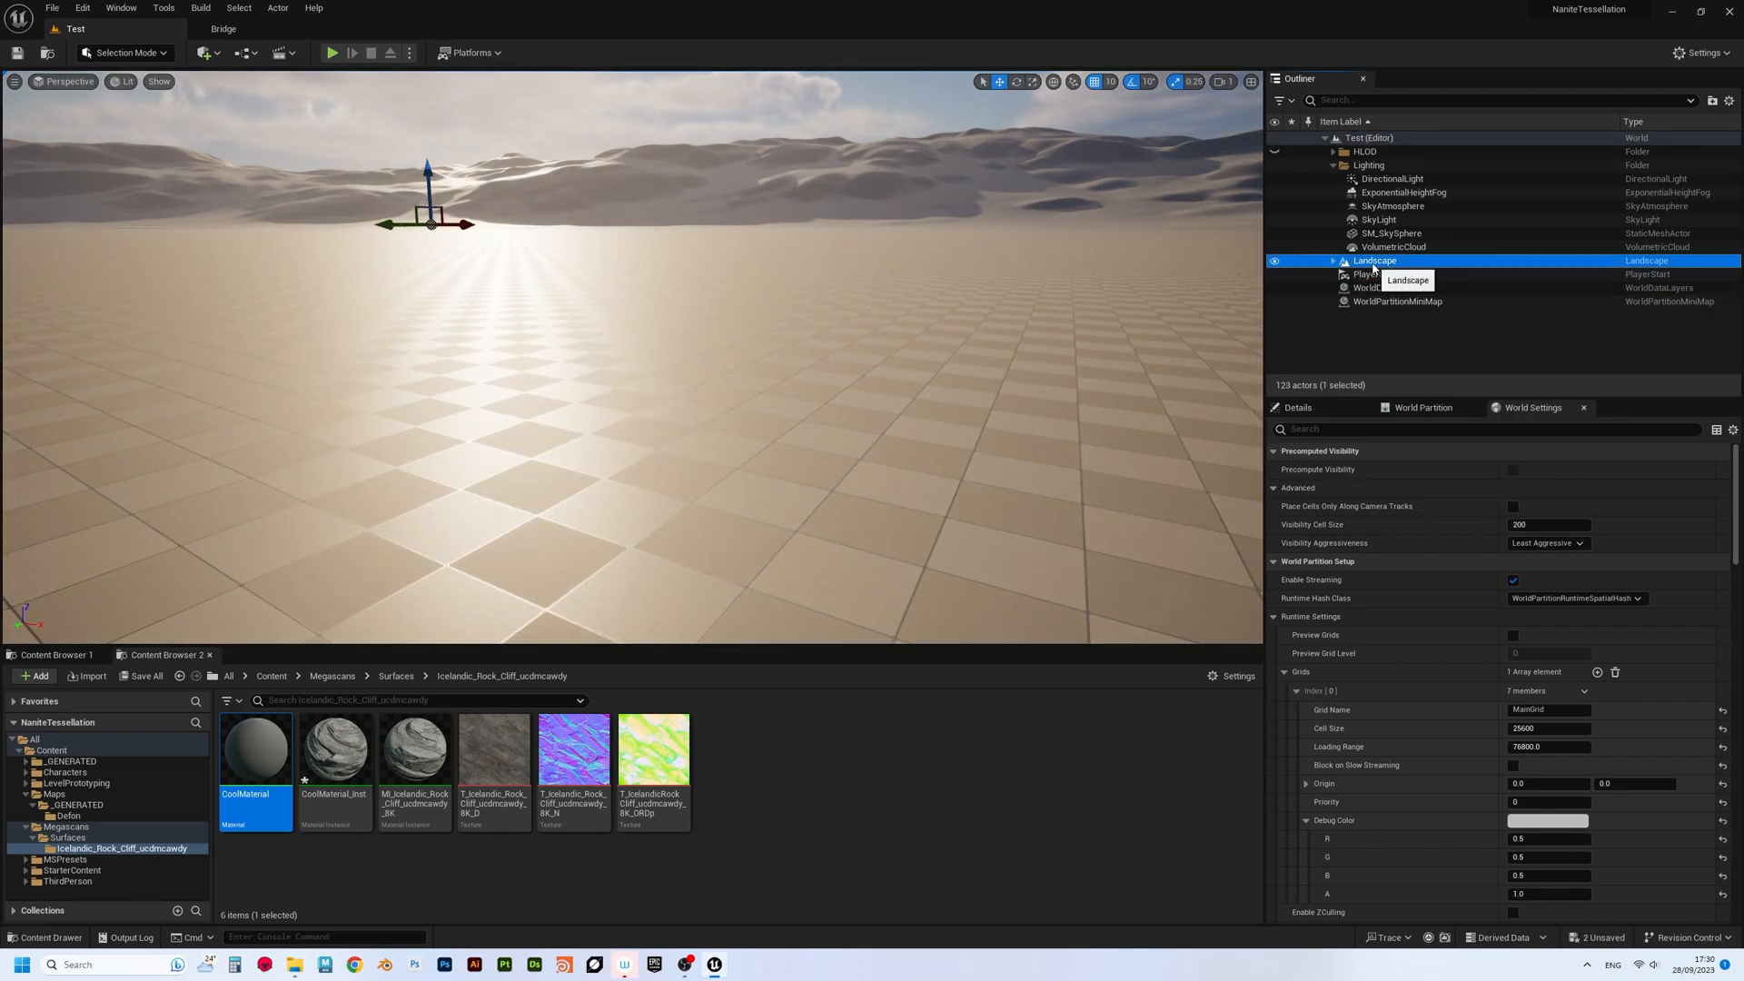
click(1297, 407)
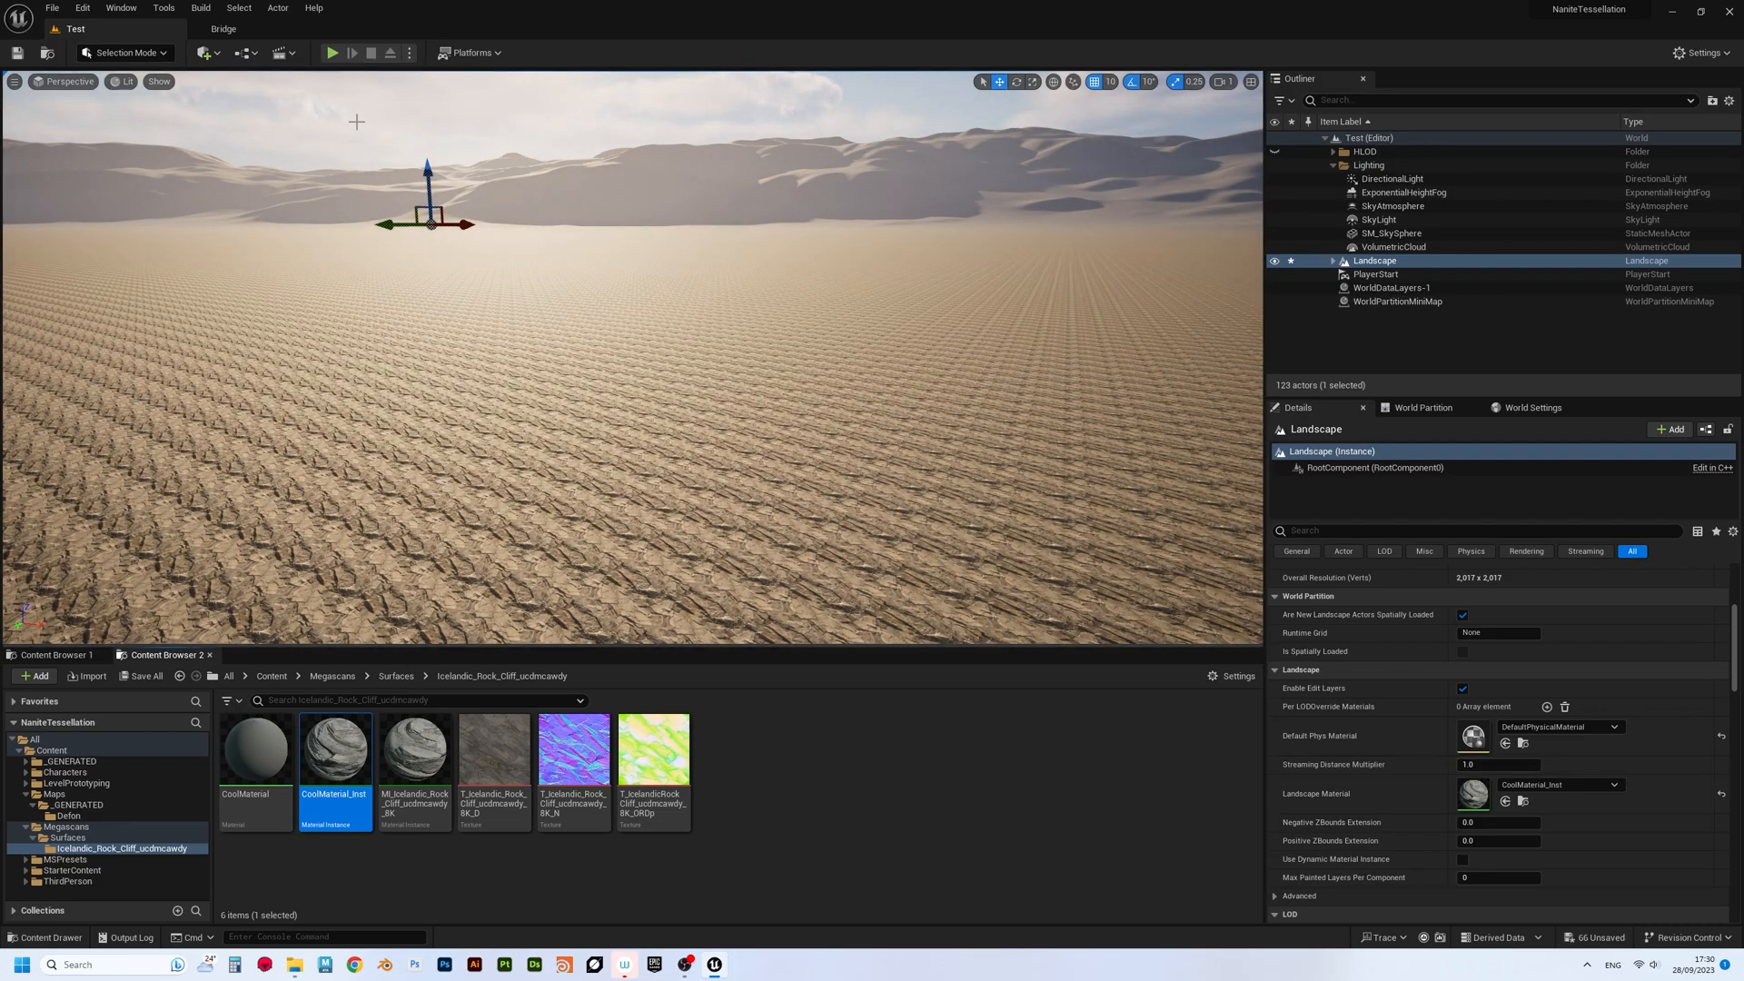
click(331, 53)
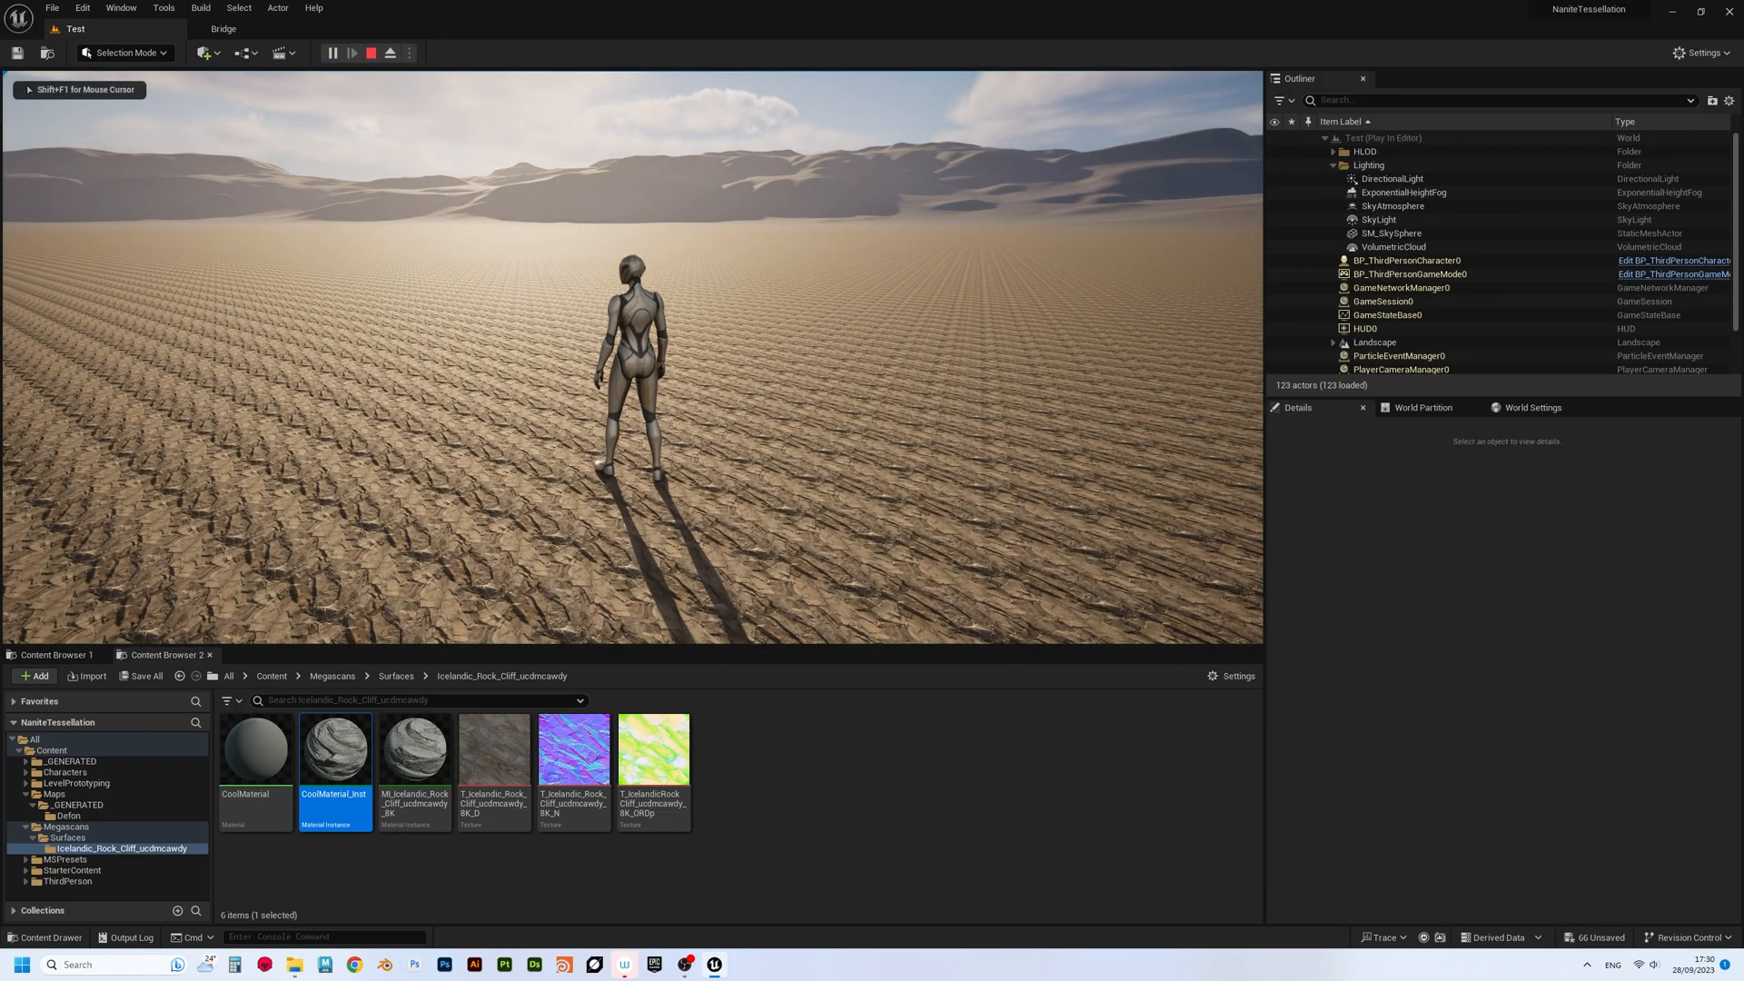
- In CoolMaterial_Inst lower the Tiling value to 0.715946 and then 0.395946 for larger cracks
double_click(335, 747)
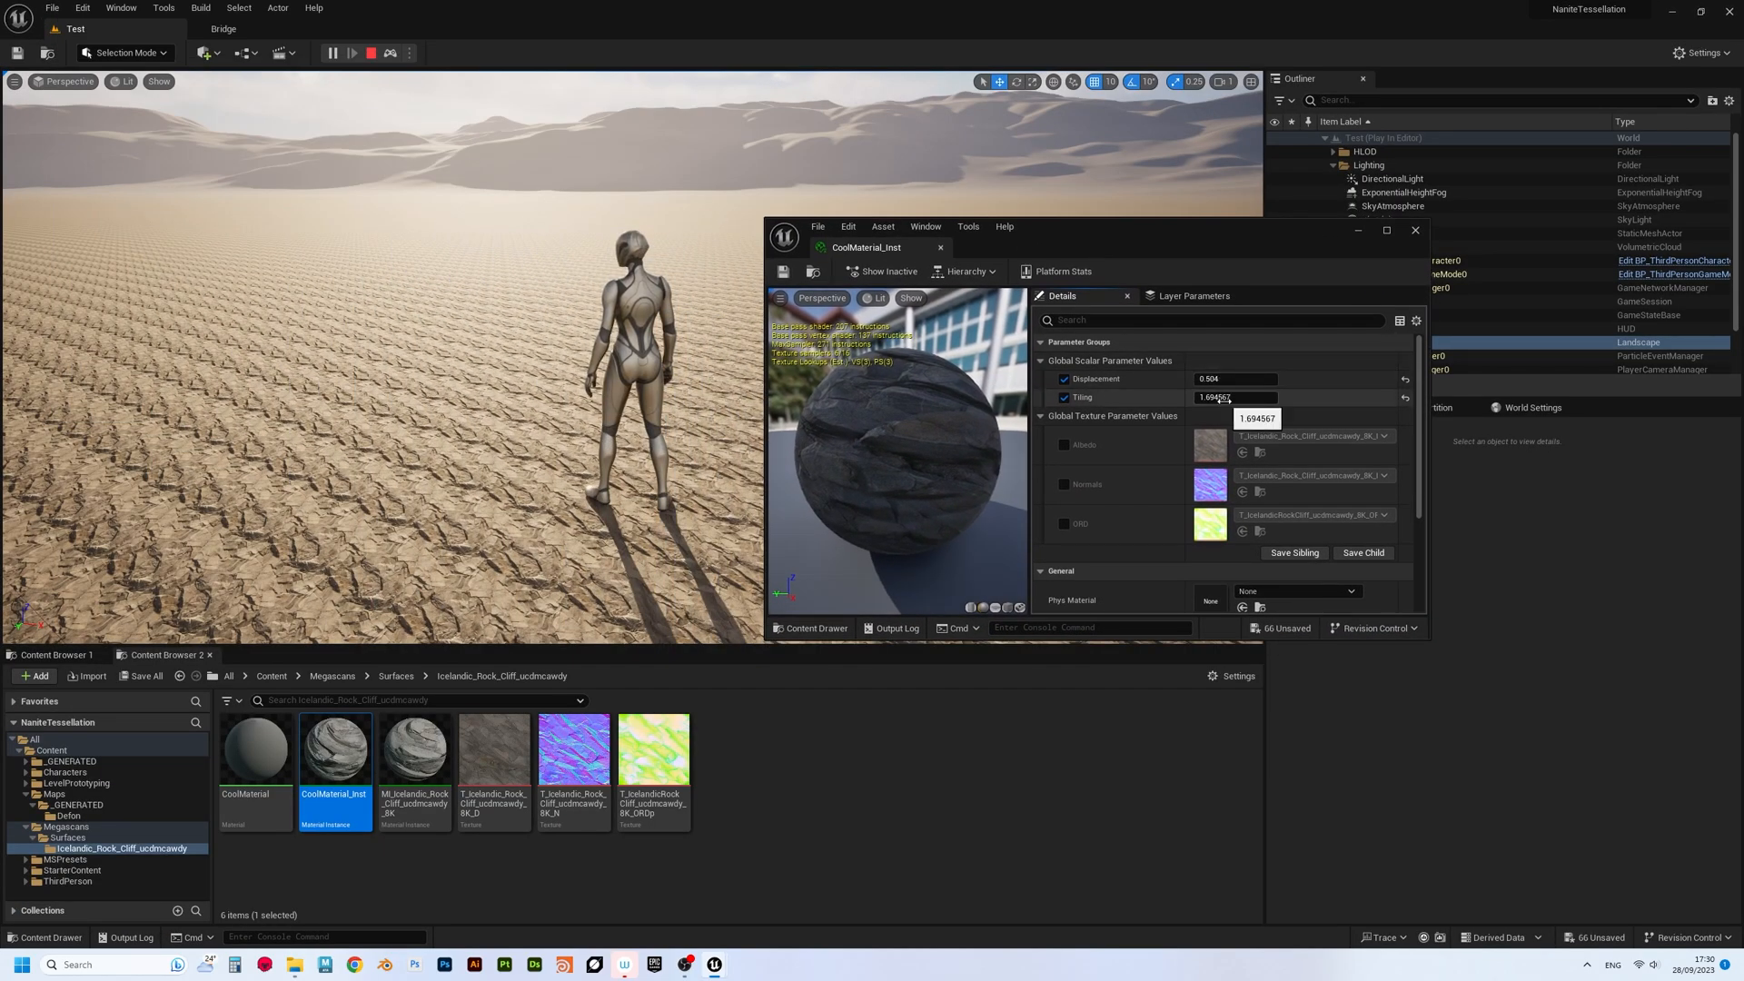
text(0.715946)
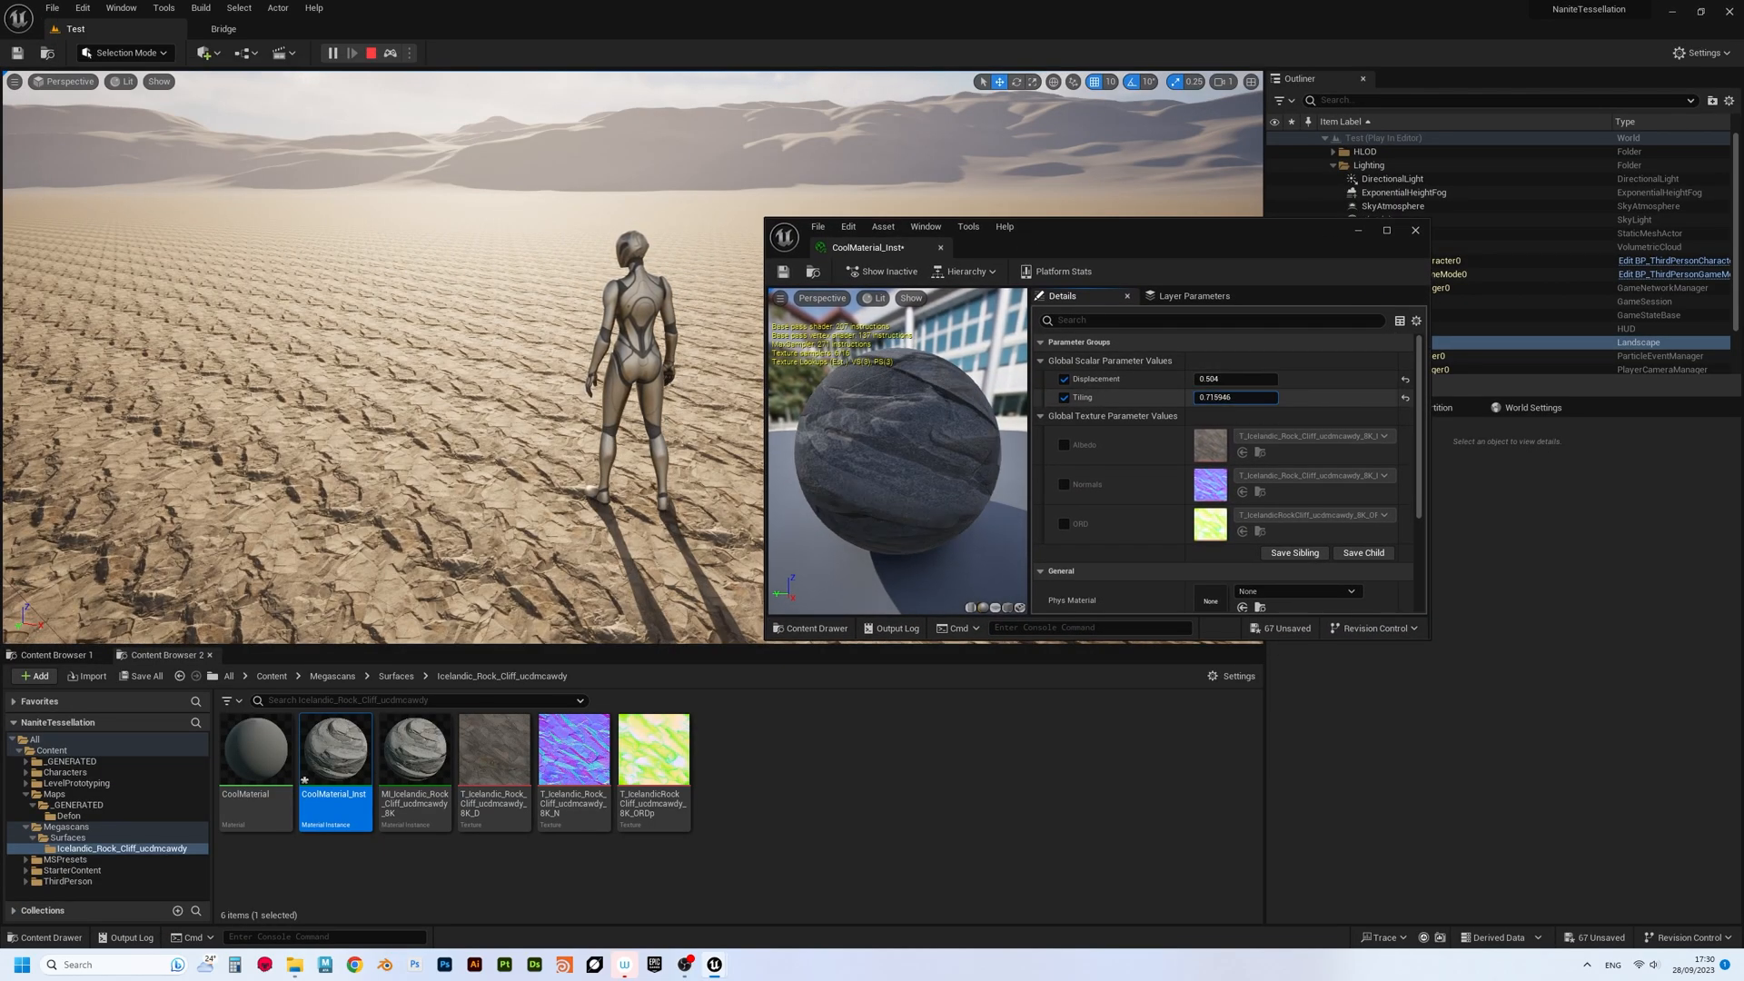
text(0.395946)
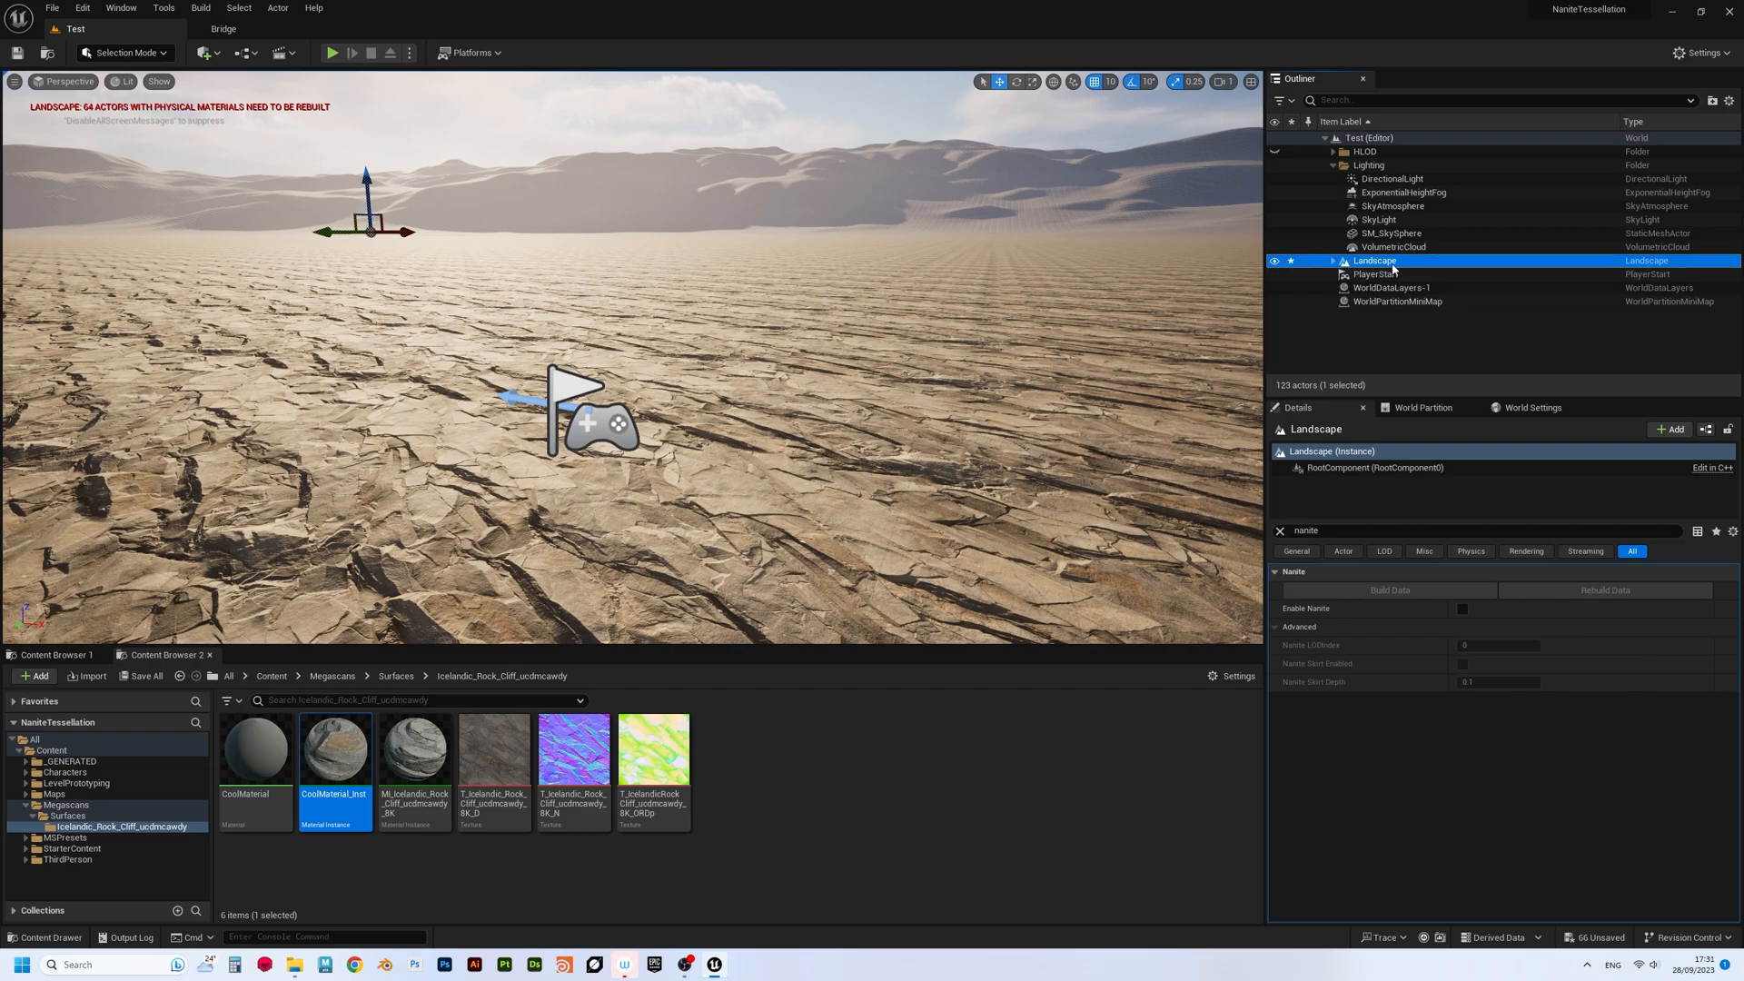
- Tick Enable Nanite on the Landscape and save the instance's lowered Displacement and Tiling
click(1346, 531)
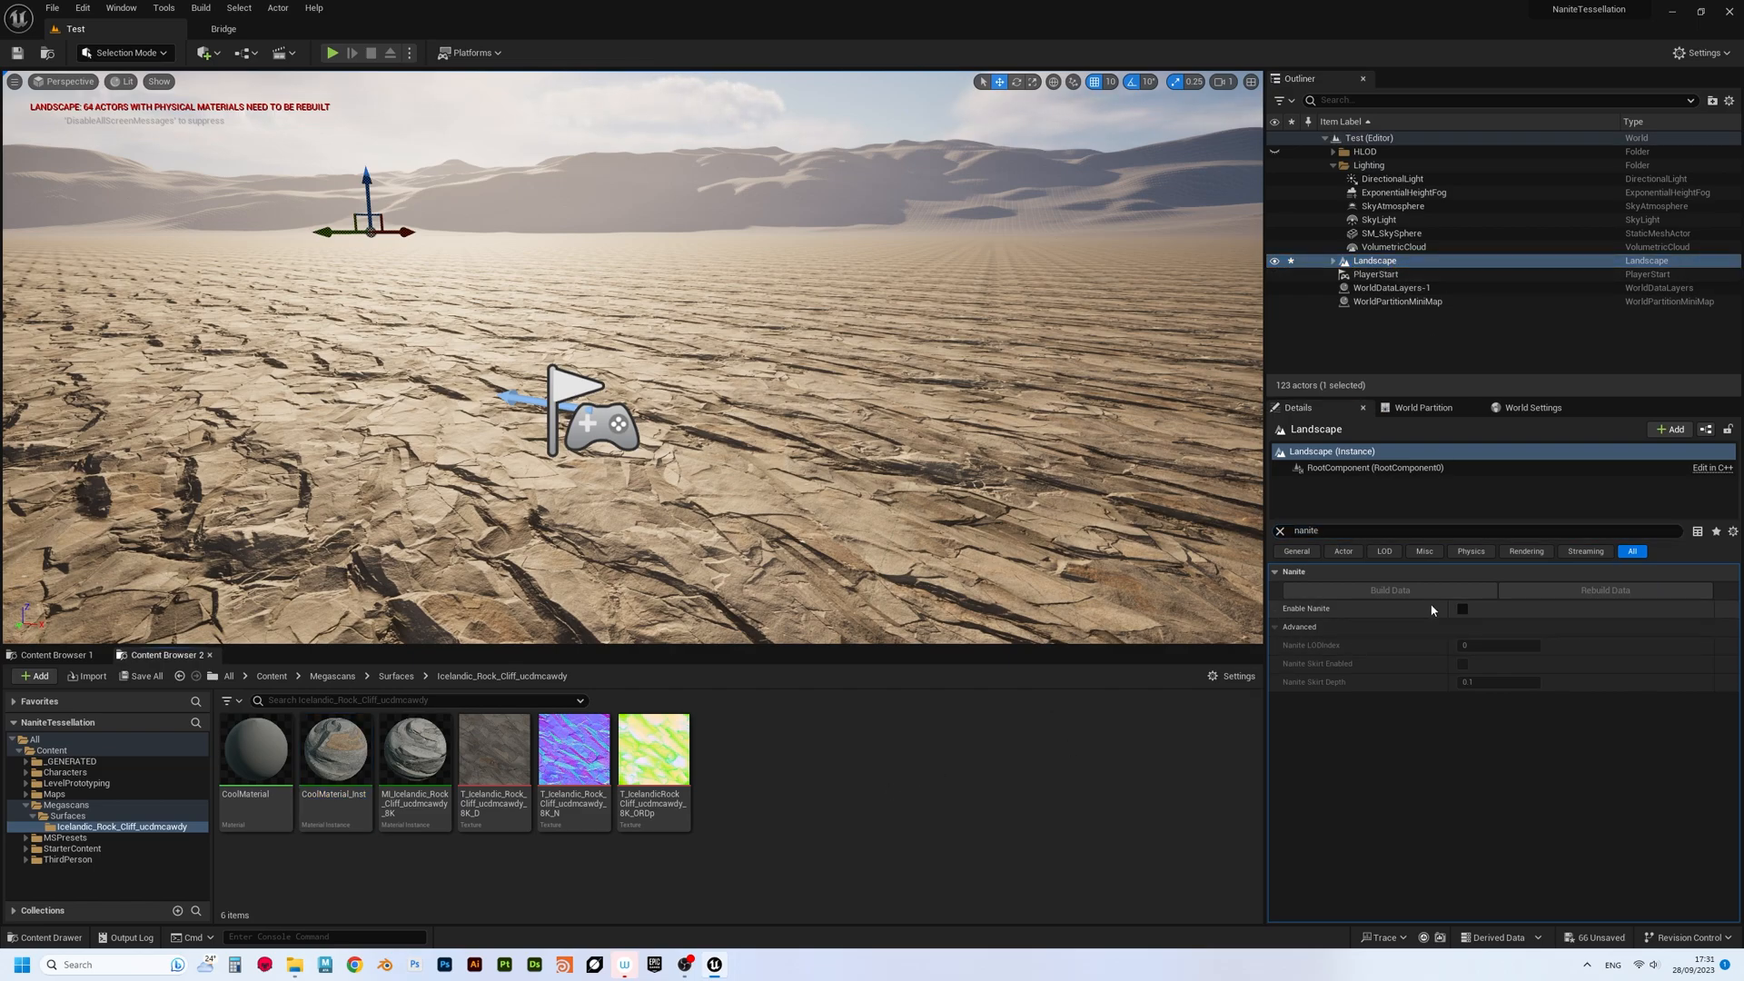
mouse_move(1459, 623)
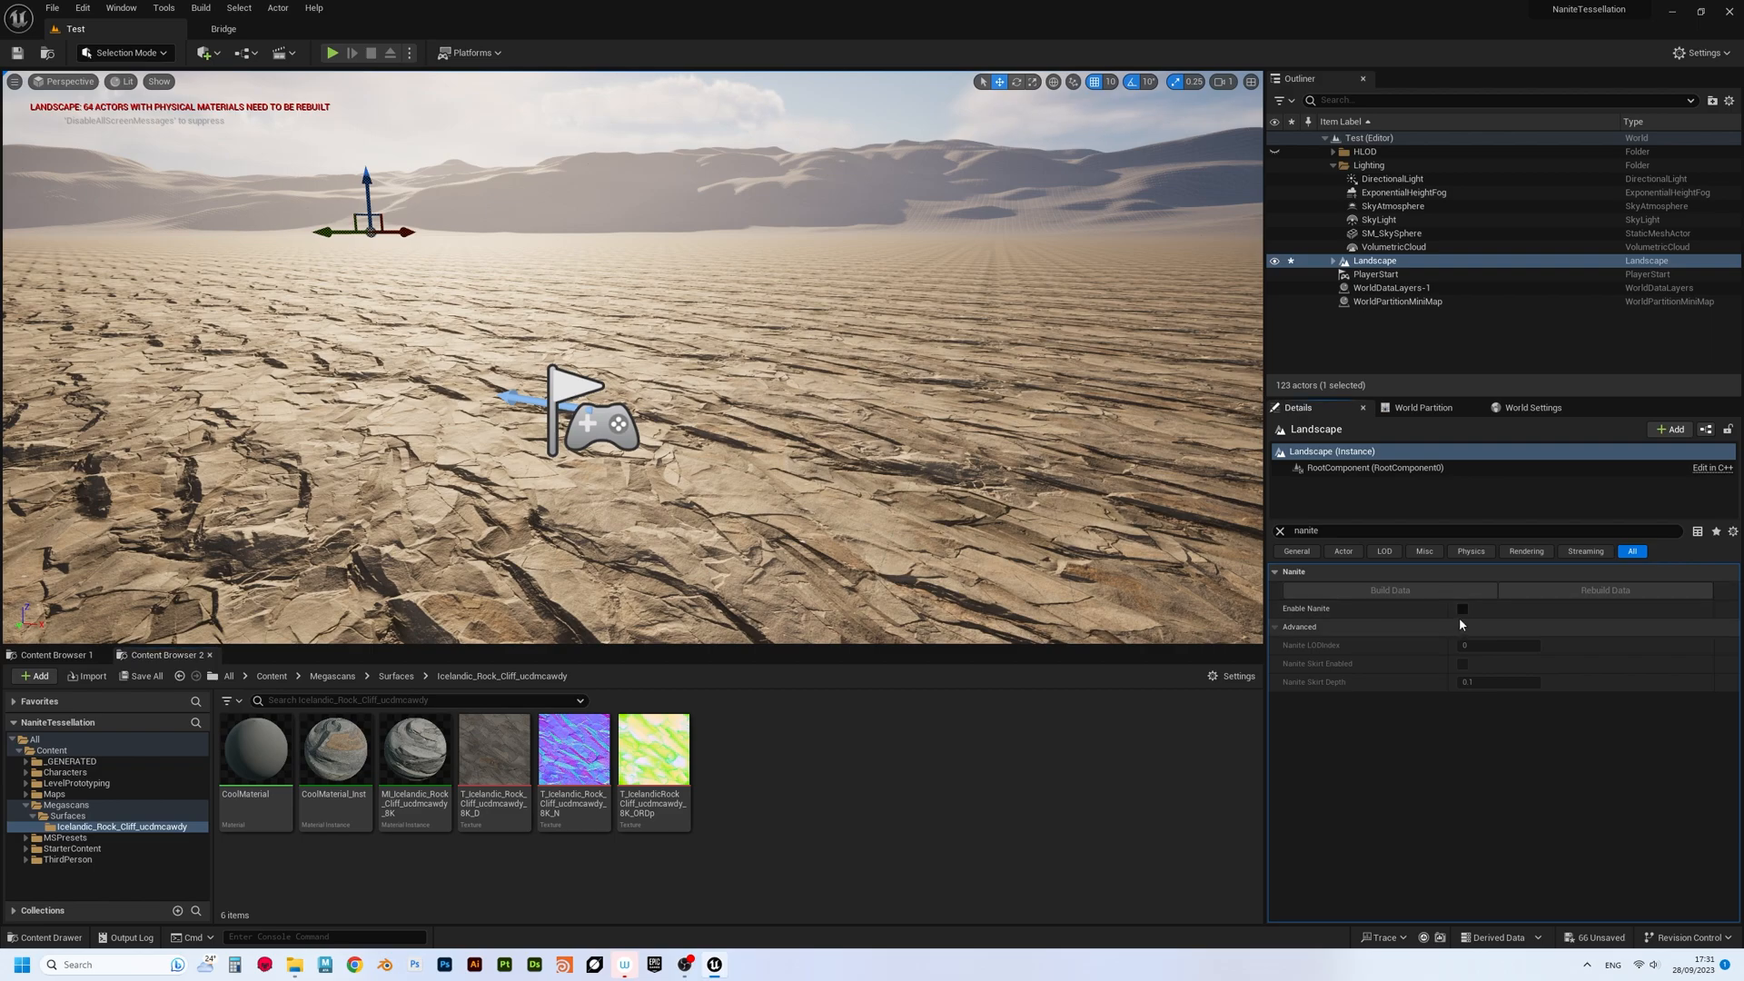
click(1462, 609)
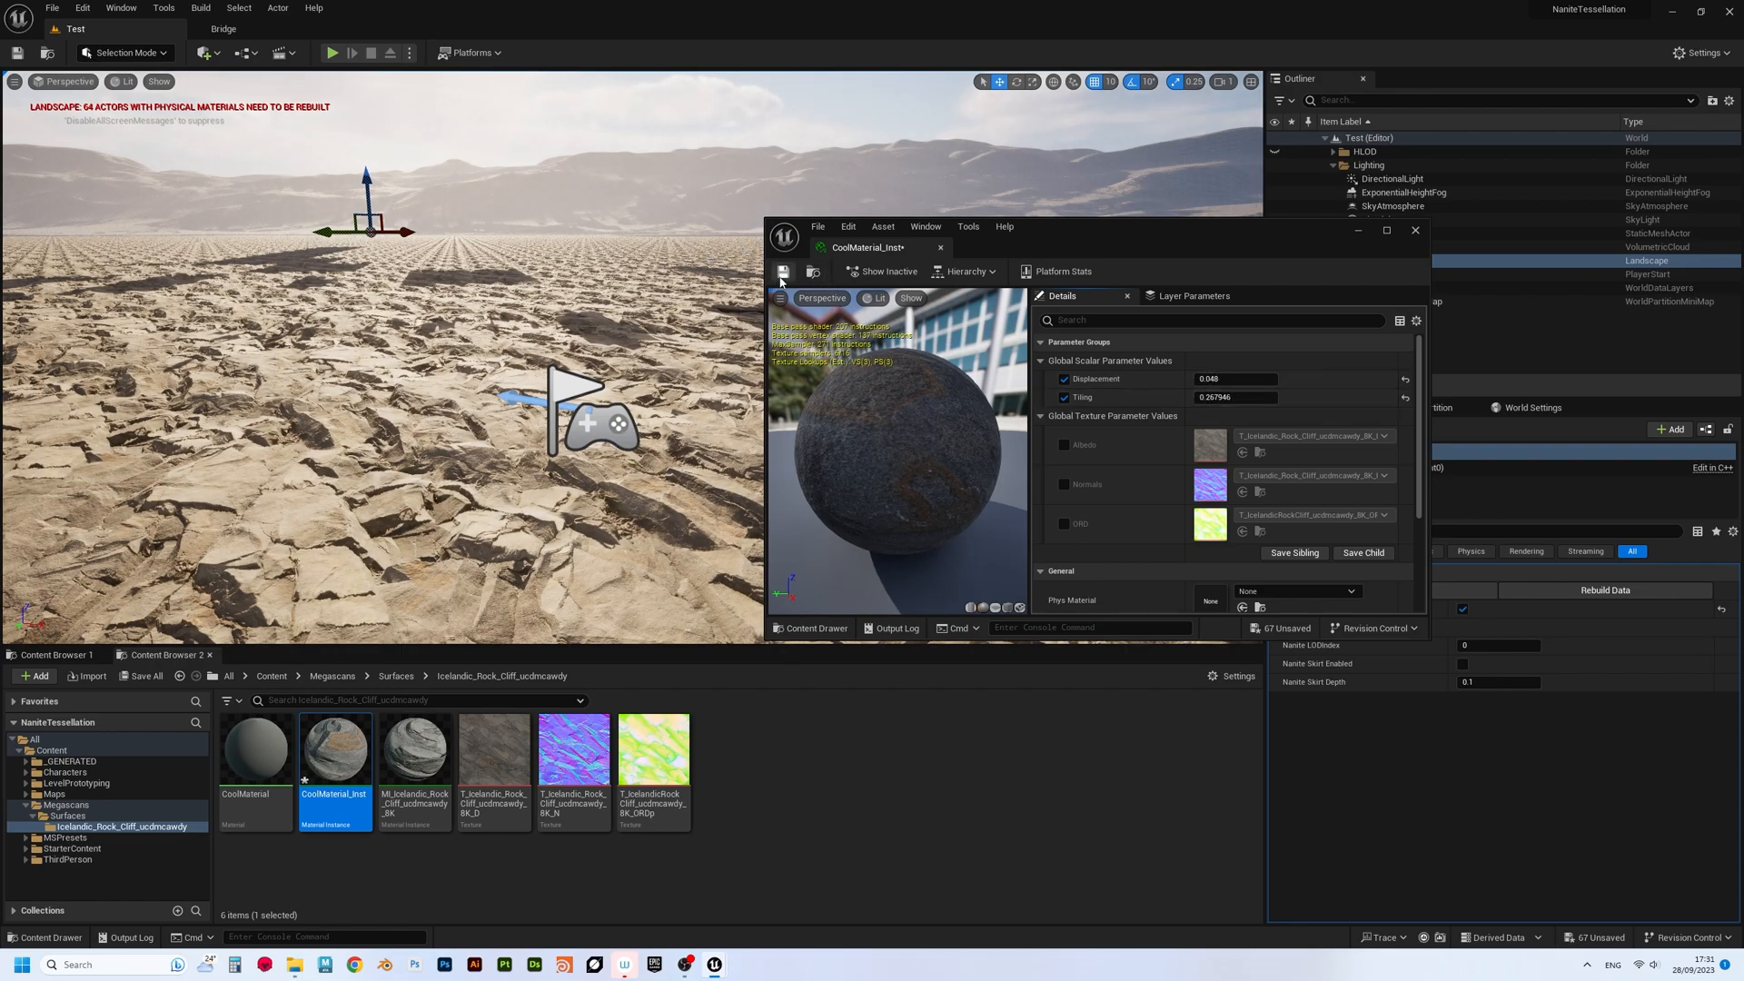
click(331, 52)
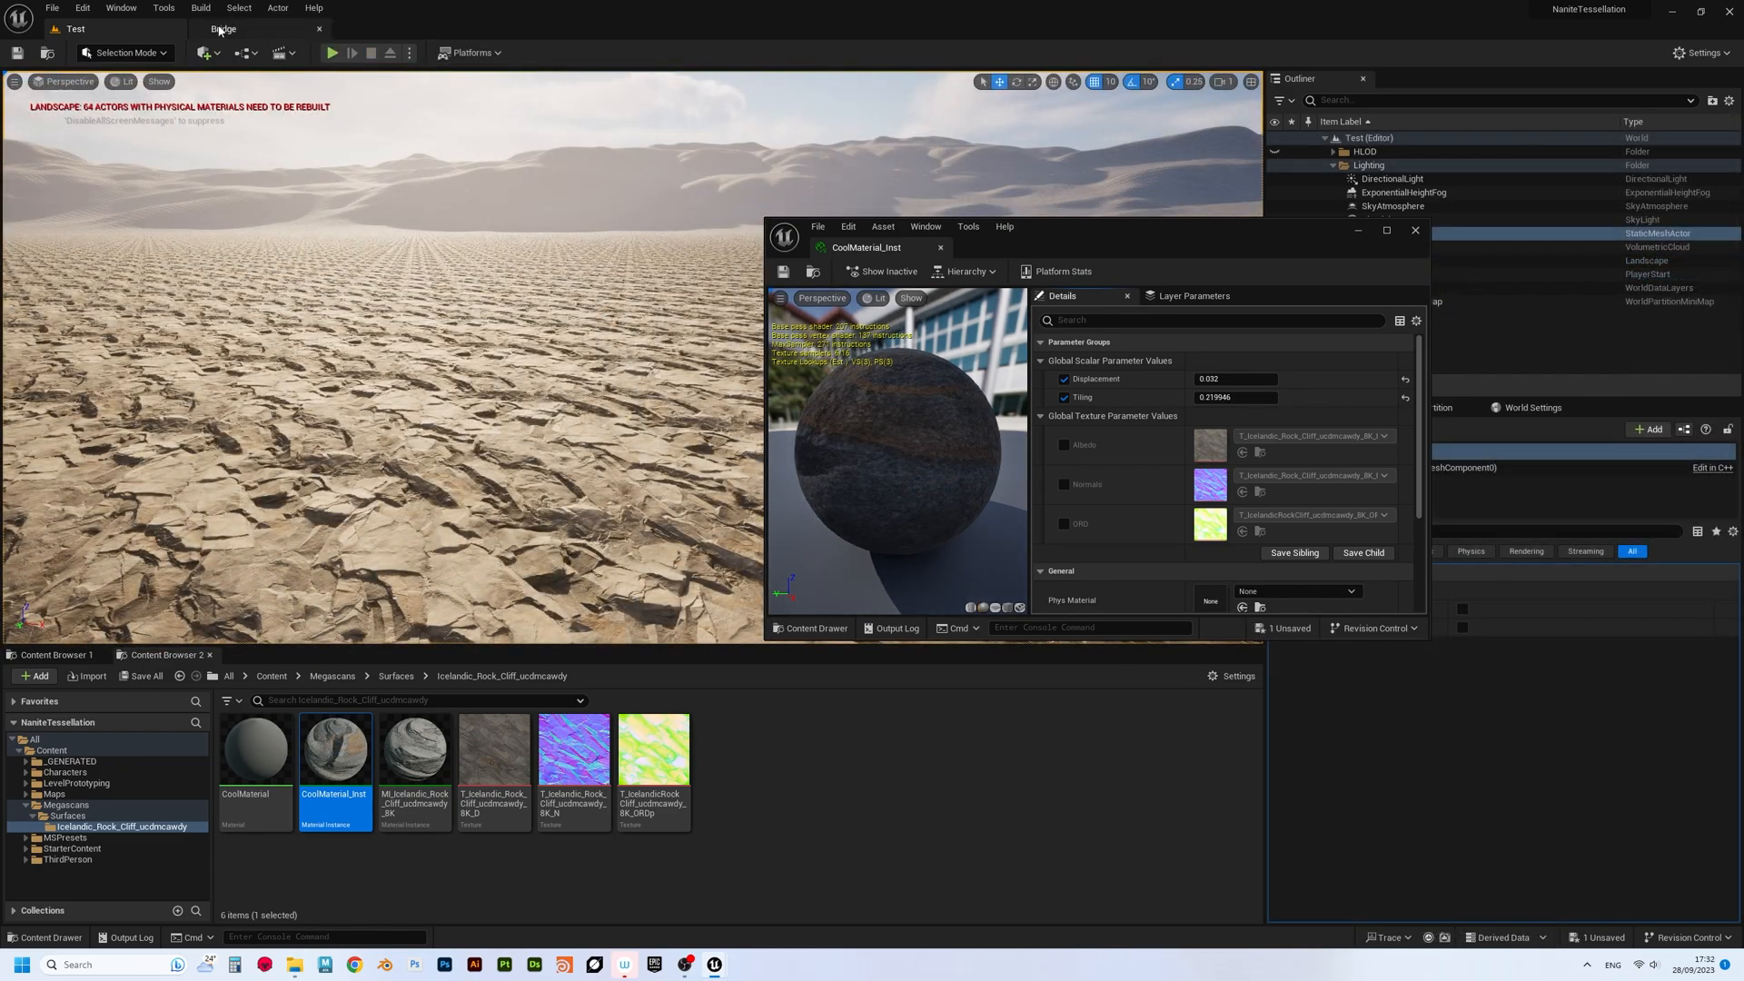
- In Quixel Bridge add the Icelandic Sharp Rock Megascans surface to the project
click(222, 27)
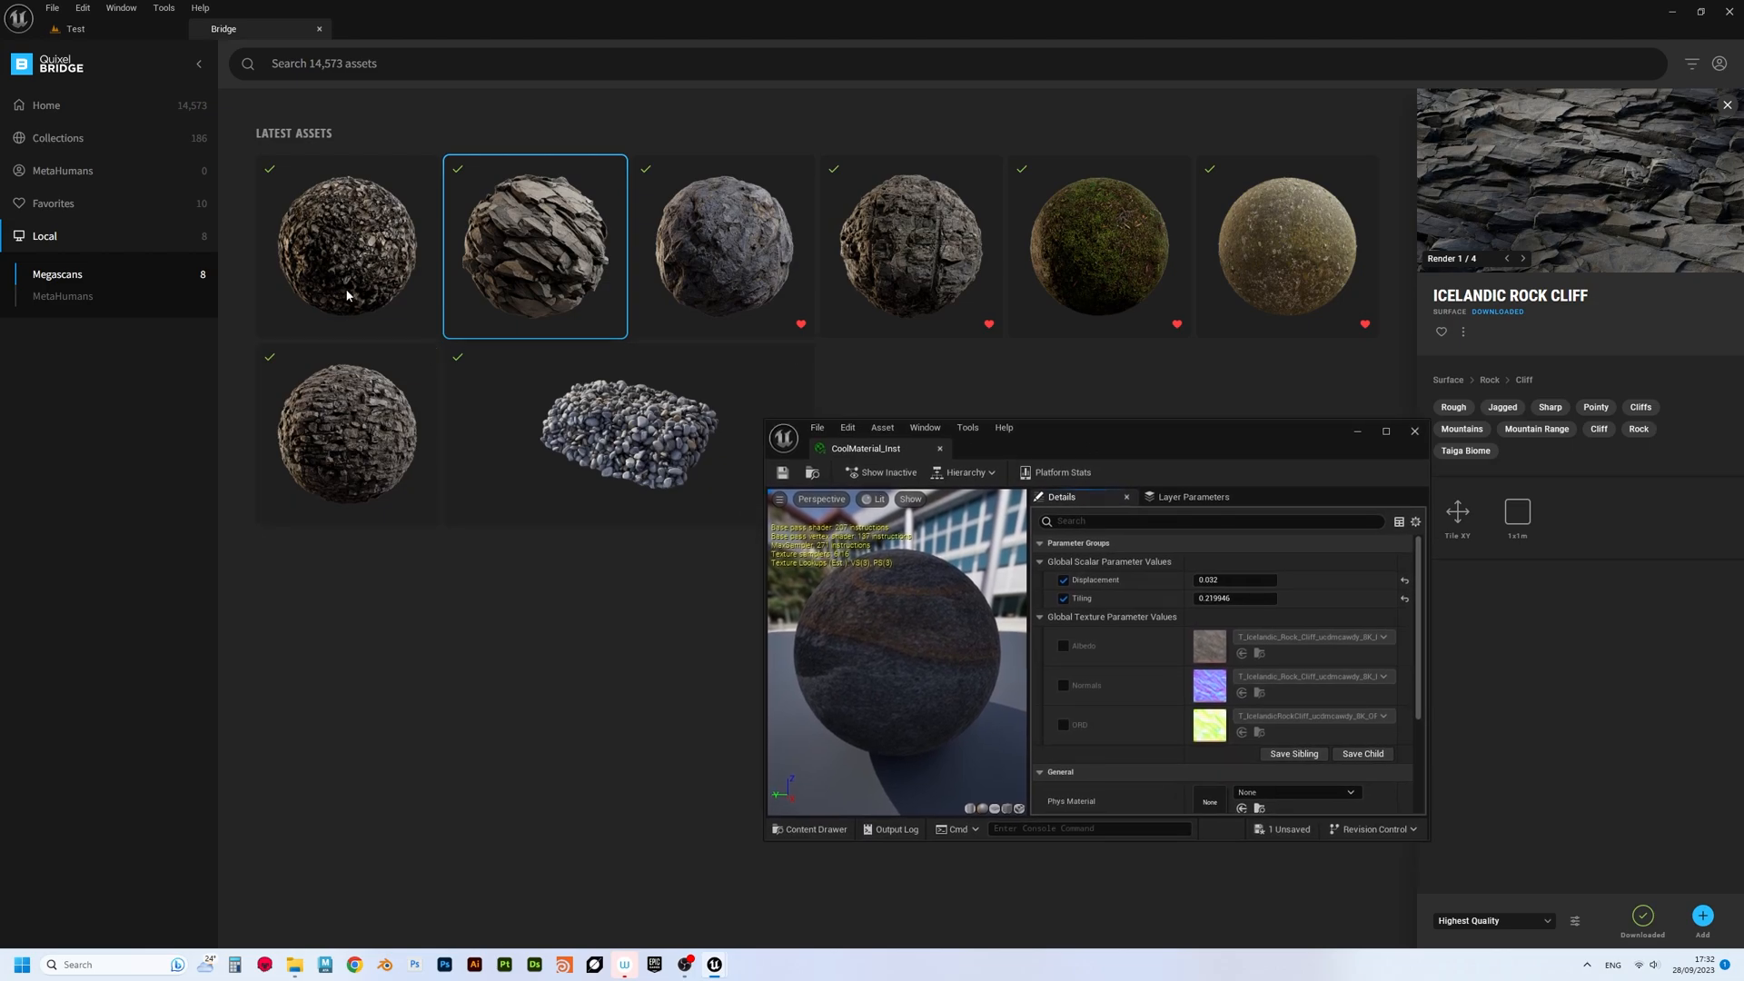
click(345, 245)
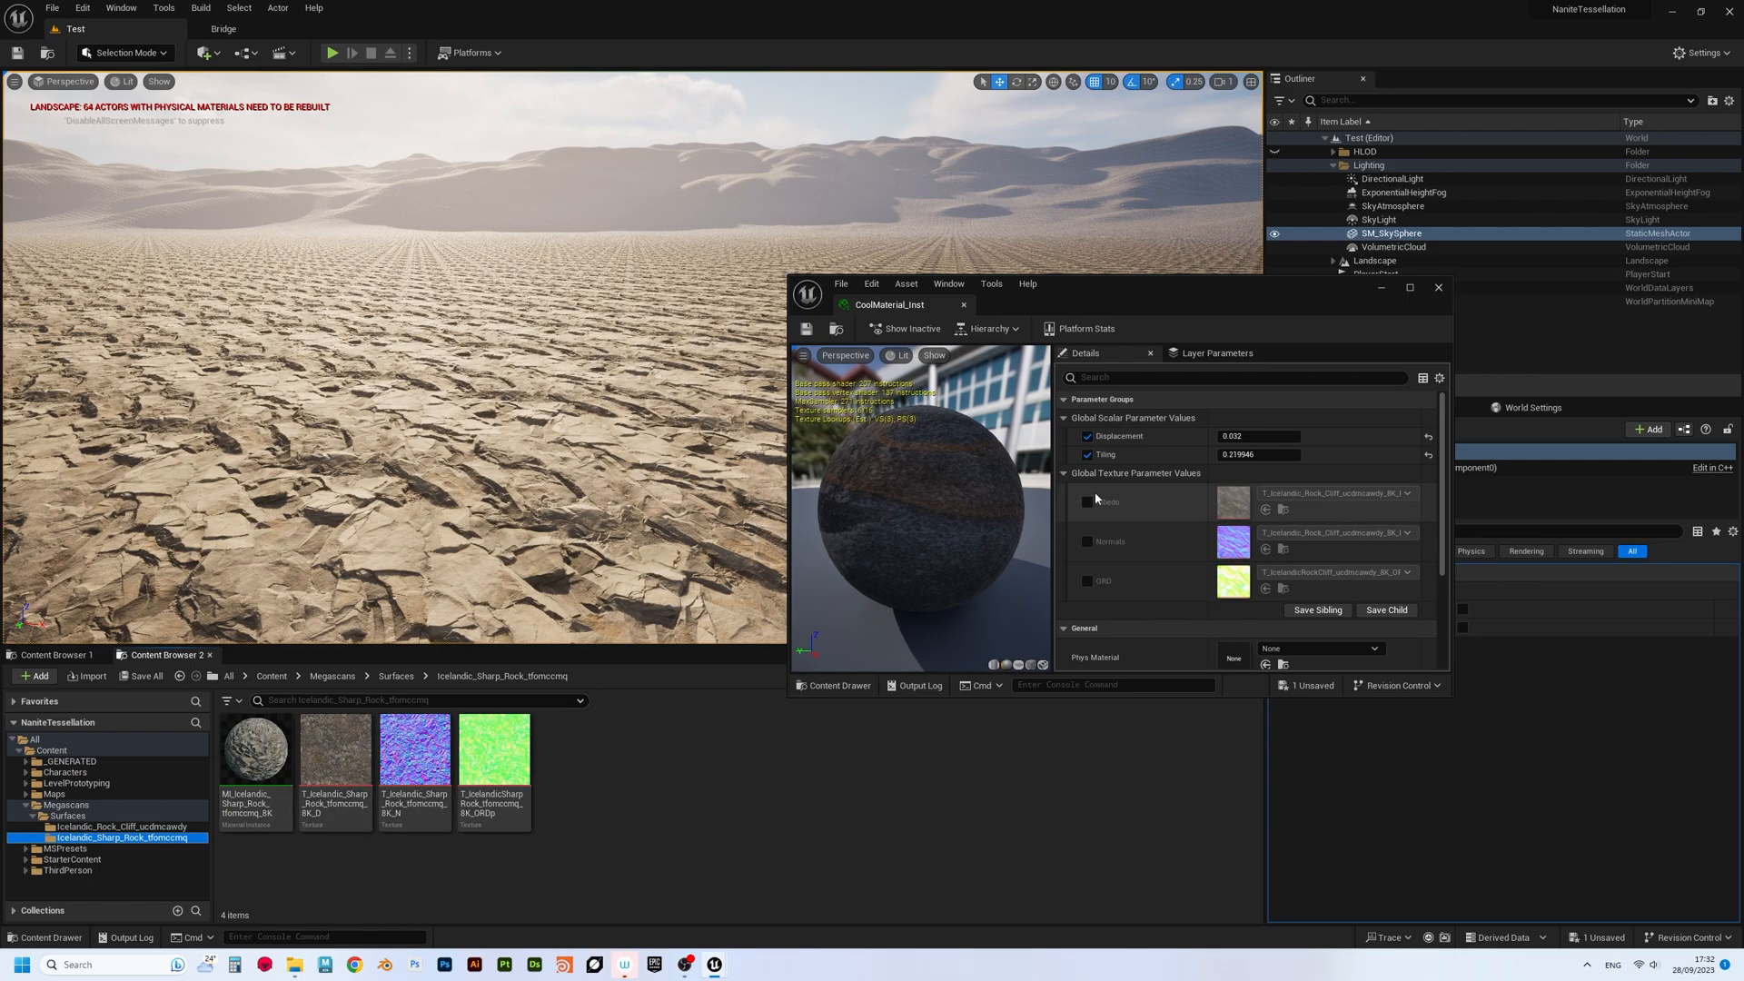
- Enable the instance's Albedo/Normals/ORD texture overrides, then rebuild the Landscape's Nanite data
click(1086, 502)
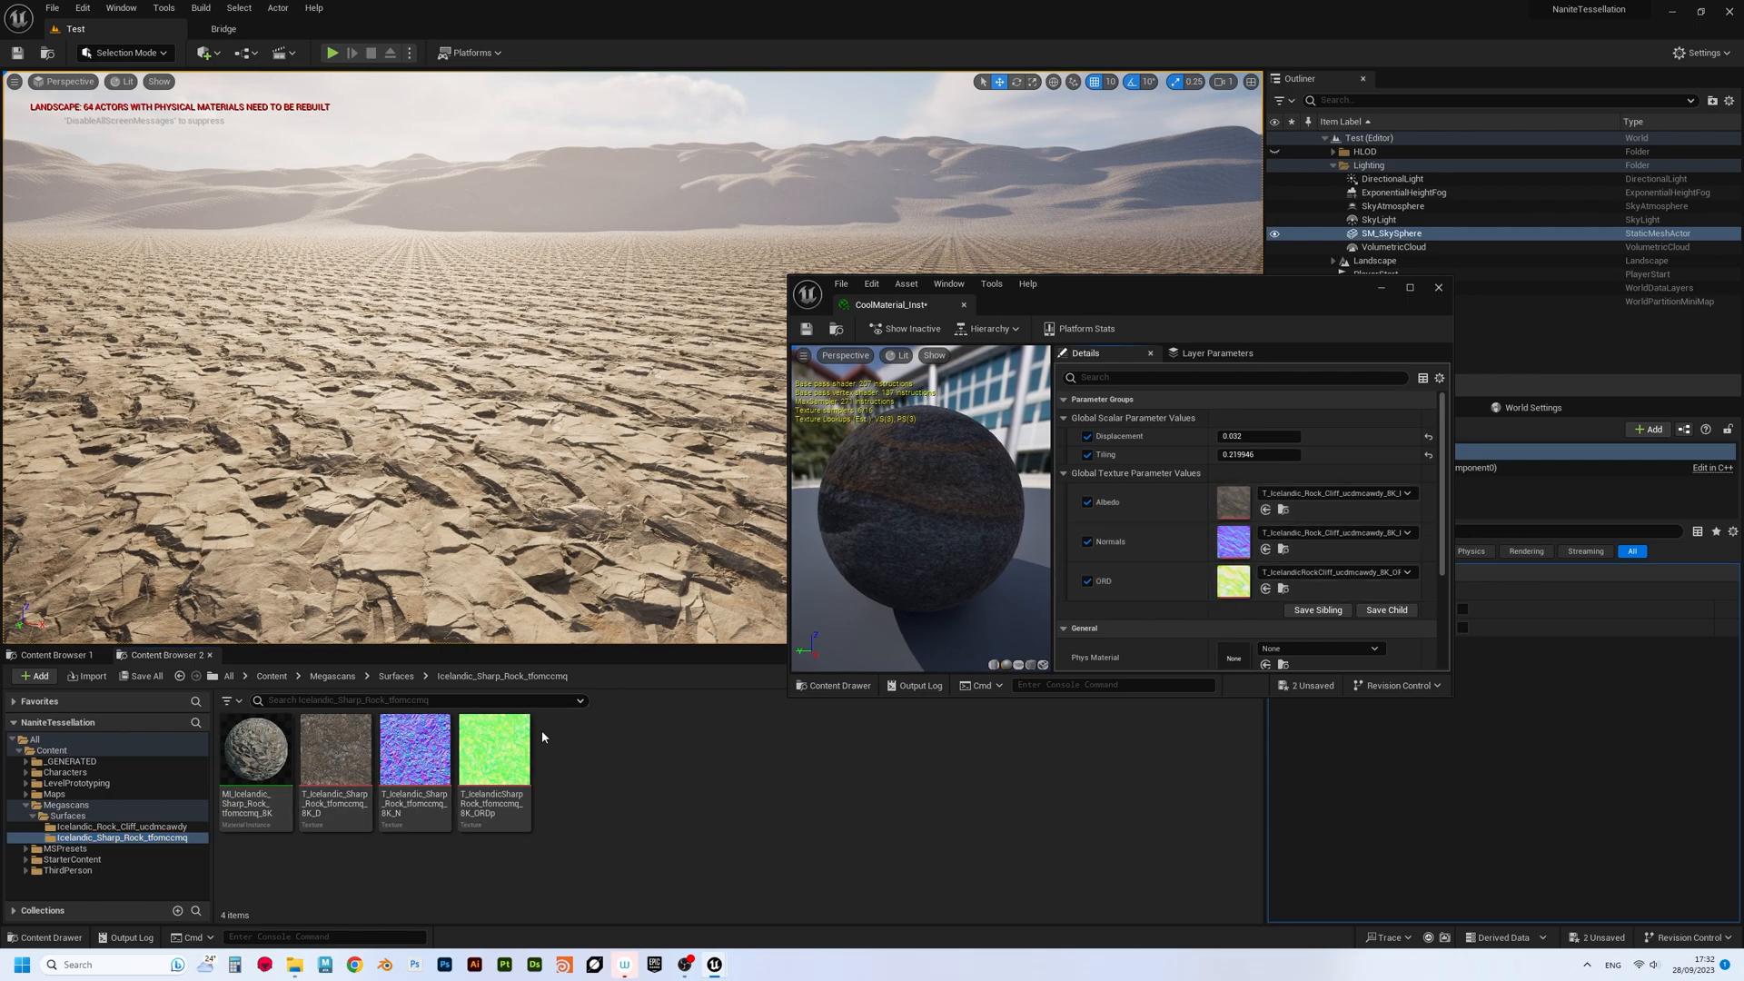
click(414, 745)
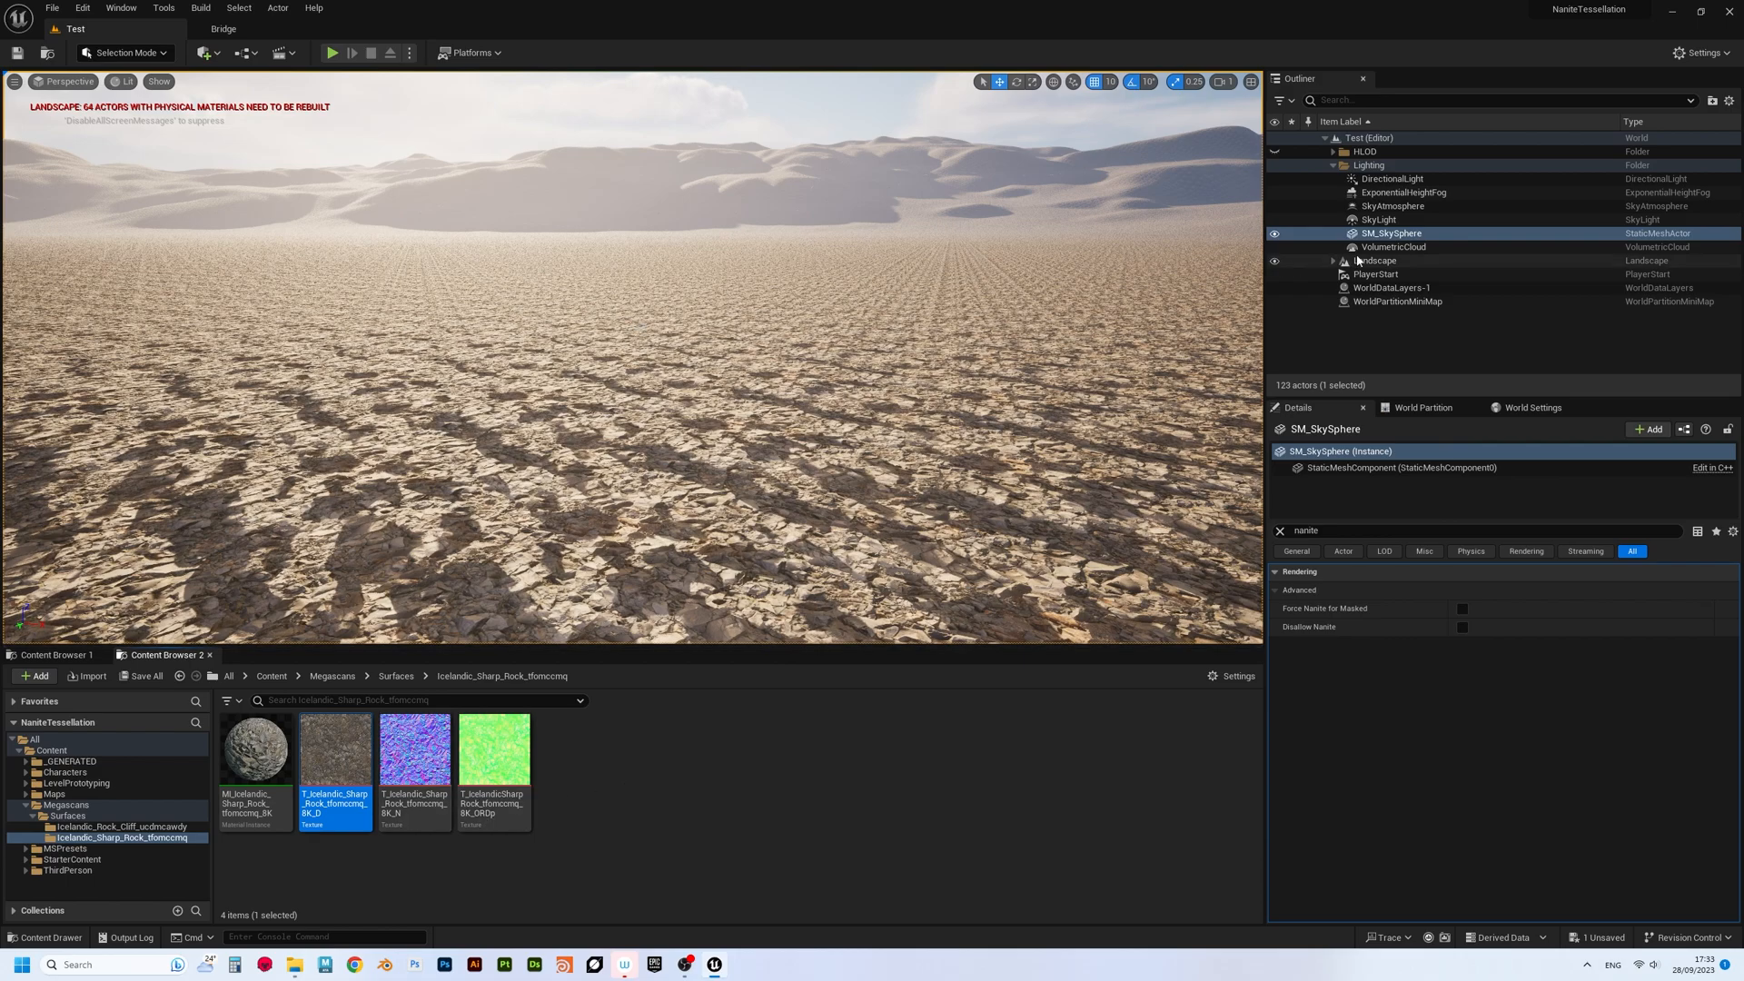
click(1376, 260)
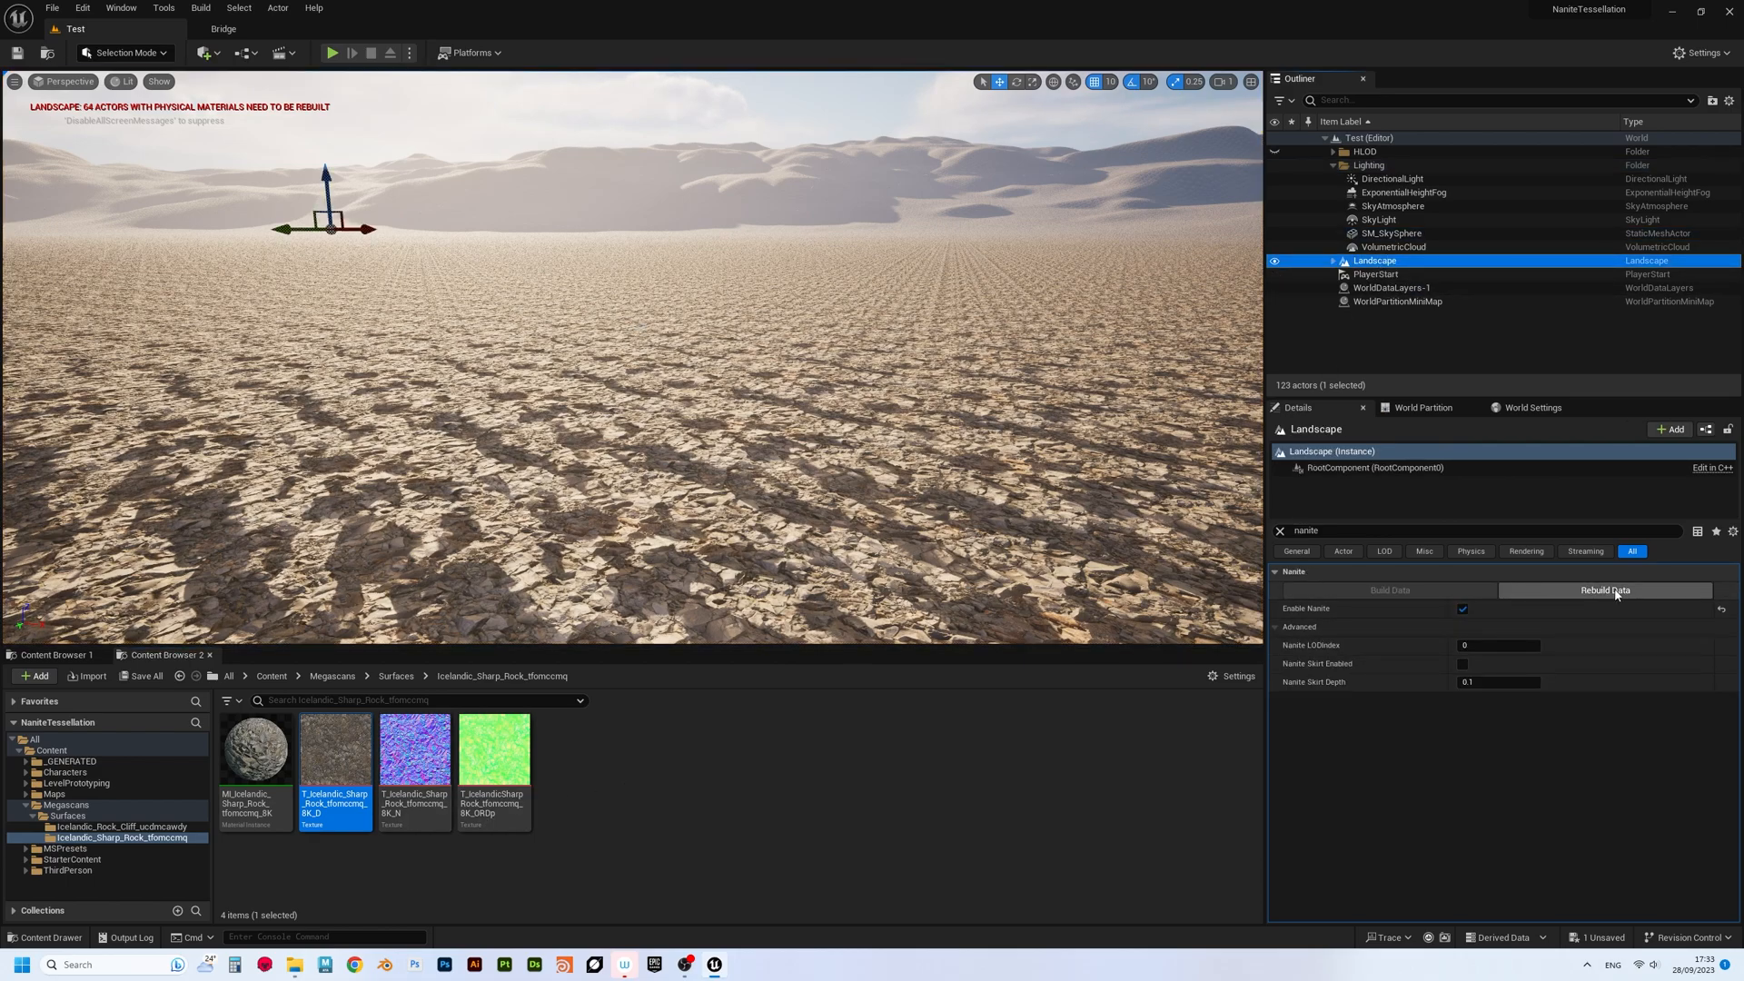
click(1605, 589)
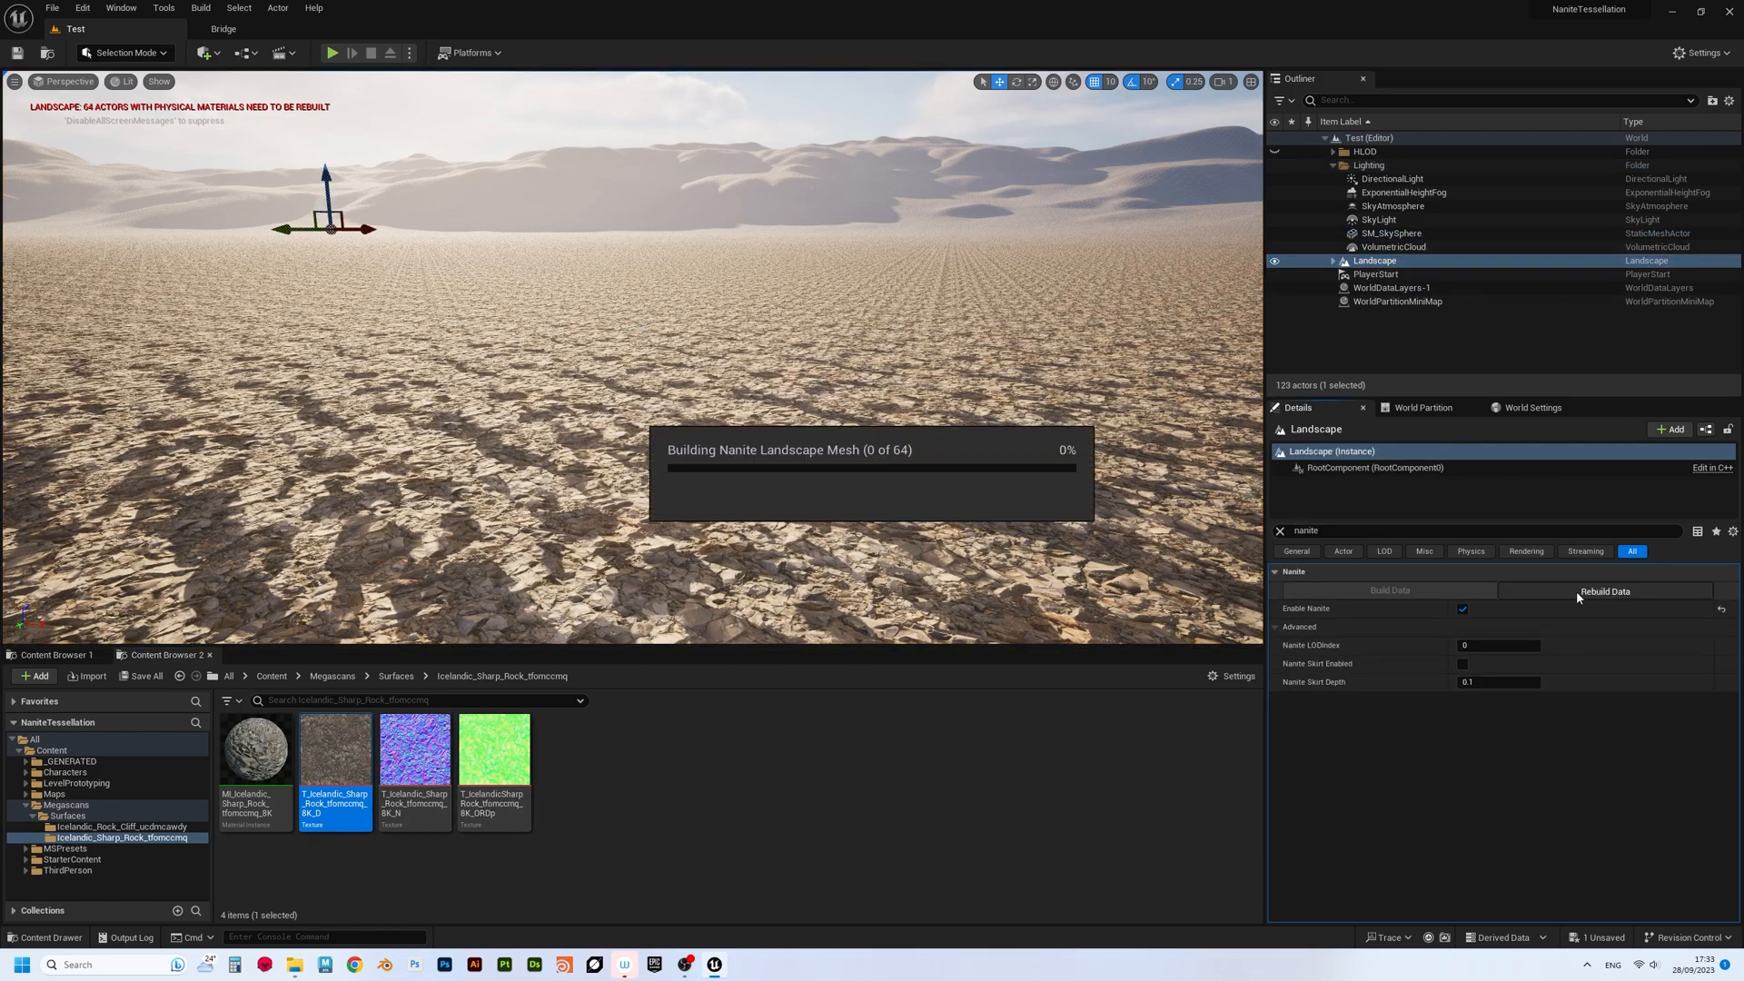
mouse_move(507, 358)
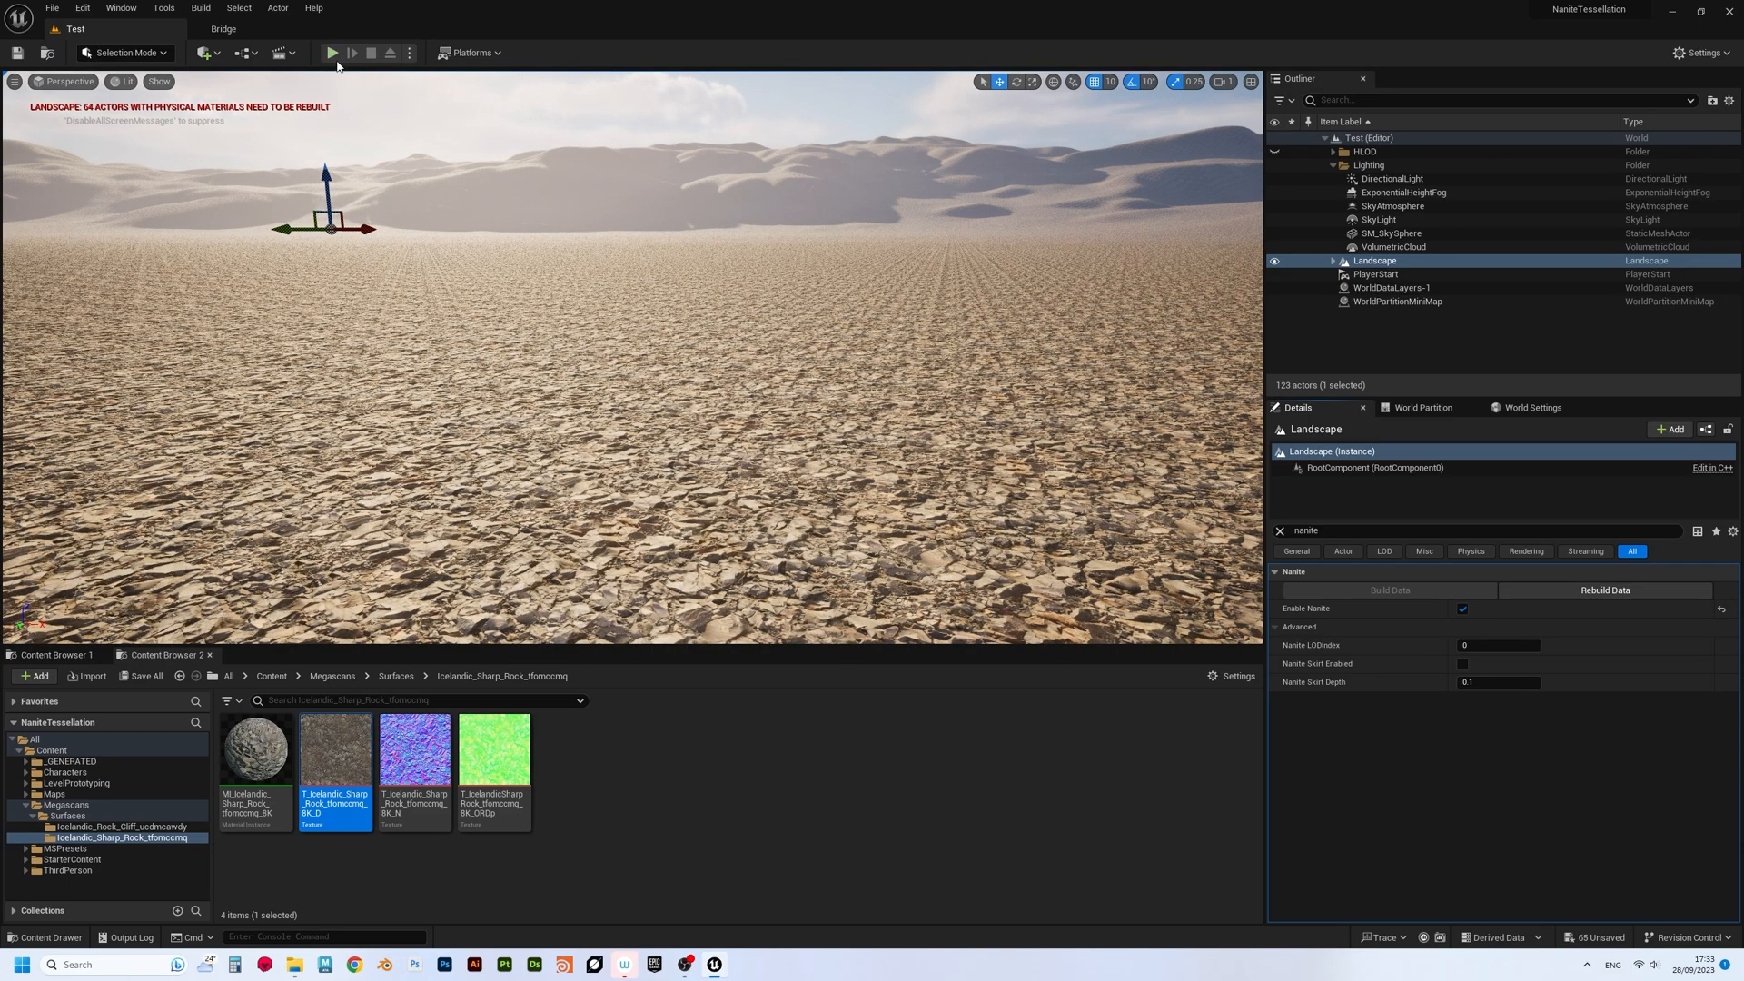
- Play the level on the tessellated ground and reopen CoolMaterial from the Icelandic_Rock_Cliff folder
click(332, 53)
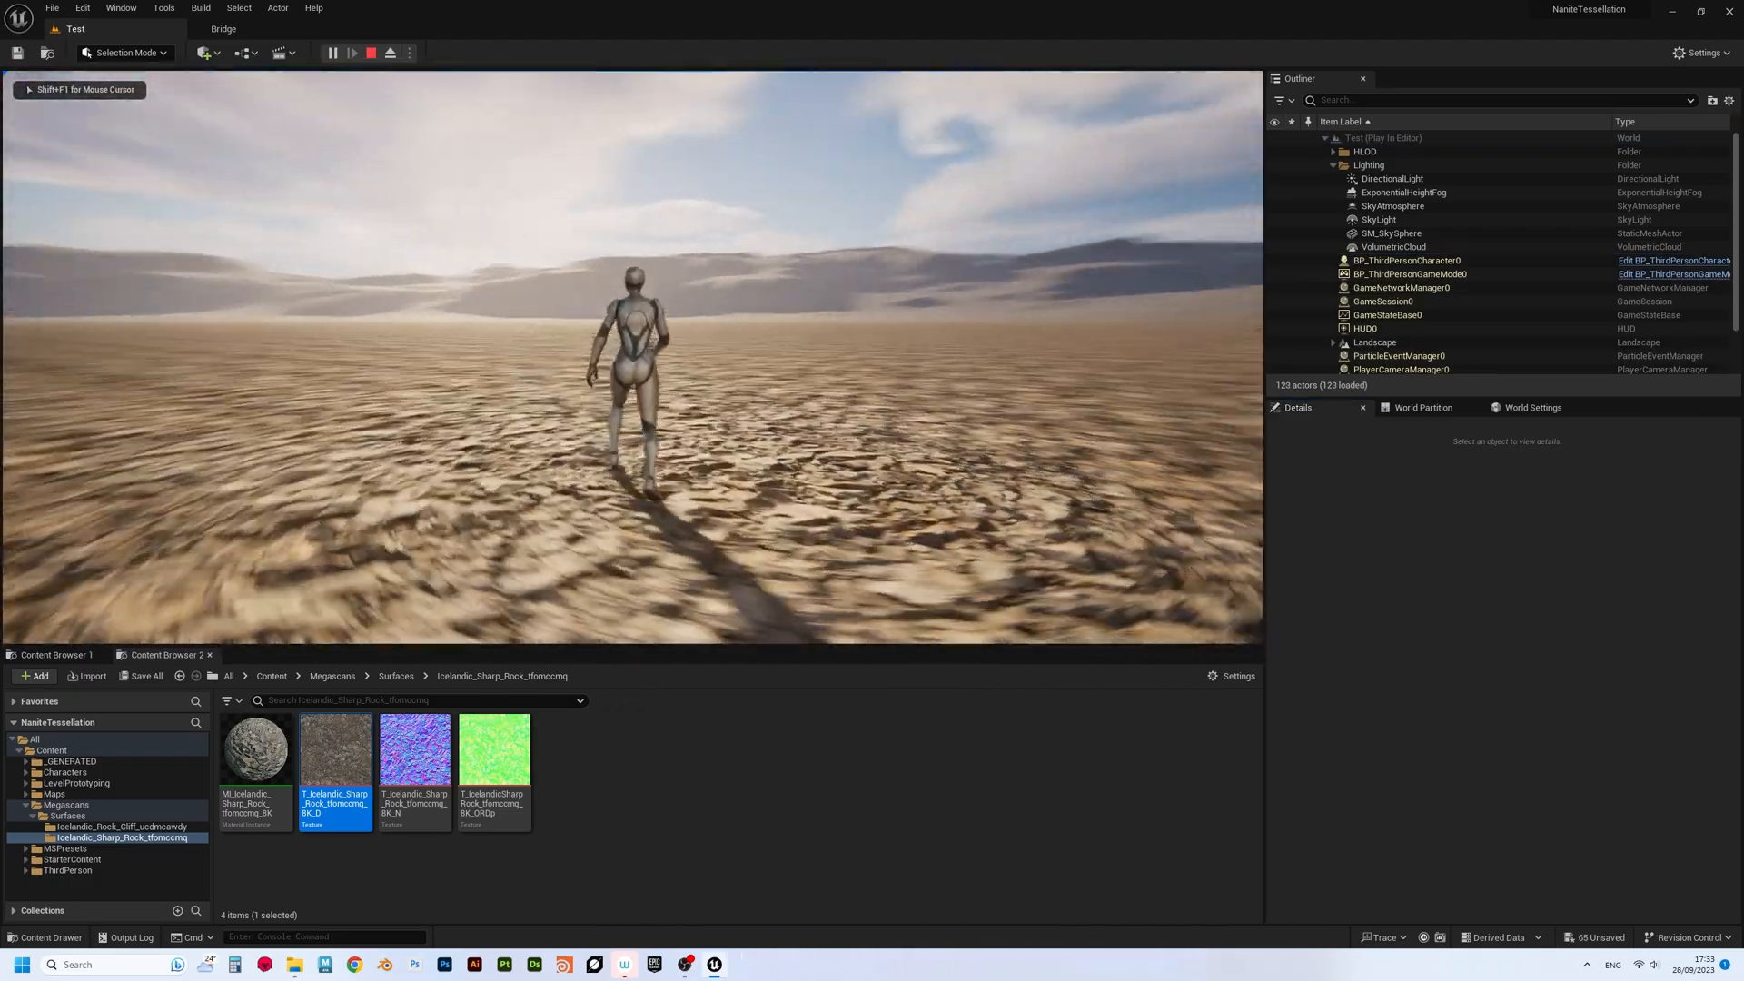
click(120, 826)
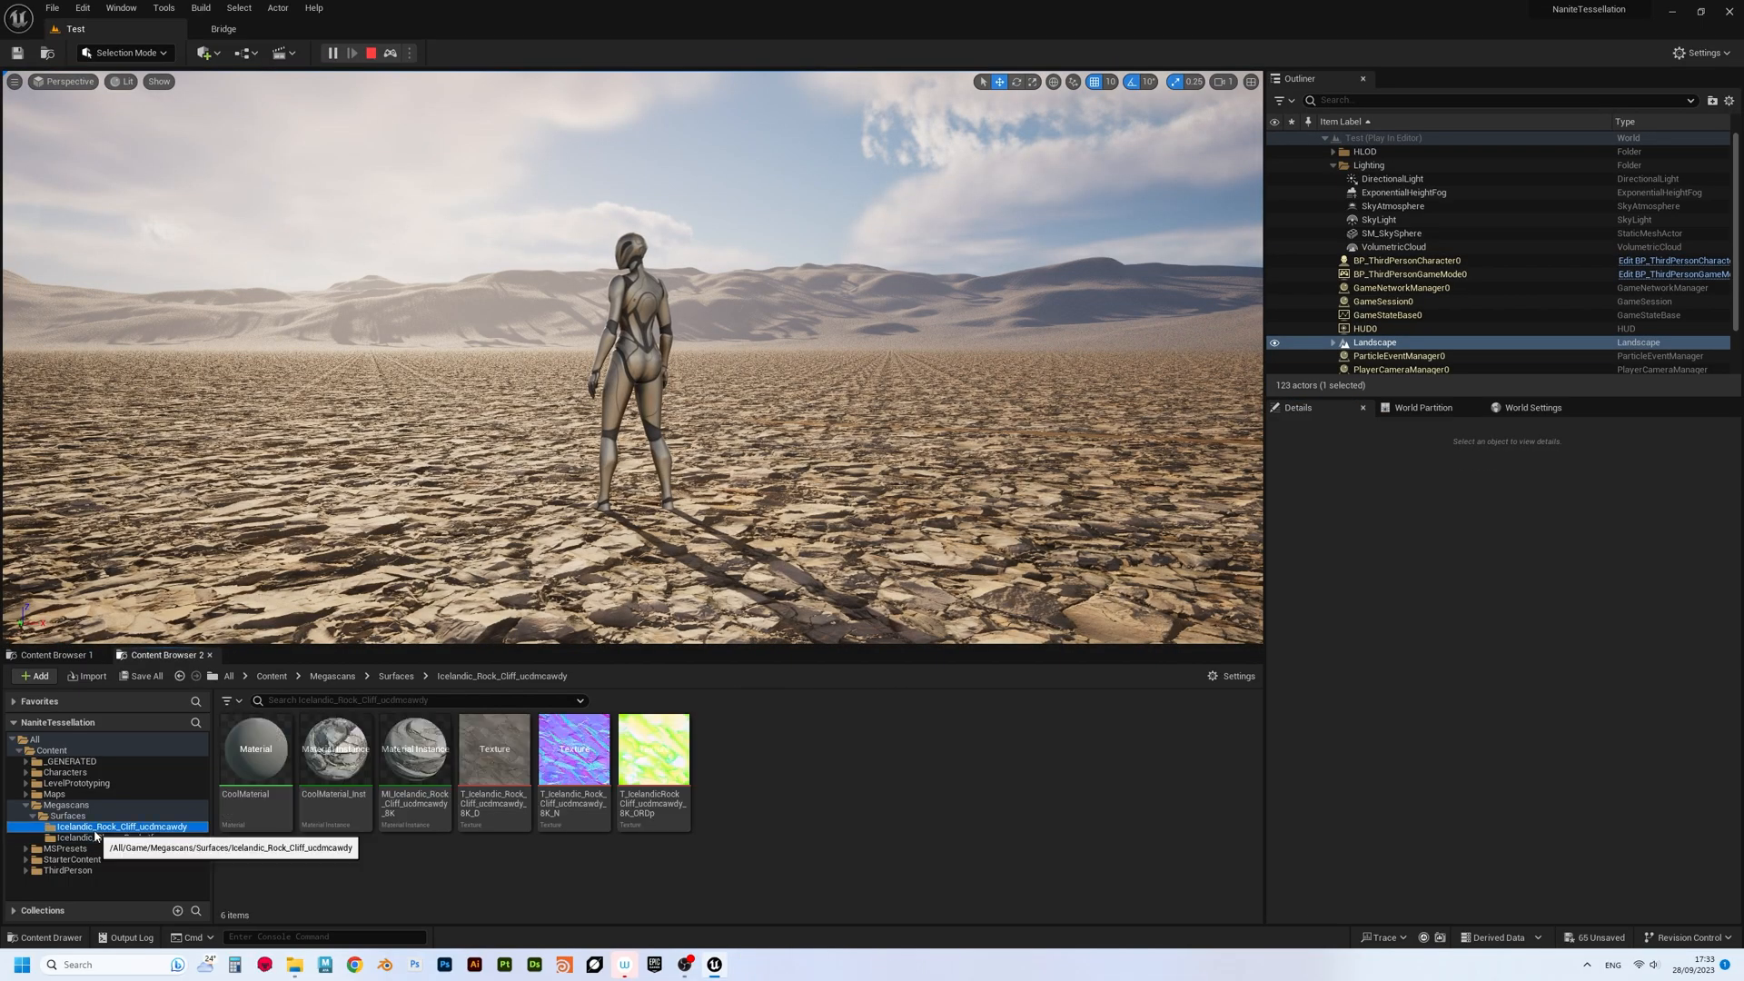
double_click(333, 746)
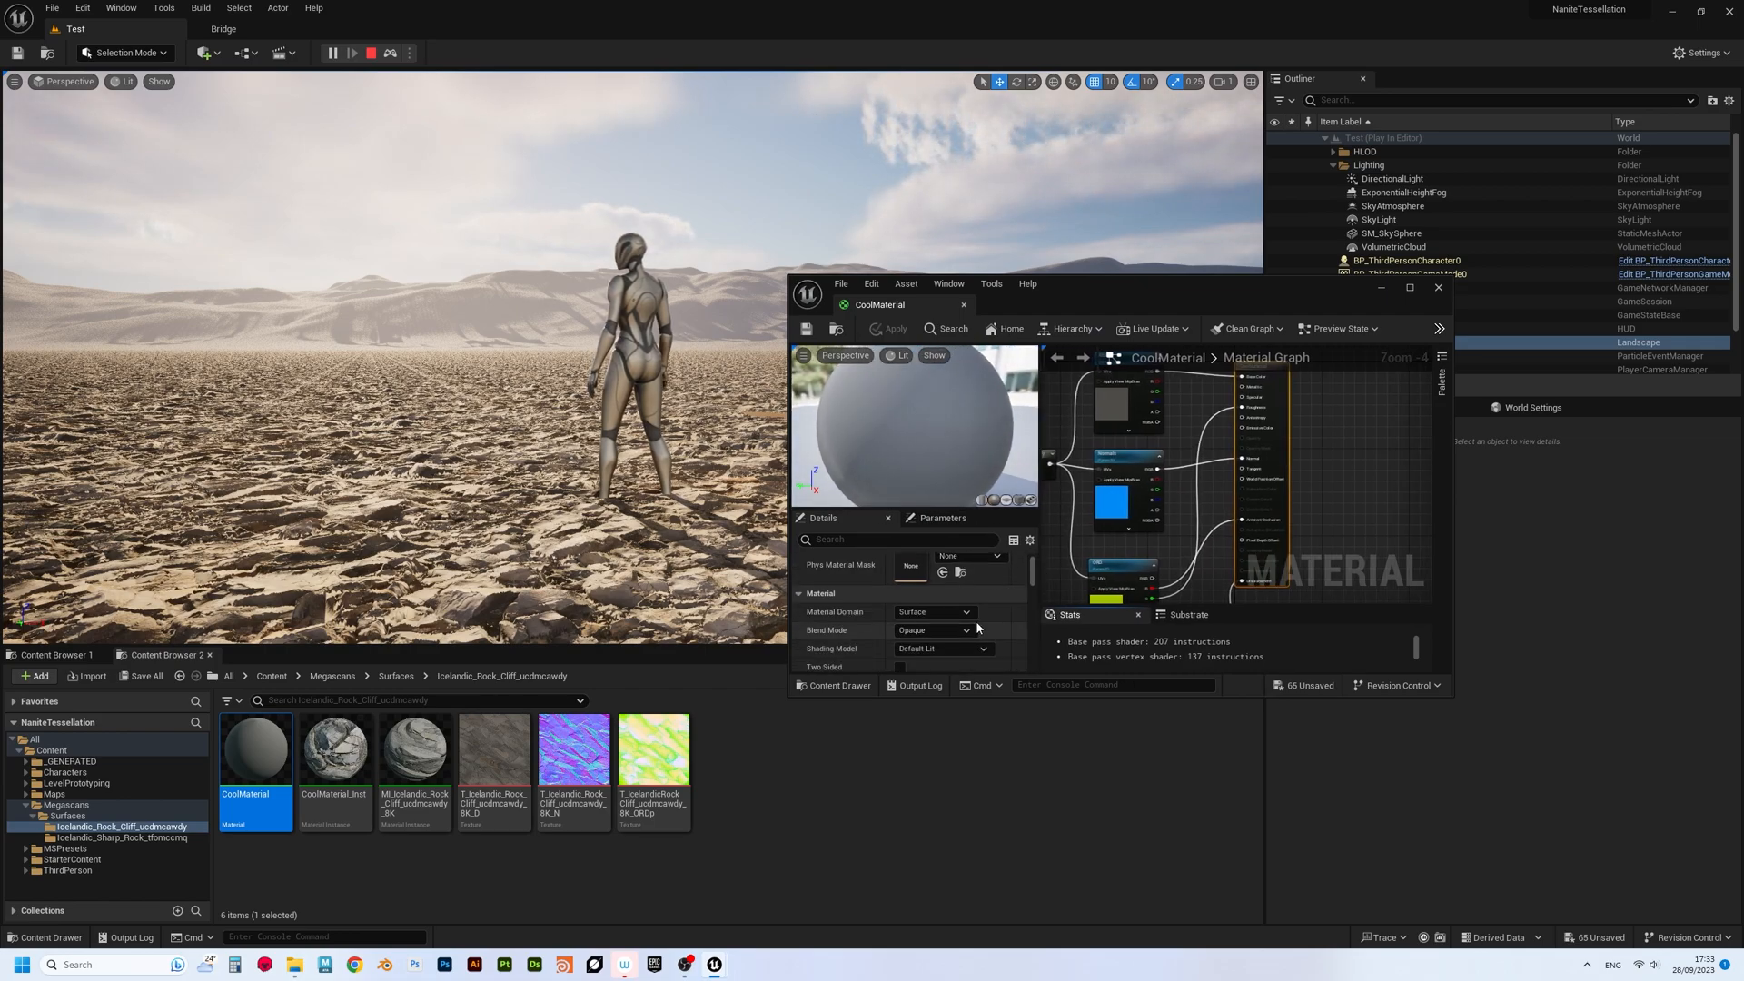
- Scroll CoolMaterial's Details to Nanite Displacement (Magnitude 4.0) and begin editing its Center value
scroll(down, 3)
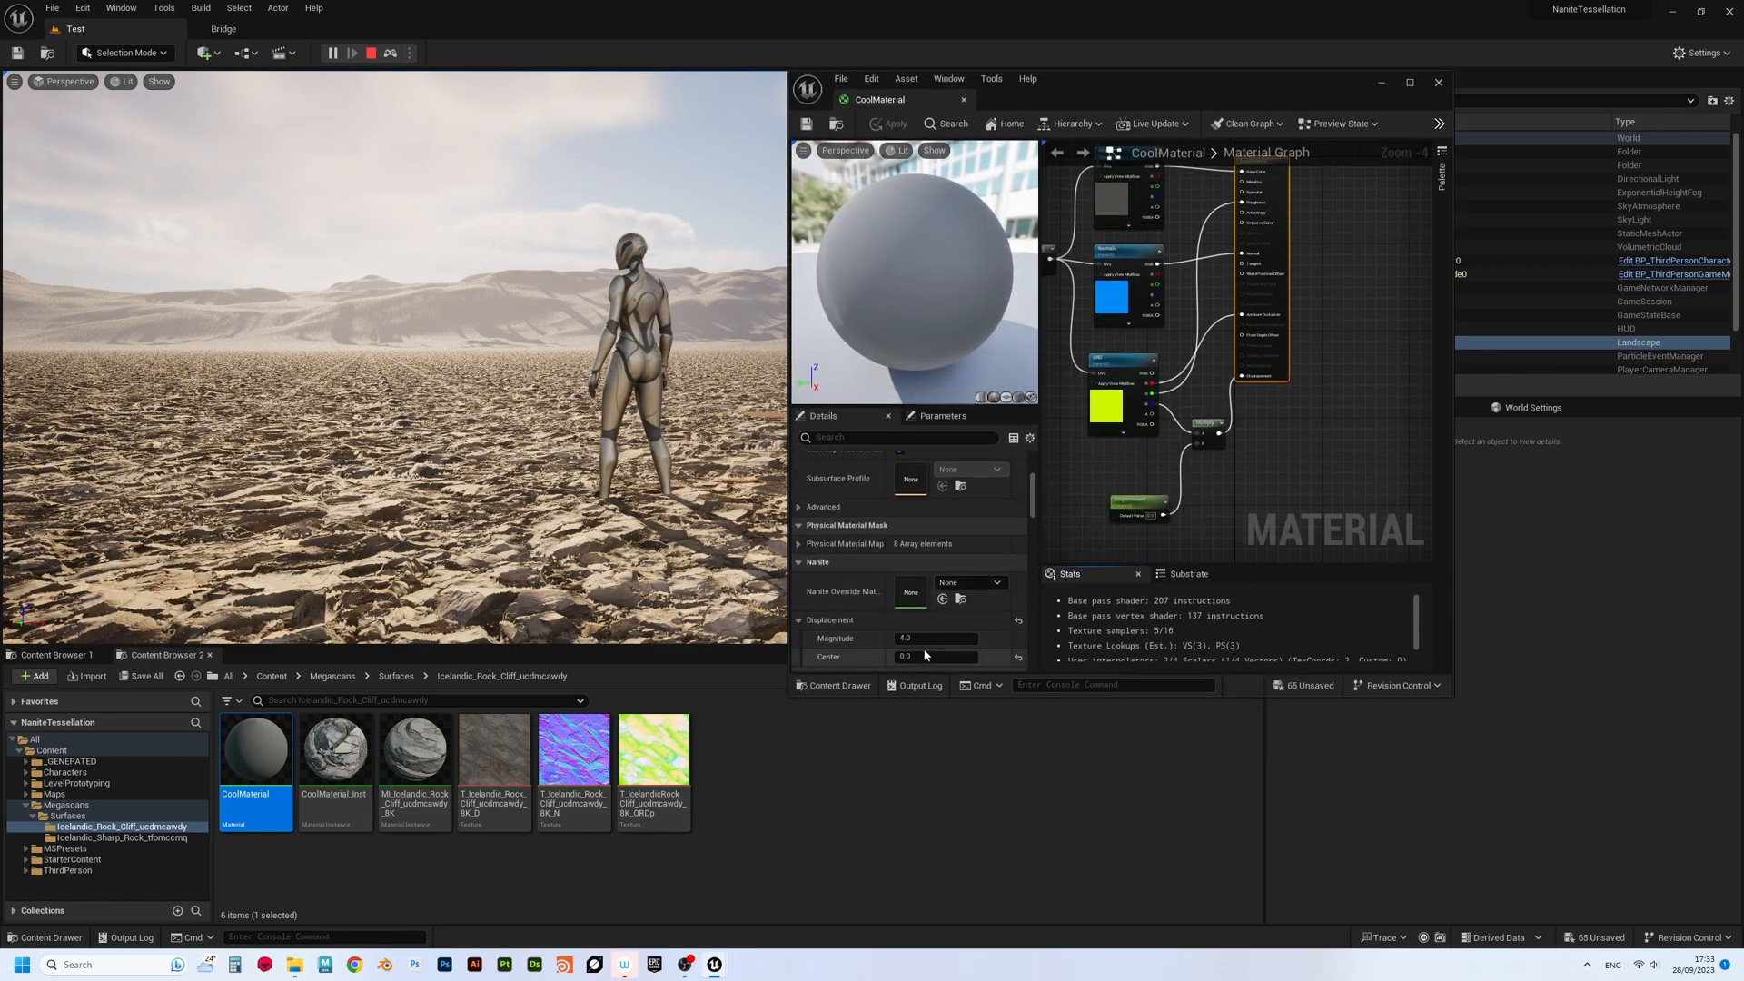
click(937, 656)
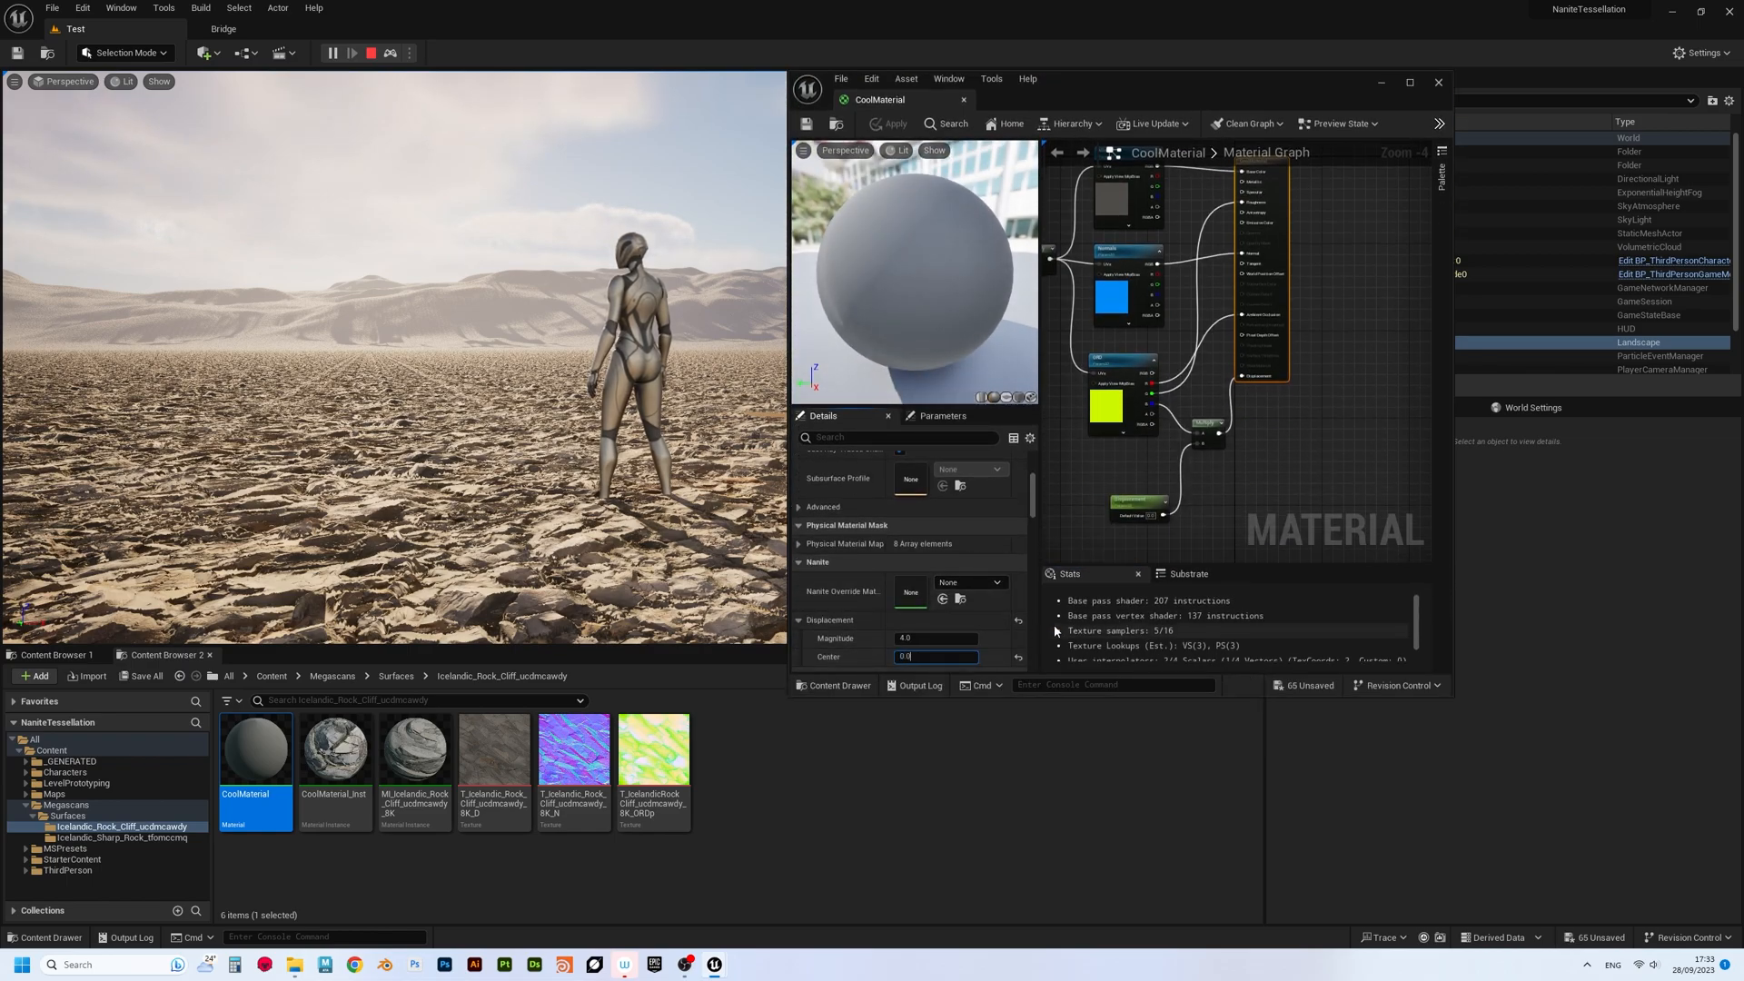